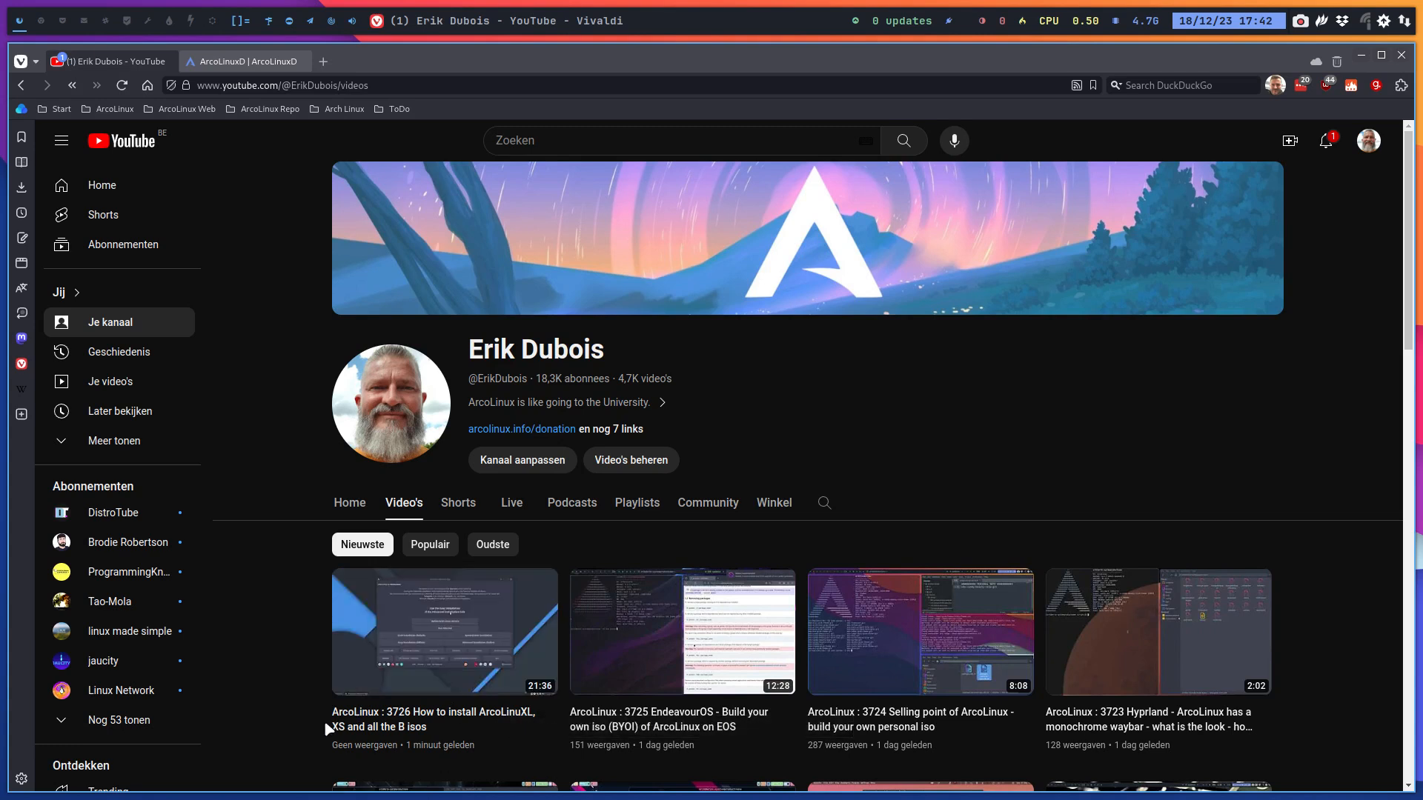
mouse_move(388, 715)
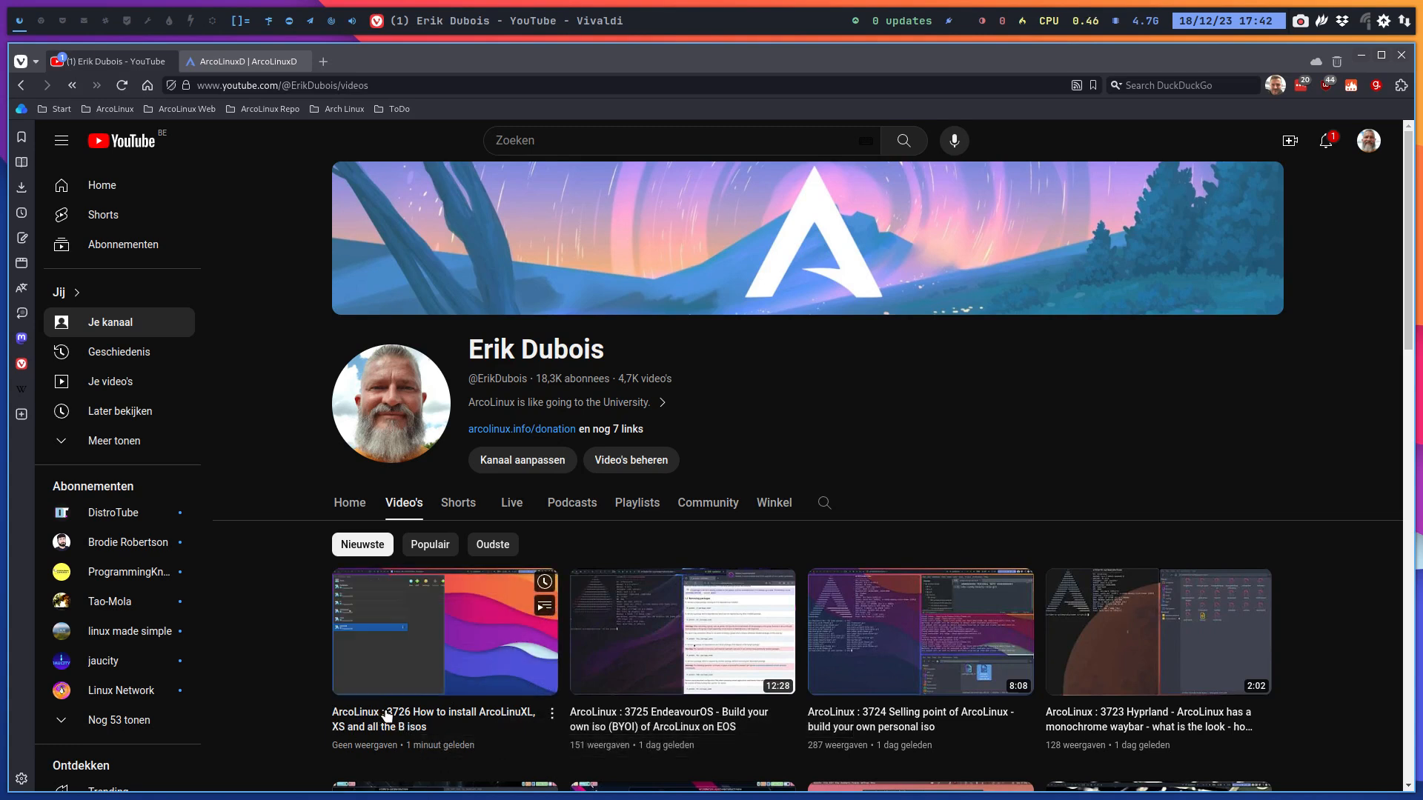
mouse_move(407, 719)
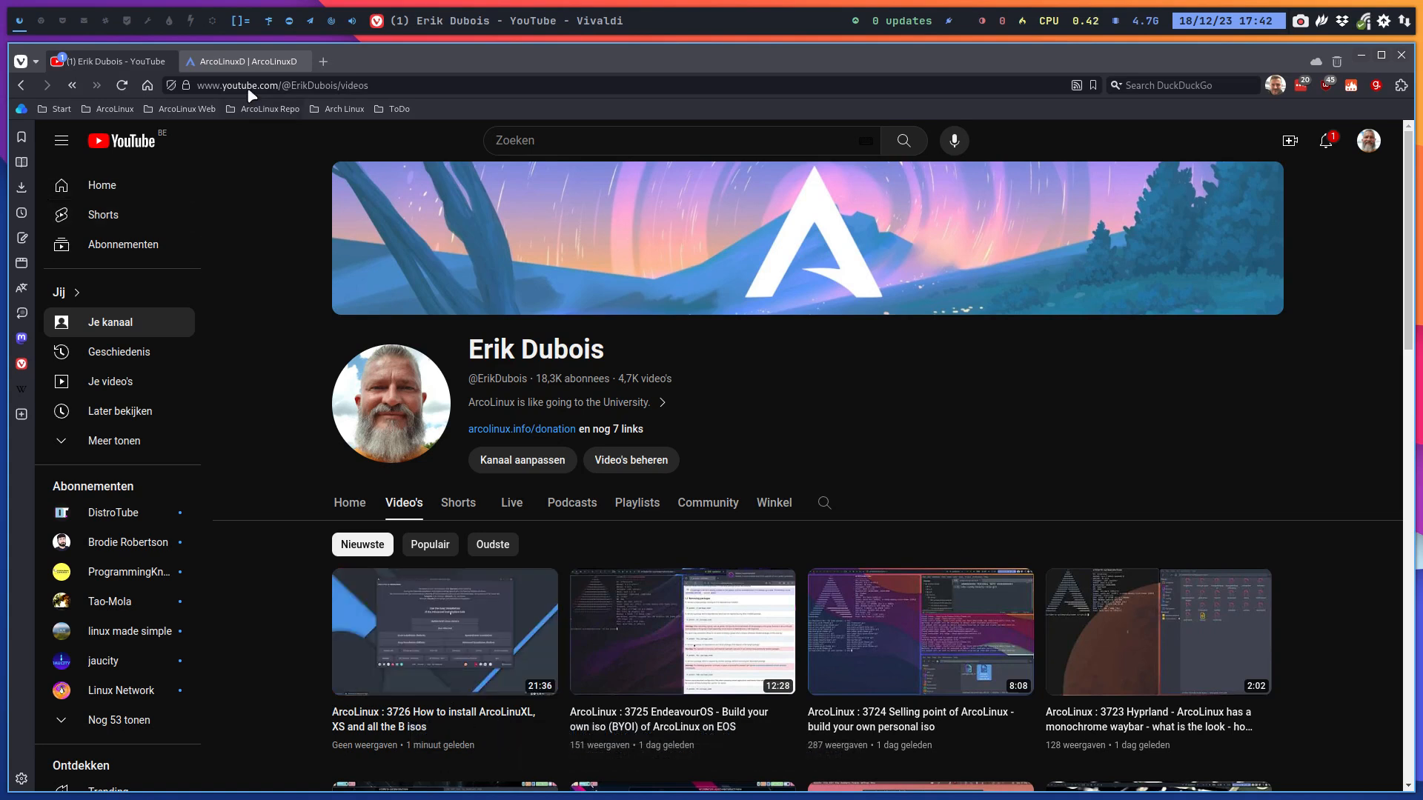
mouse_move(247, 61)
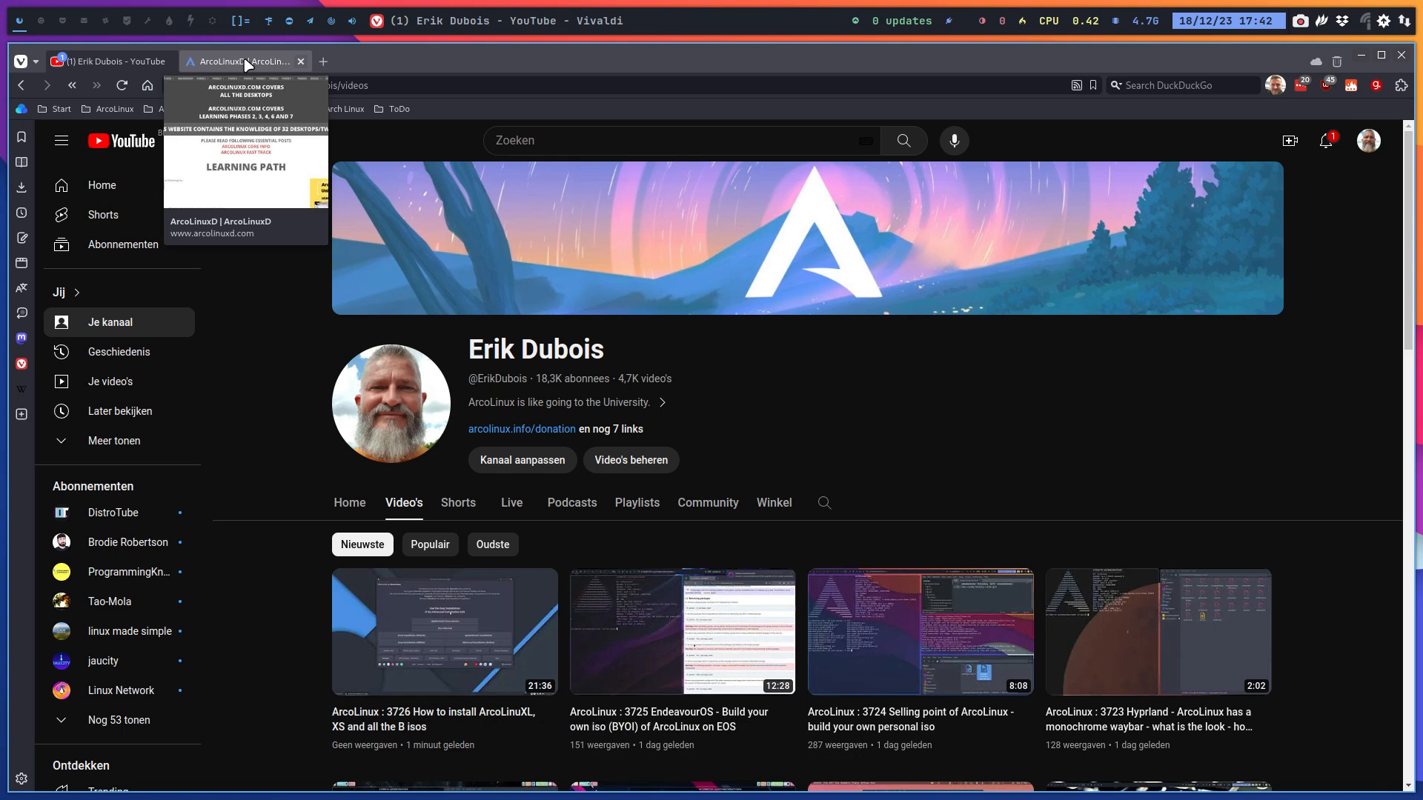
Open the ArcoLinuxD Start Here > Installation page and scroll down to its installation videos
click(244, 60)
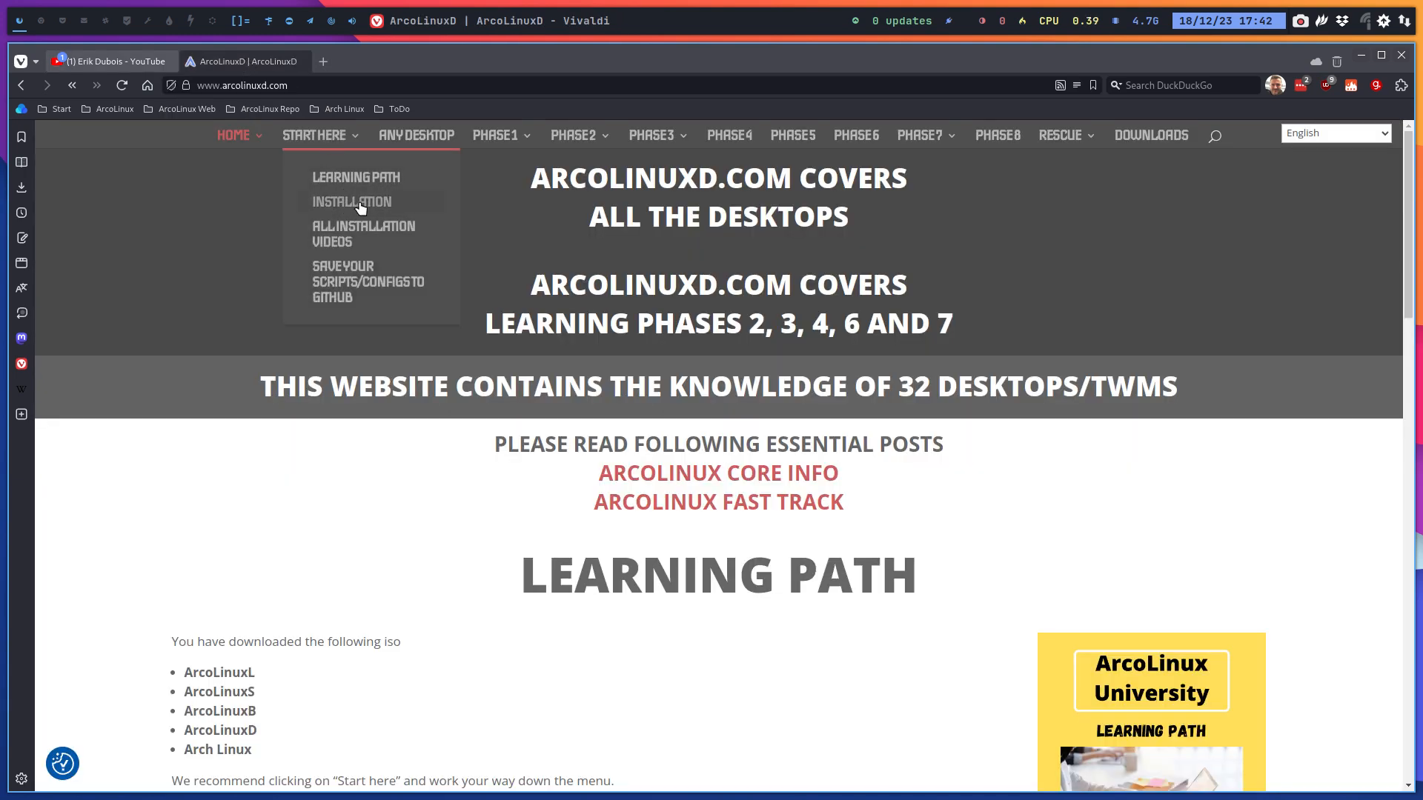
click(351, 201)
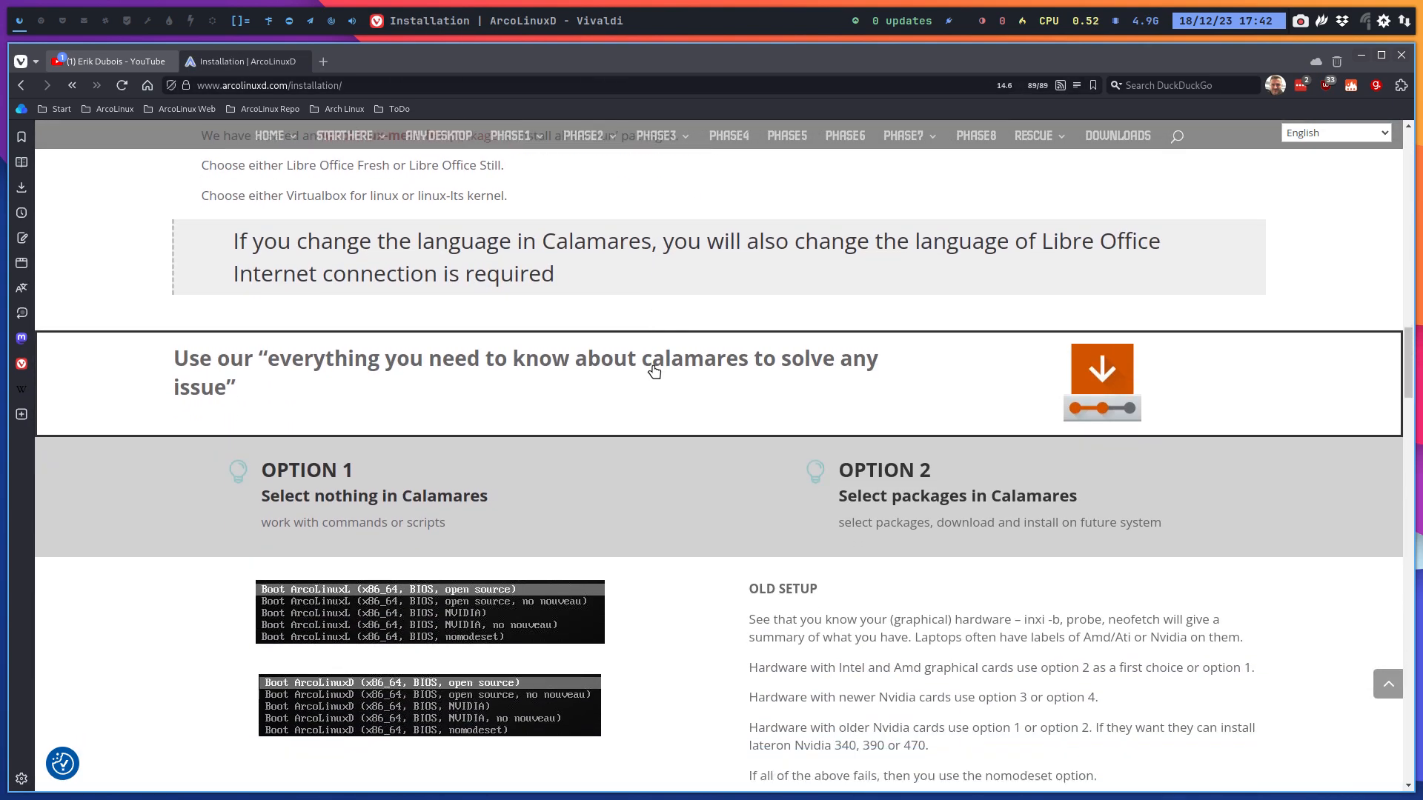
scroll(down, 3)
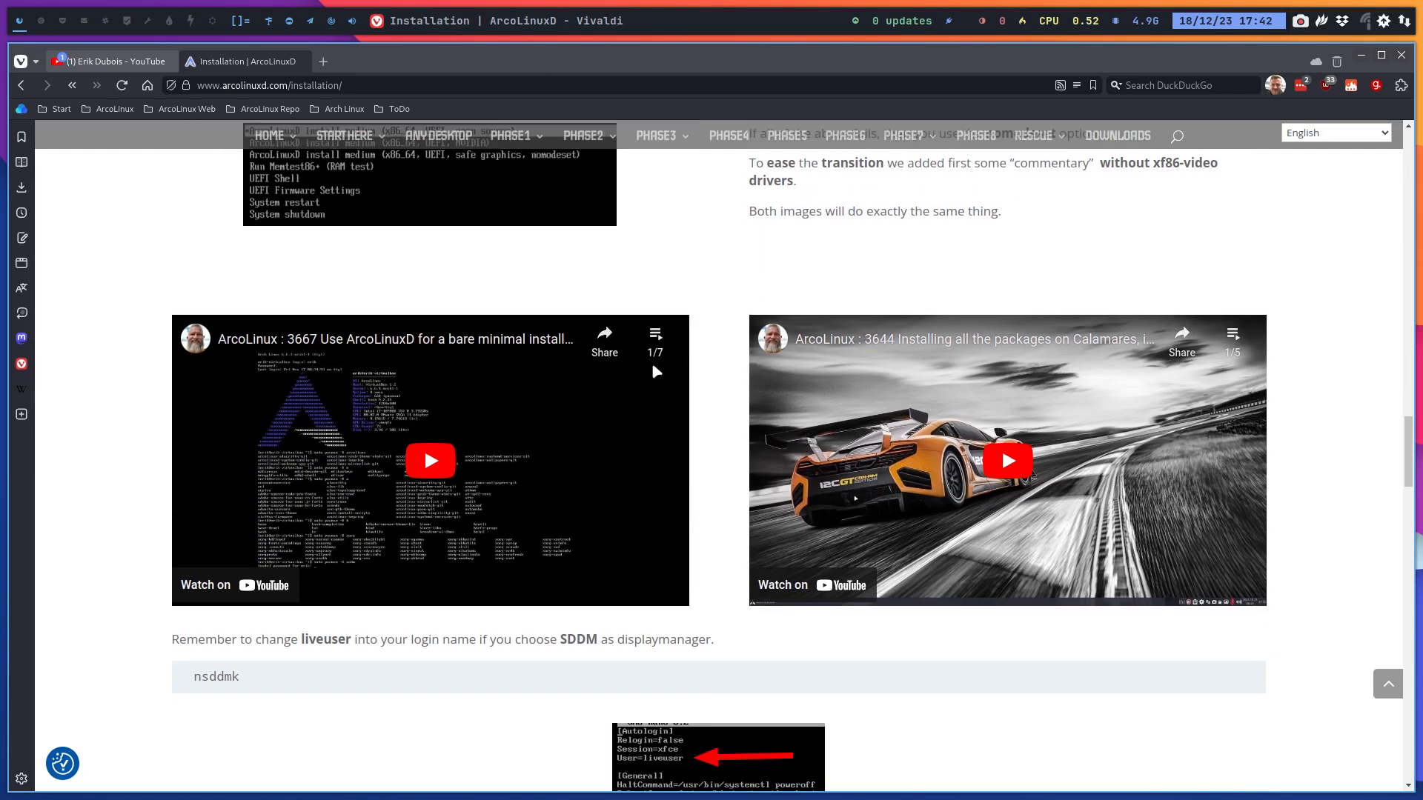
scroll(down, 3)
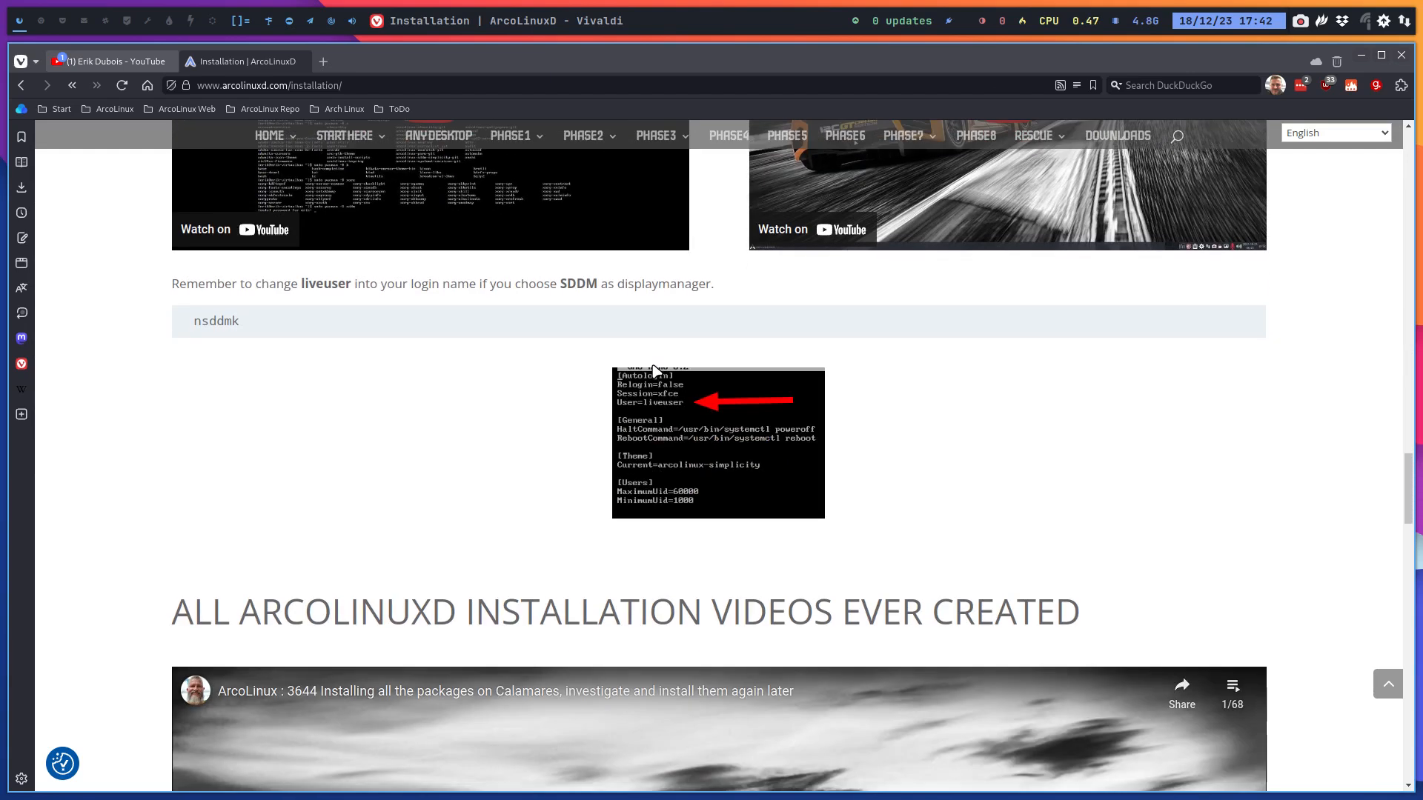
mouse_move(607, 330)
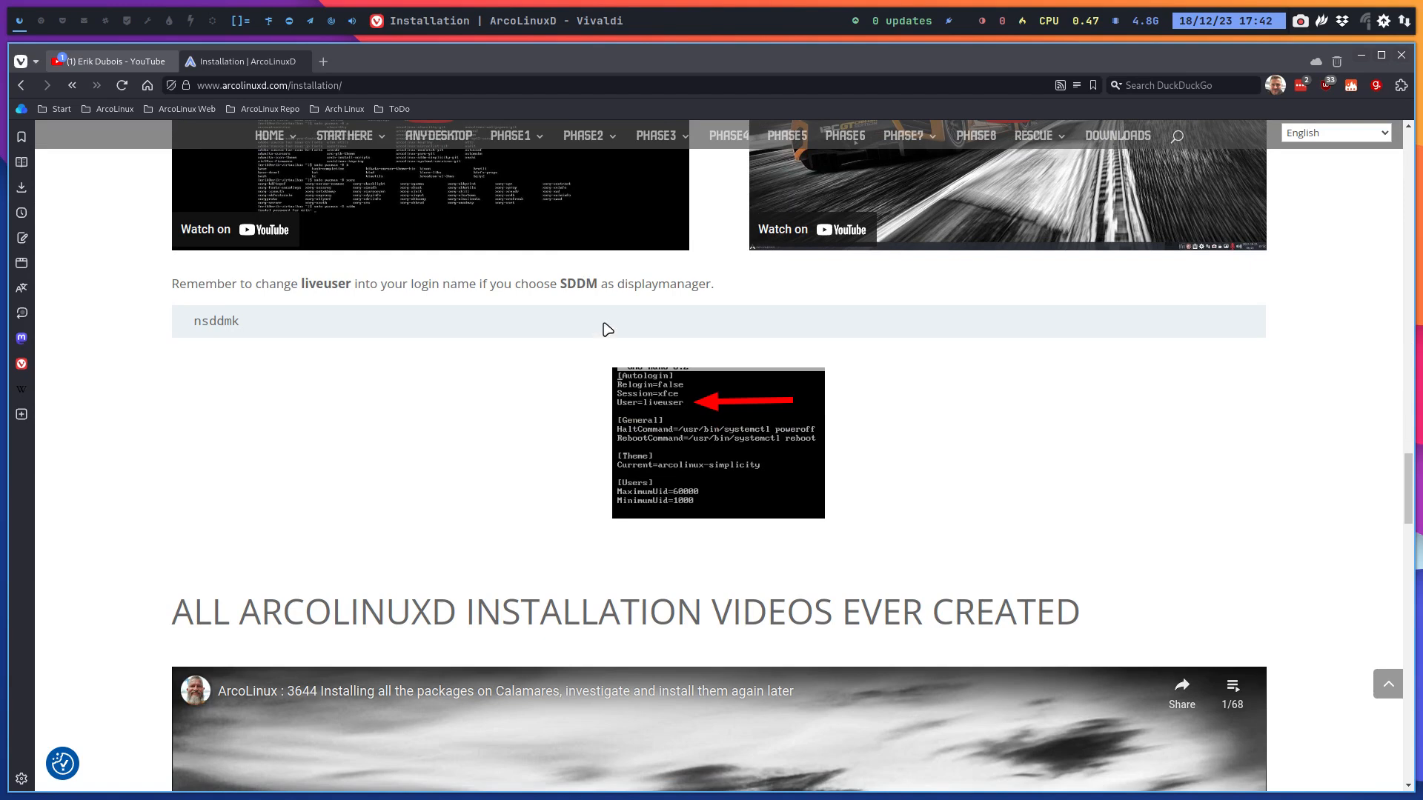
mouse_move(573, 362)
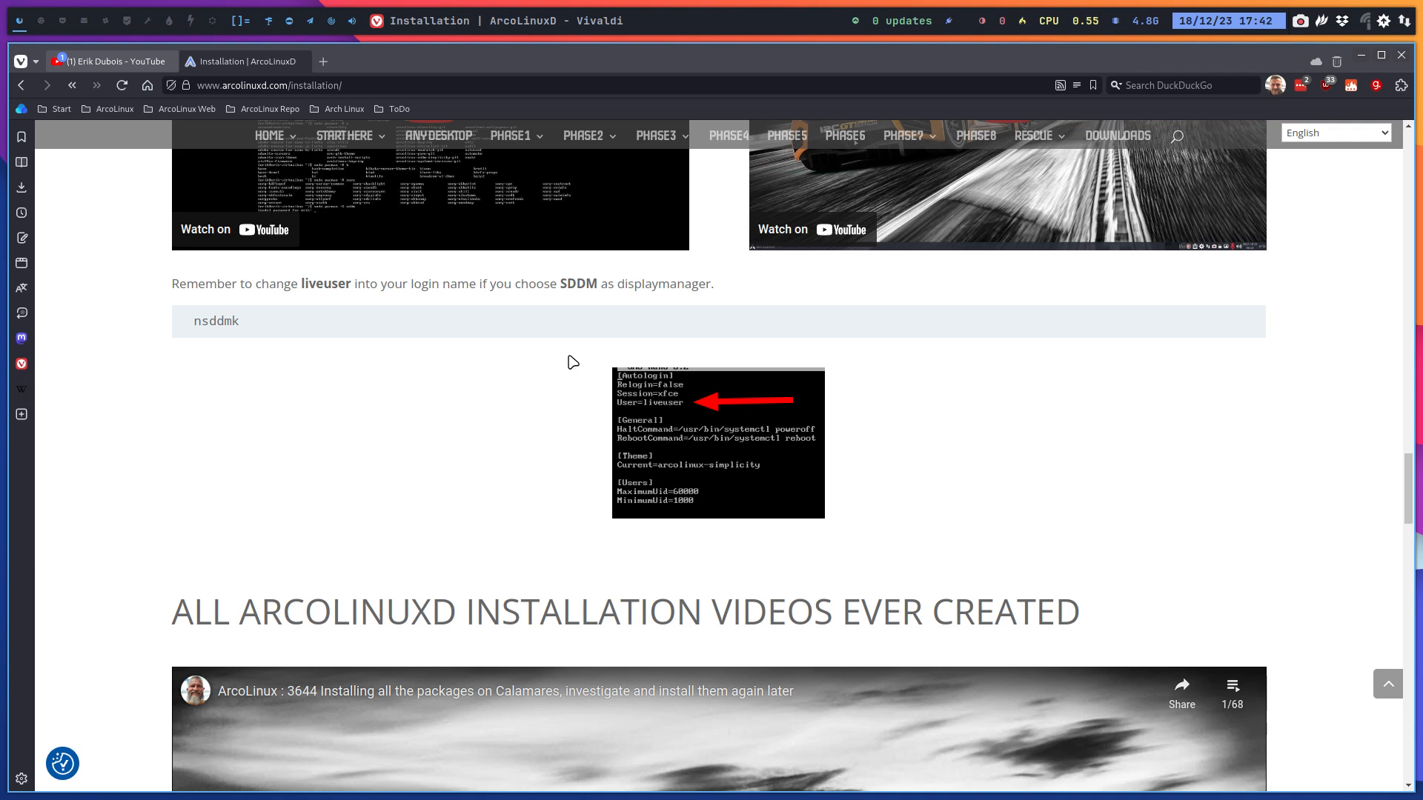
mouse_move(523, 319)
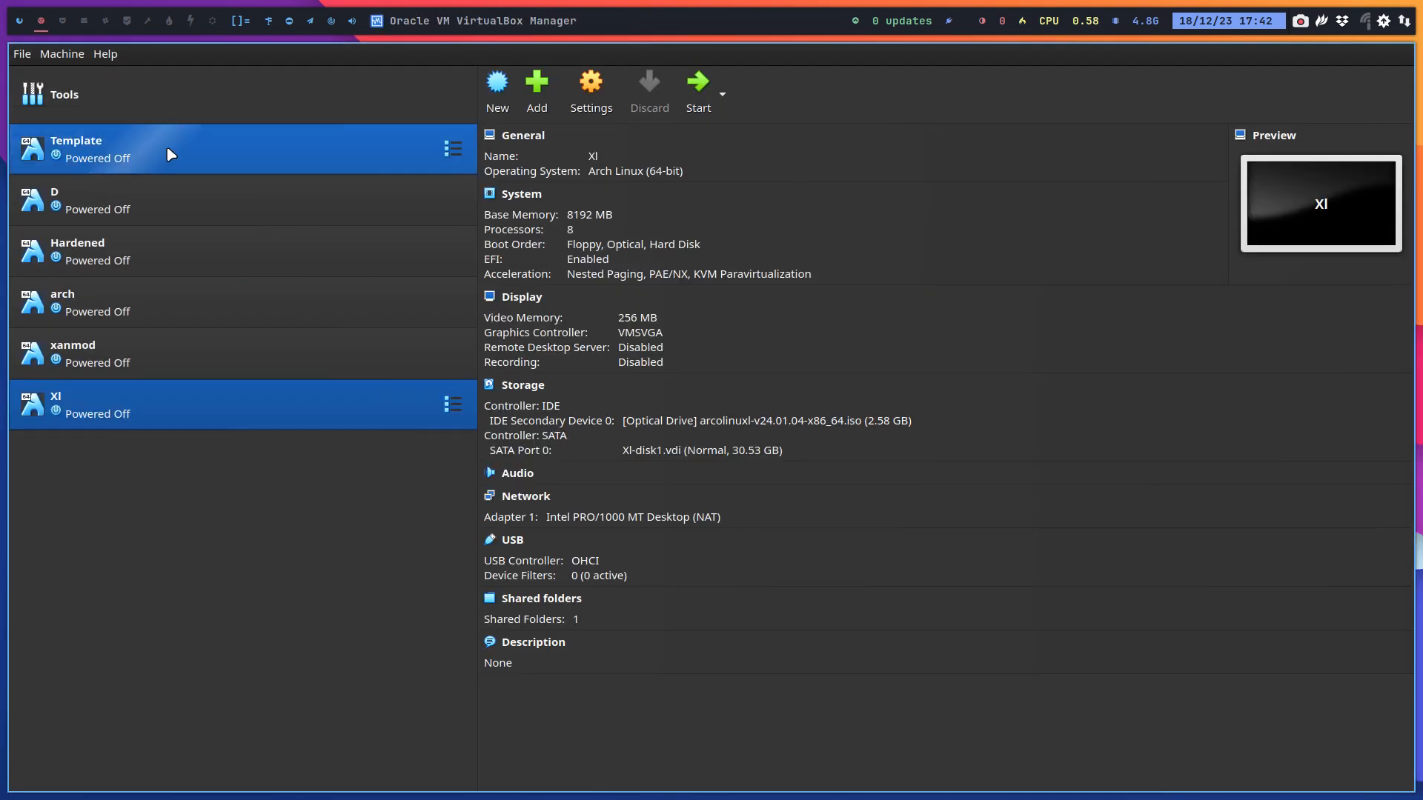
Delete old D, clone Template as D, and attach the arcolinuxd ISO to its optical drive
right_click(74, 200)
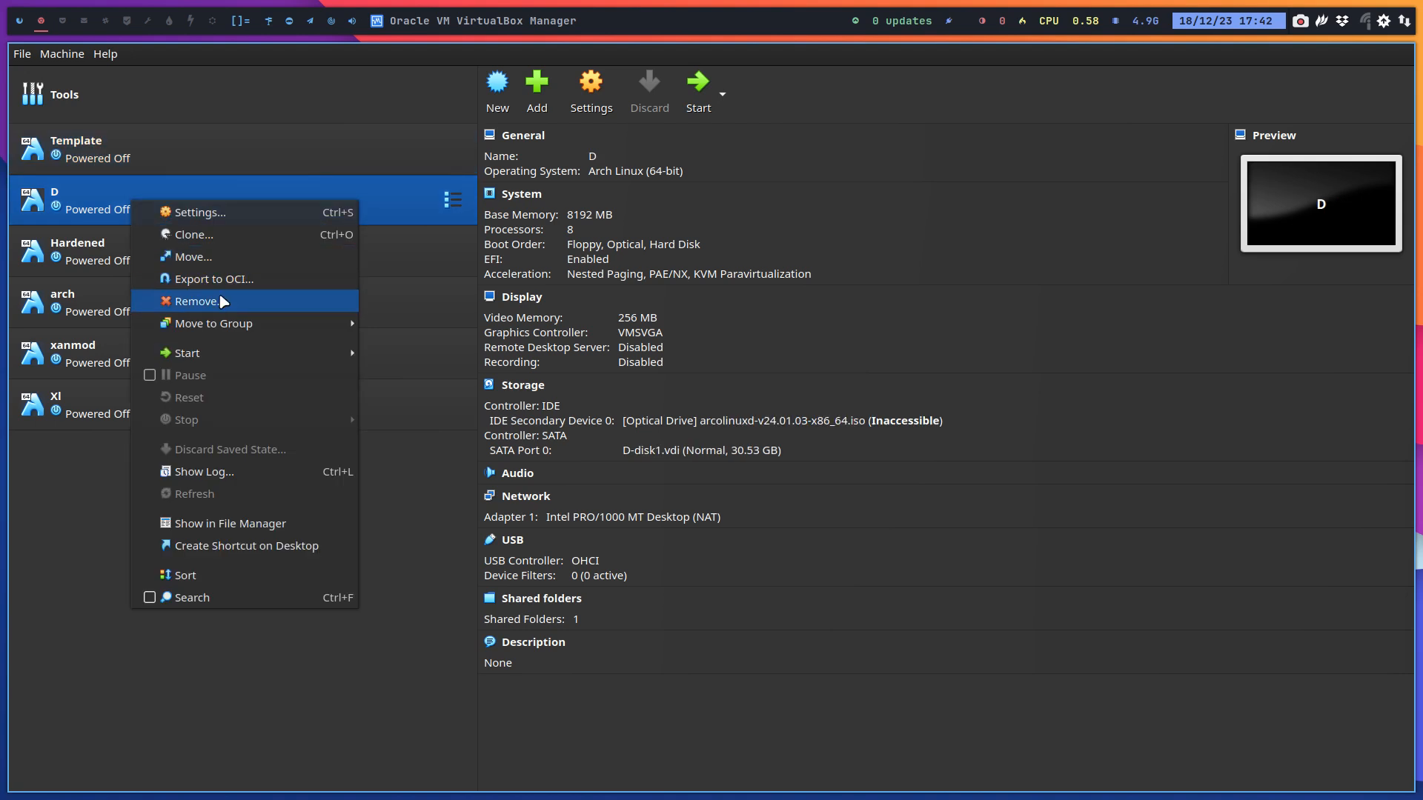
click(197, 301)
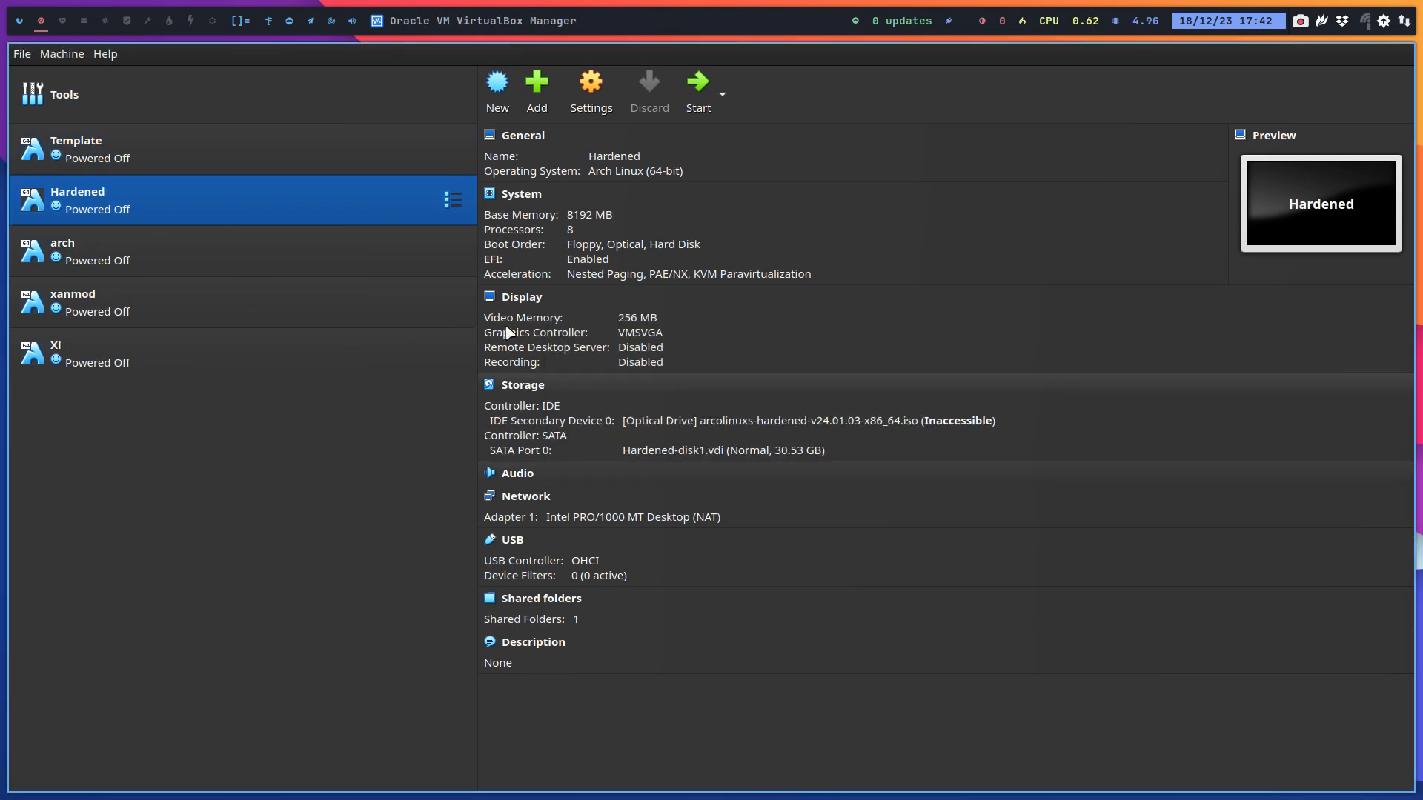
right_click(76, 148)
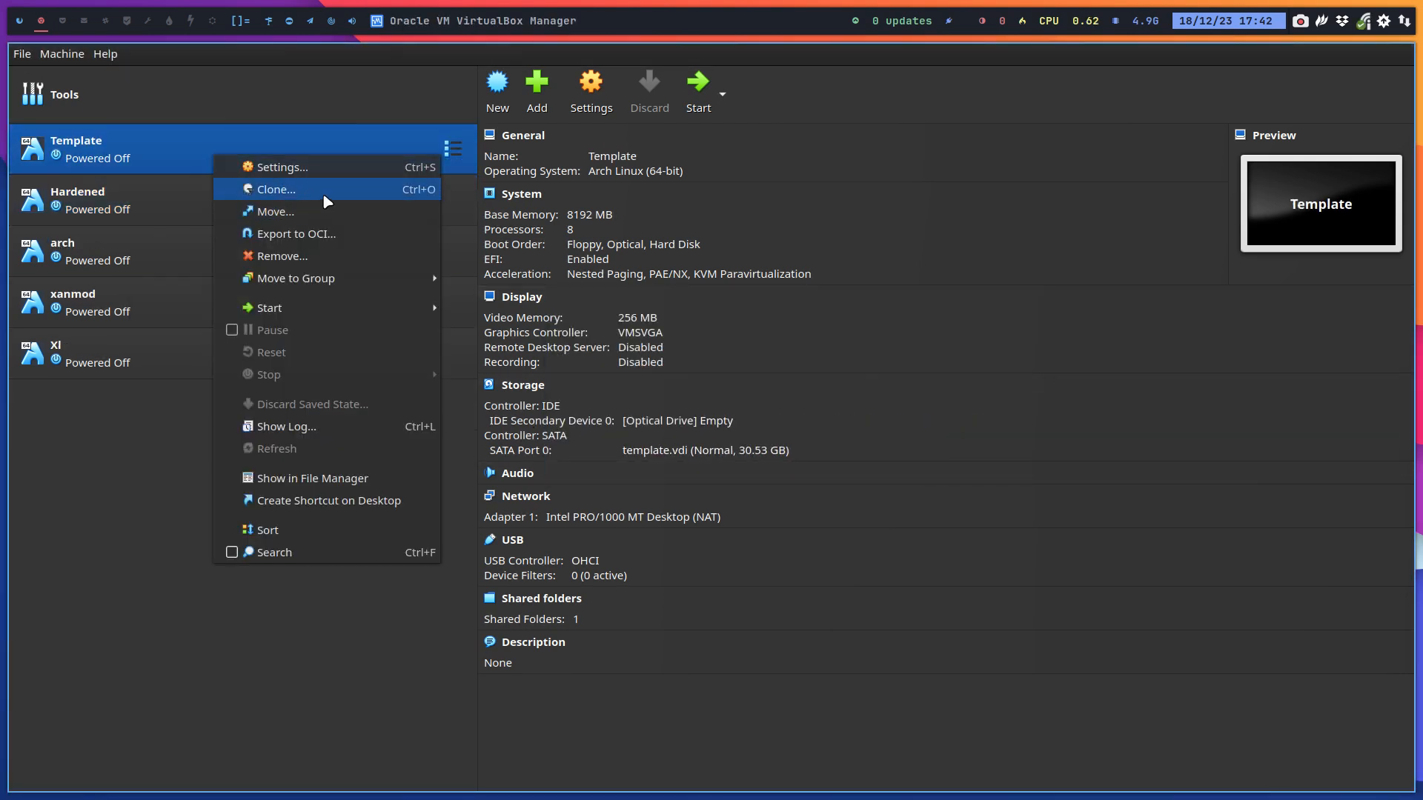
click(277, 189)
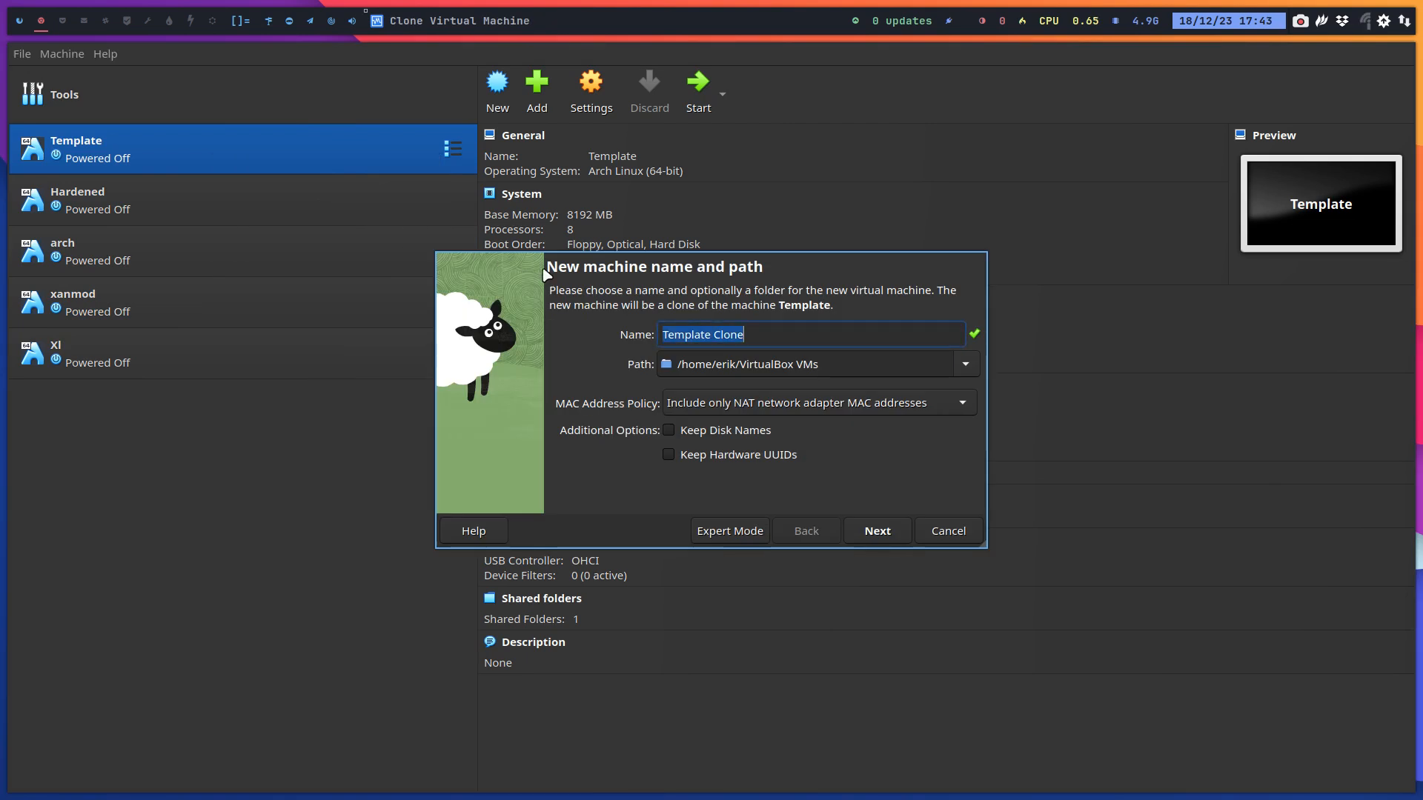
text(D)
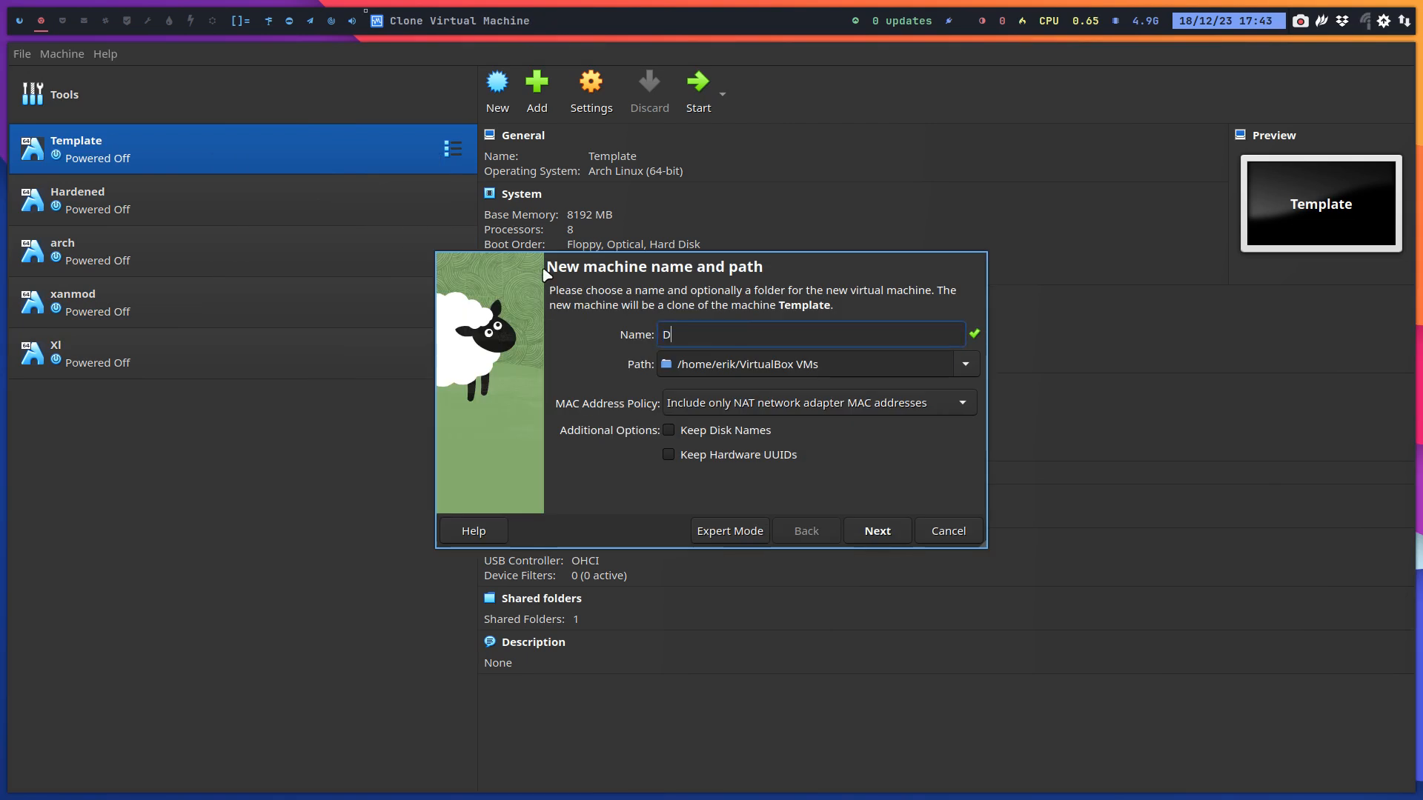
click(877, 530)
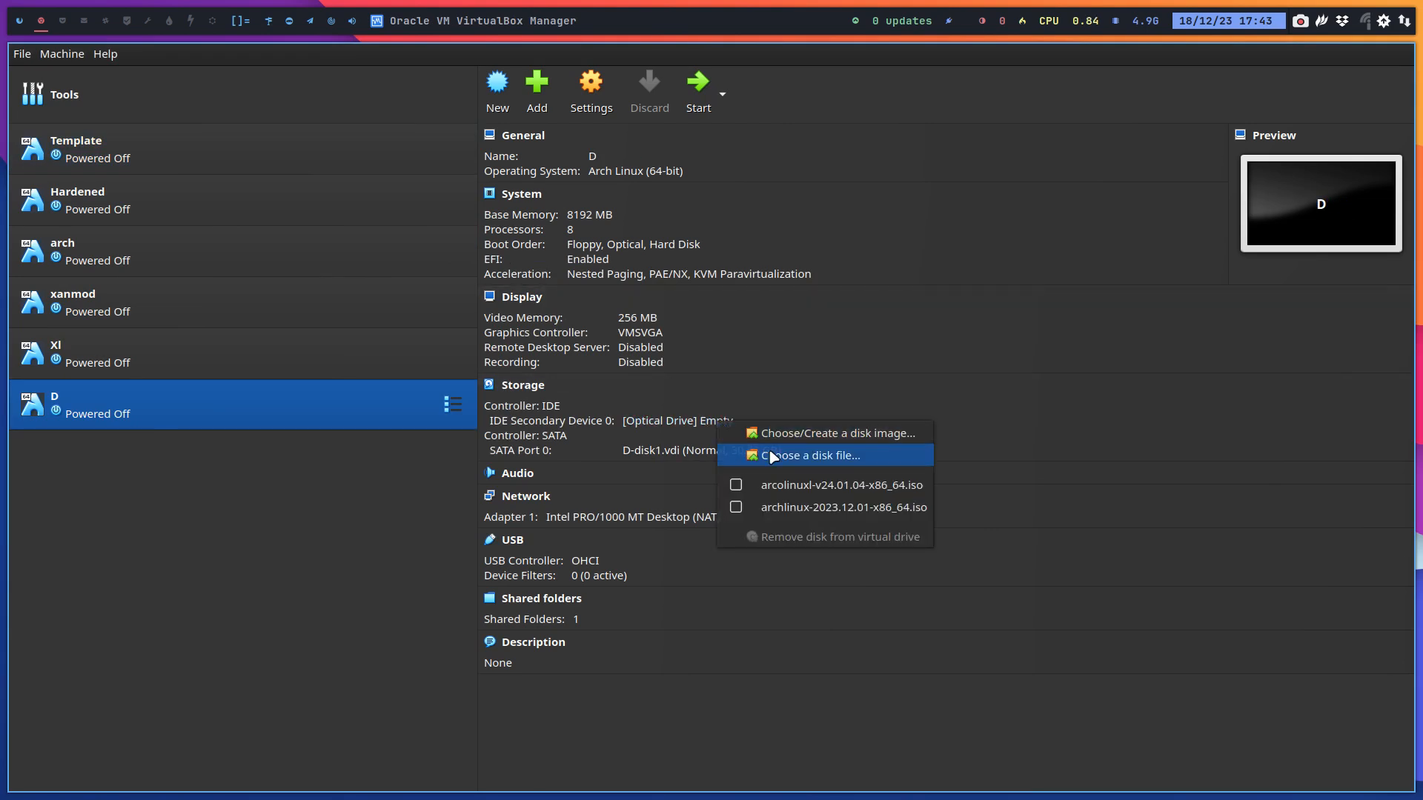
click(811, 455)
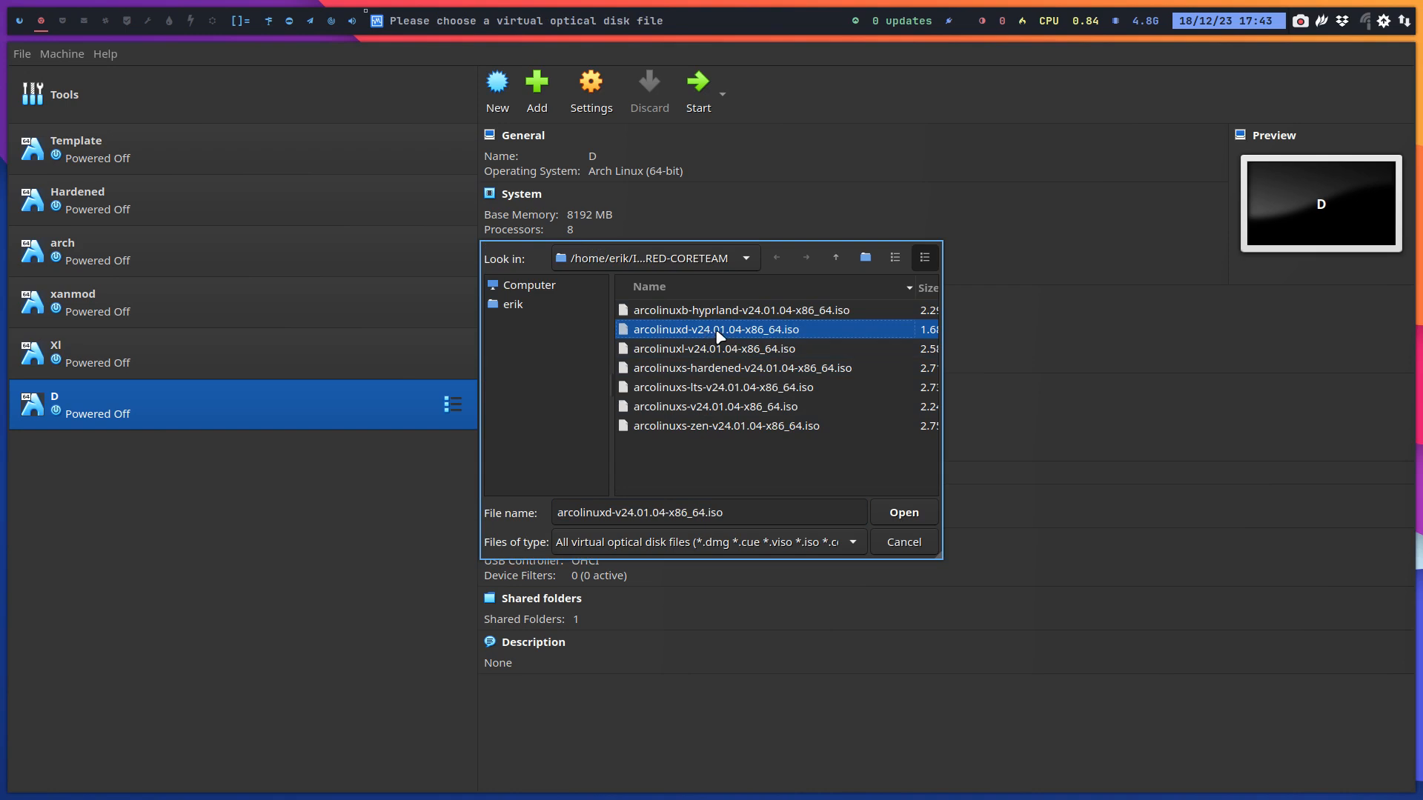
mouse_move(741, 337)
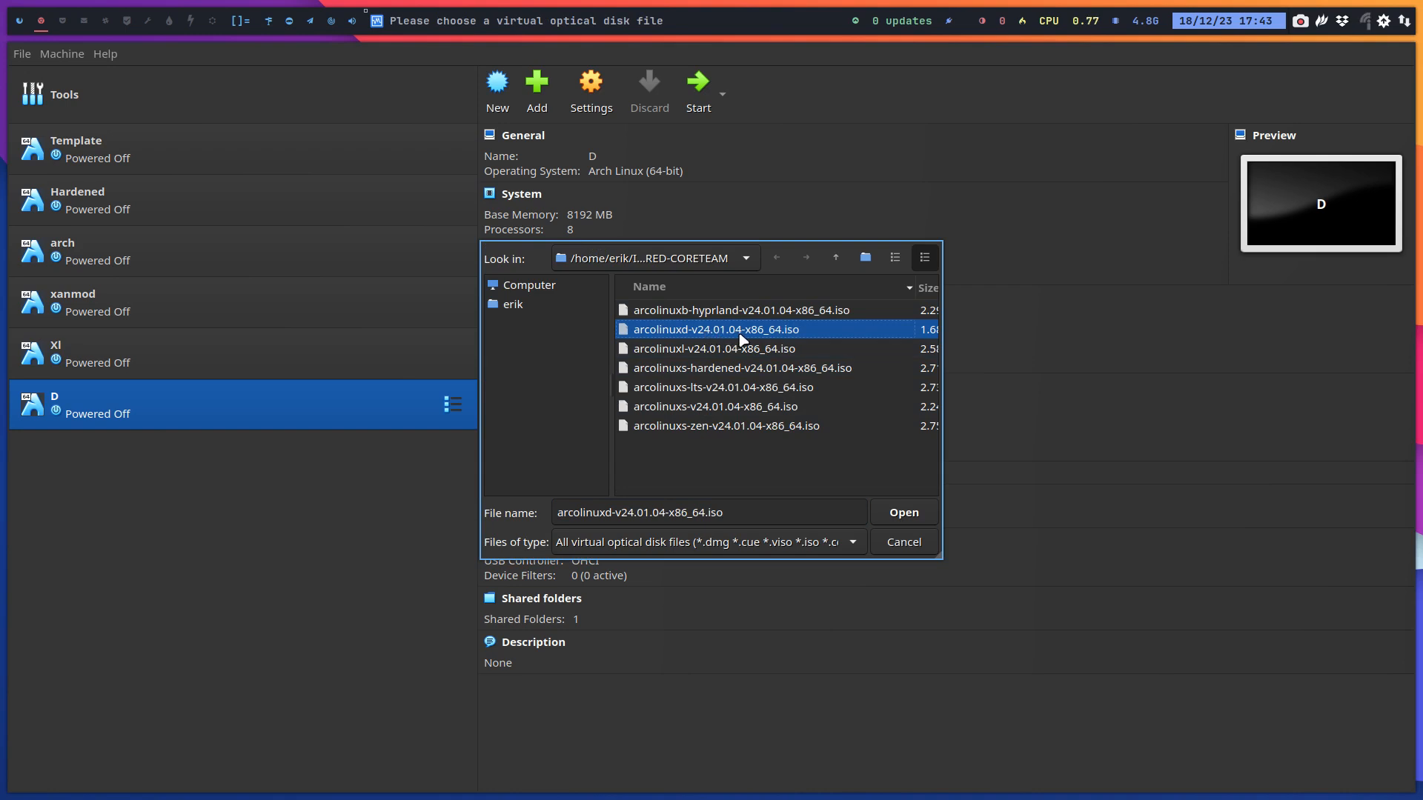
click(903, 512)
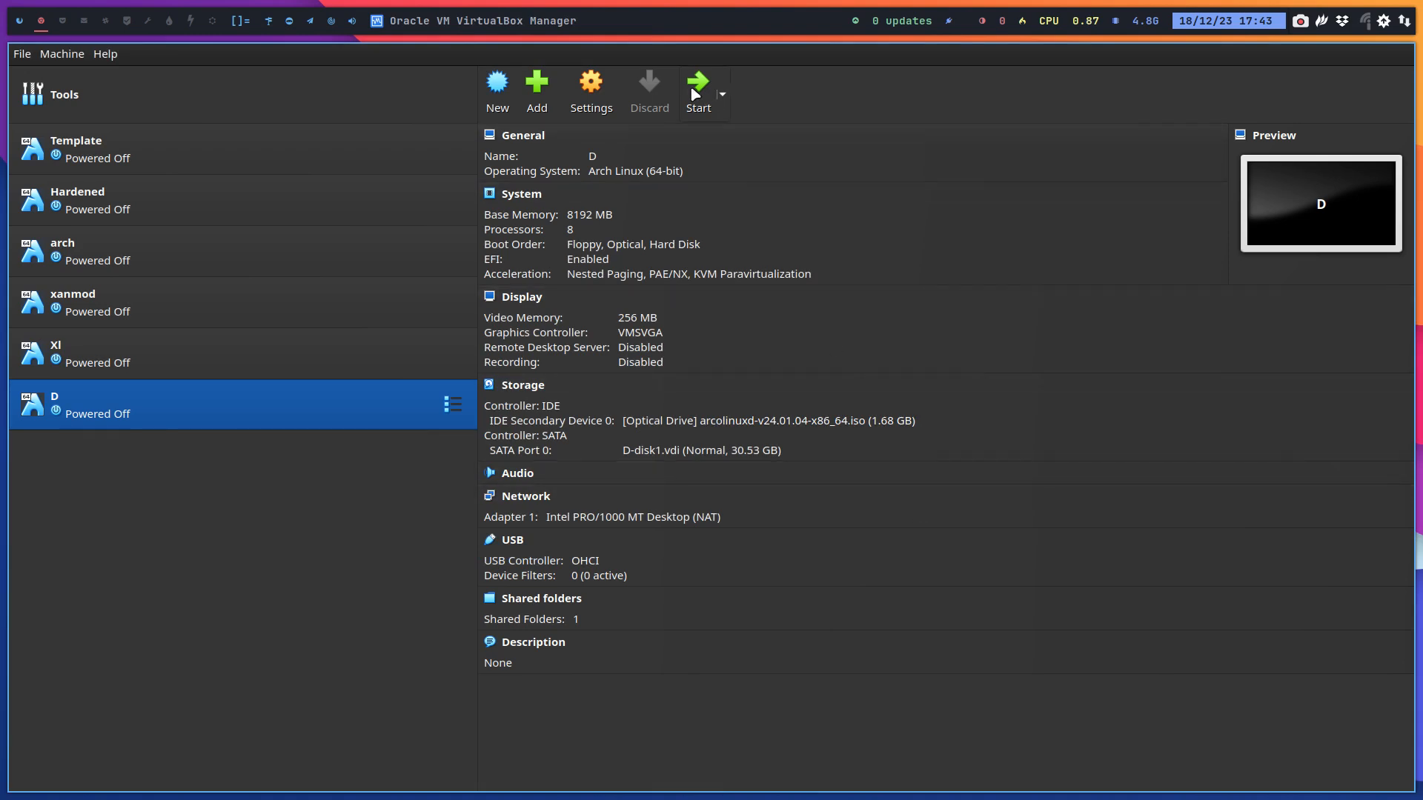
Start VM D and boot the open source entry from the GRUB menu
click(698, 82)
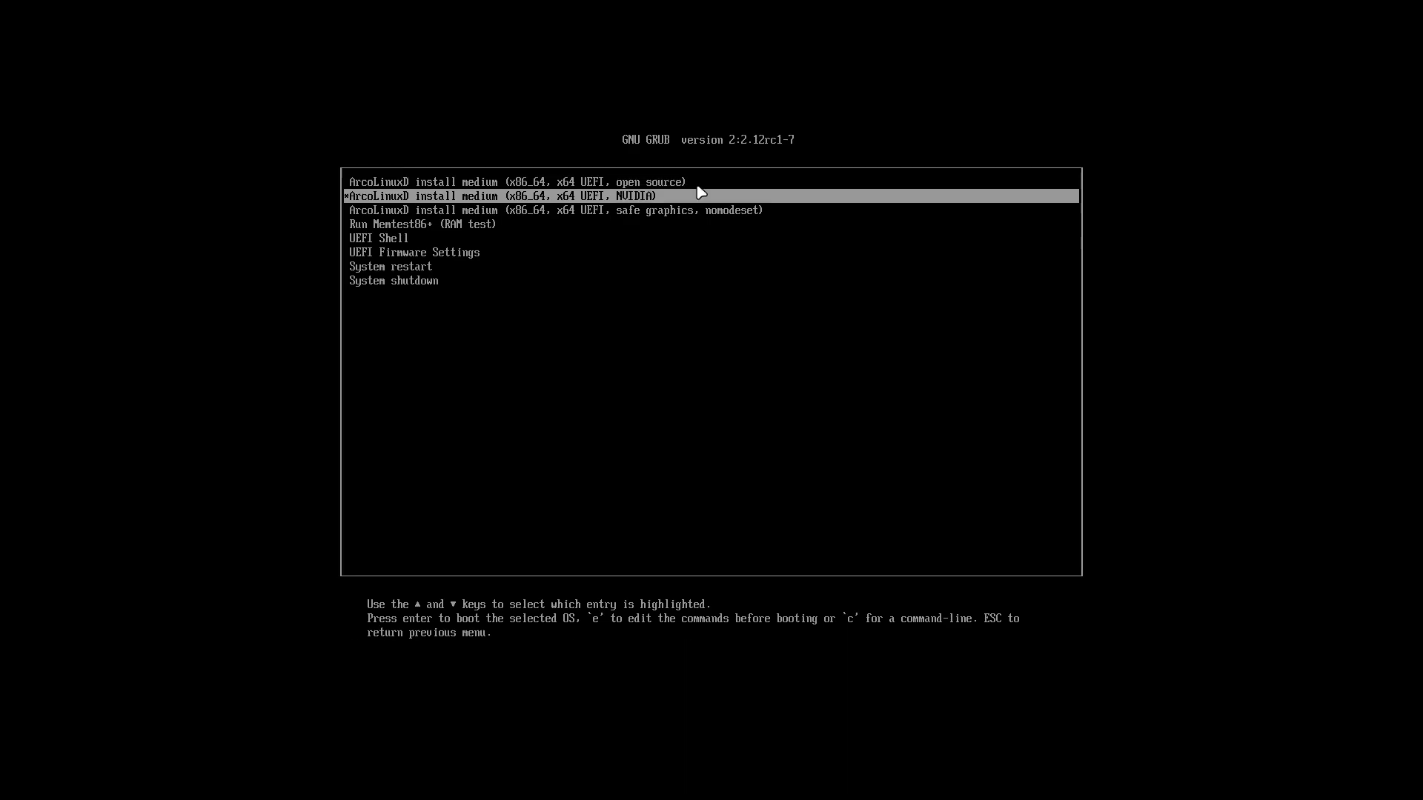
key(Down)
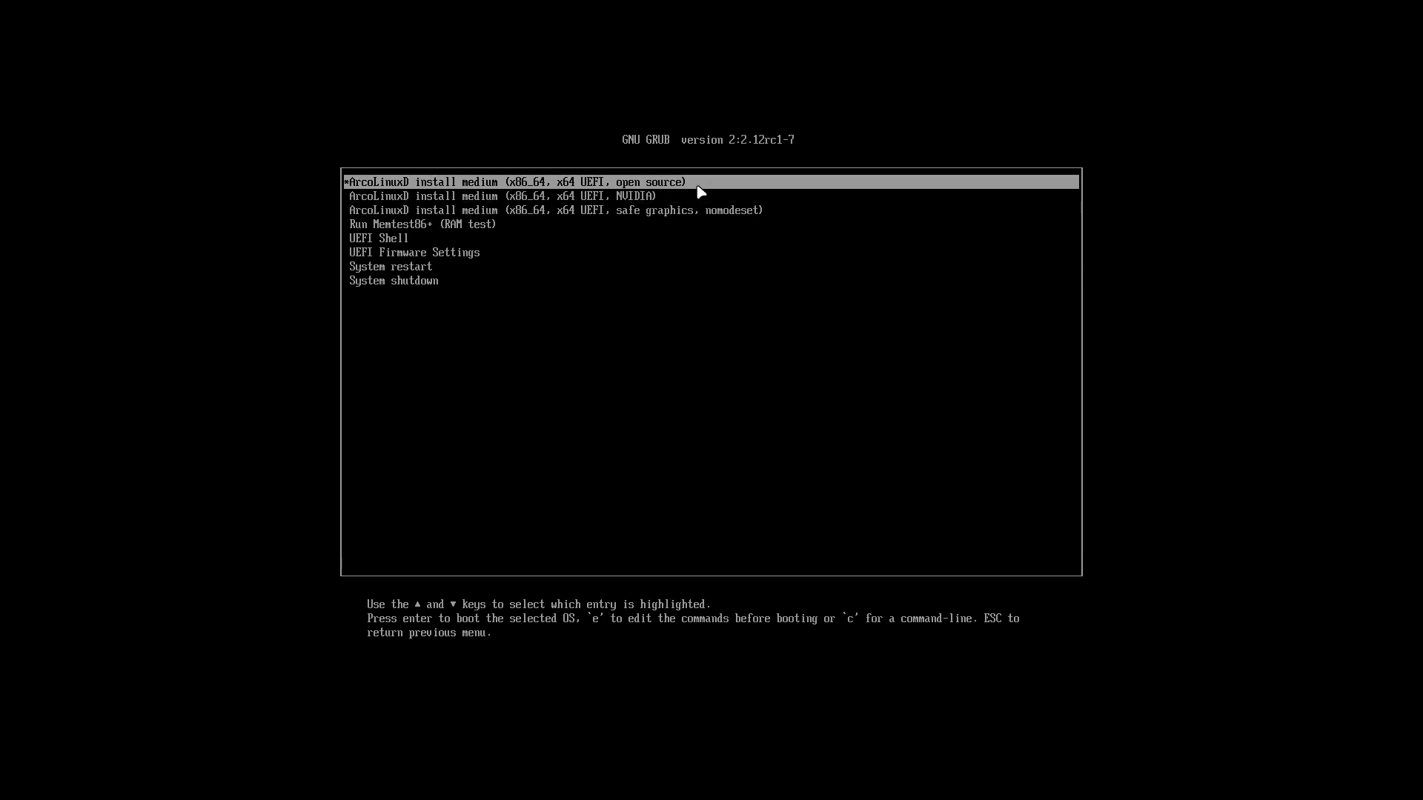
key(Down)
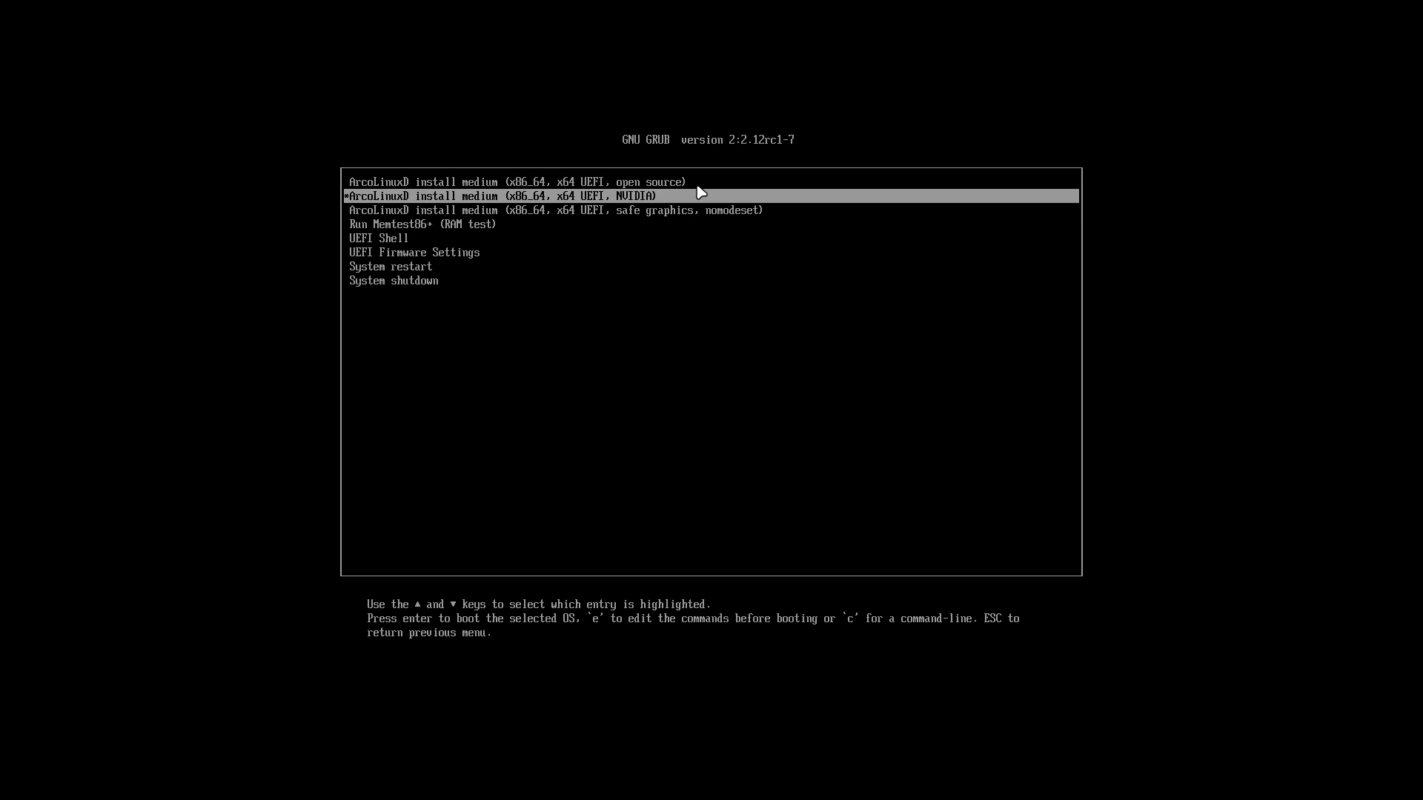
key(Down)
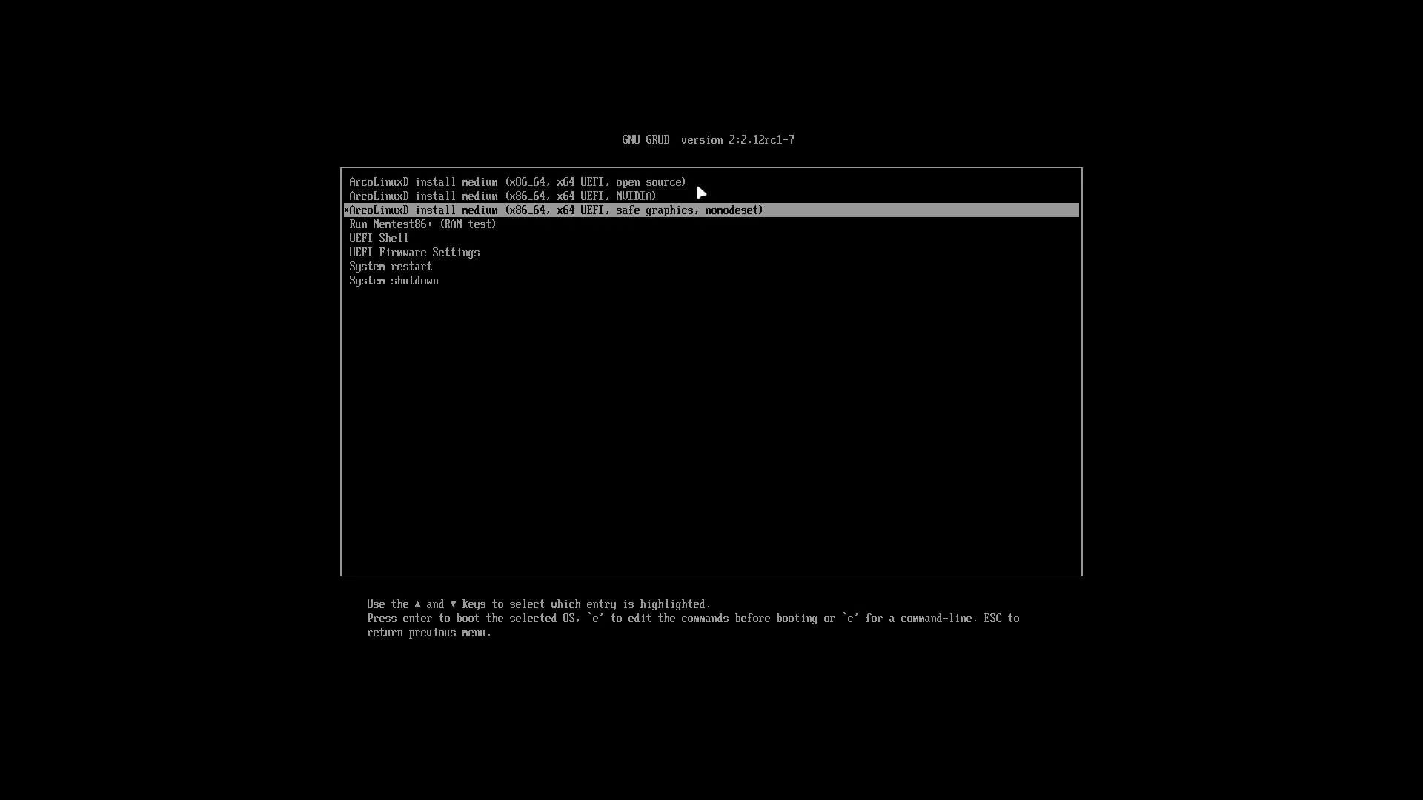
key(Up)
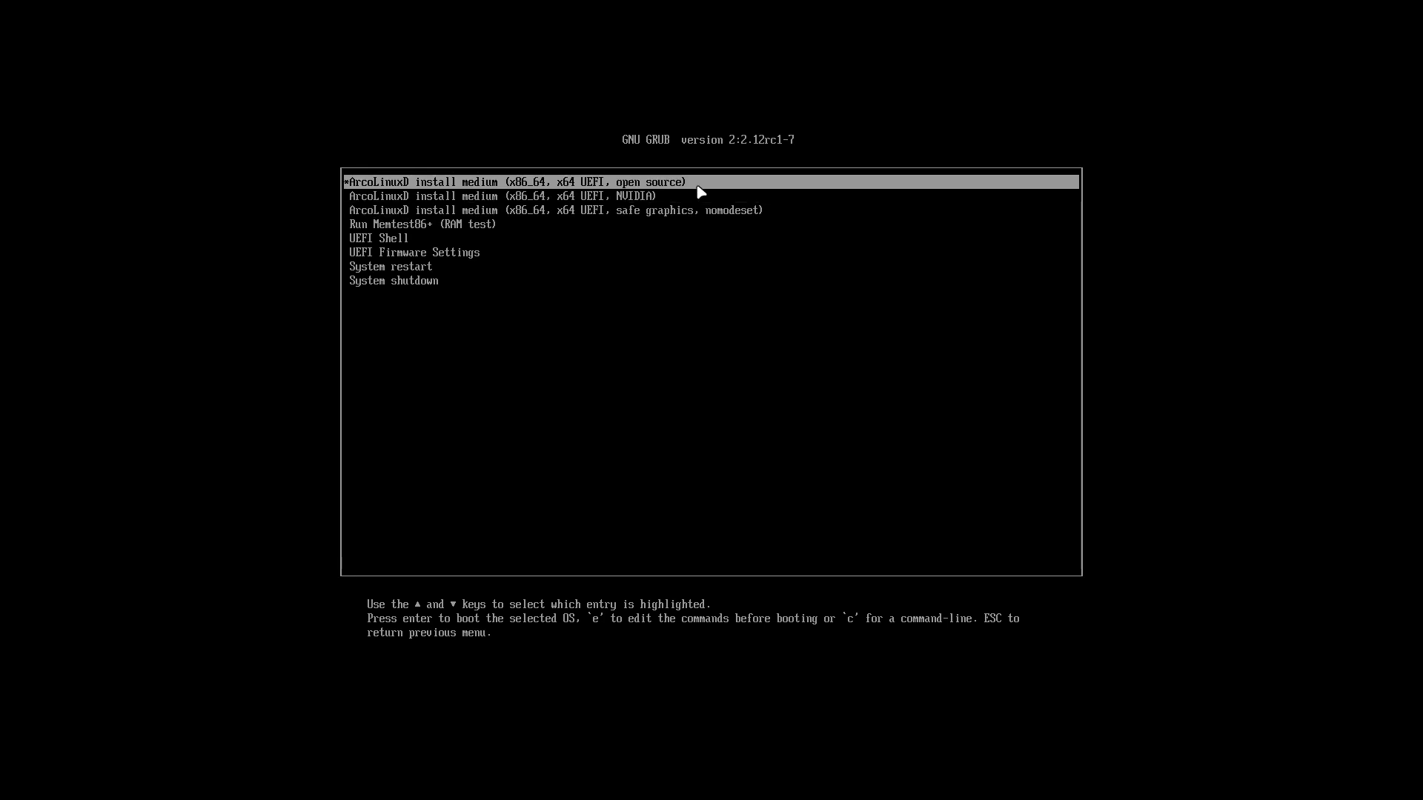
key(Return)
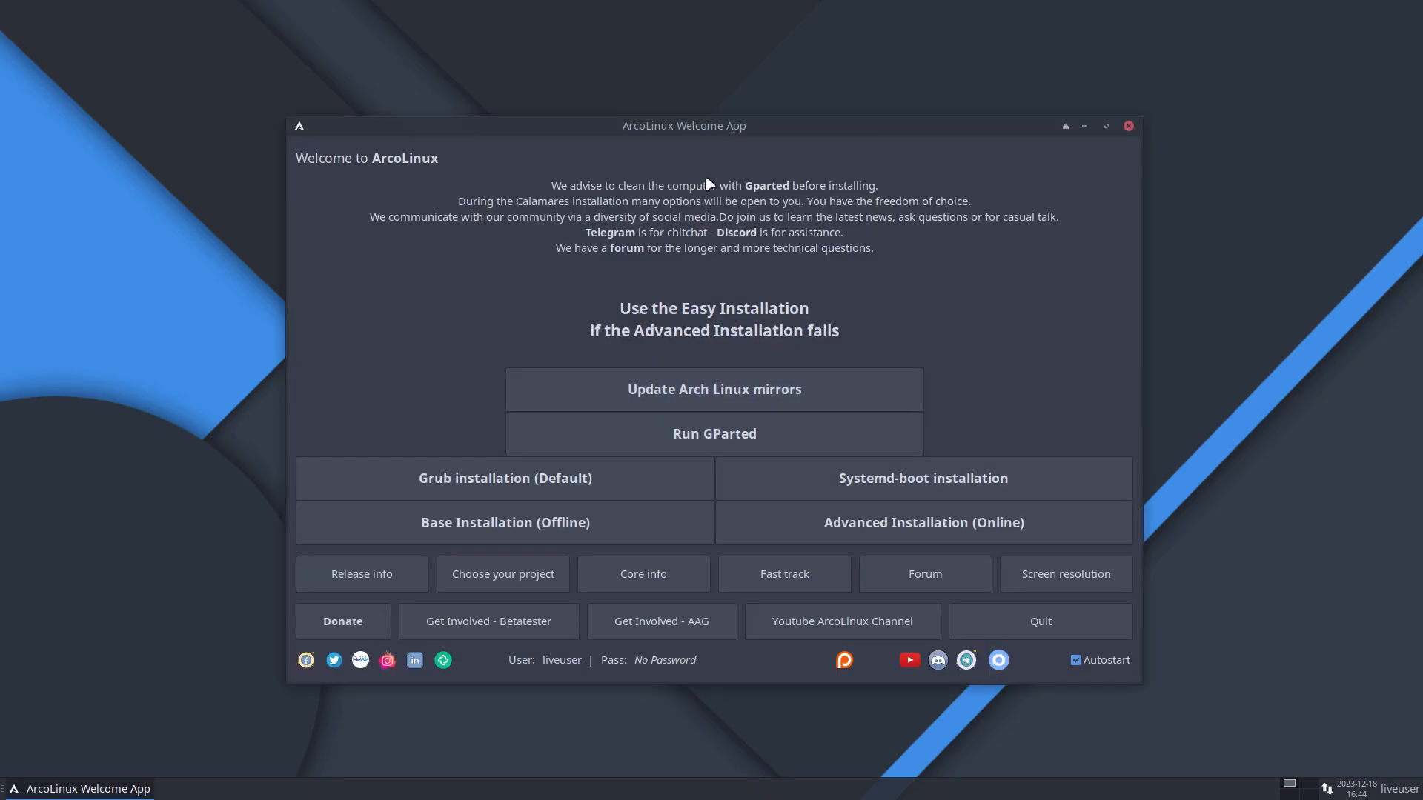
mouse_move(719, 194)
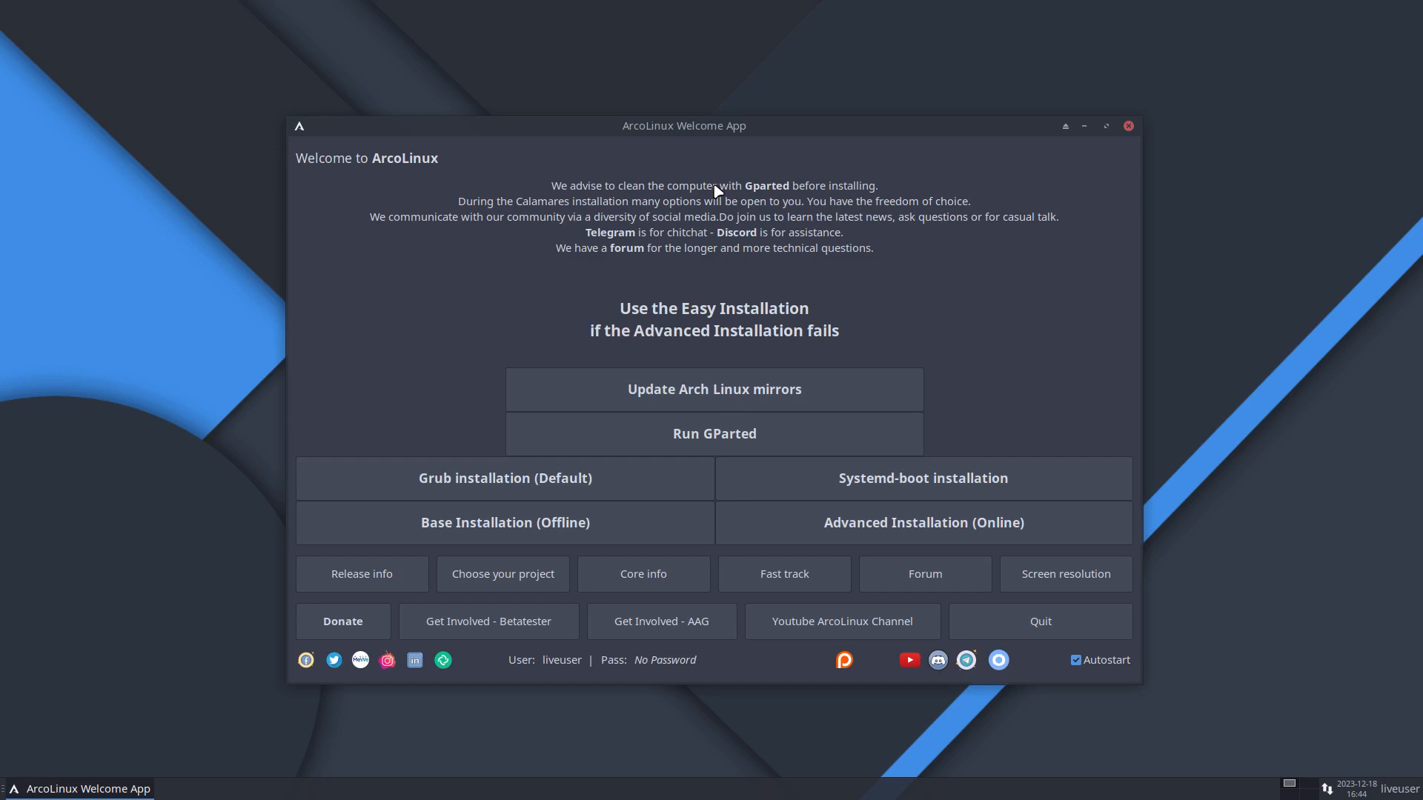
mouse_move(709, 378)
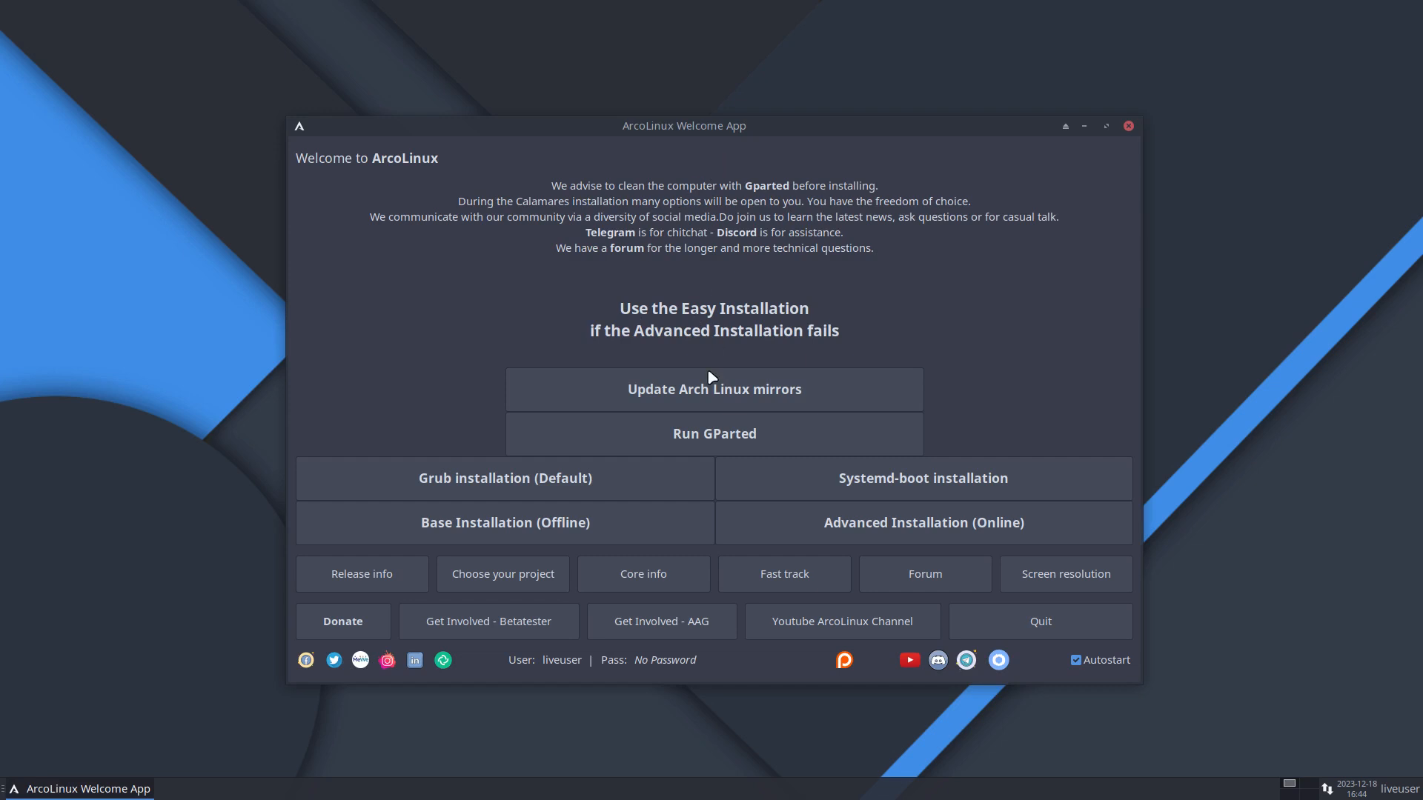
mouse_move(618, 314)
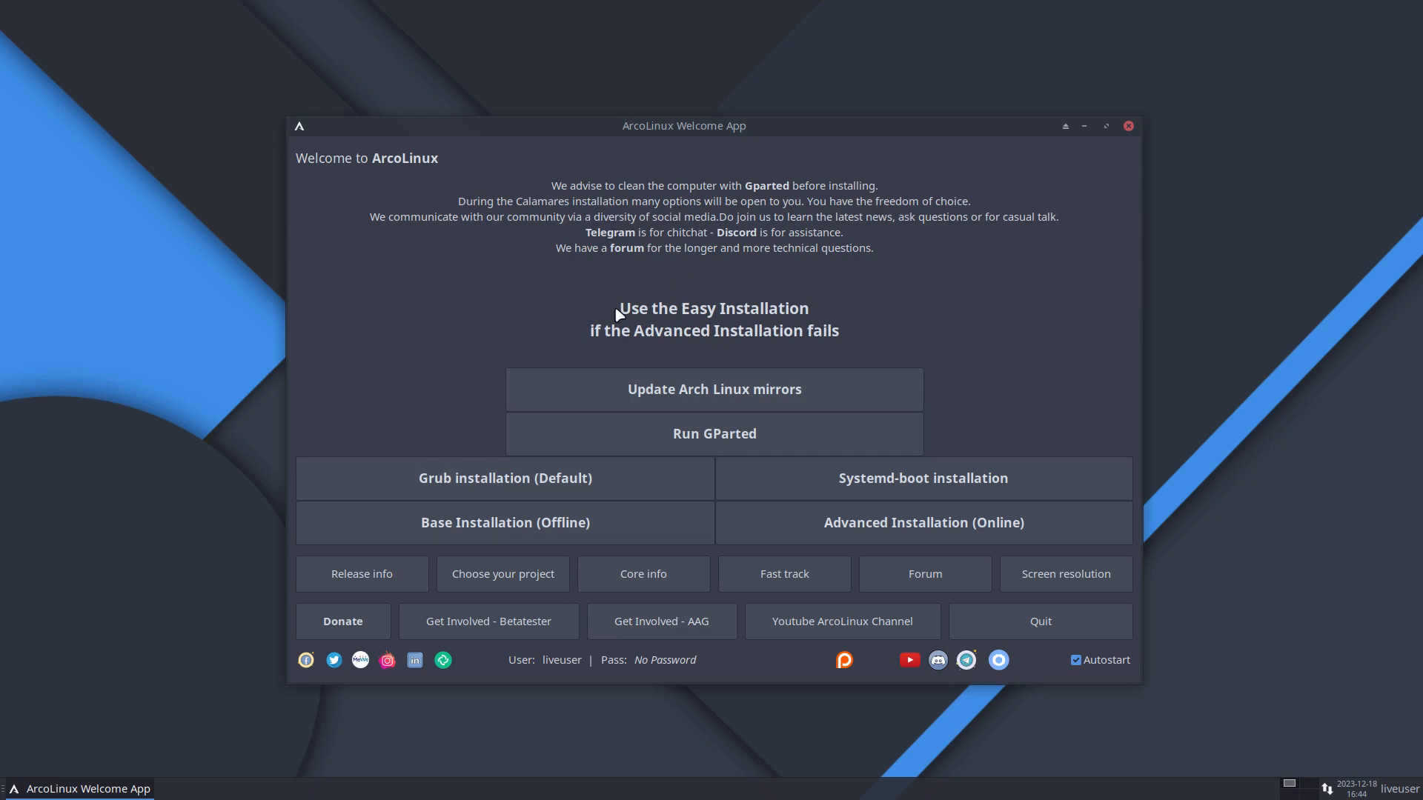
mouse_move(719, 316)
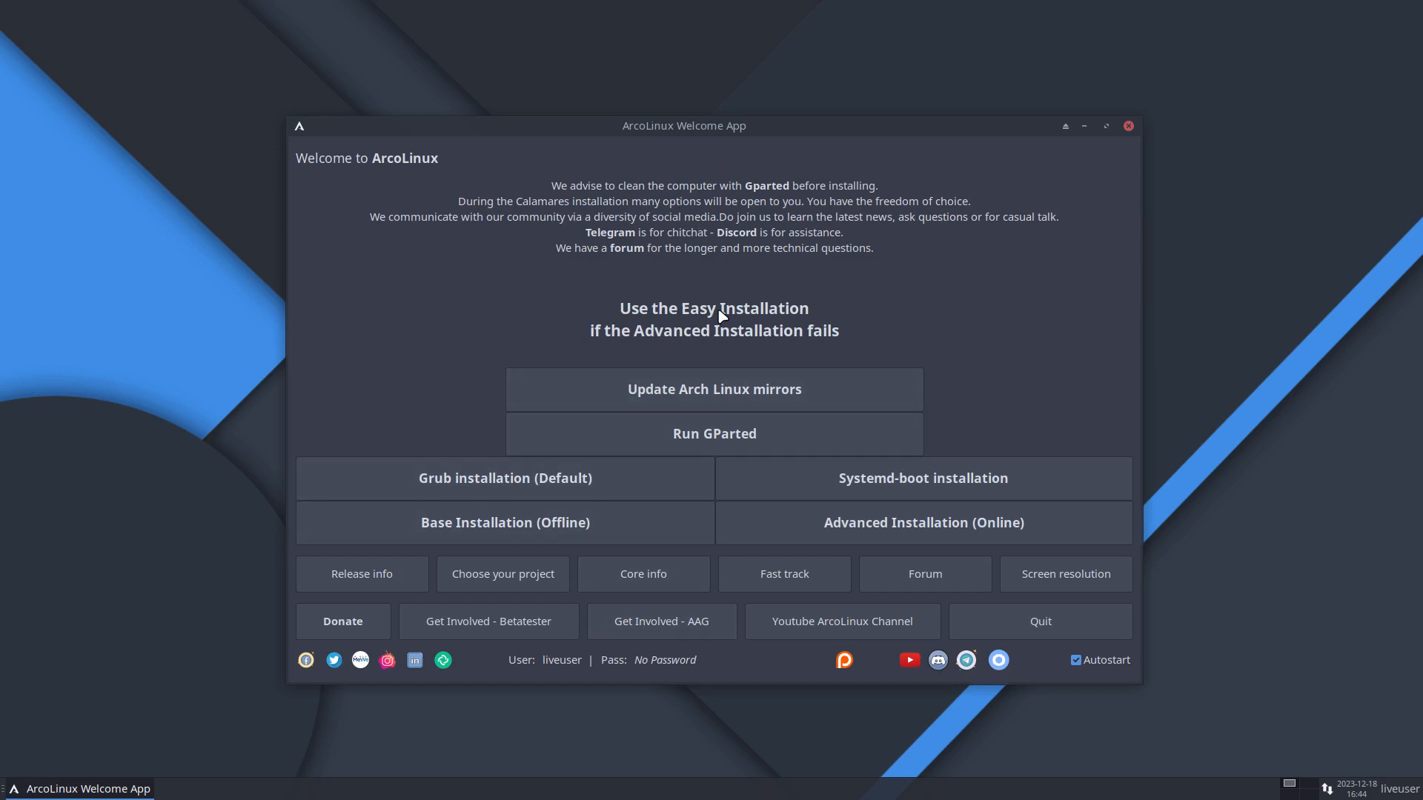
mouse_move(655, 317)
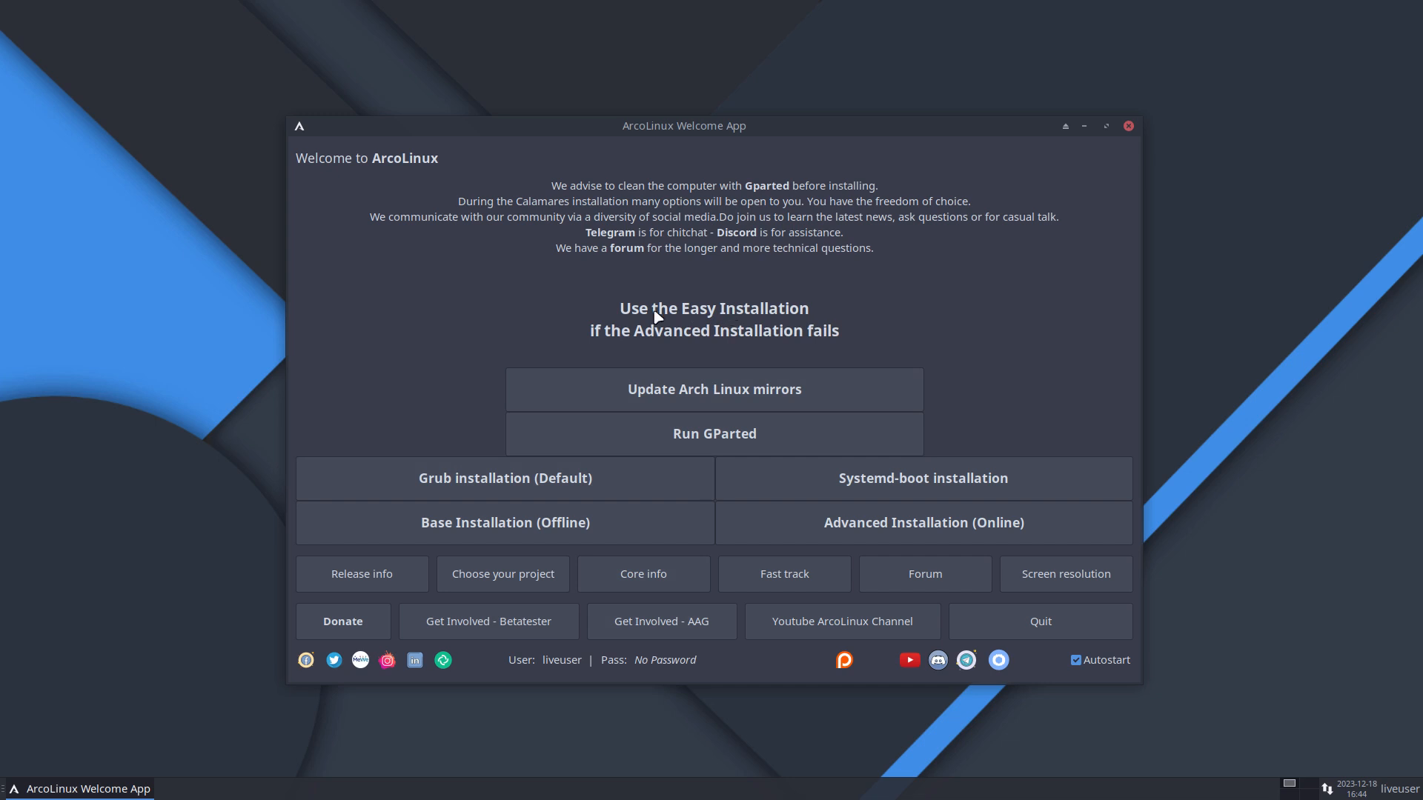
mouse_move(714, 339)
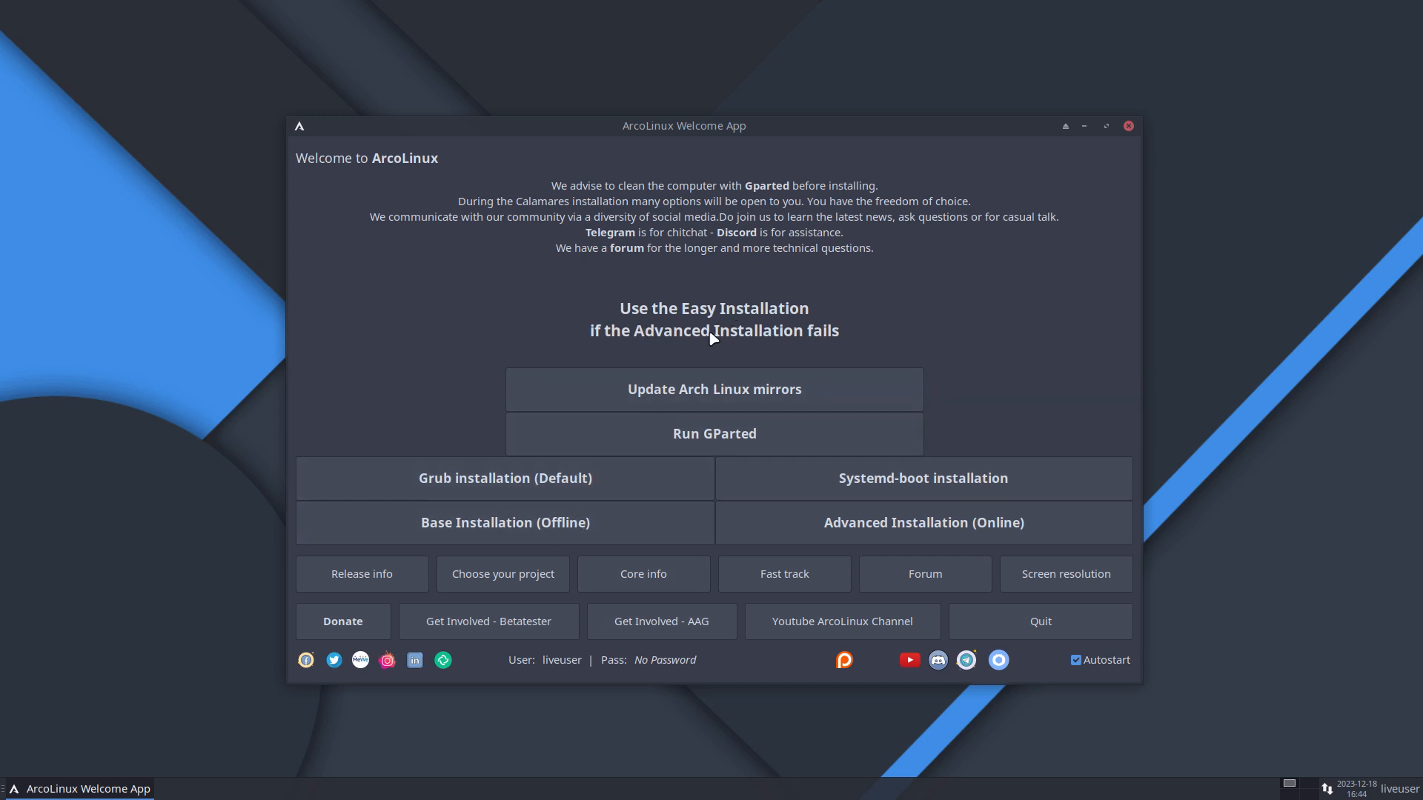
mouse_move(816, 336)
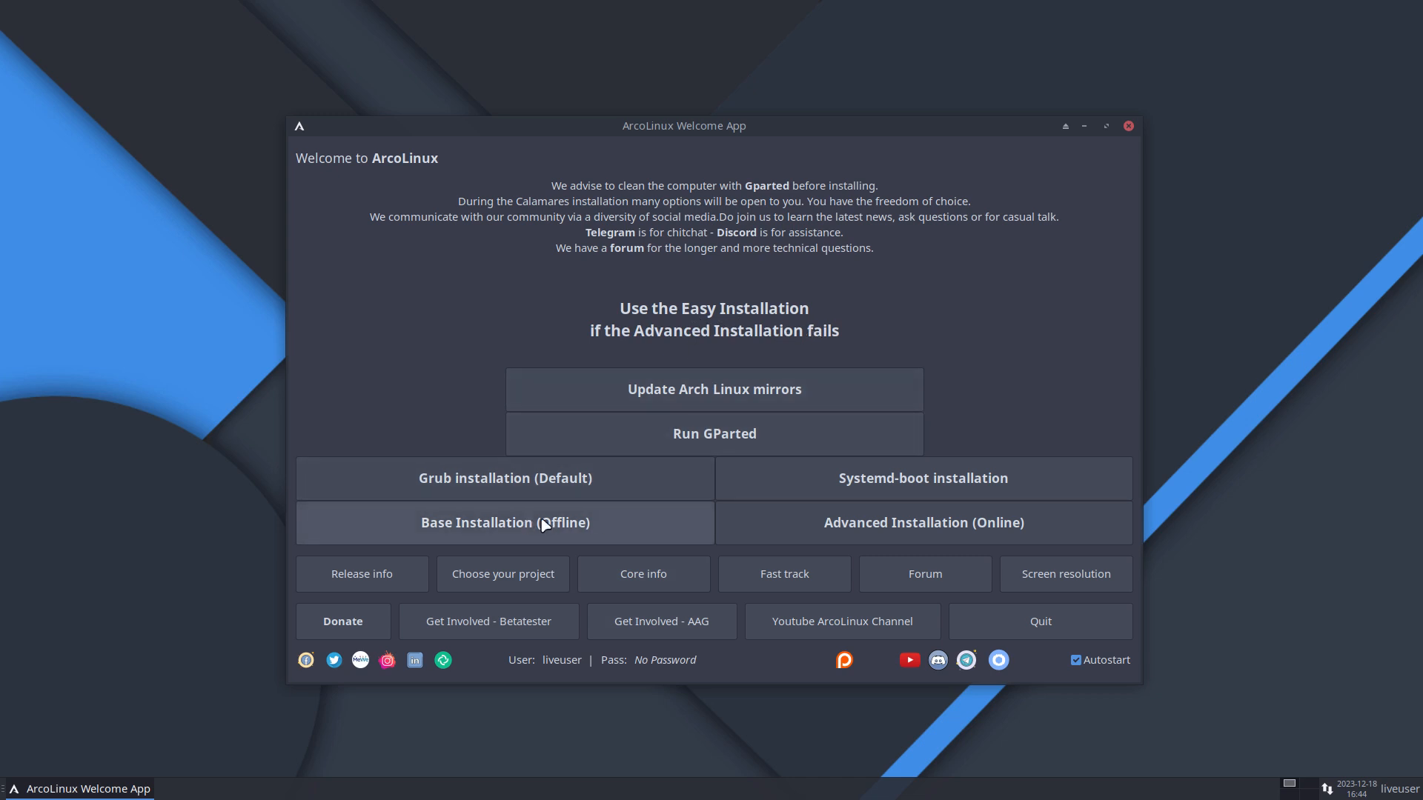
mouse_move(902, 530)
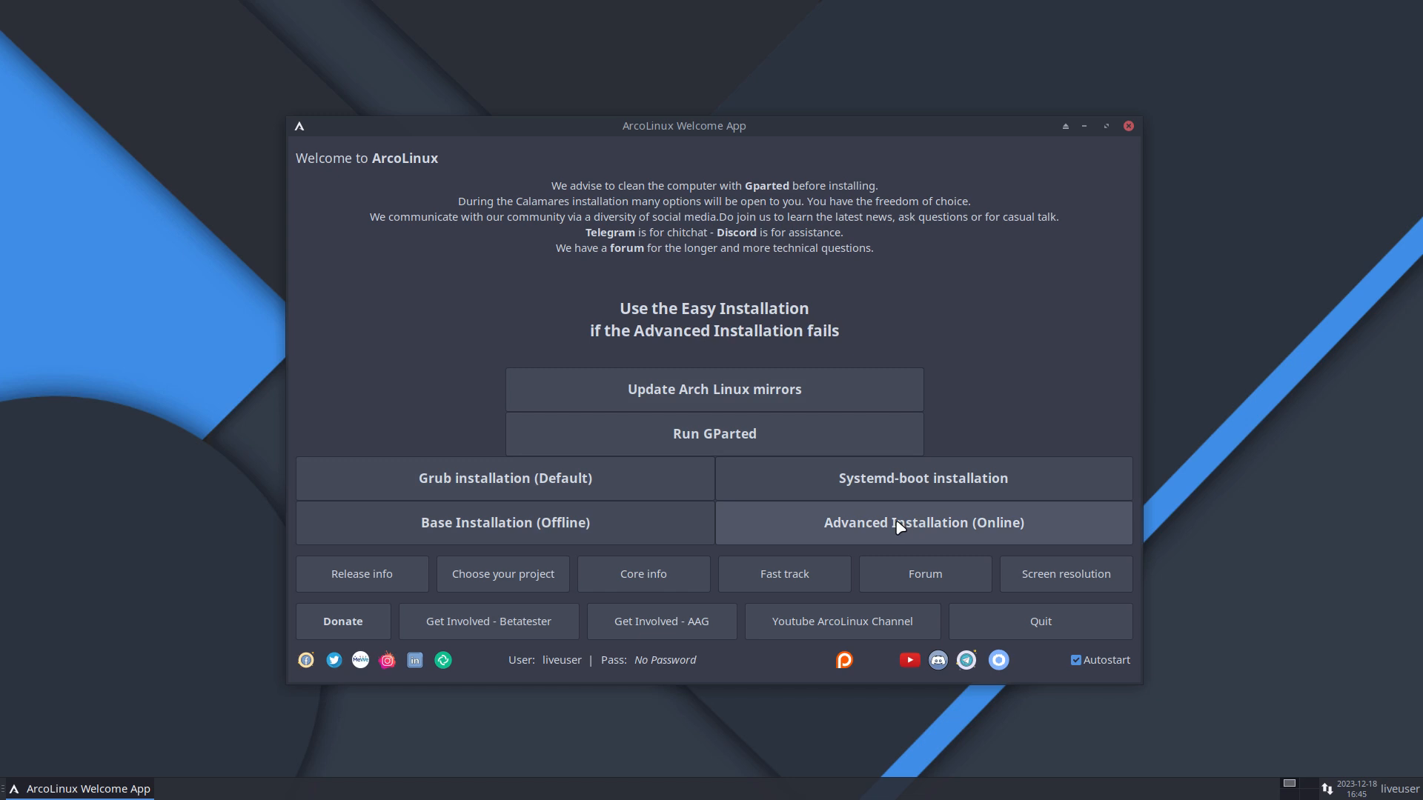
mouse_move(924, 529)
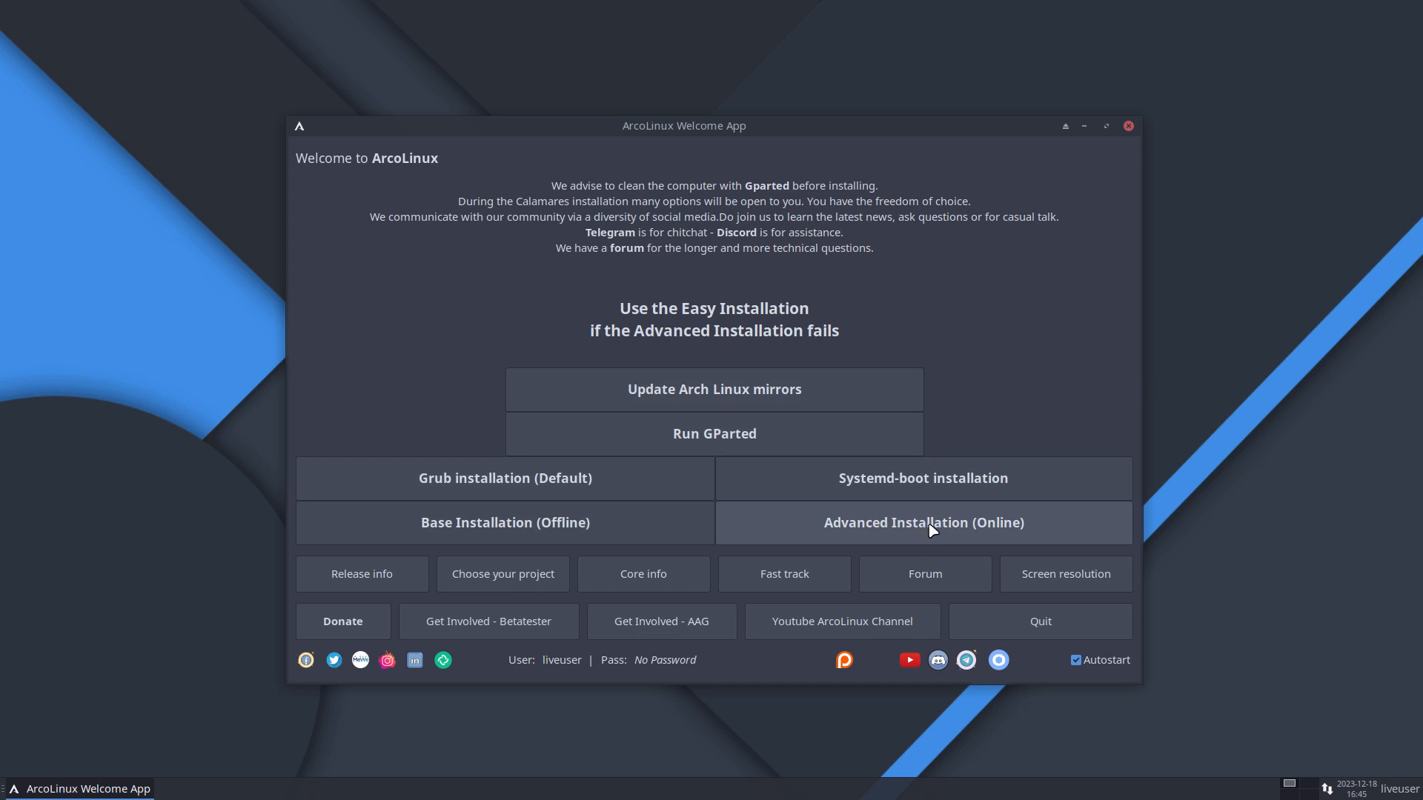
mouse_move(555, 530)
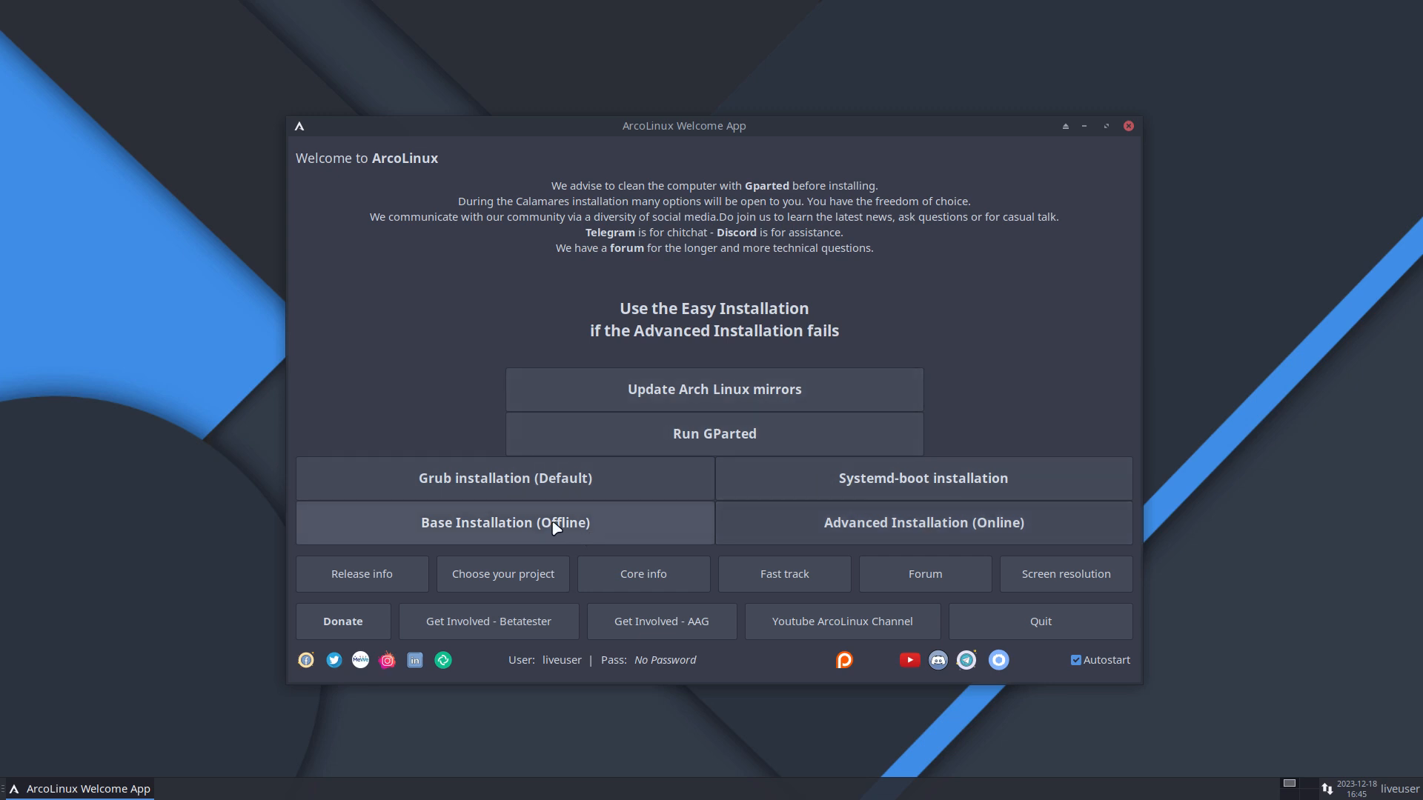
mouse_move(570, 533)
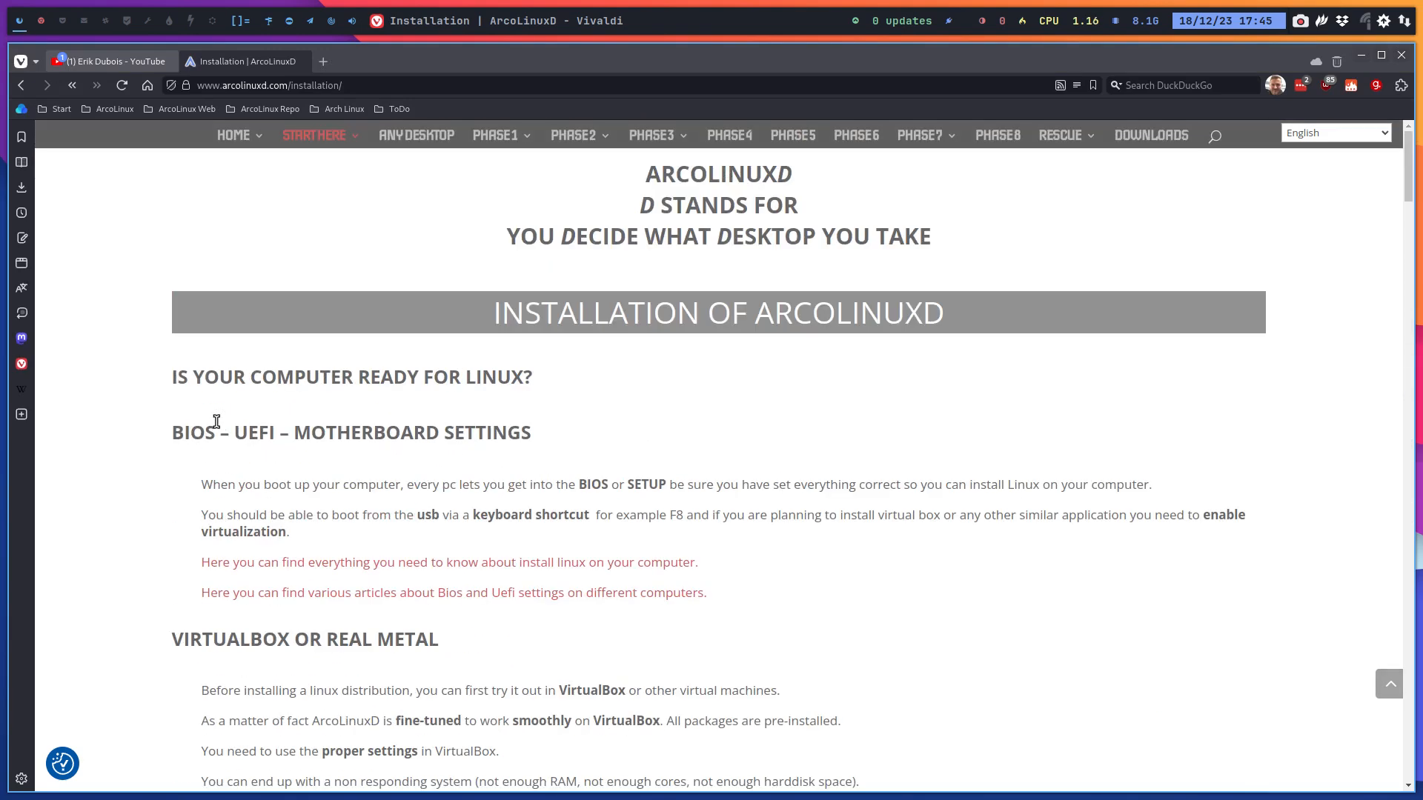
Open arcolinux.info/learning-path and read Phases 1–8 down to the Carli project recommendation
click(314, 135)
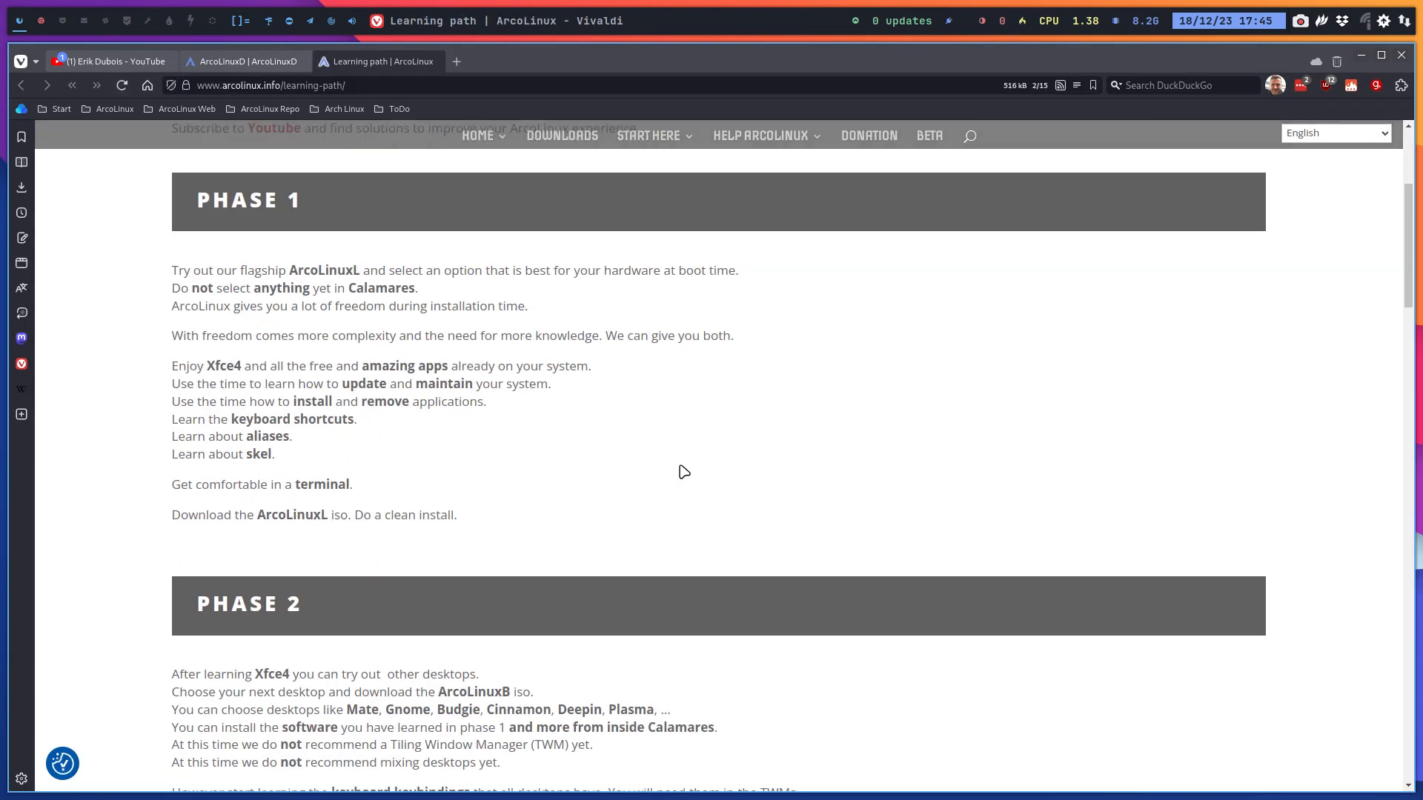
scroll(down, 3)
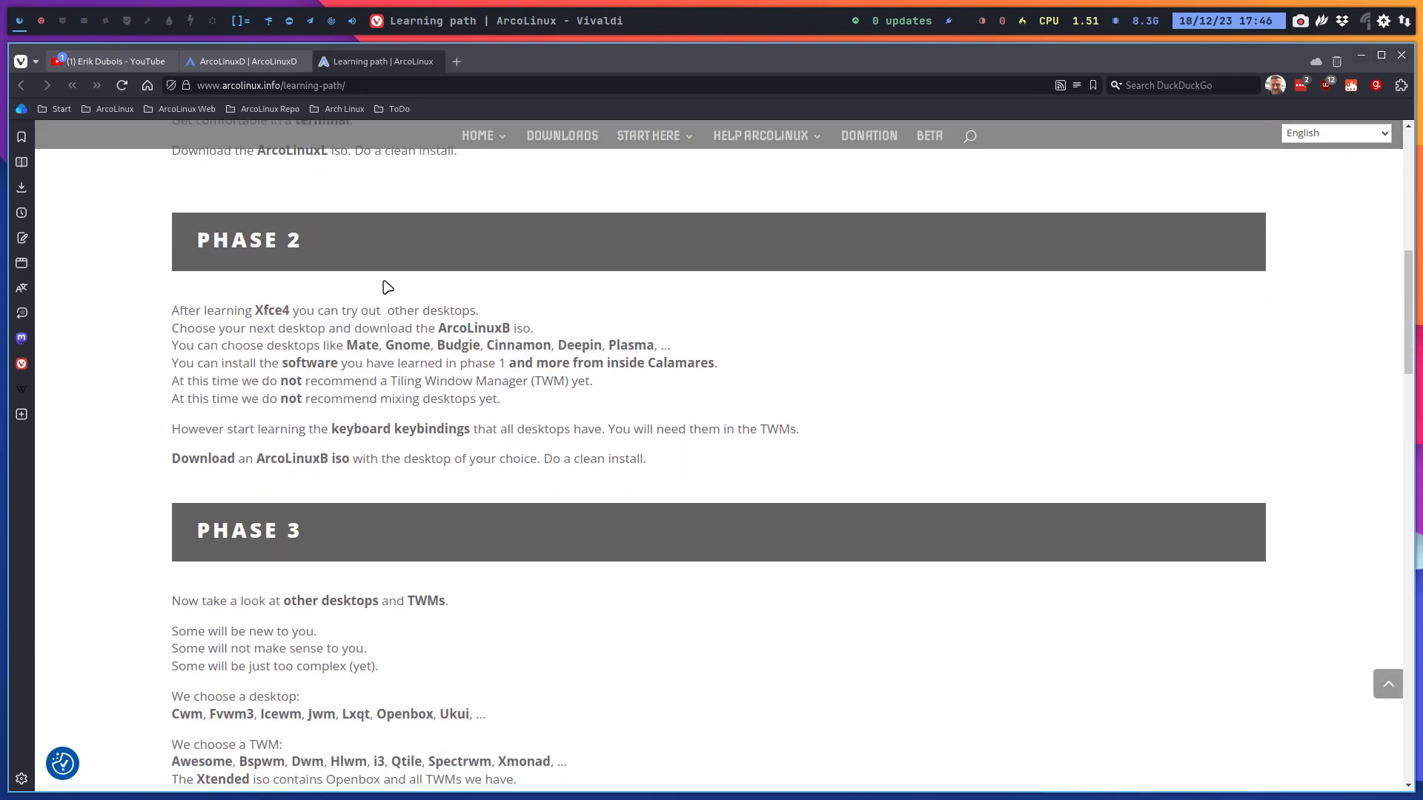
scroll(down, 3)
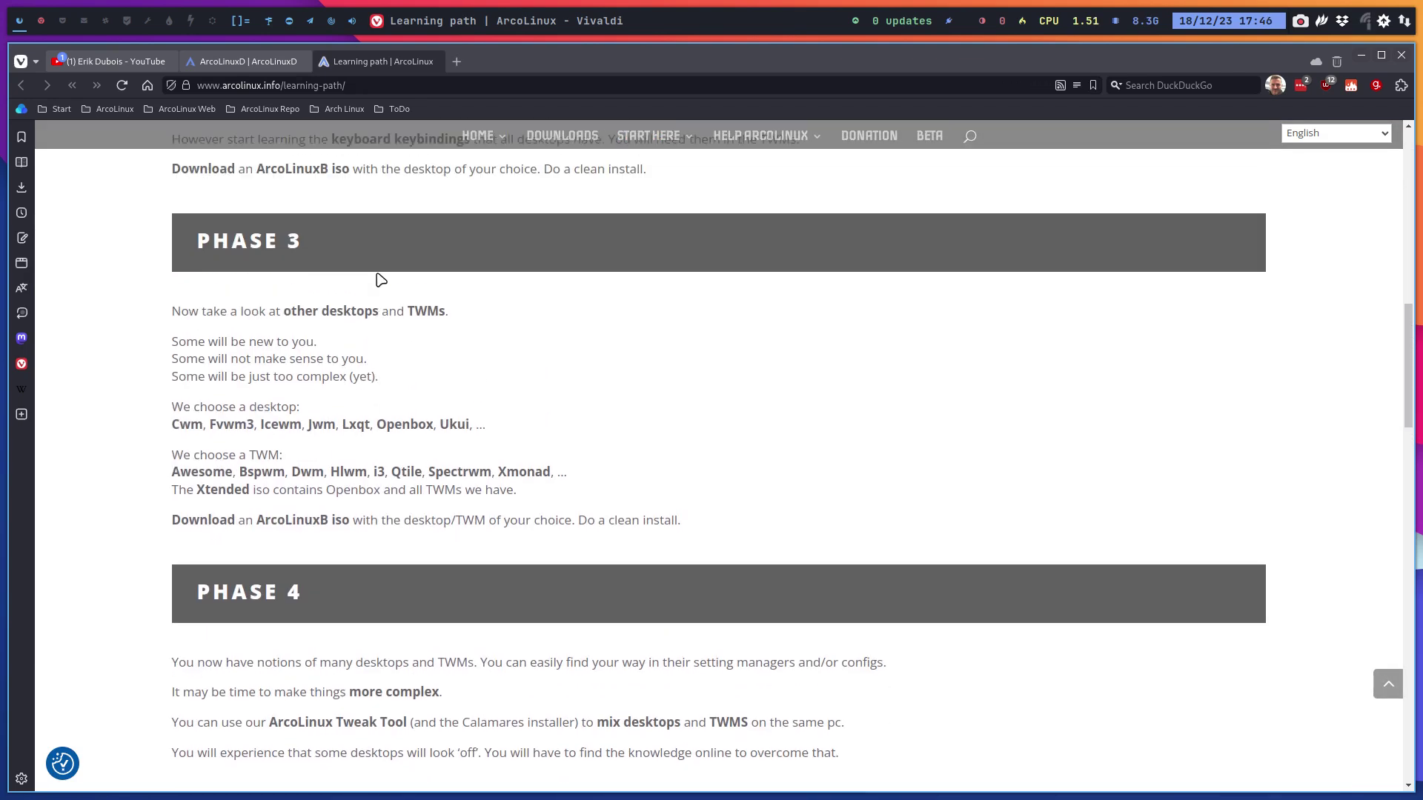
scroll(down, 3)
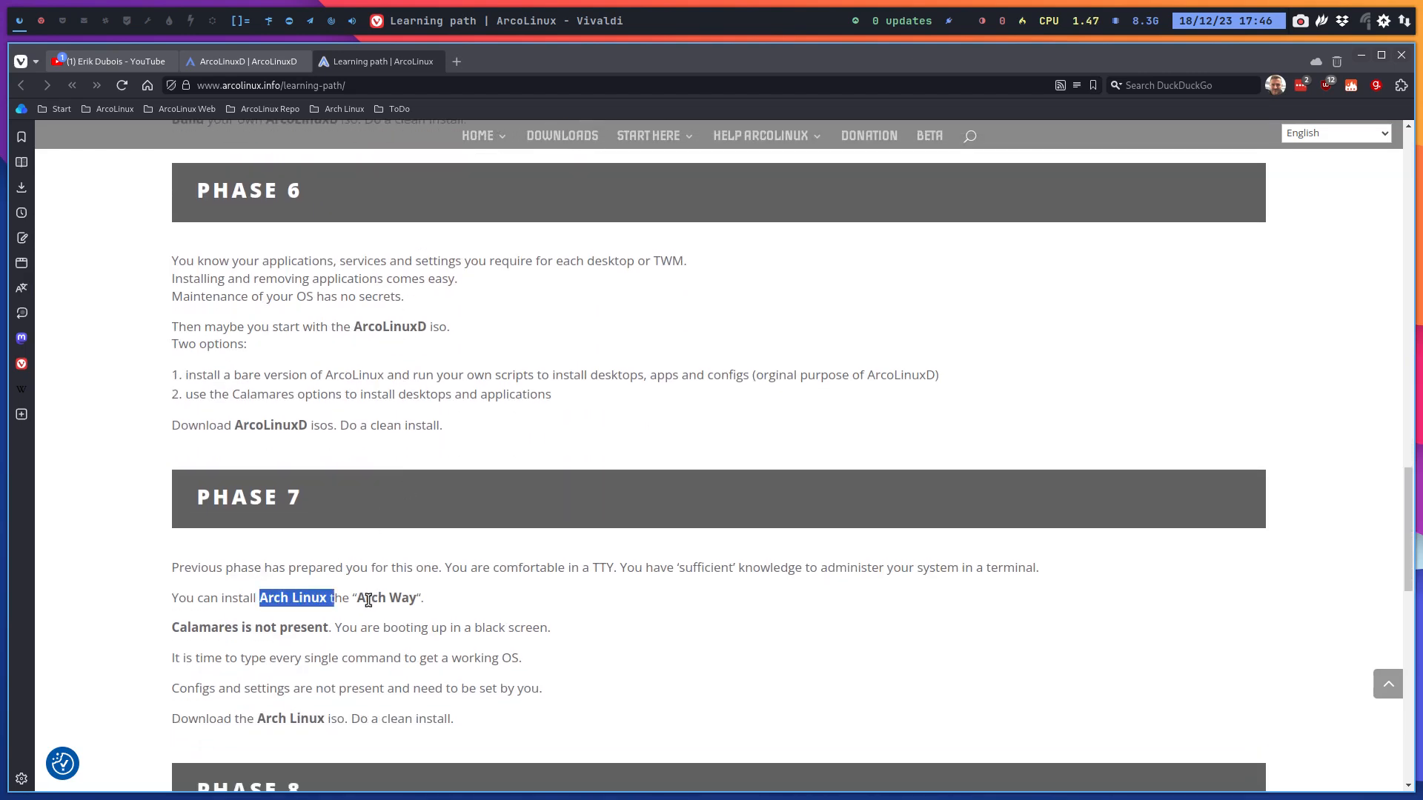
click(474, 605)
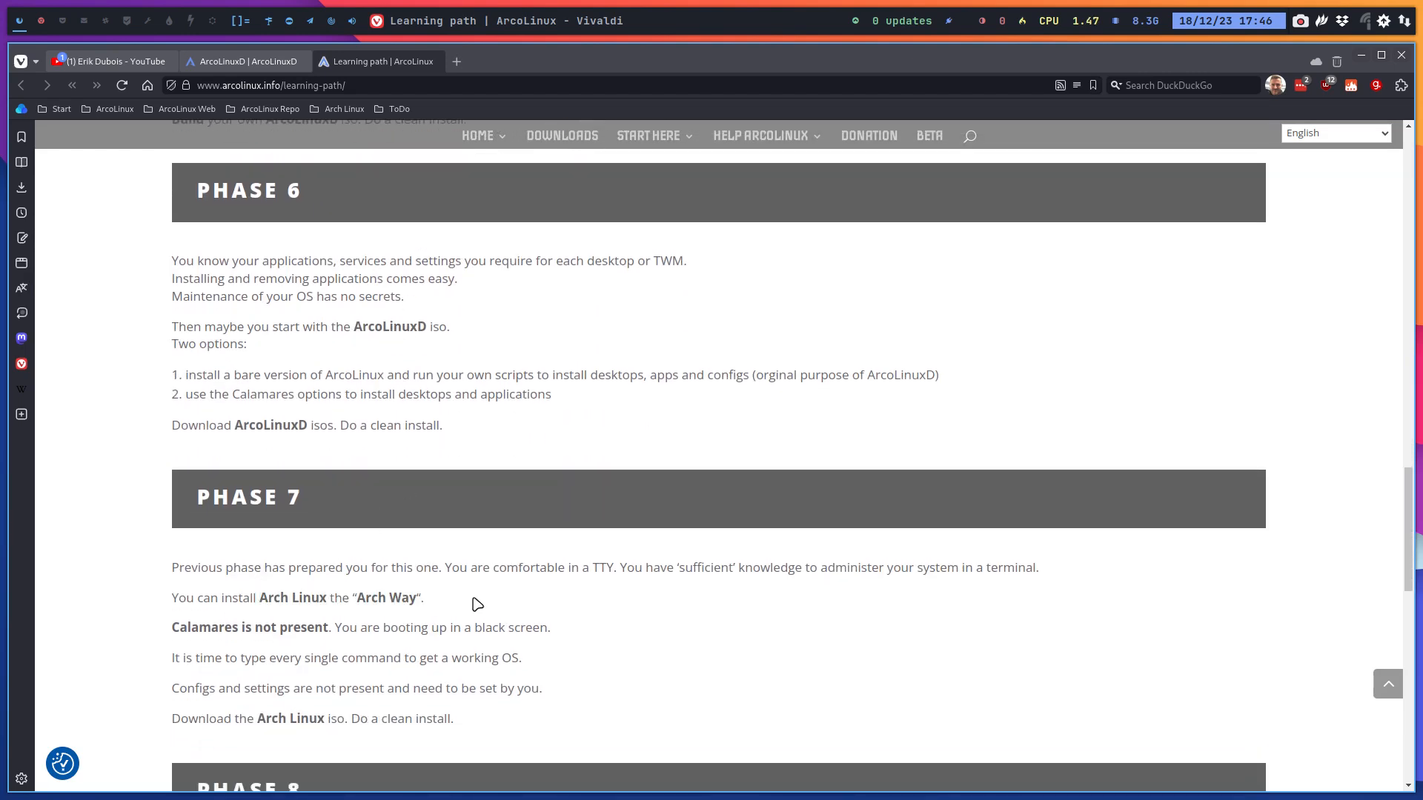
scroll(down, 3)
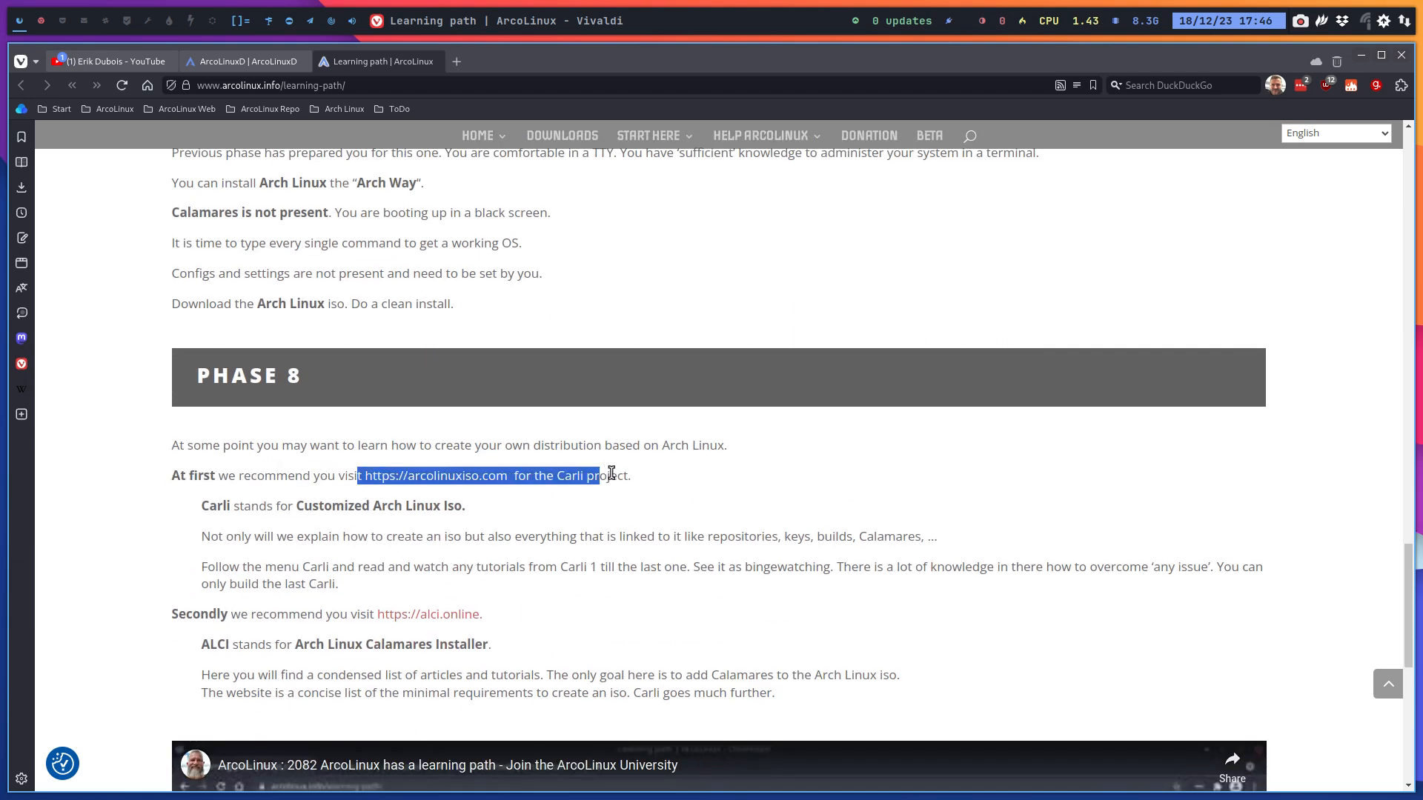
drag(613, 474, 629, 475)
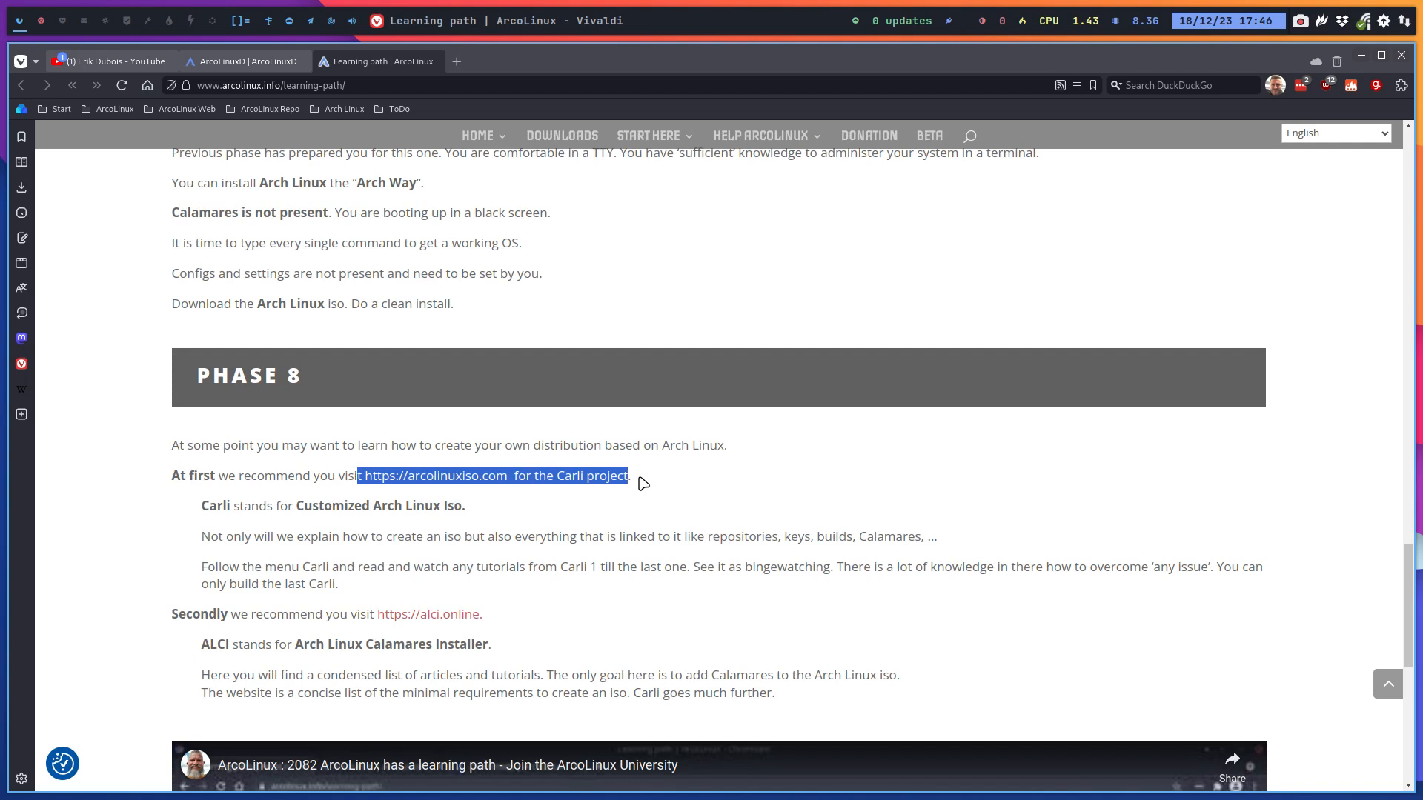
mouse_move(596, 359)
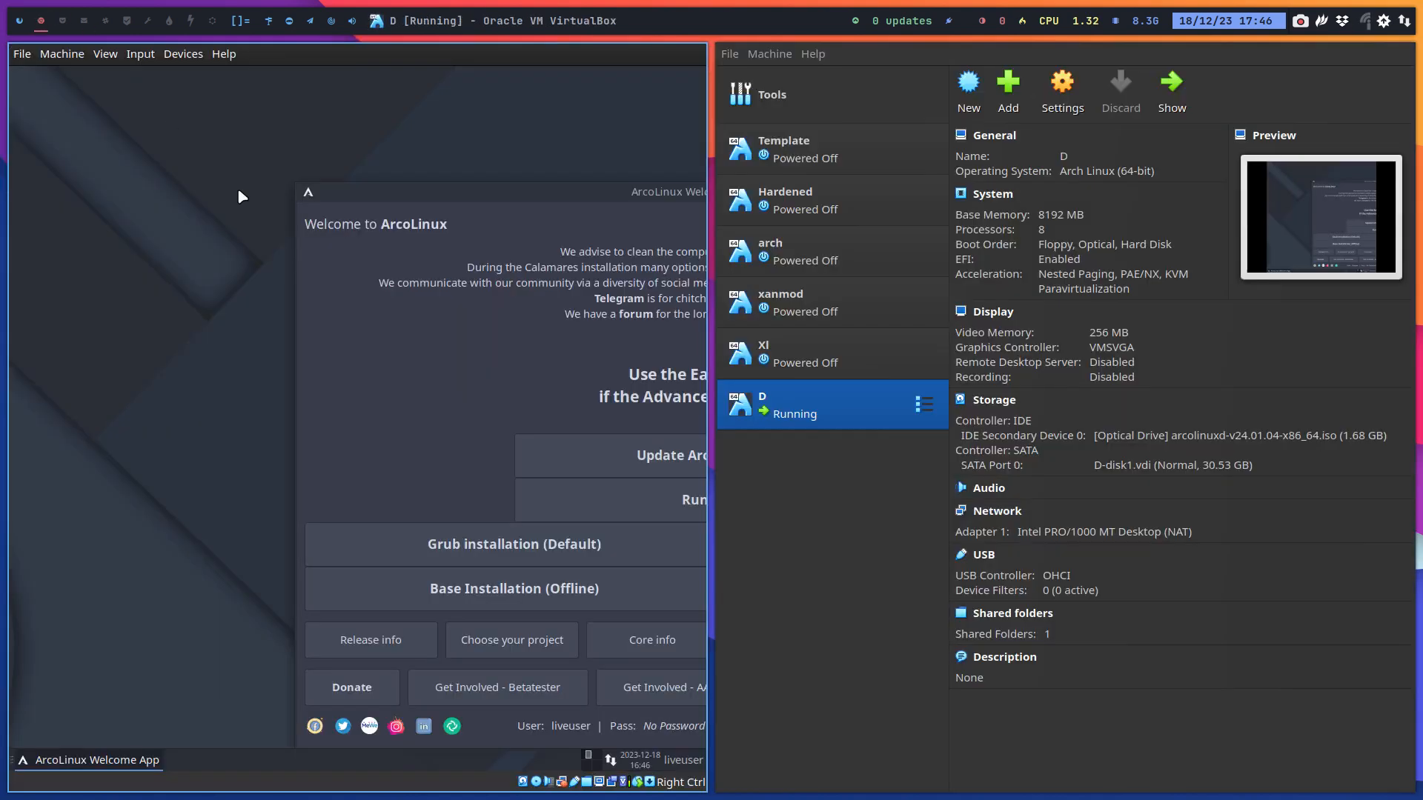
mouse_move(302, 292)
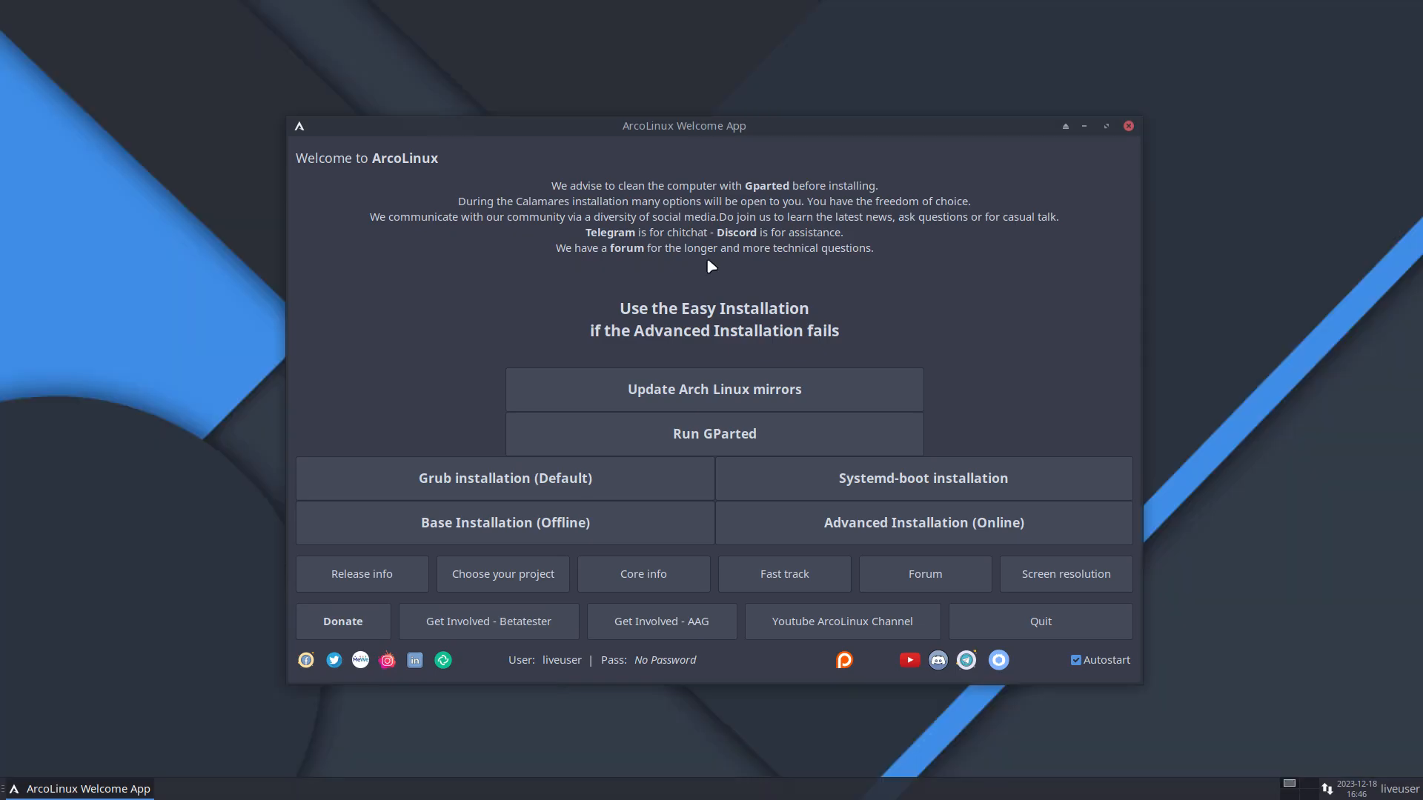
mouse_move(715, 331)
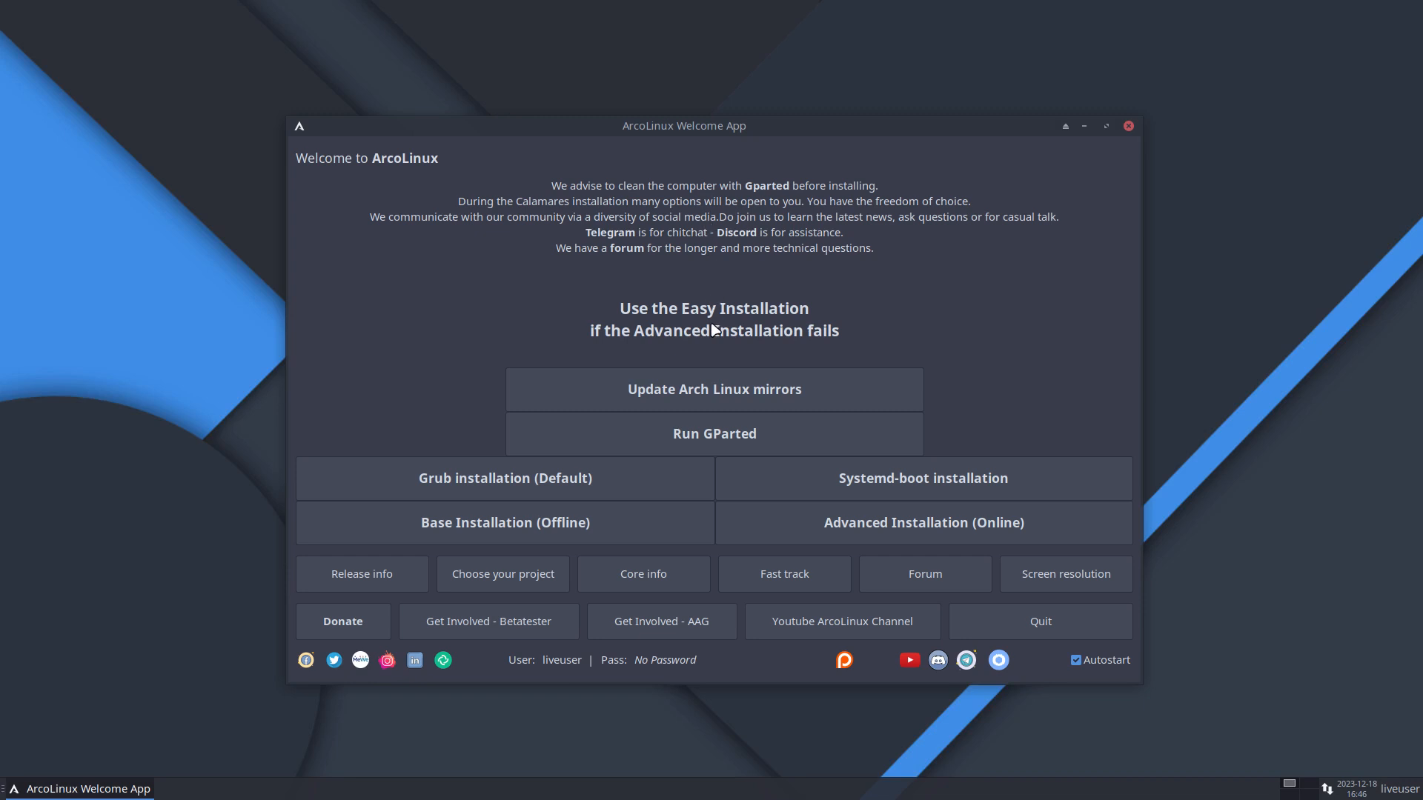
mouse_move(530, 525)
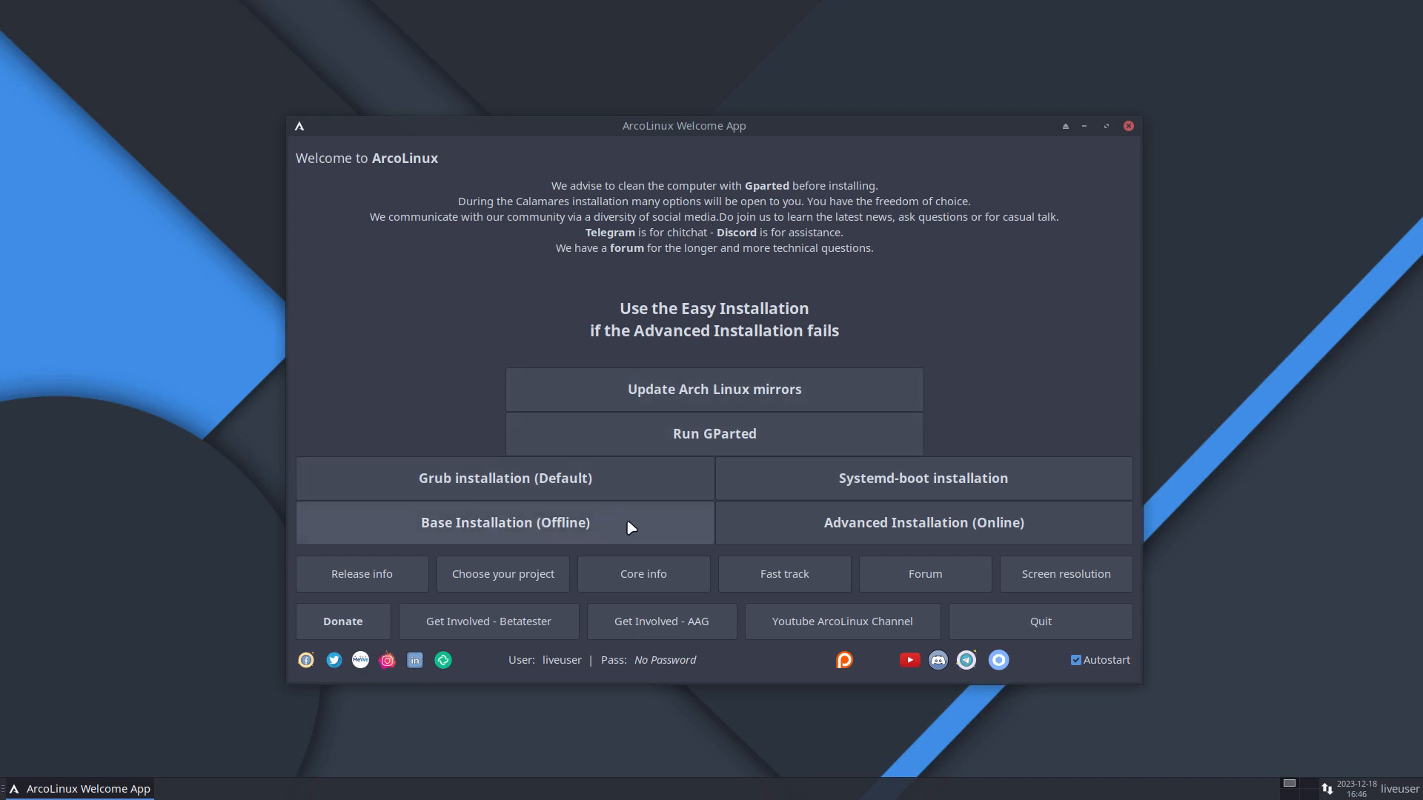
mouse_move(881, 427)
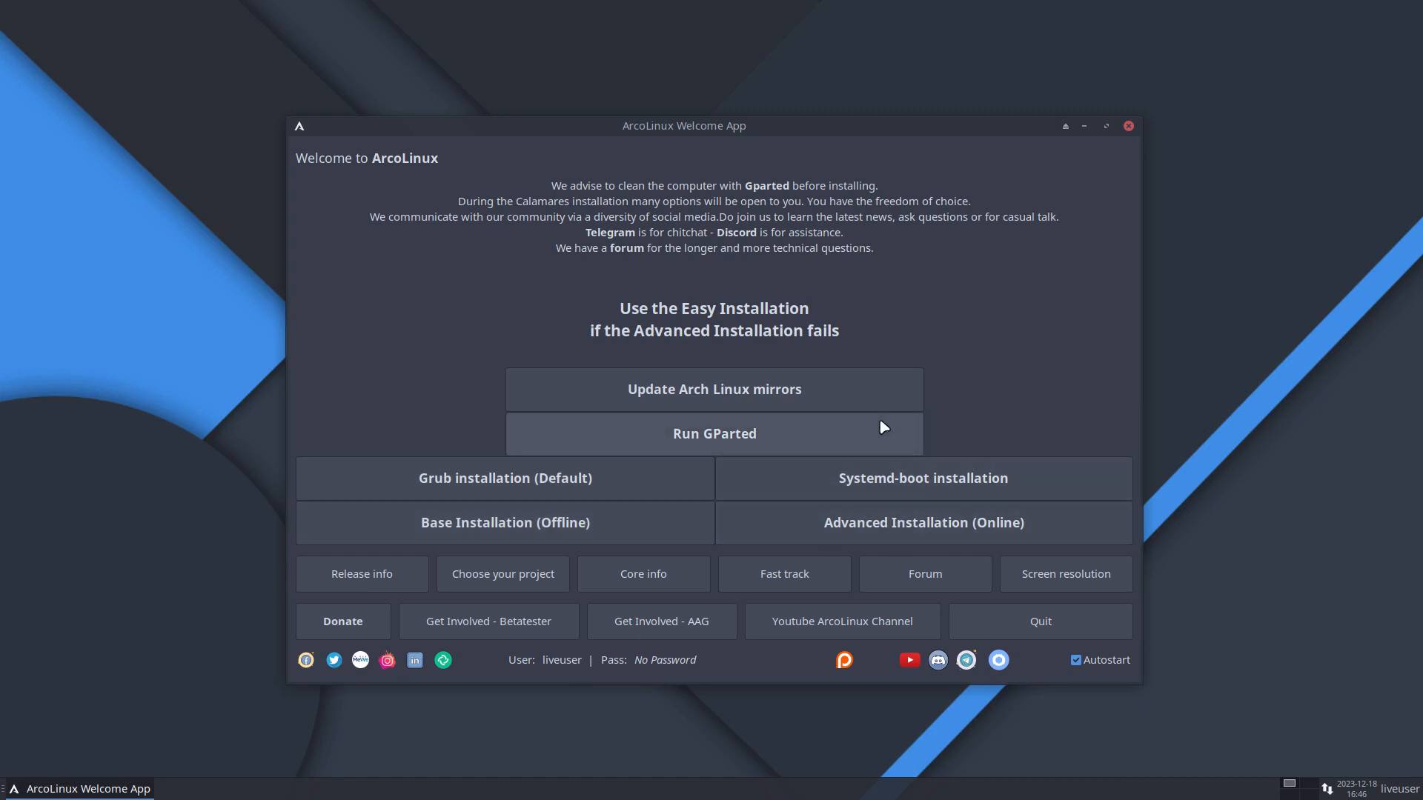
mouse_move(211, 579)
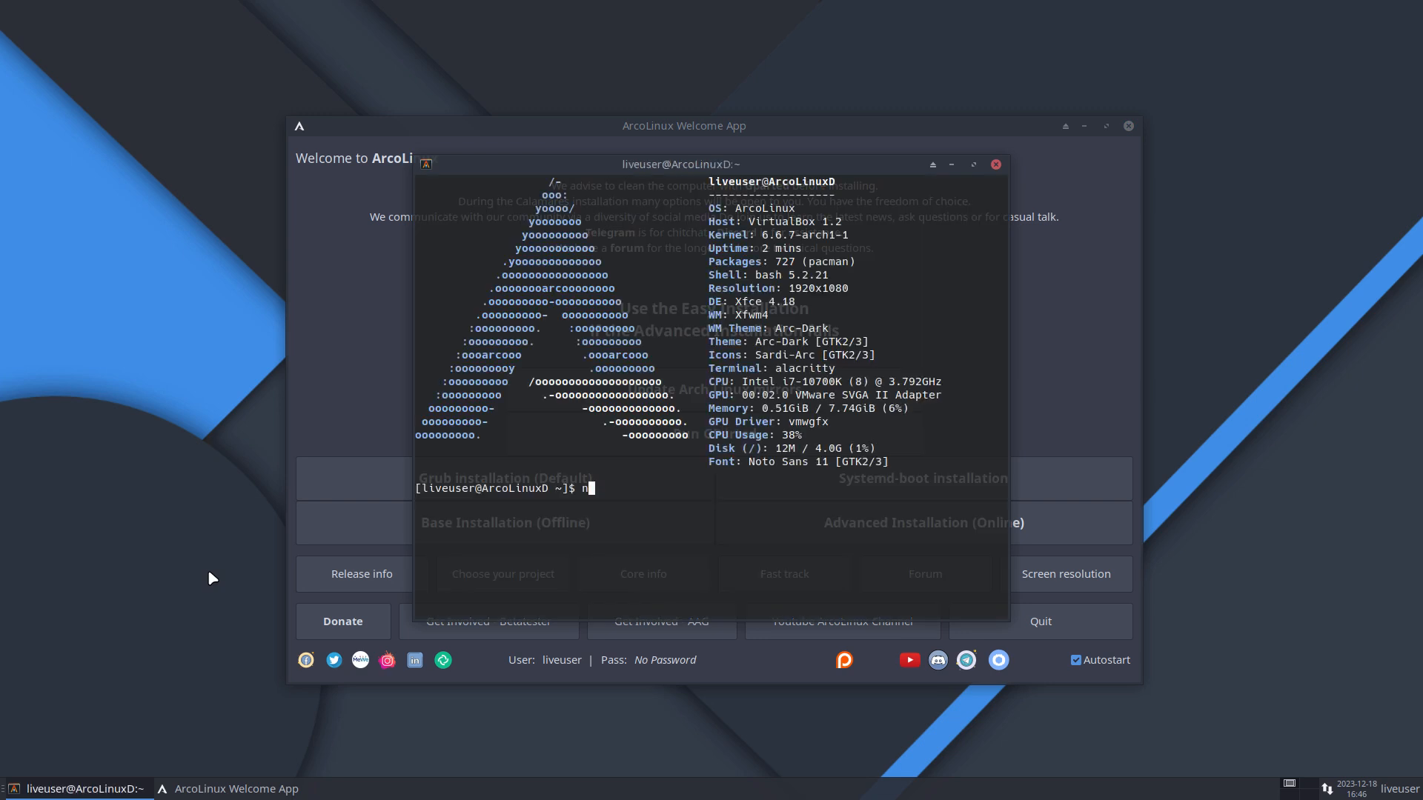
text(n)
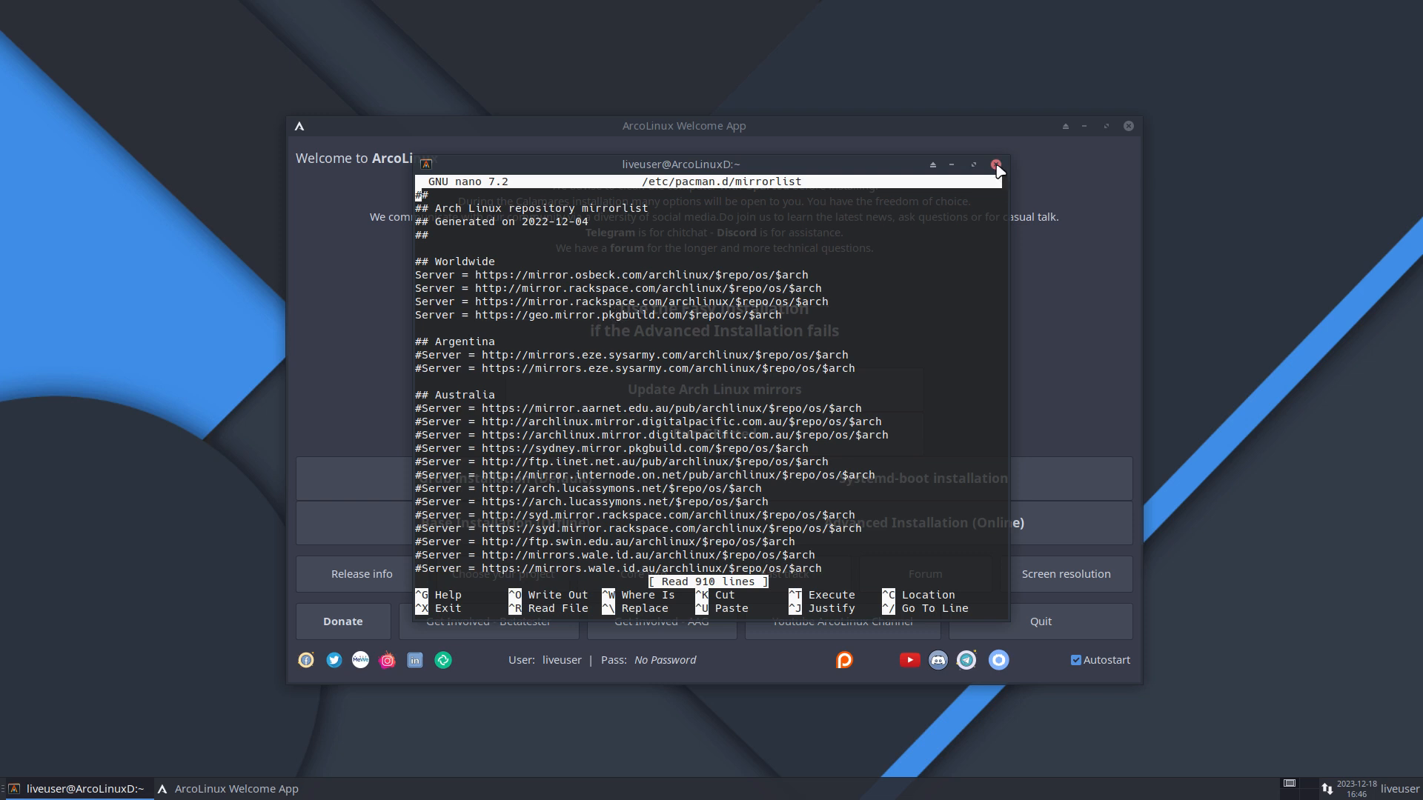
click(995, 163)
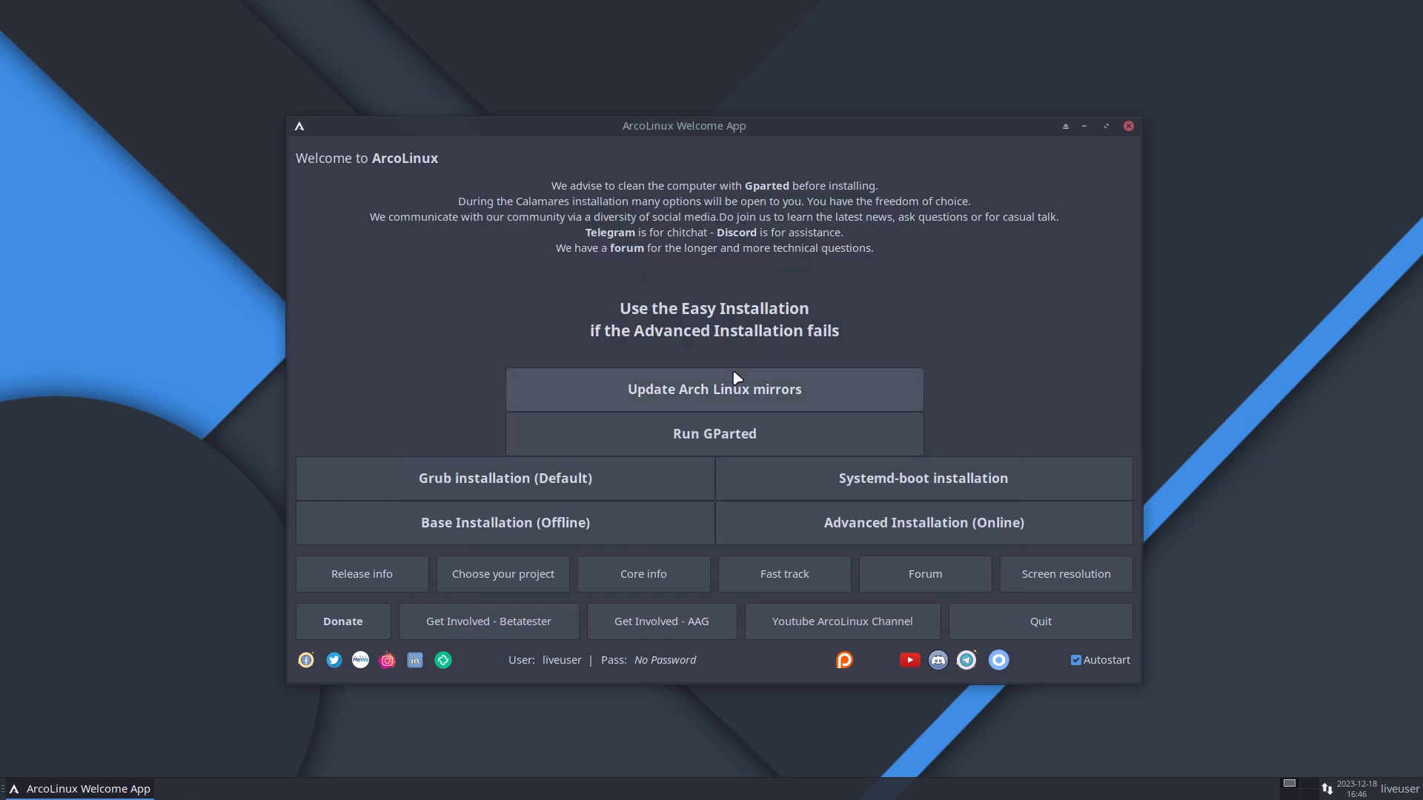
mouse_move(742, 383)
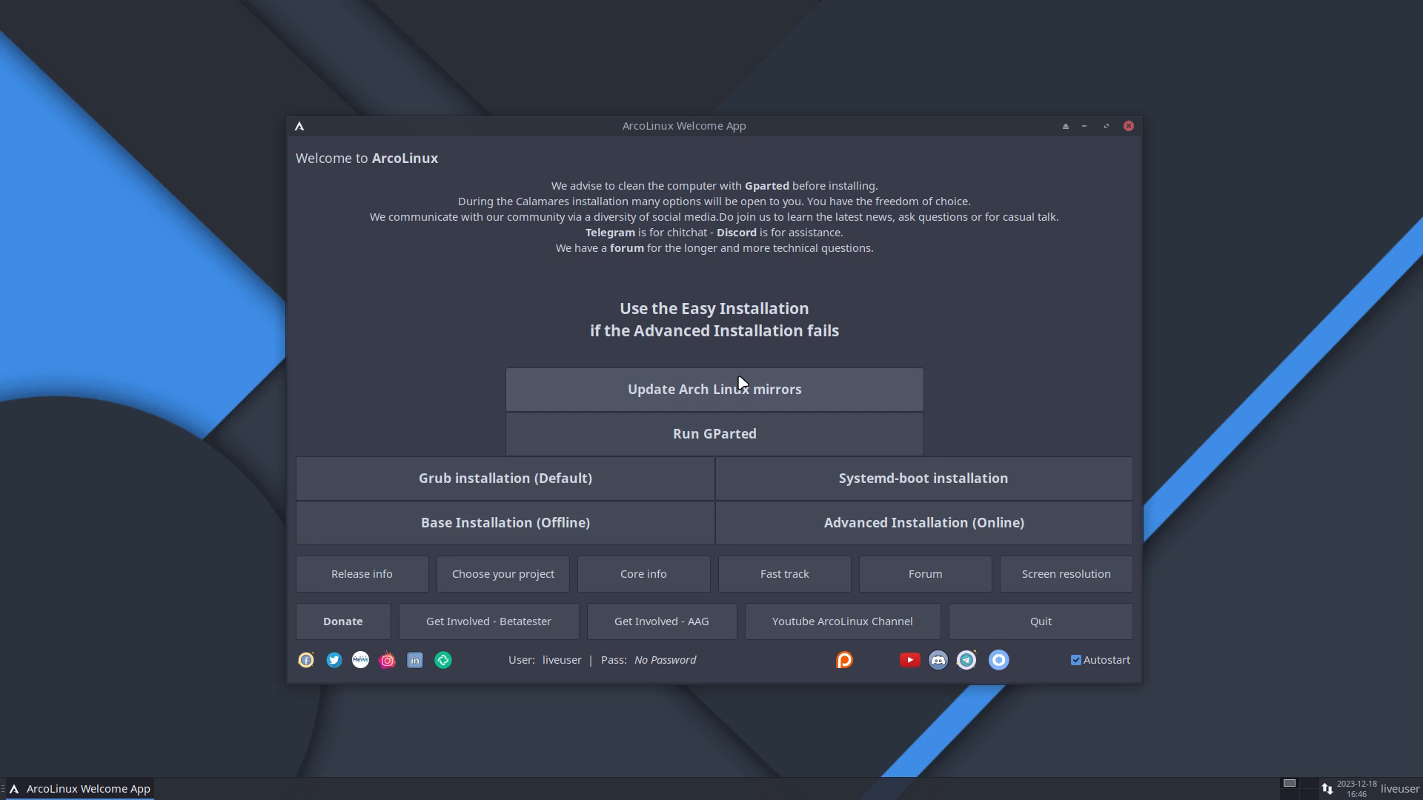
mouse_move(736, 409)
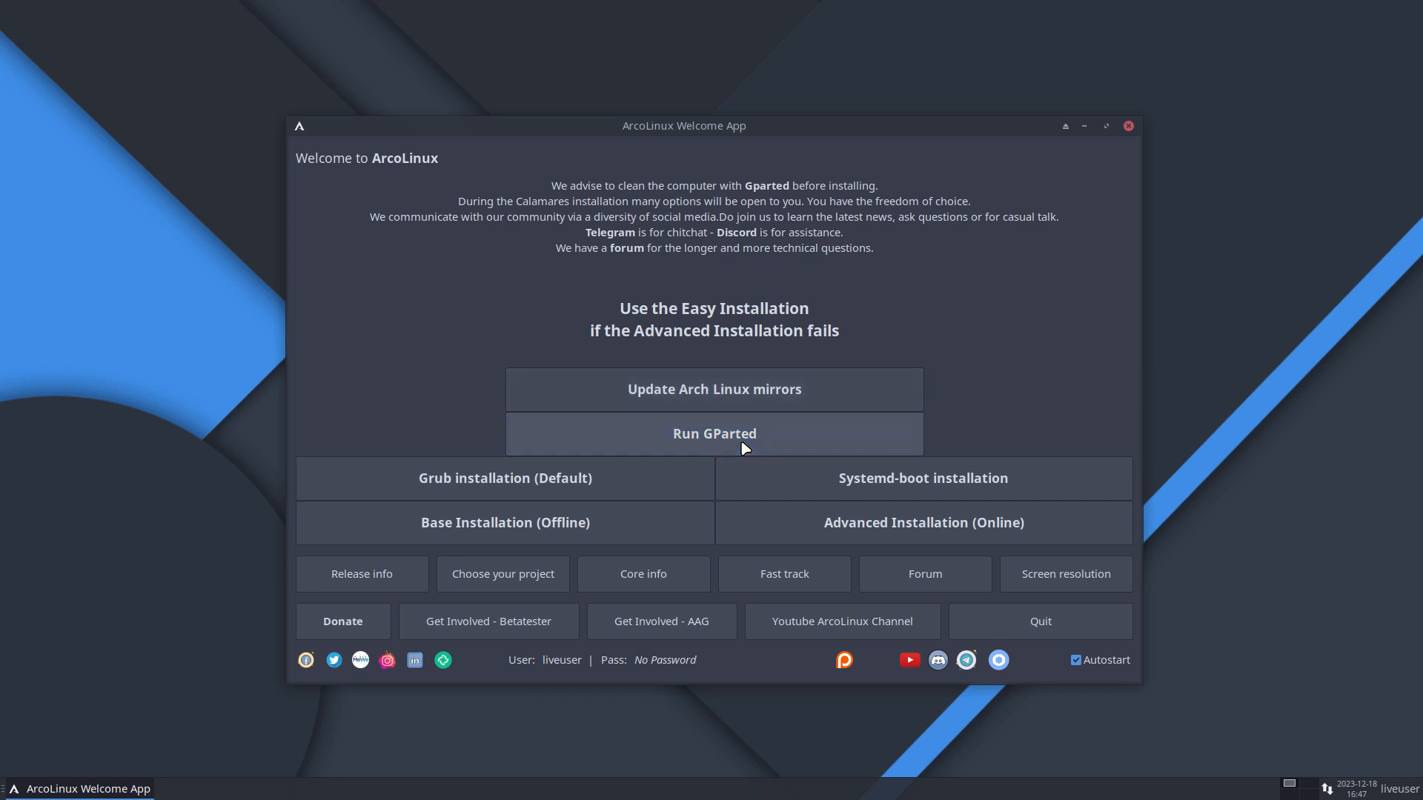
Launch GParted from the Welcome App to inspect the 30.53 GiB unallocated /dev/sda
click(714, 434)
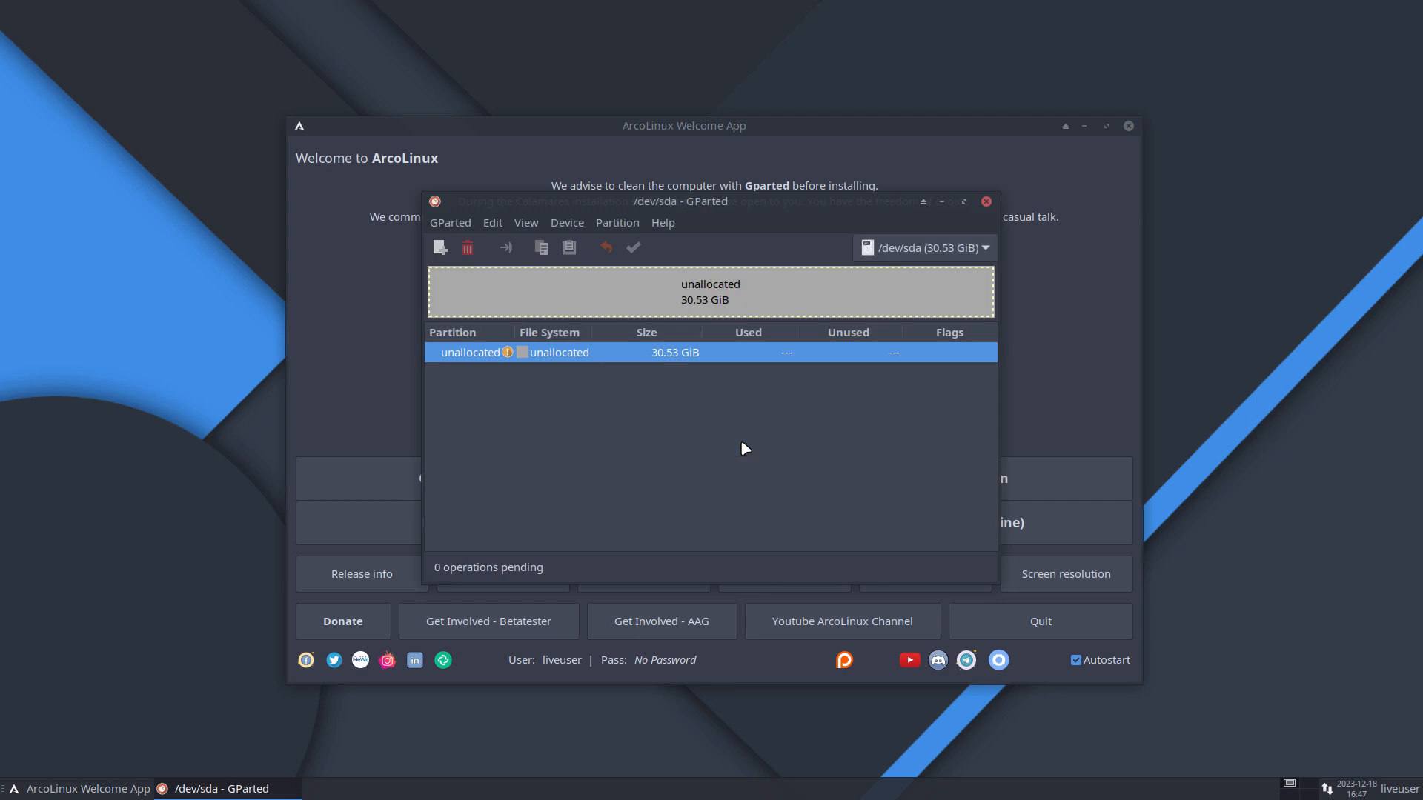
mouse_move(545, 311)
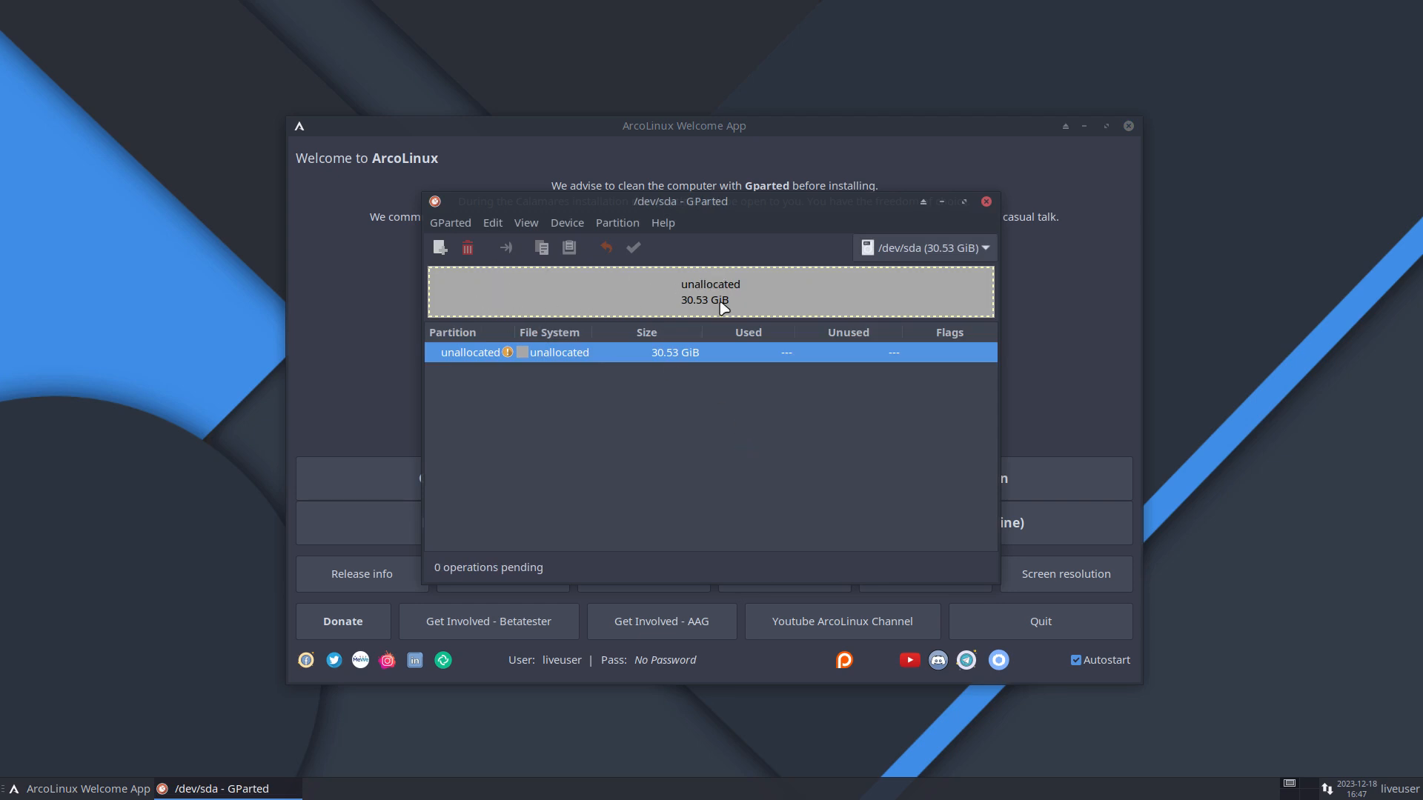
mouse_move(850, 299)
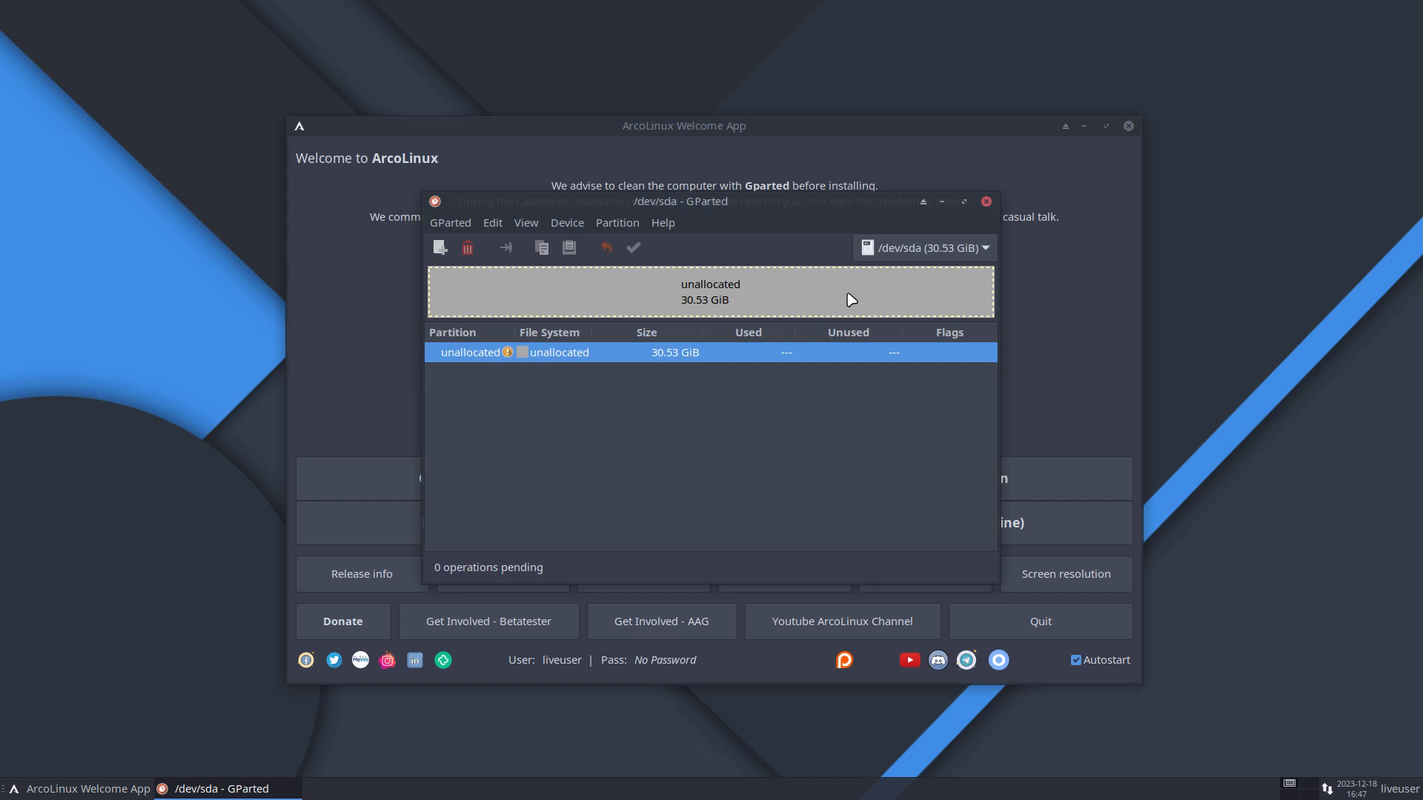
mouse_move(719, 318)
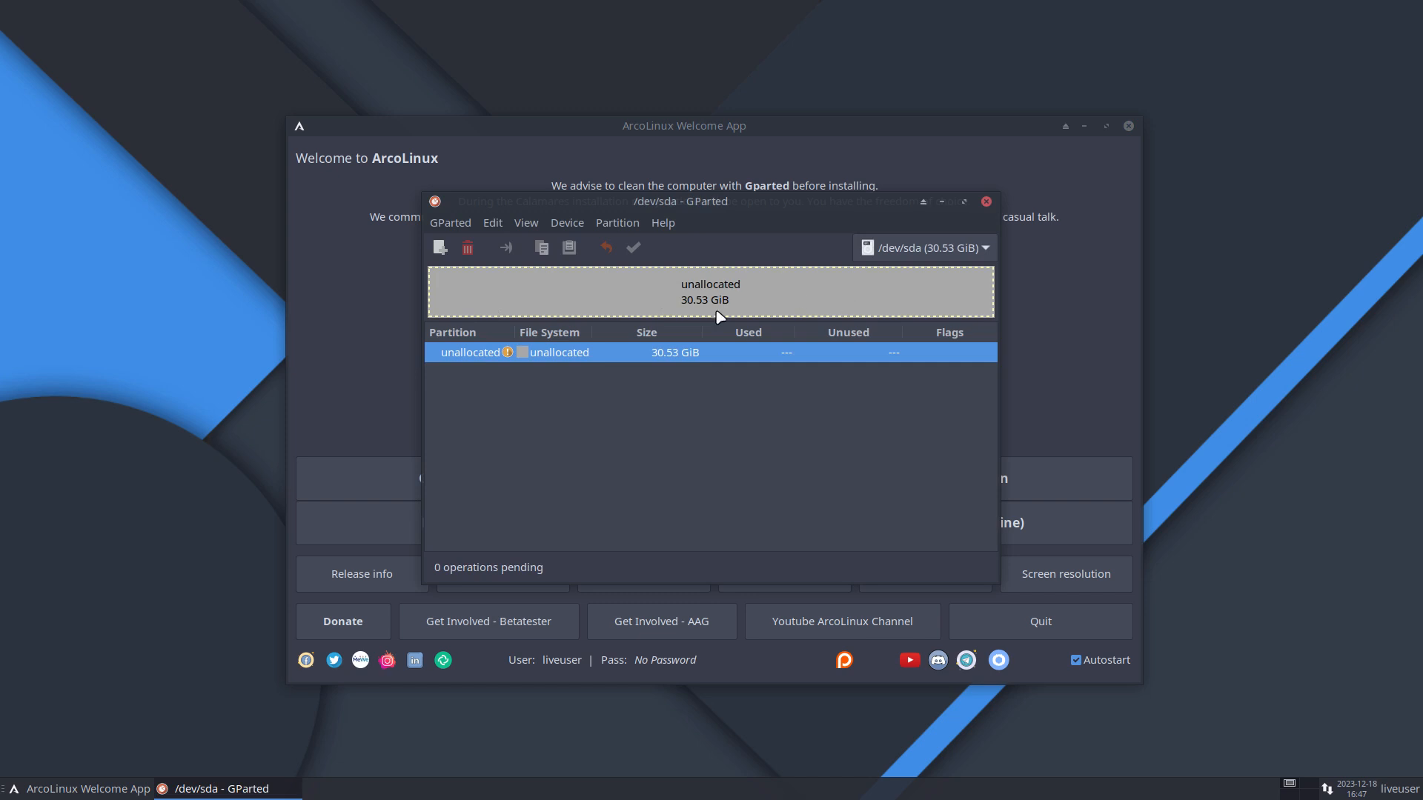
mouse_move(475, 259)
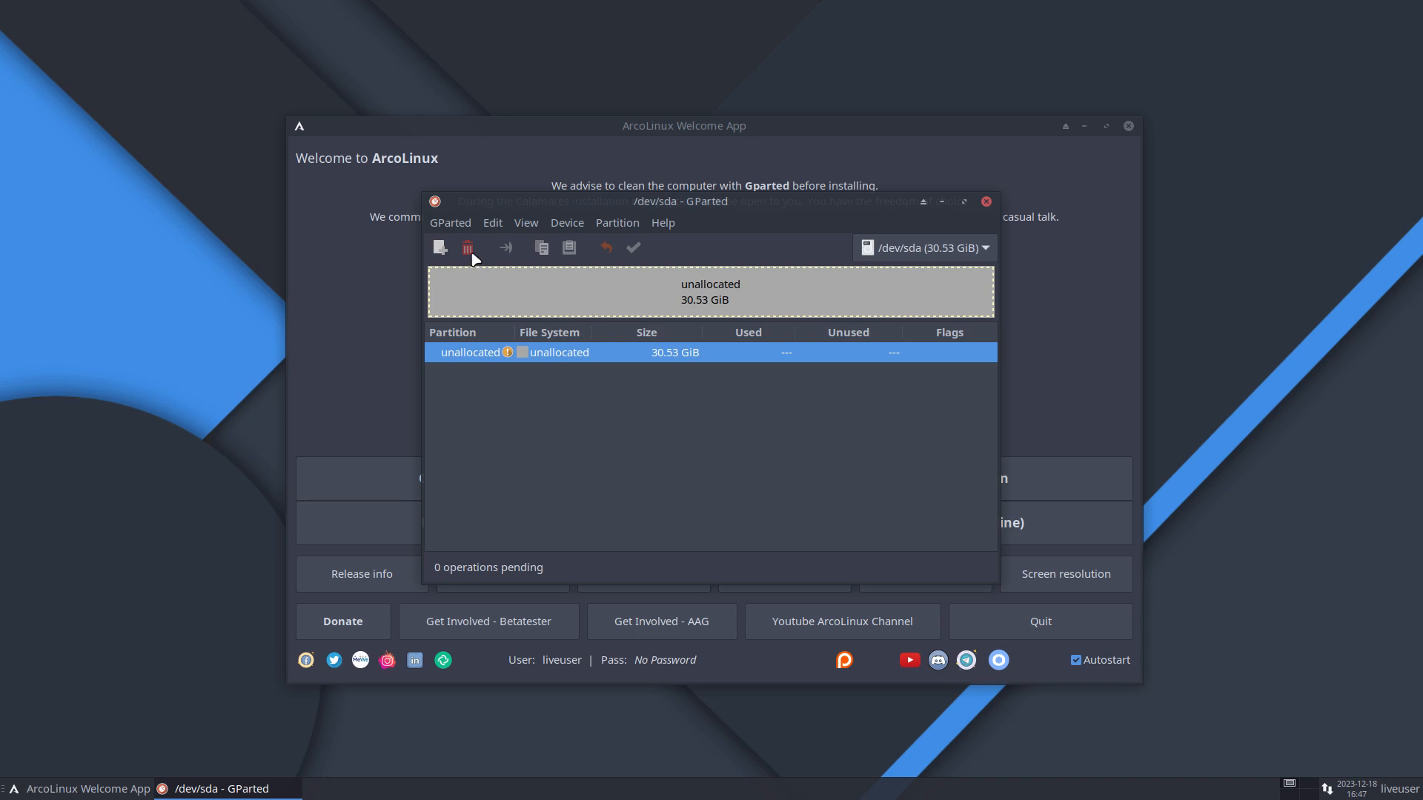
mouse_move(489, 288)
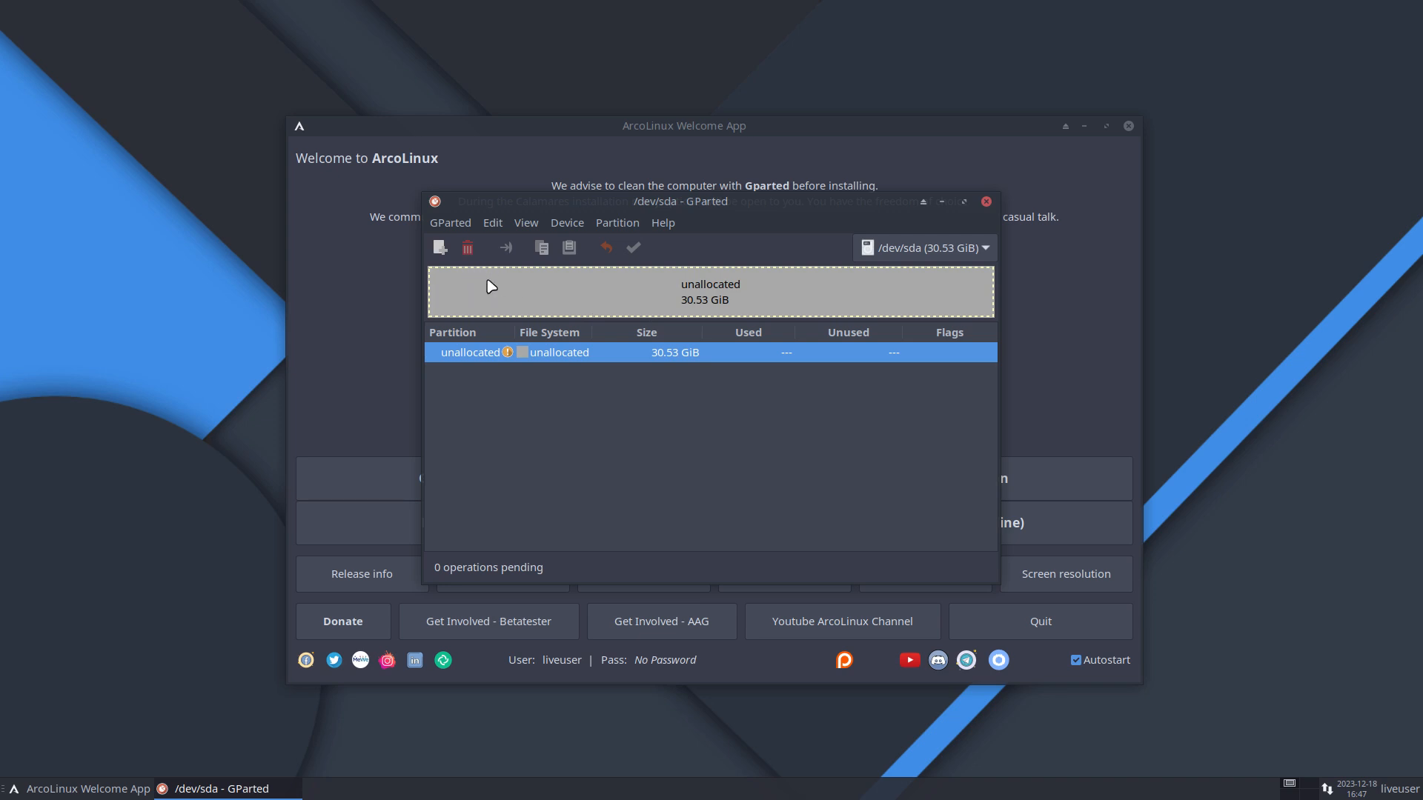
mouse_move(827, 226)
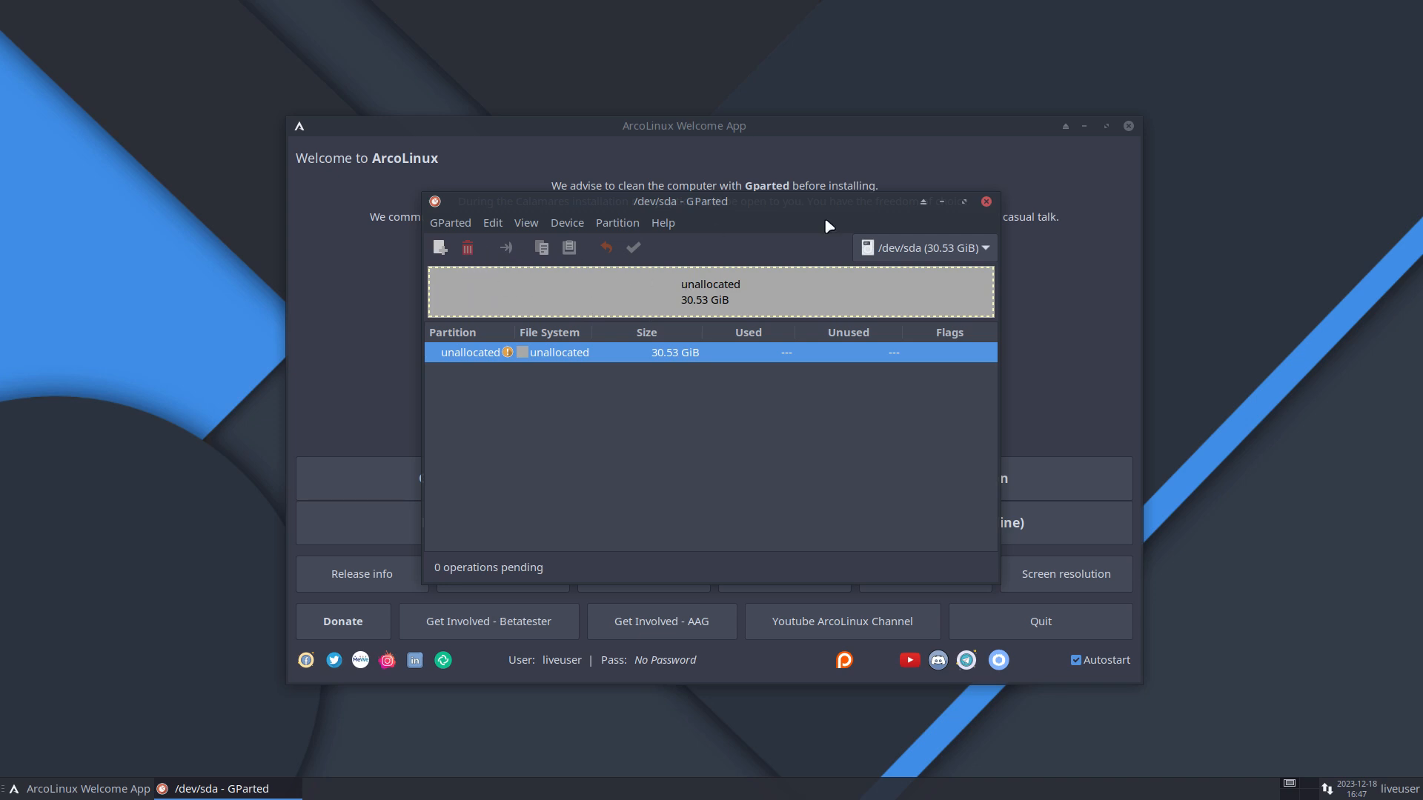
Close GParted without changes, returning to the Welcome App's installation options
click(986, 202)
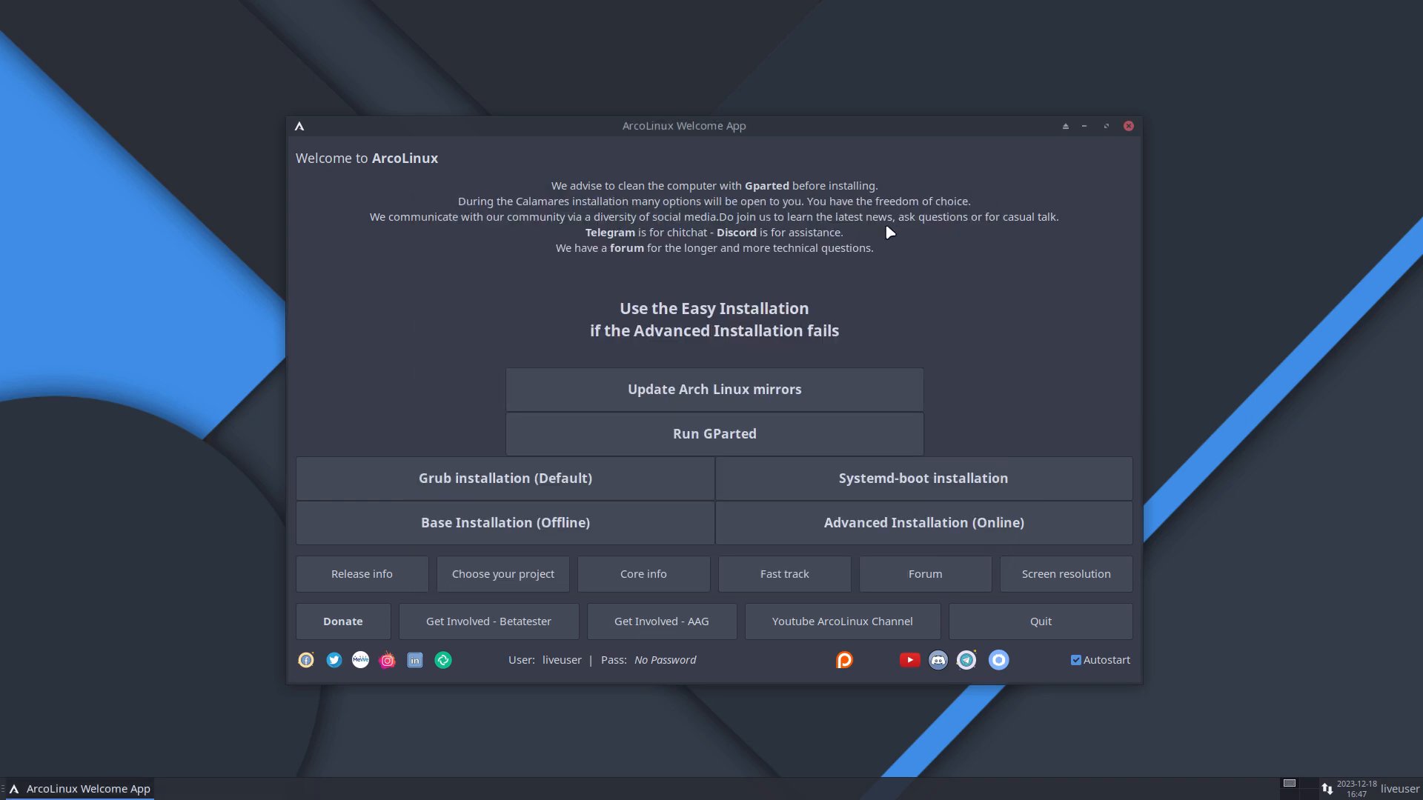
mouse_move(826, 236)
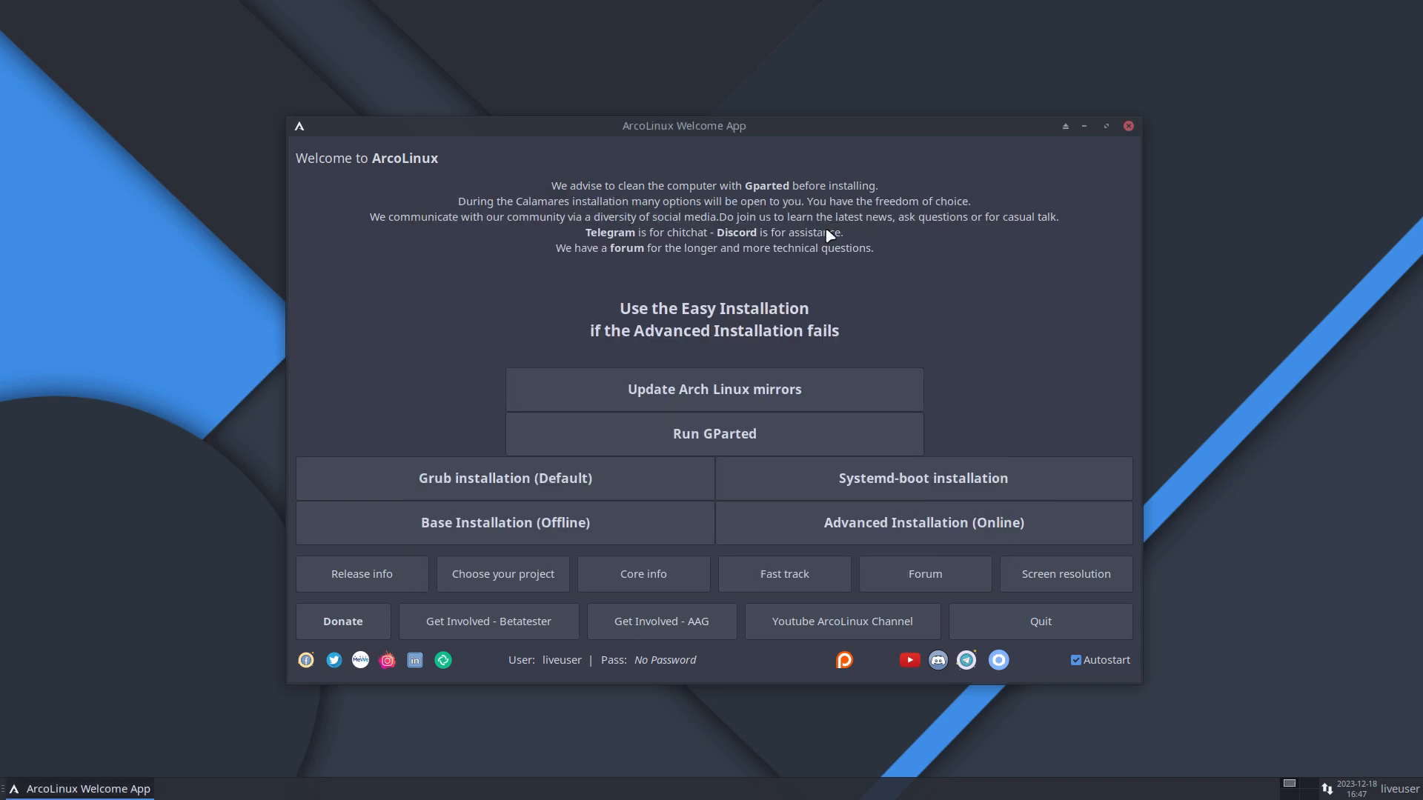
mouse_move(792, 195)
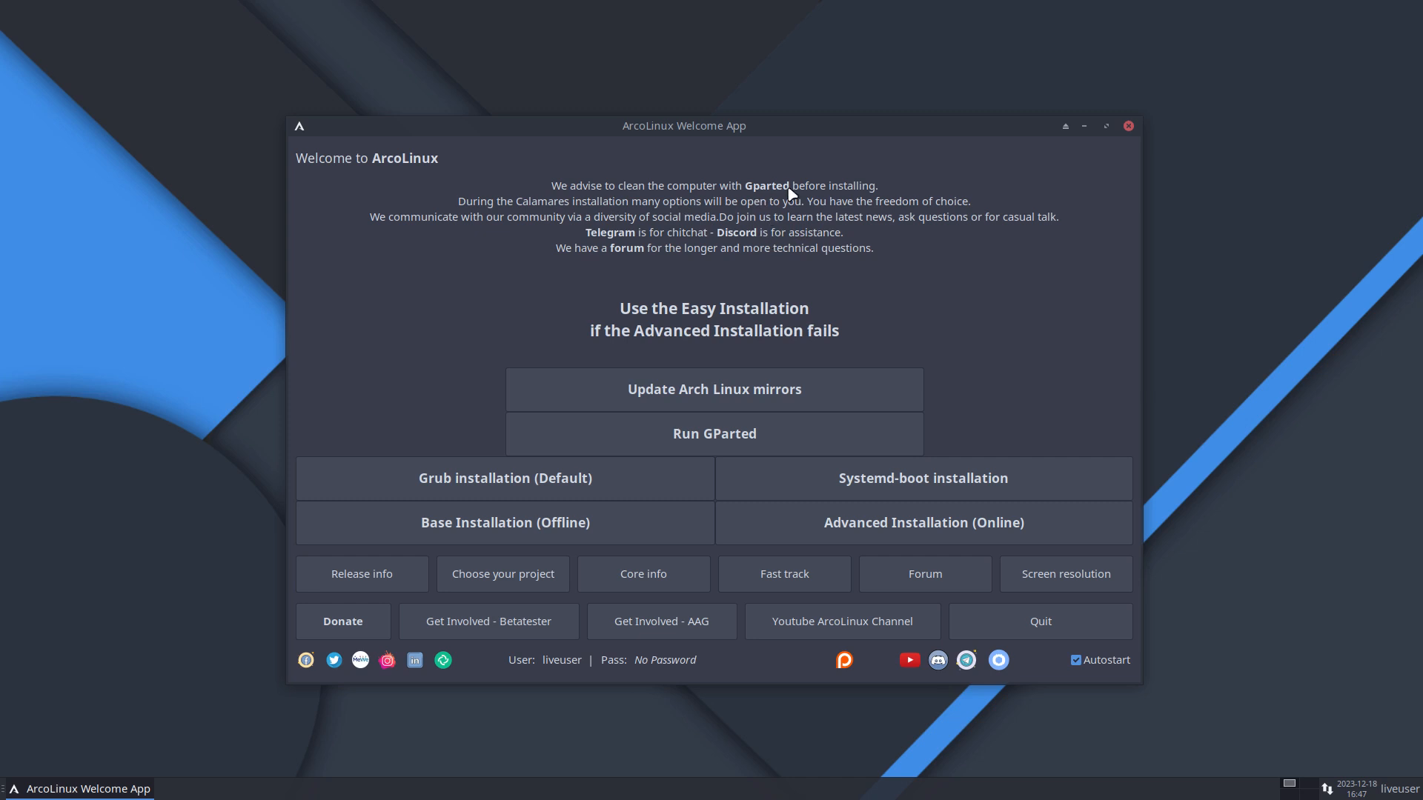
mouse_move(719, 397)
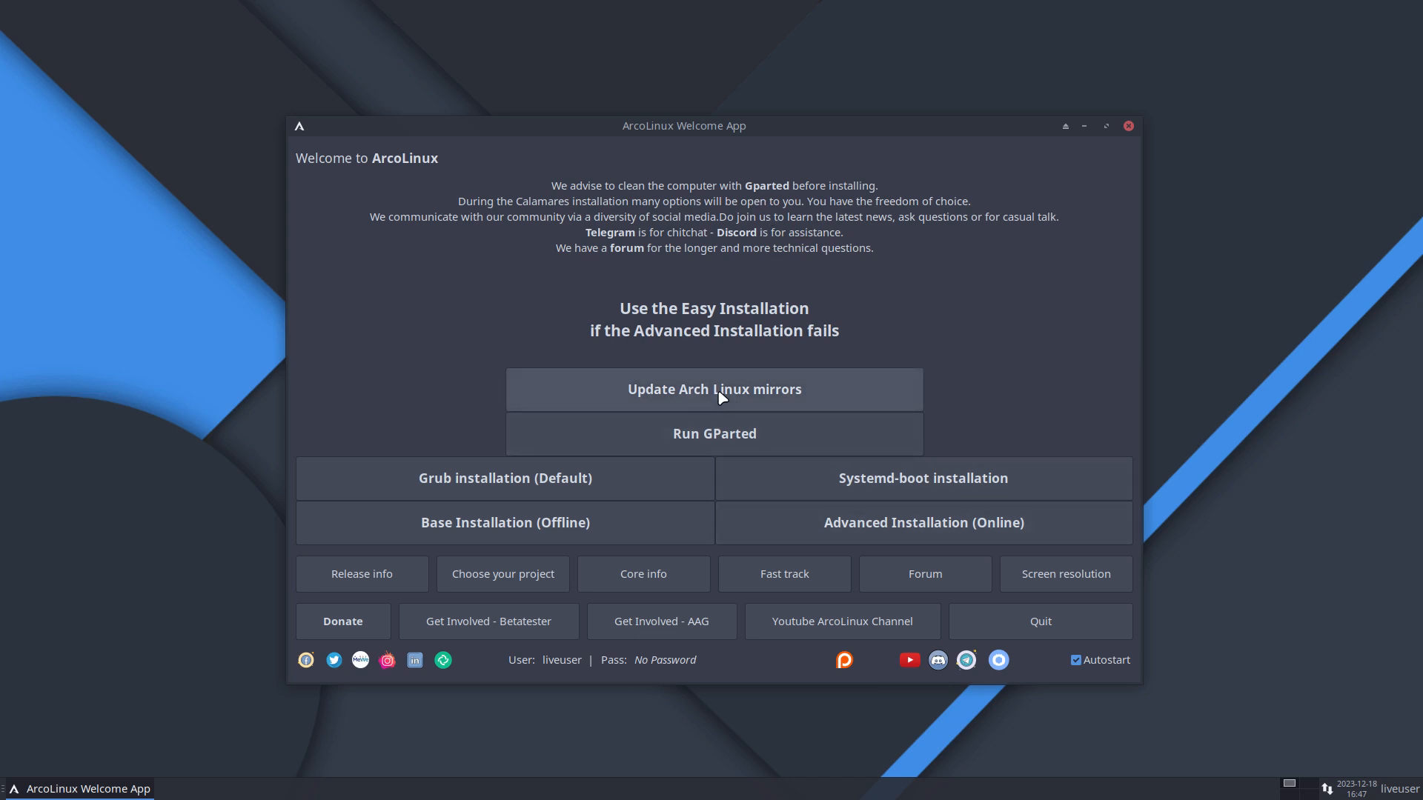
mouse_move(533, 487)
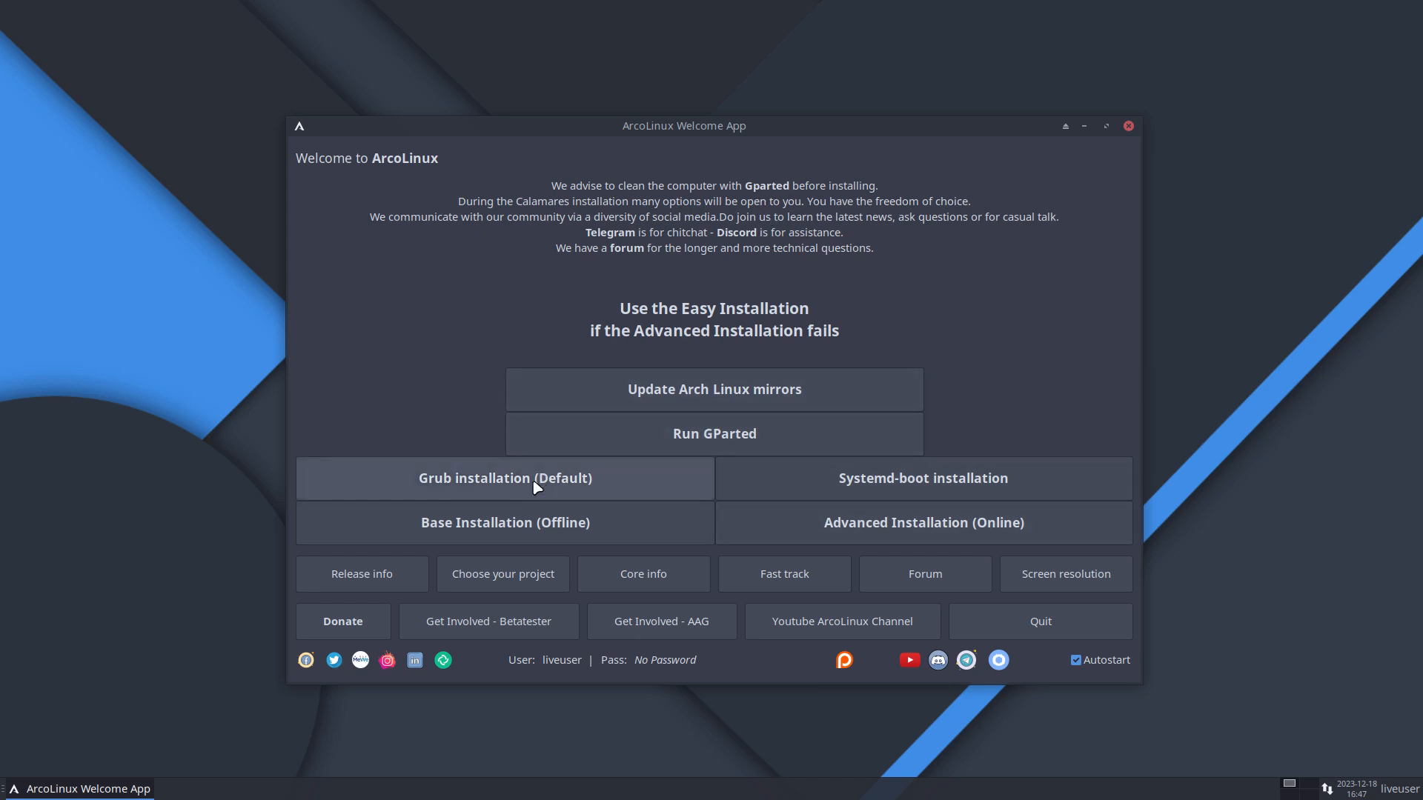
mouse_move(687, 493)
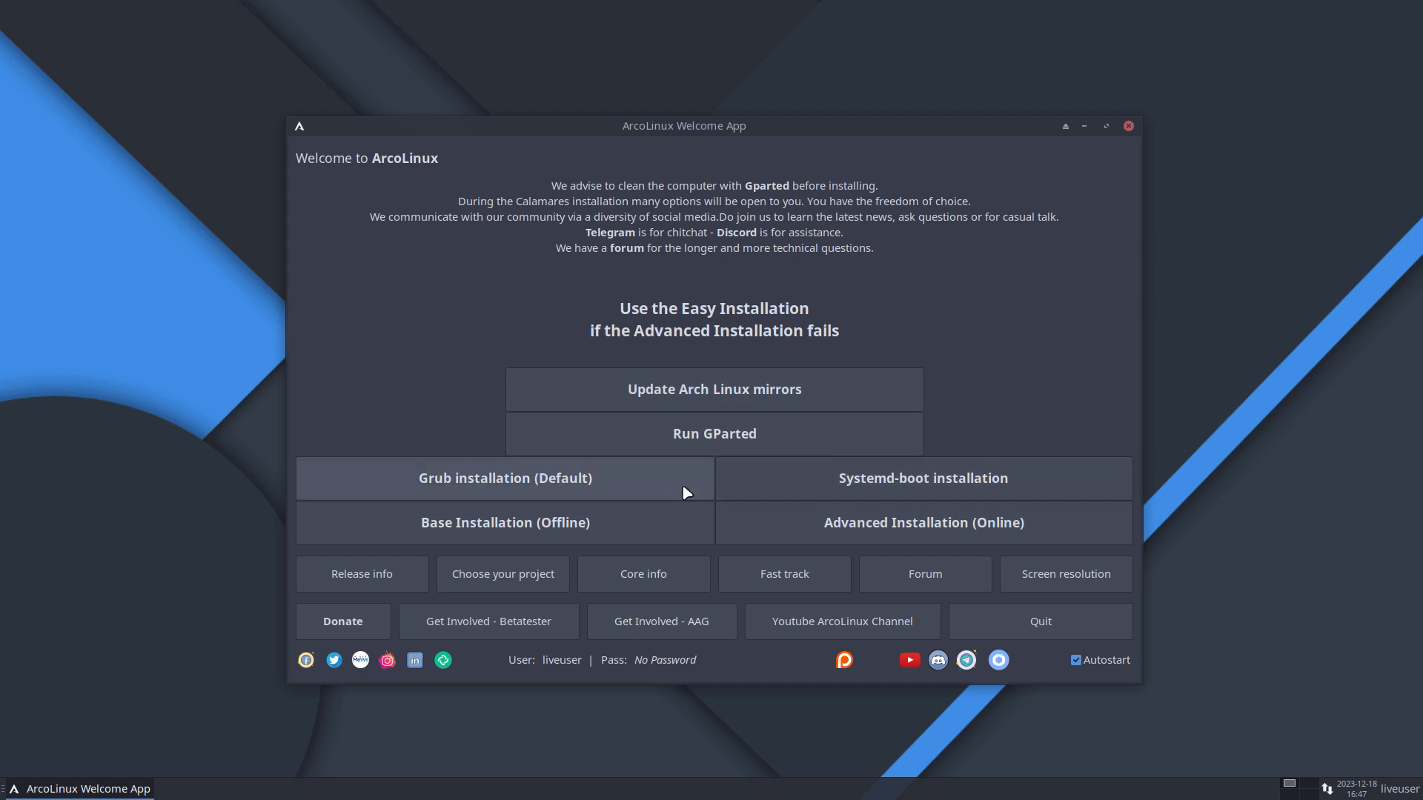
mouse_move(503, 483)
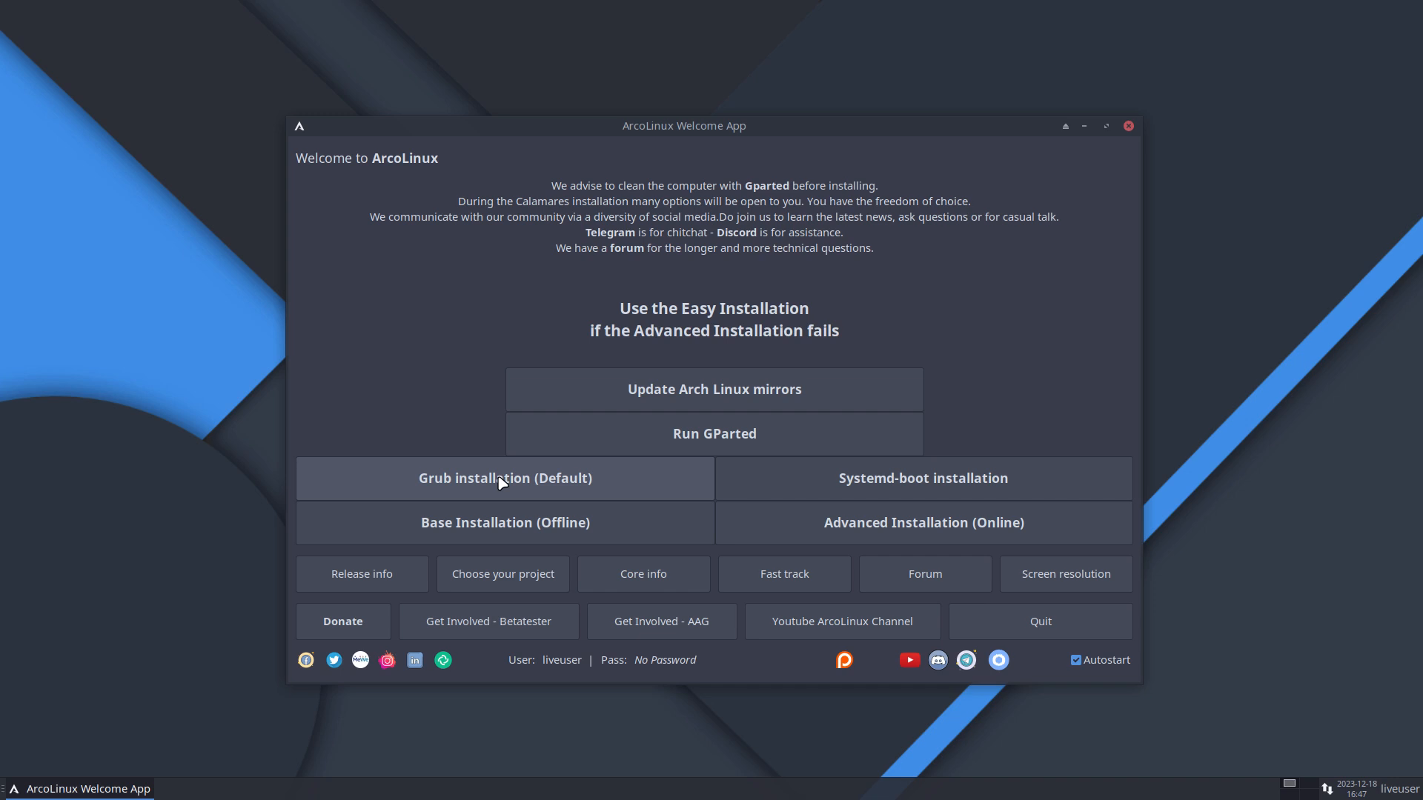
mouse_move(690, 375)
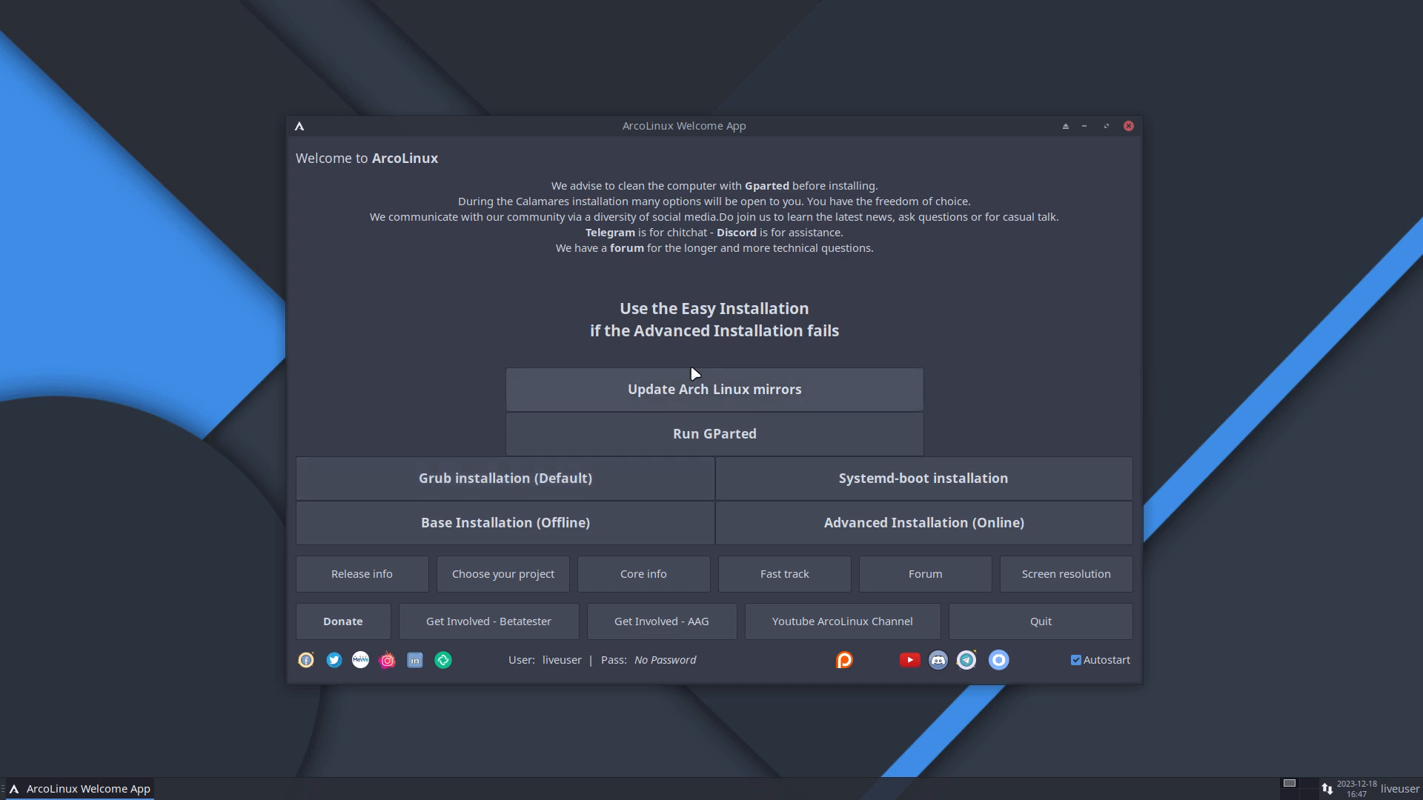
mouse_move(895, 494)
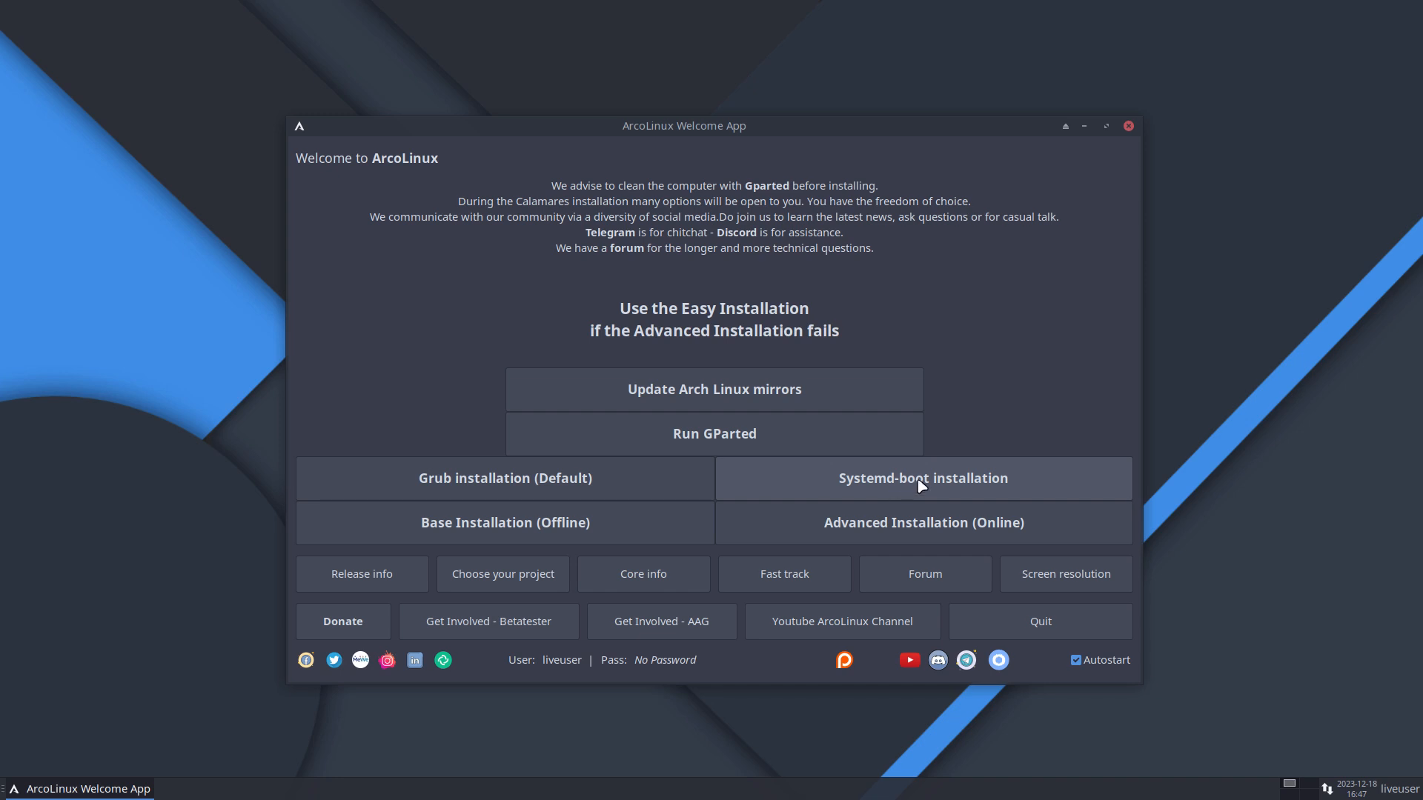
mouse_move(901, 482)
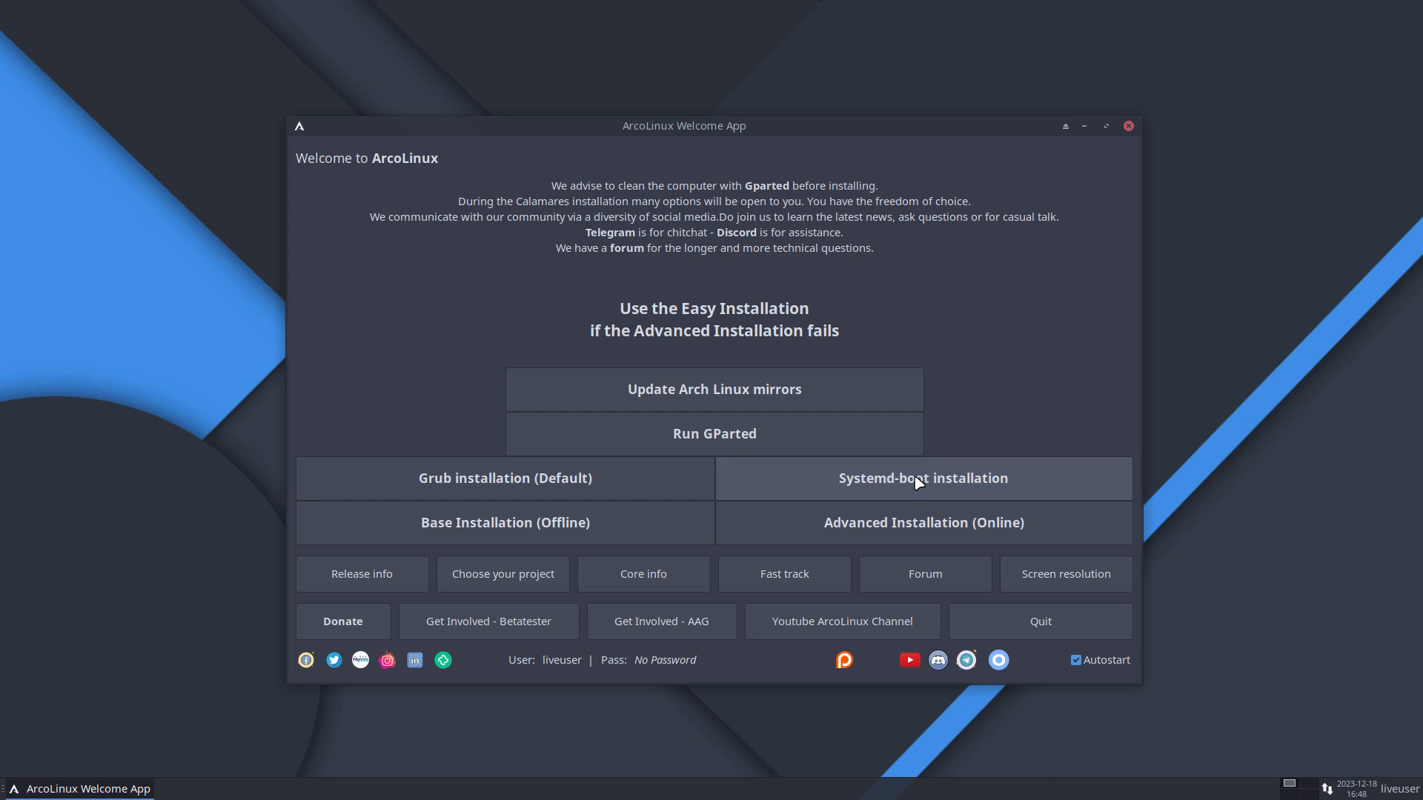
mouse_move(923, 515)
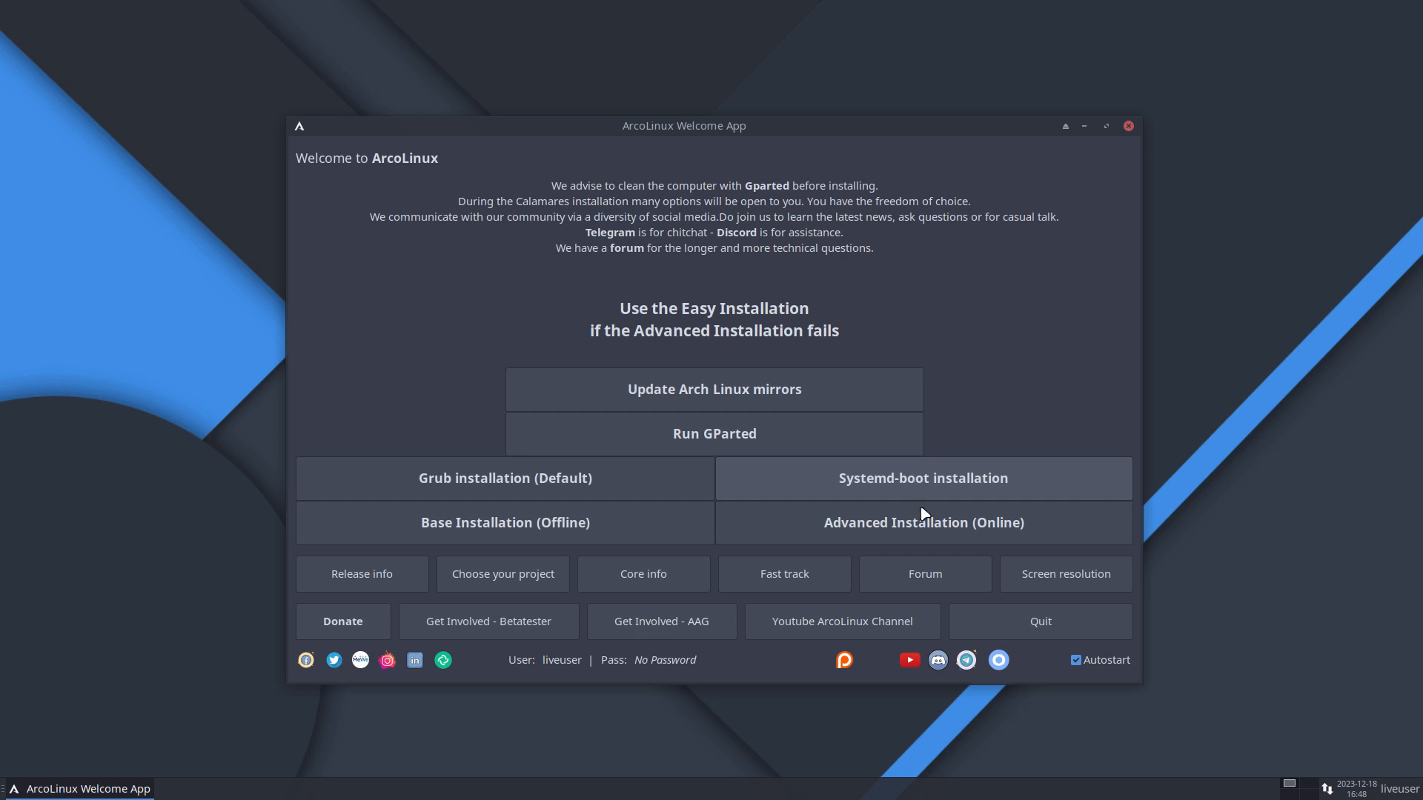
mouse_move(938, 535)
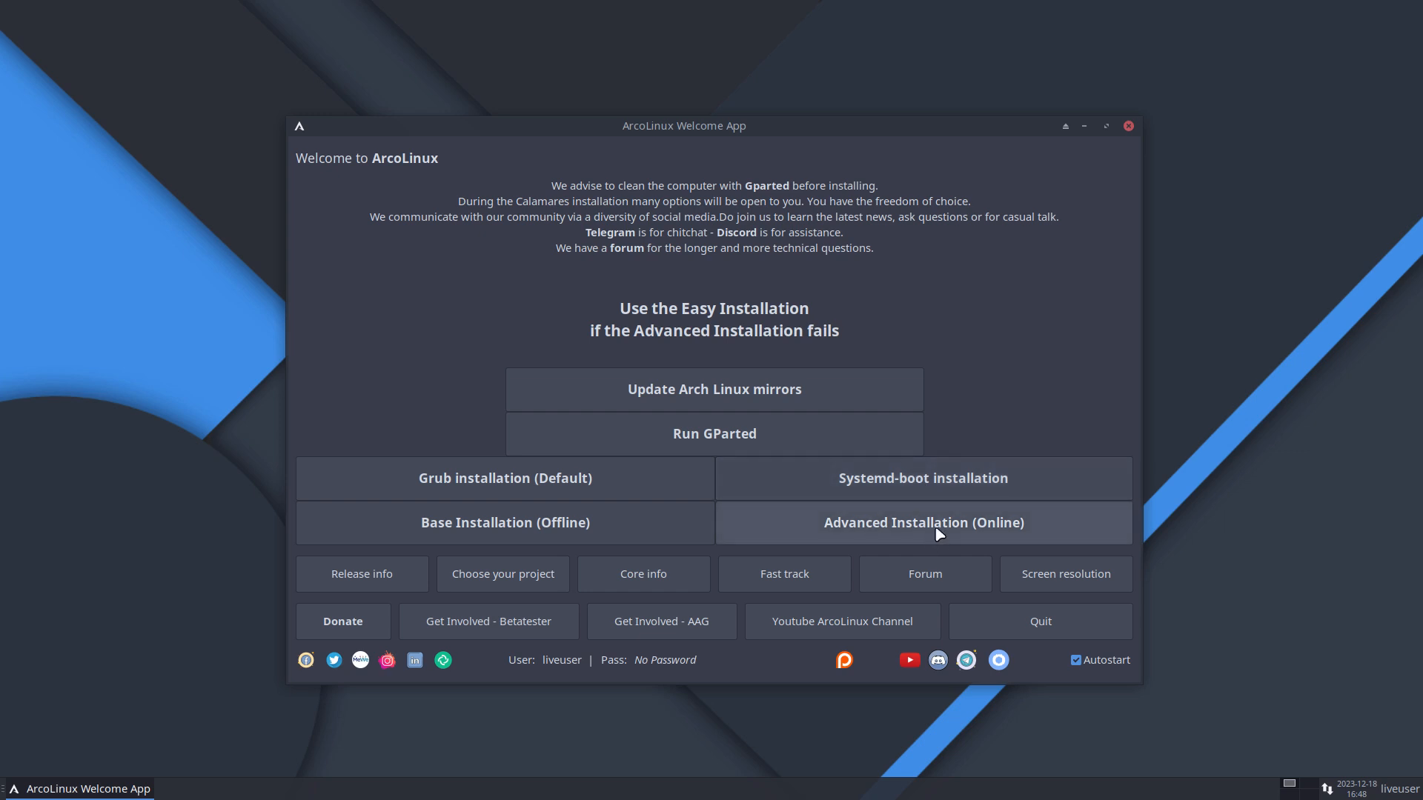
mouse_move(938, 526)
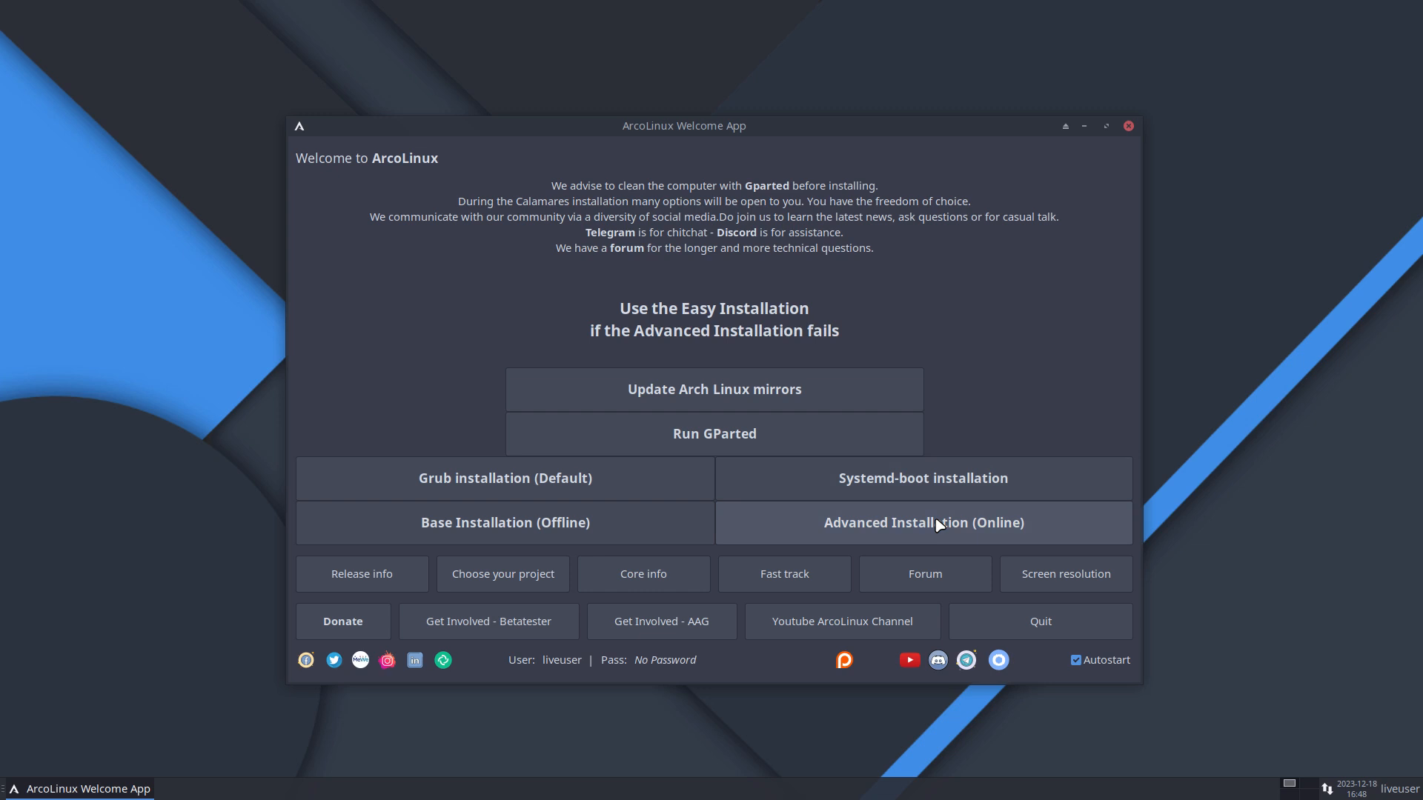
Launch Advanced Installation (Online) to bring up Calamares with American English selected
click(924, 523)
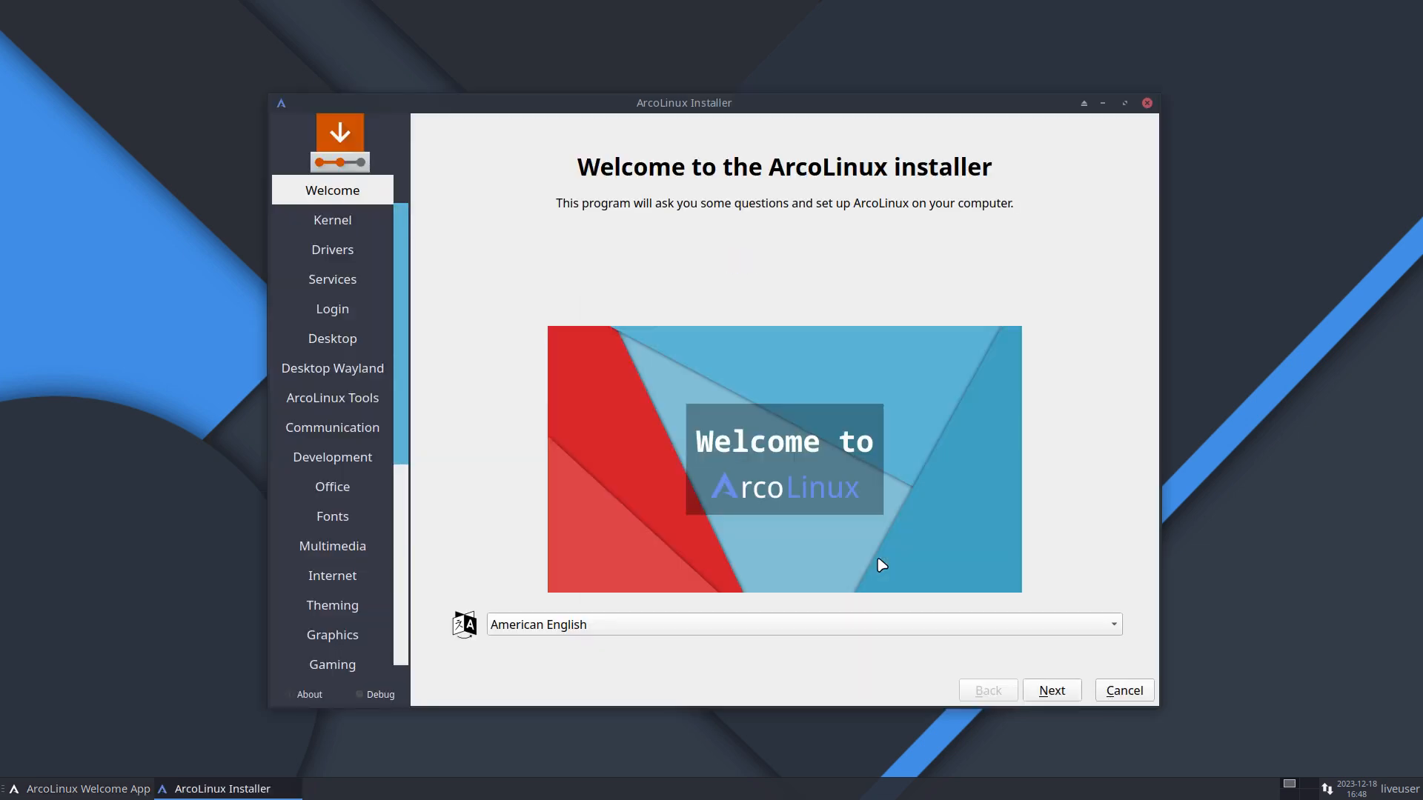
mouse_move(652, 626)
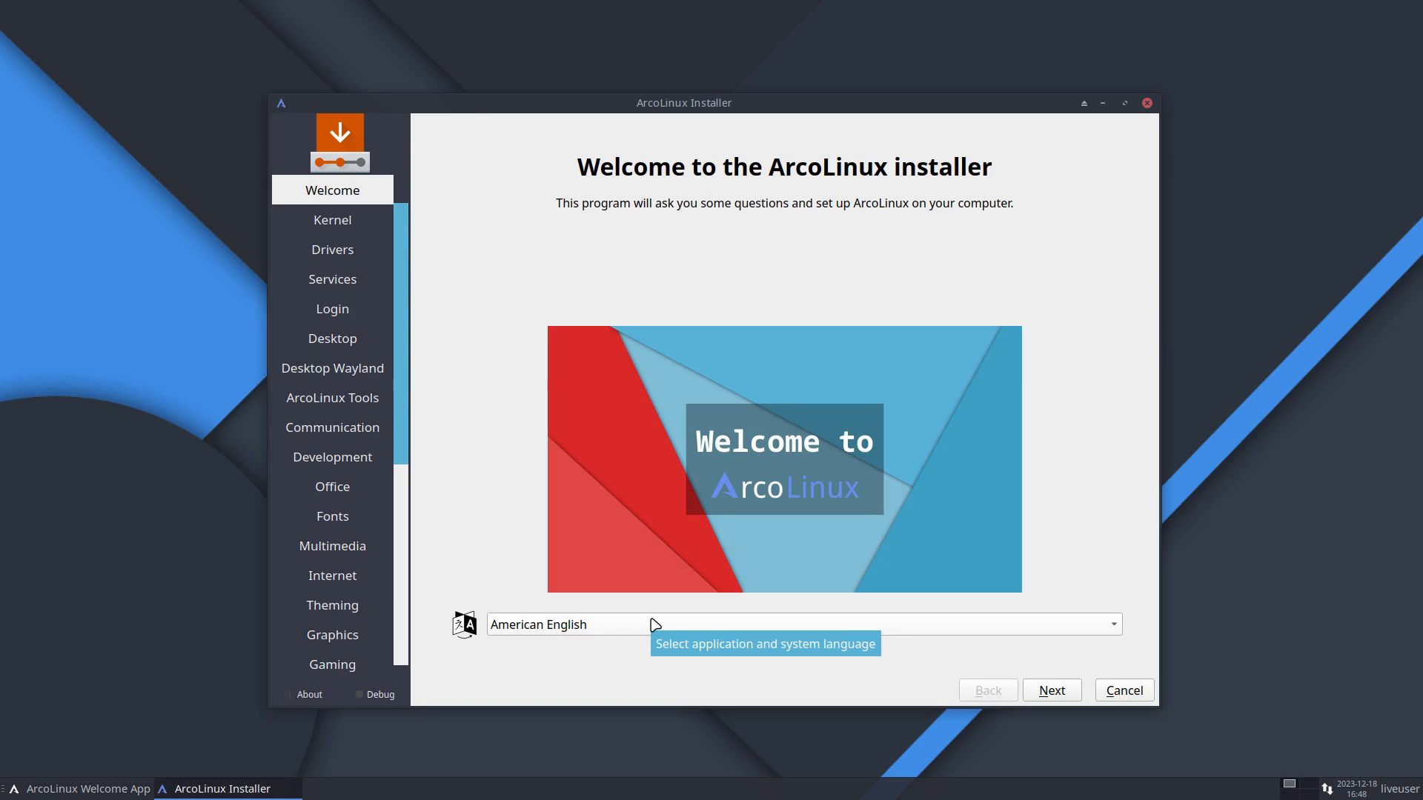
mouse_move(657, 625)
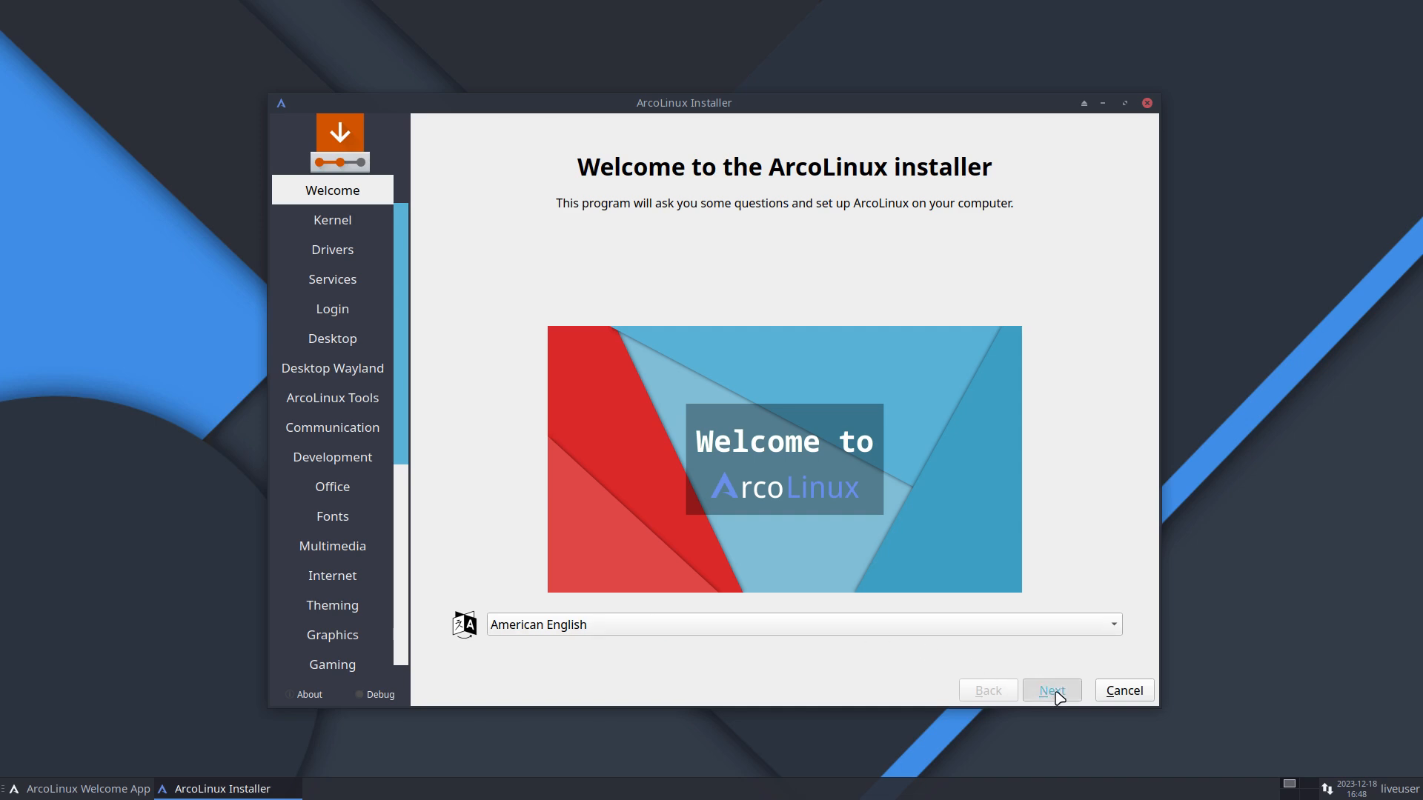
Advance to Services and enable Bluetooth Support with blueberry as the Bluetooth app
click(1051, 691)
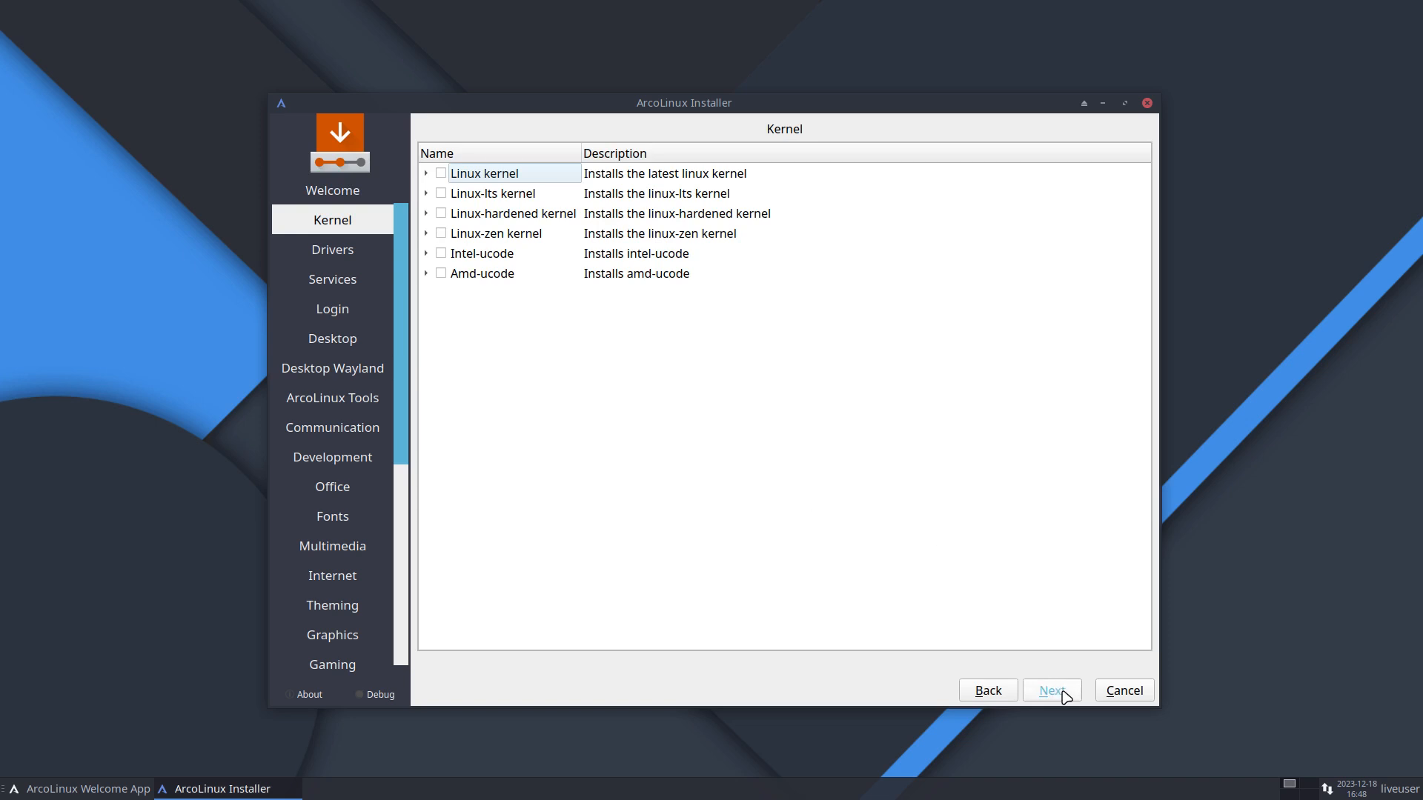
click(332, 279)
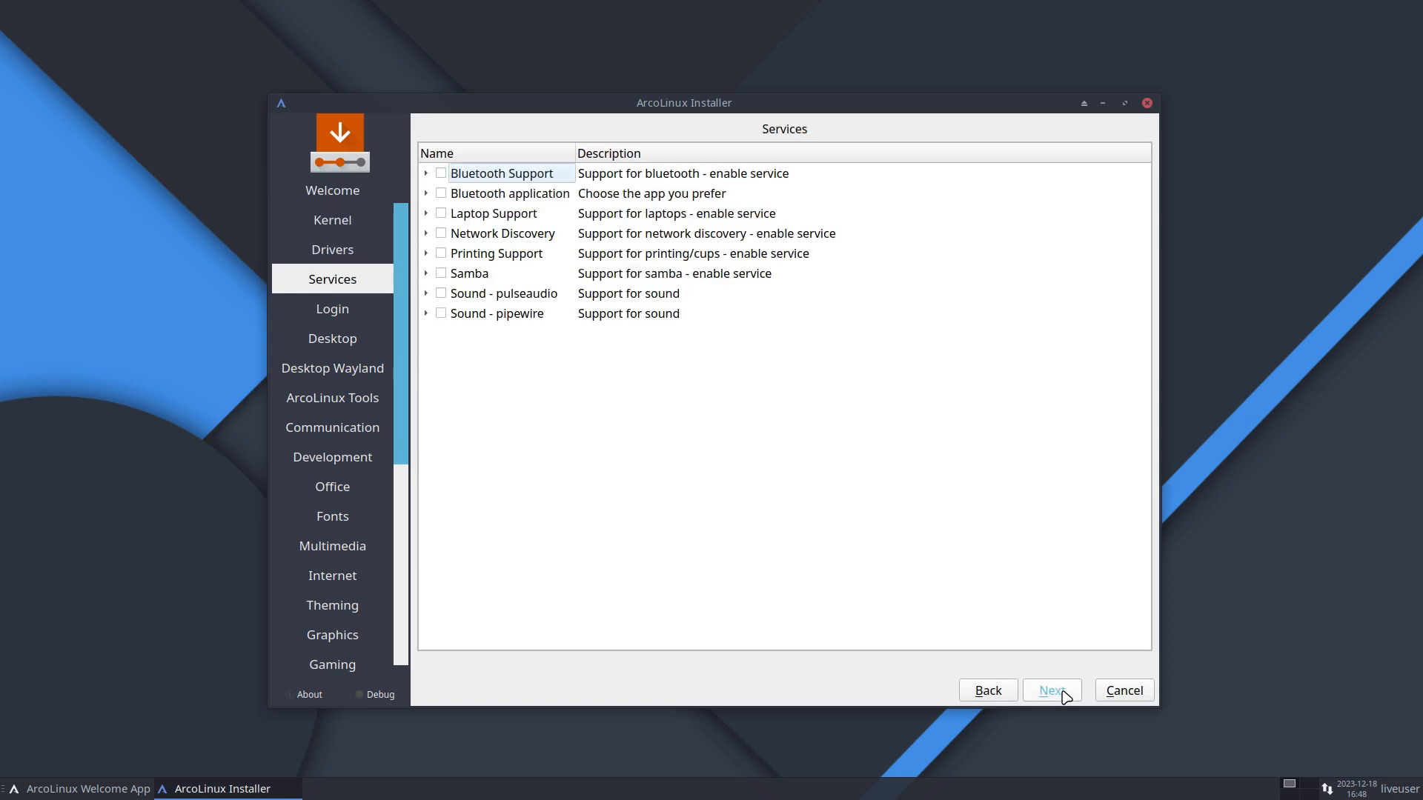
mouse_move(701, 342)
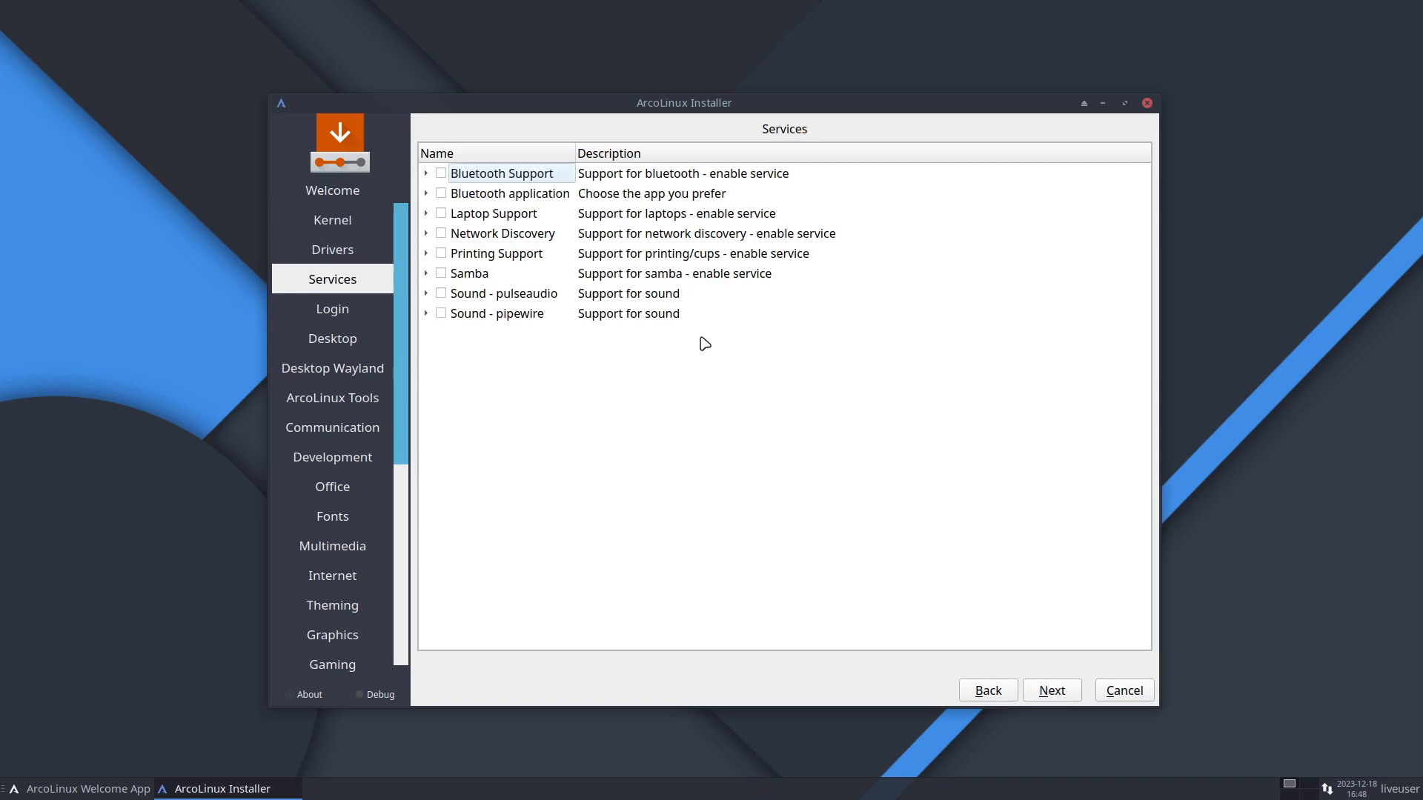
click(426, 173)
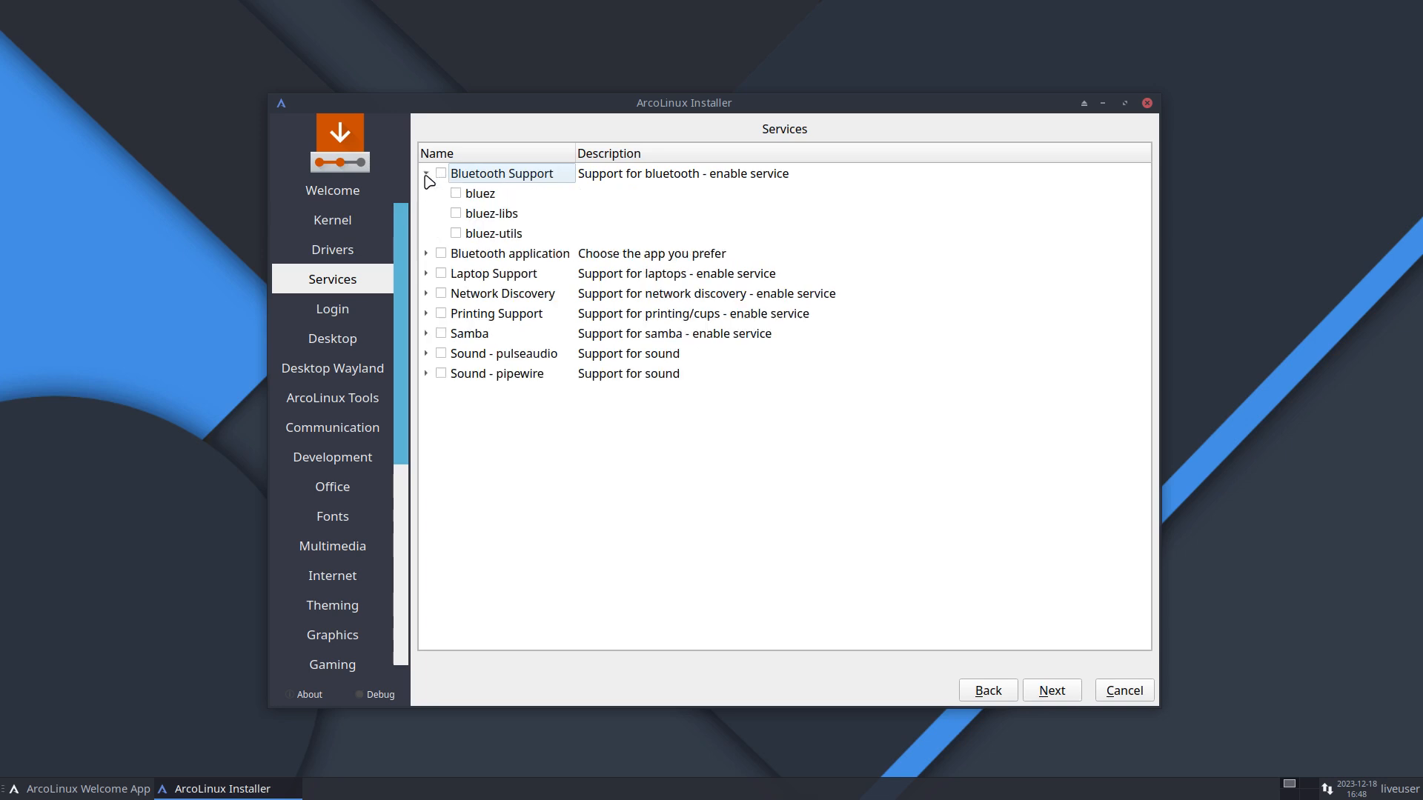
click(440, 174)
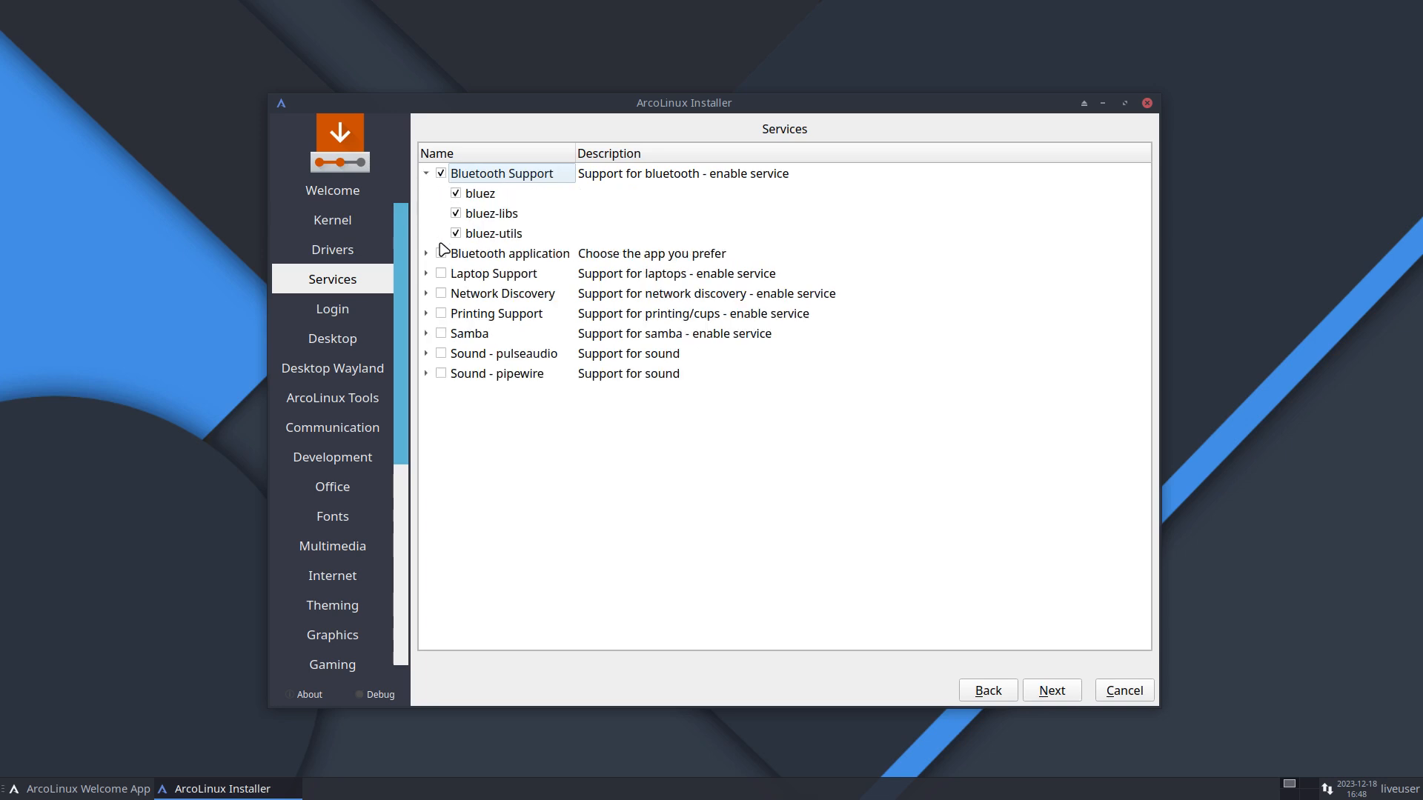
click(425, 252)
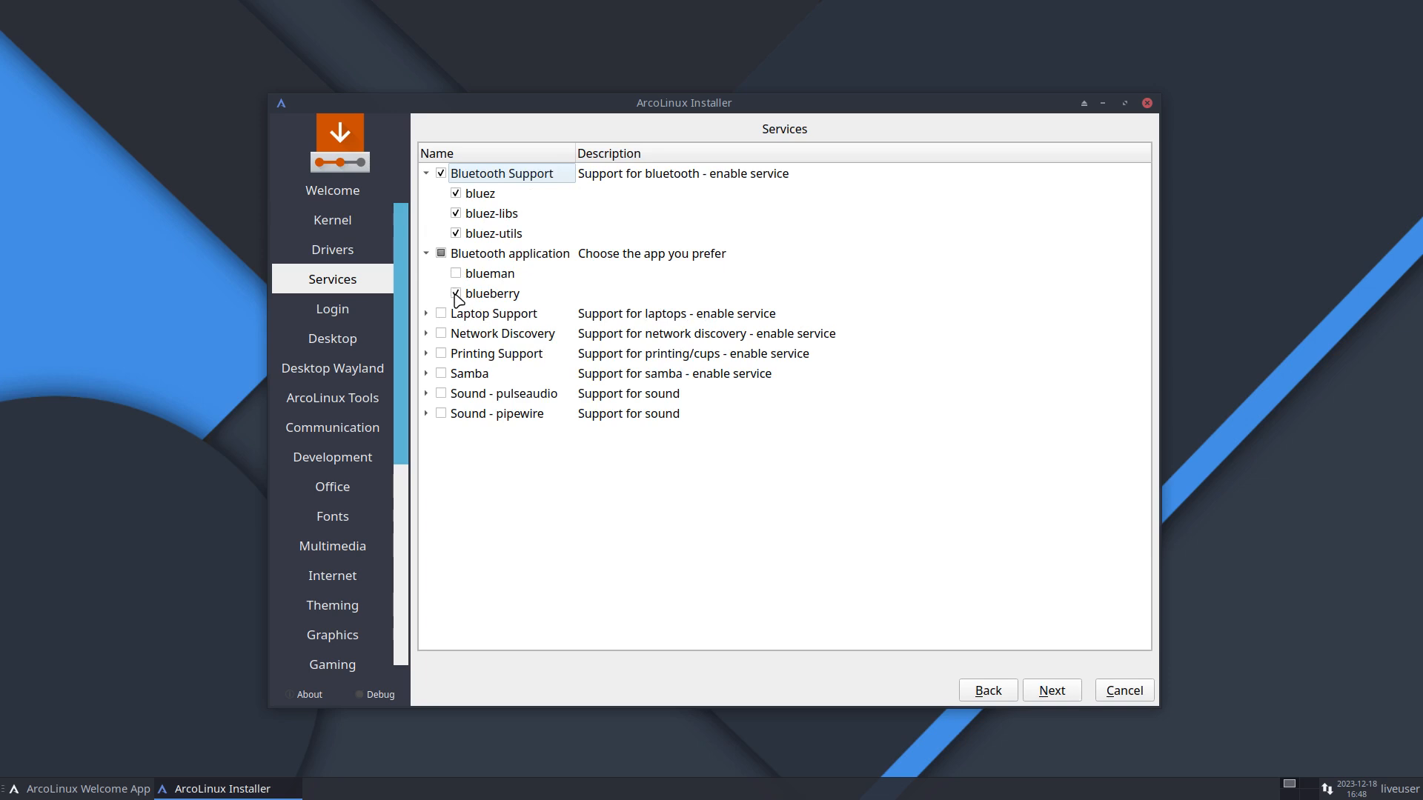
click(455, 294)
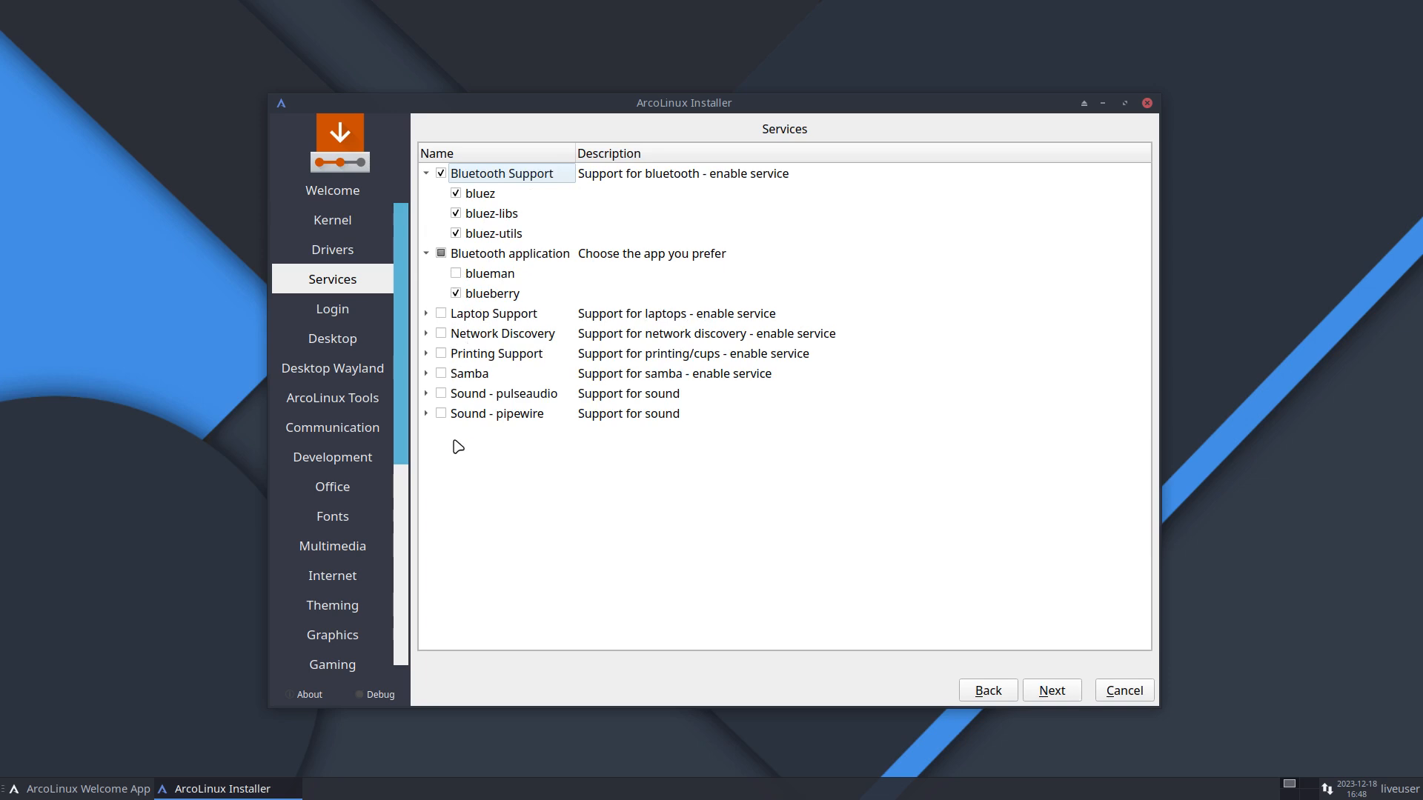
Enable Sound - pulseaudio and continue to the Login page
click(426, 394)
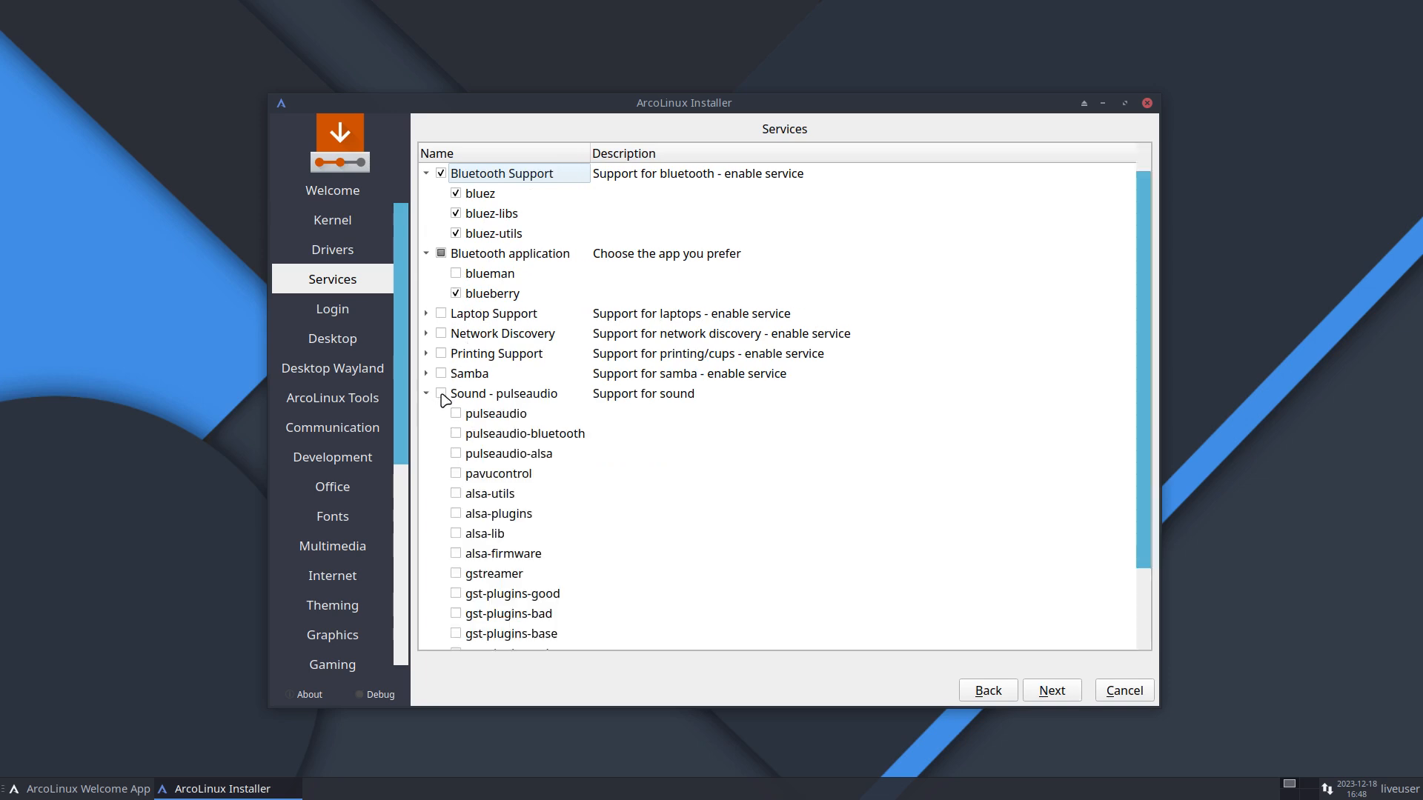
click(426, 393)
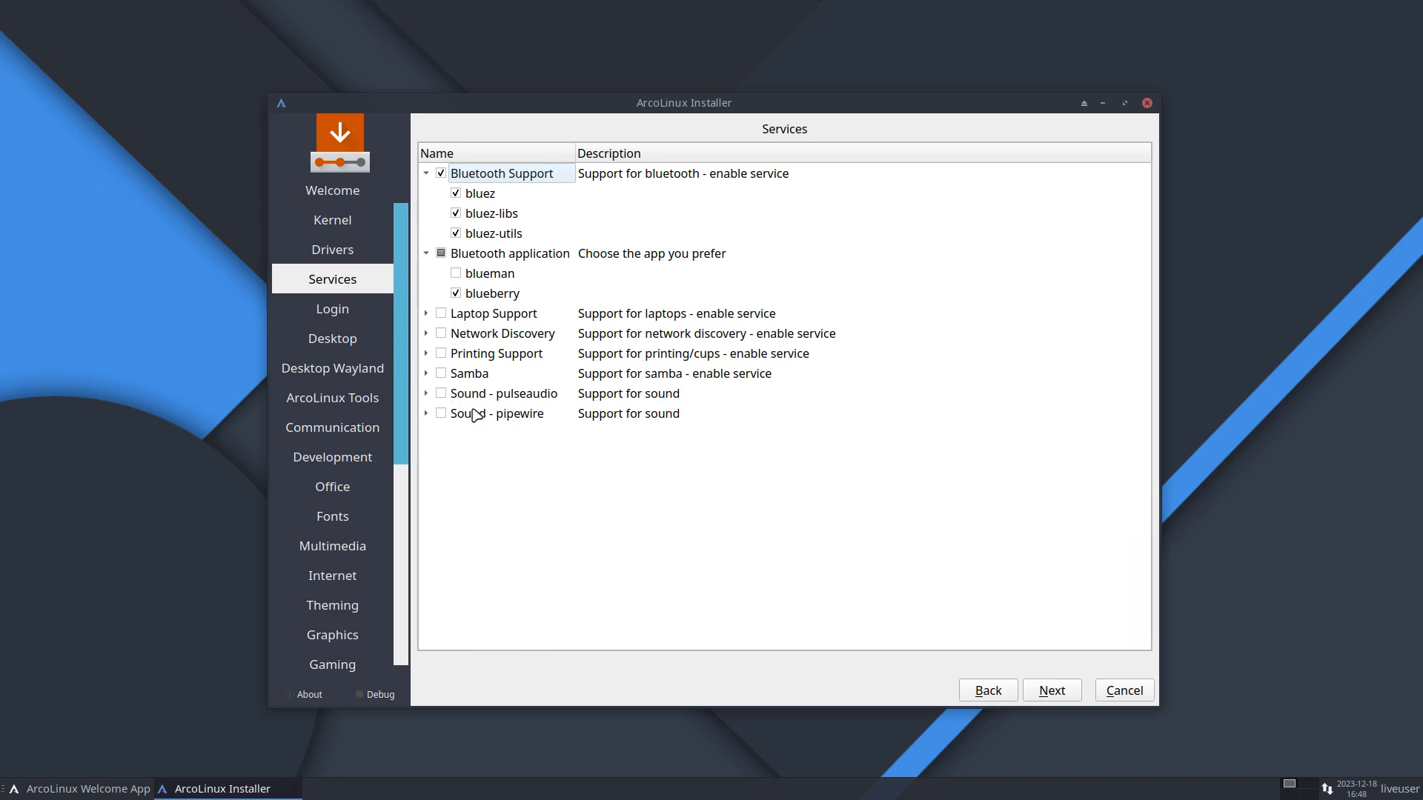
mouse_move(487, 418)
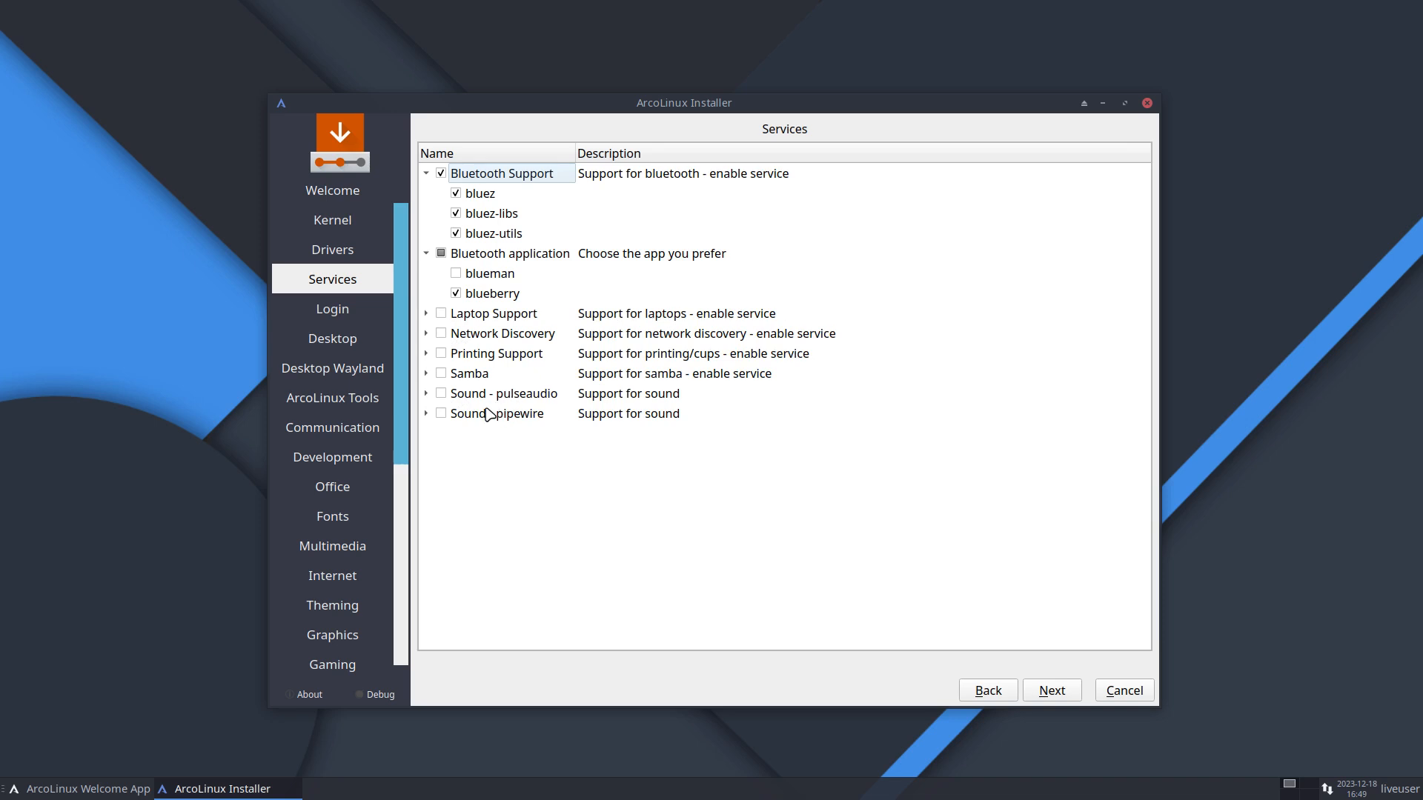
click(441, 393)
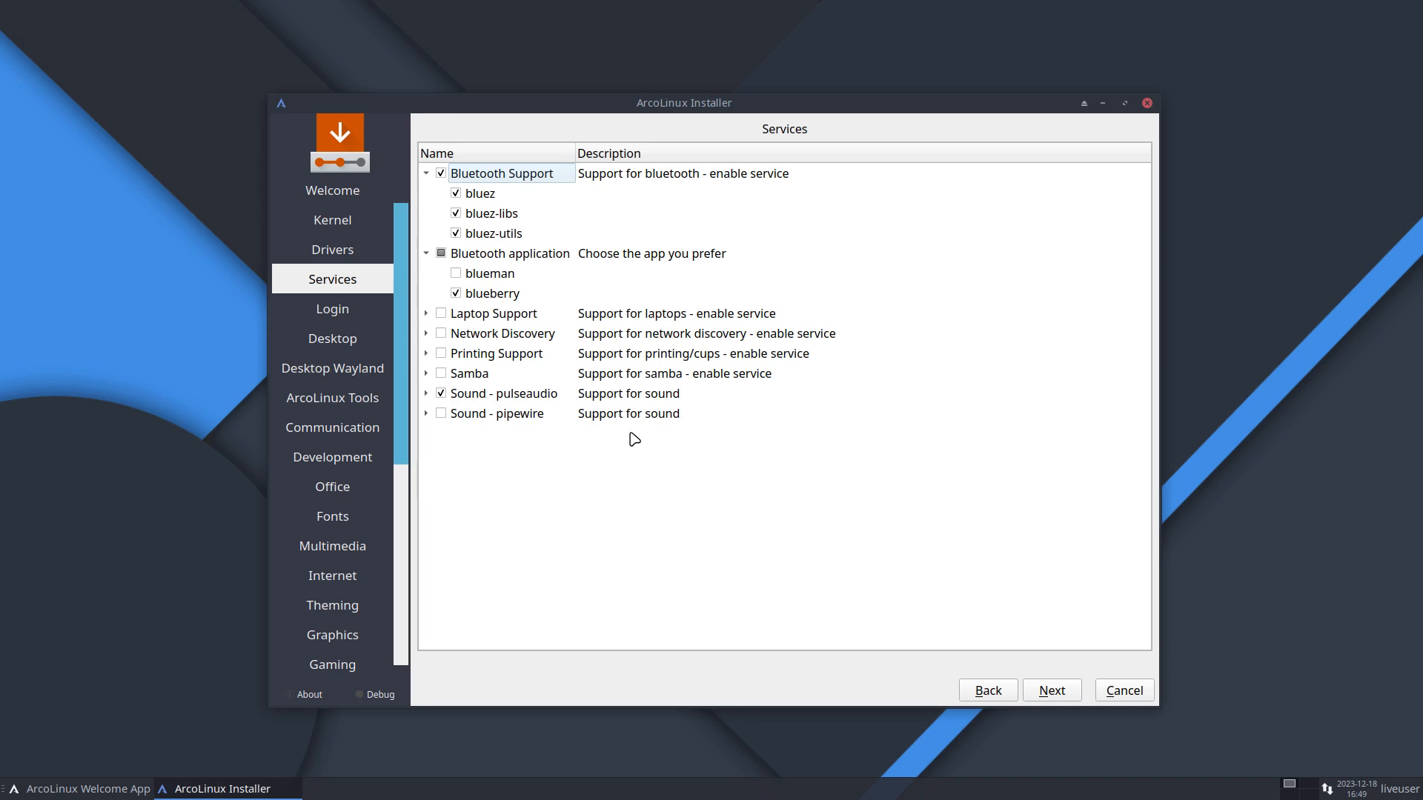
mouse_move(911, 666)
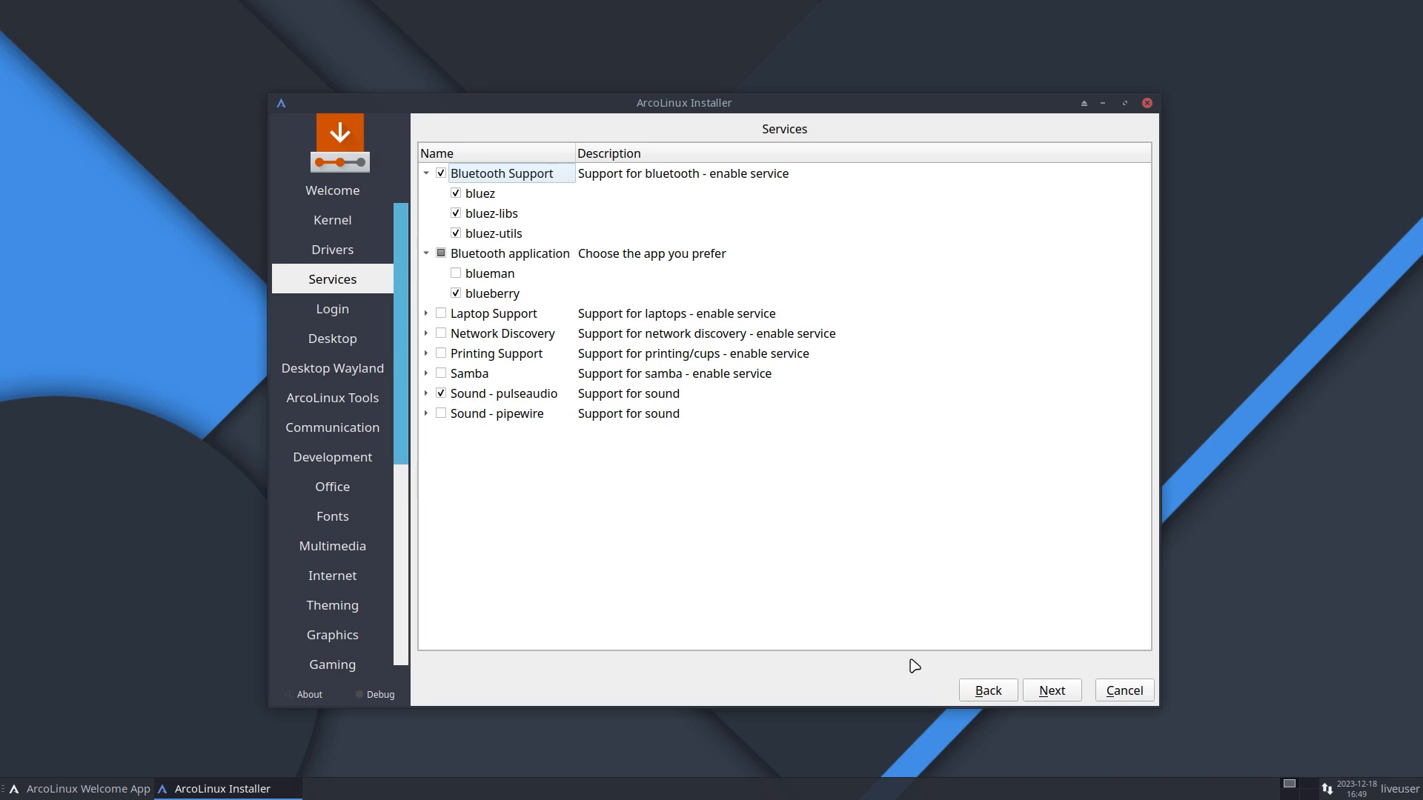
click(332, 309)
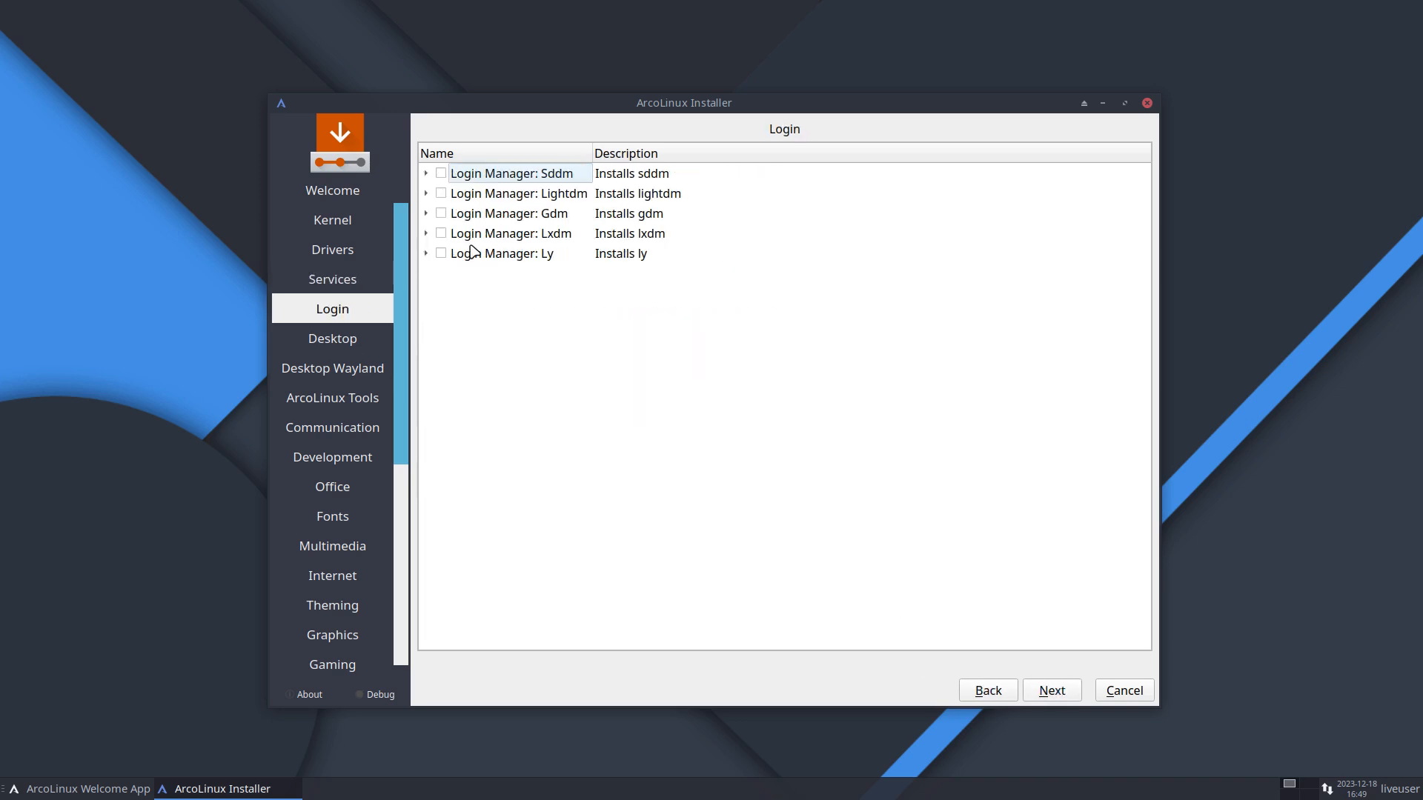
Keep Sddm as the login manager after checking its package list
click(440, 173)
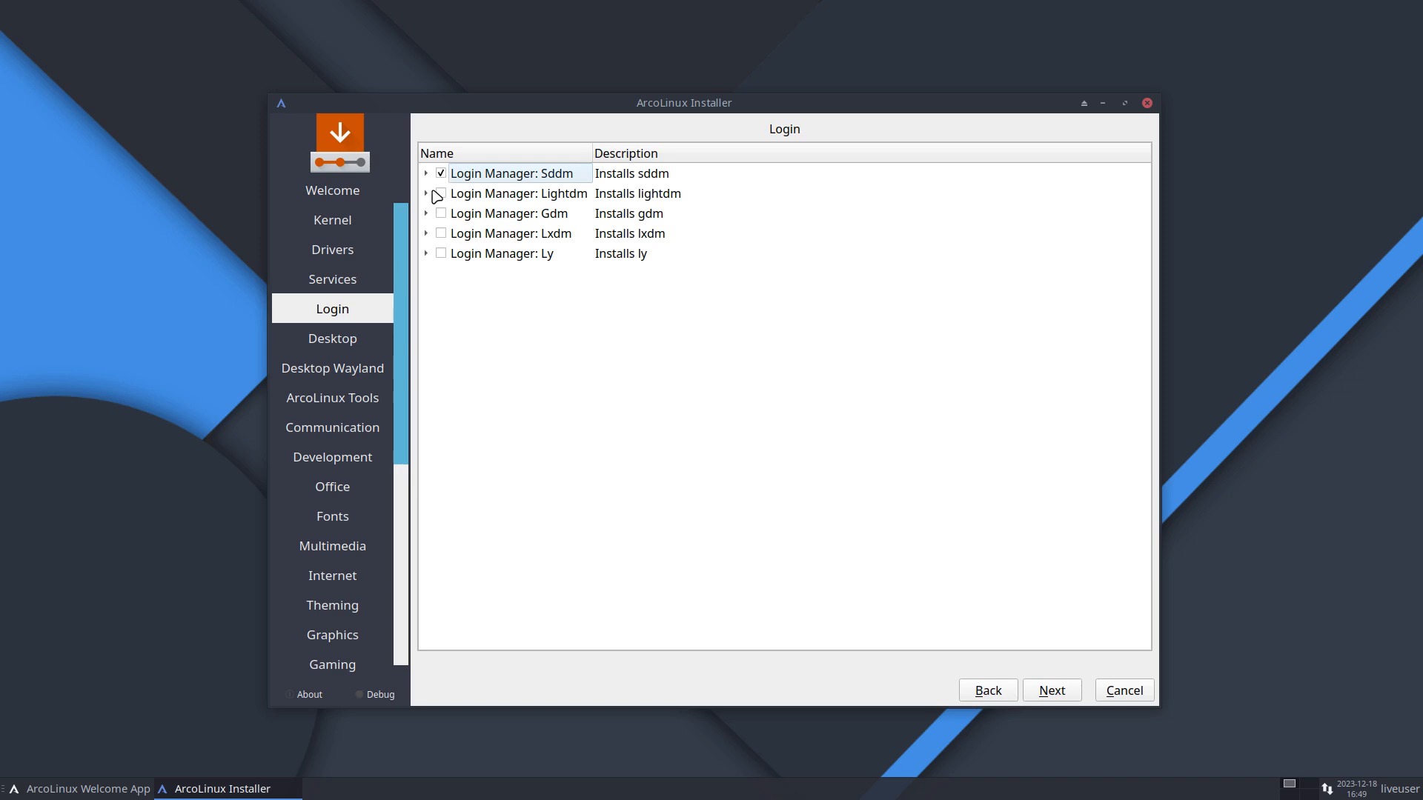
click(426, 173)
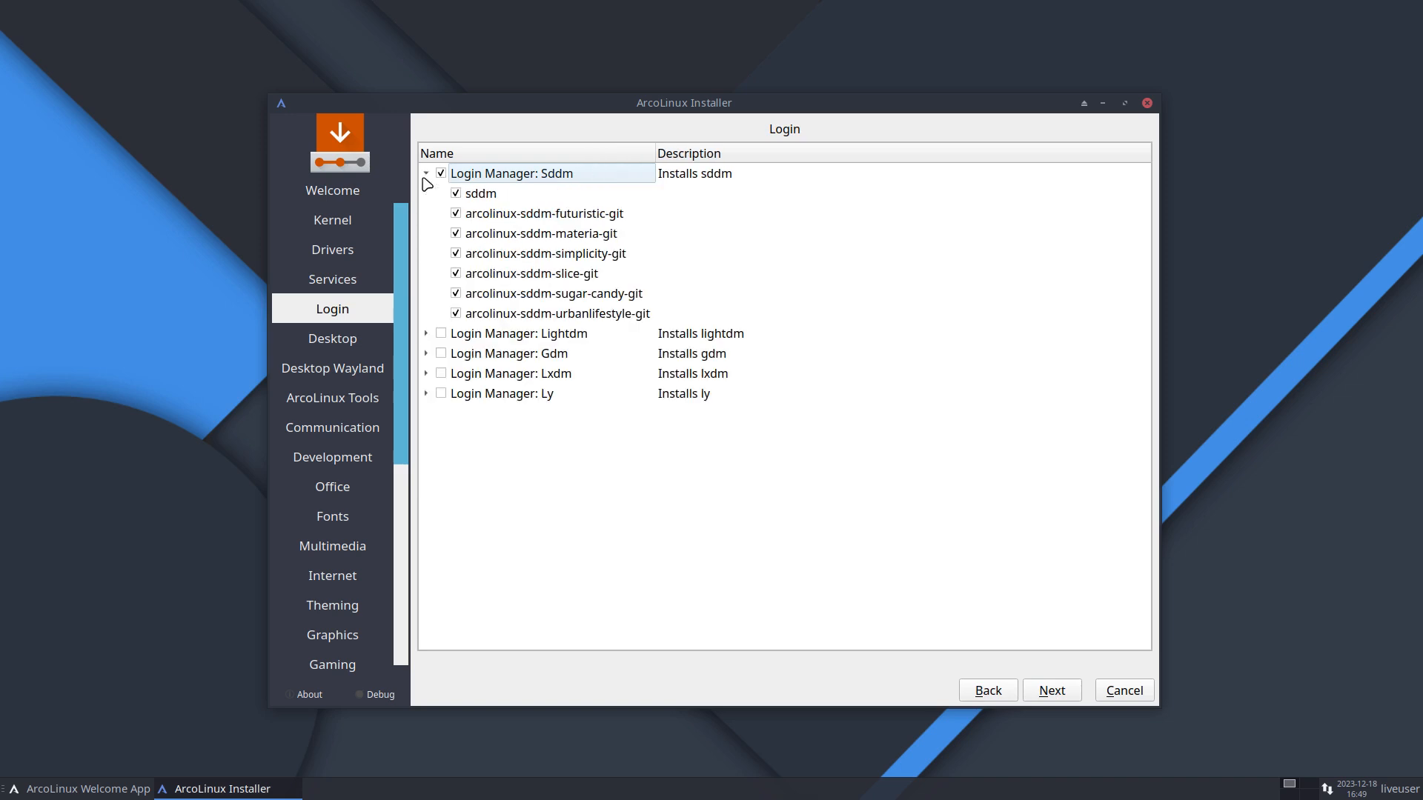
click(426, 173)
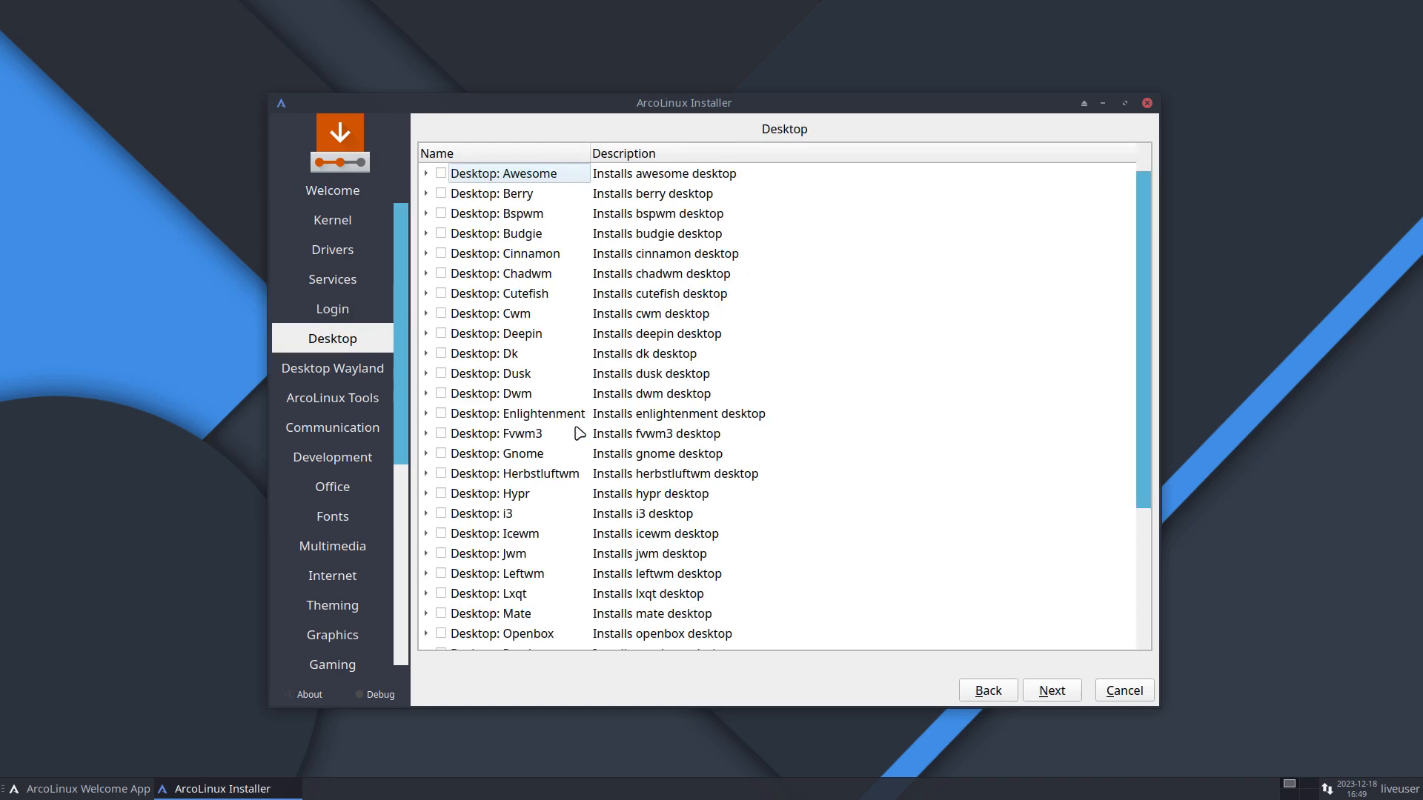
Tick Desktop: Dwm and continue to the Desktop Wayland page
scroll(down, 3)
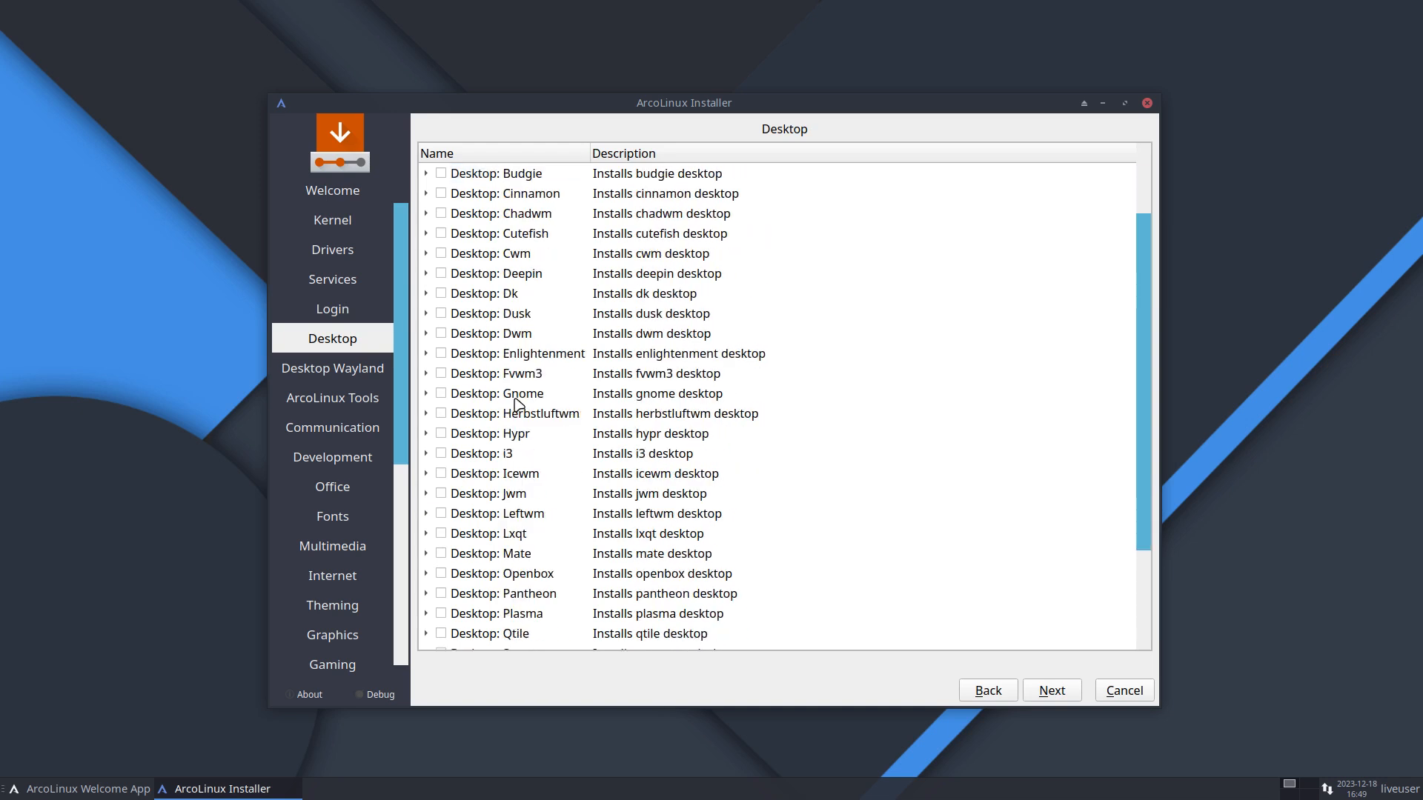
scroll(down, 3)
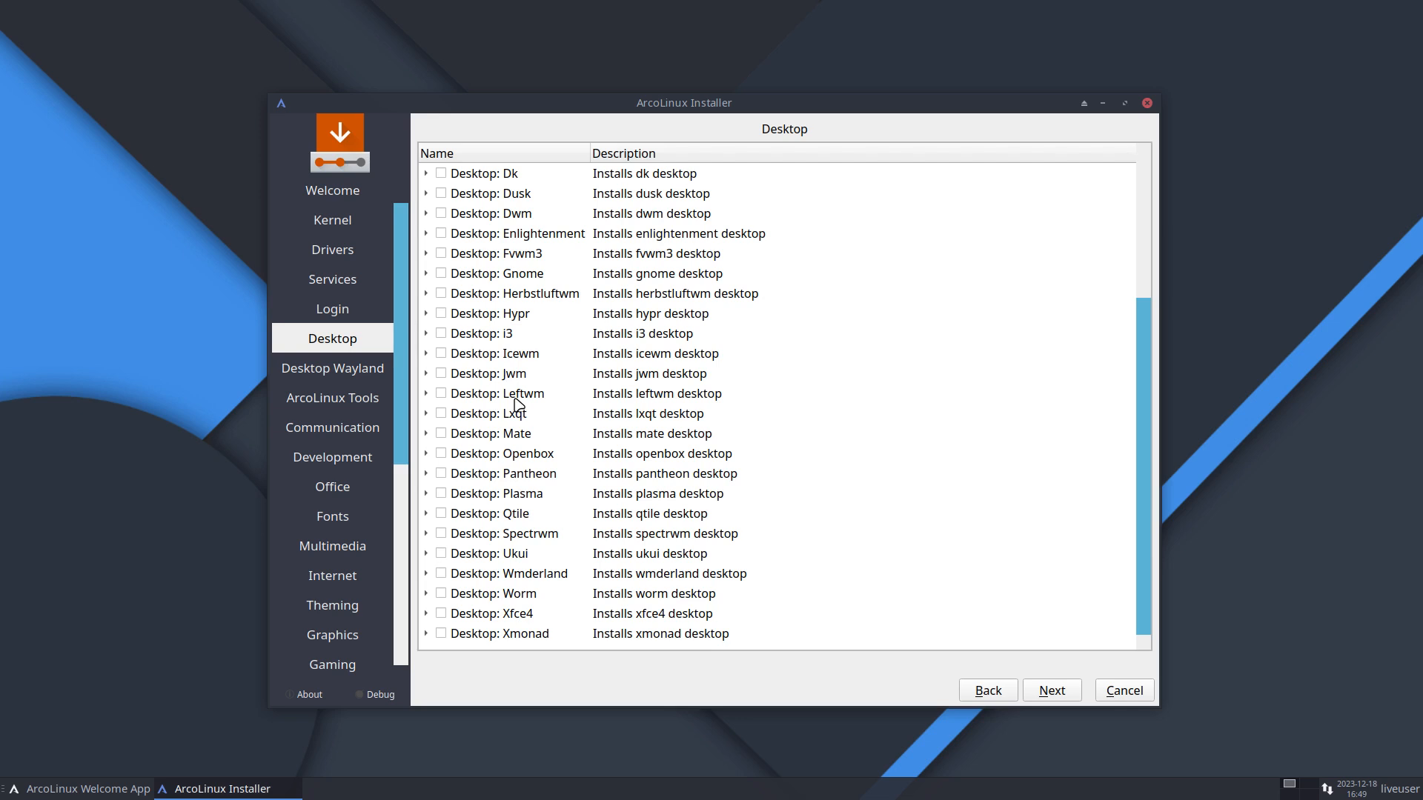
mouse_move(460, 263)
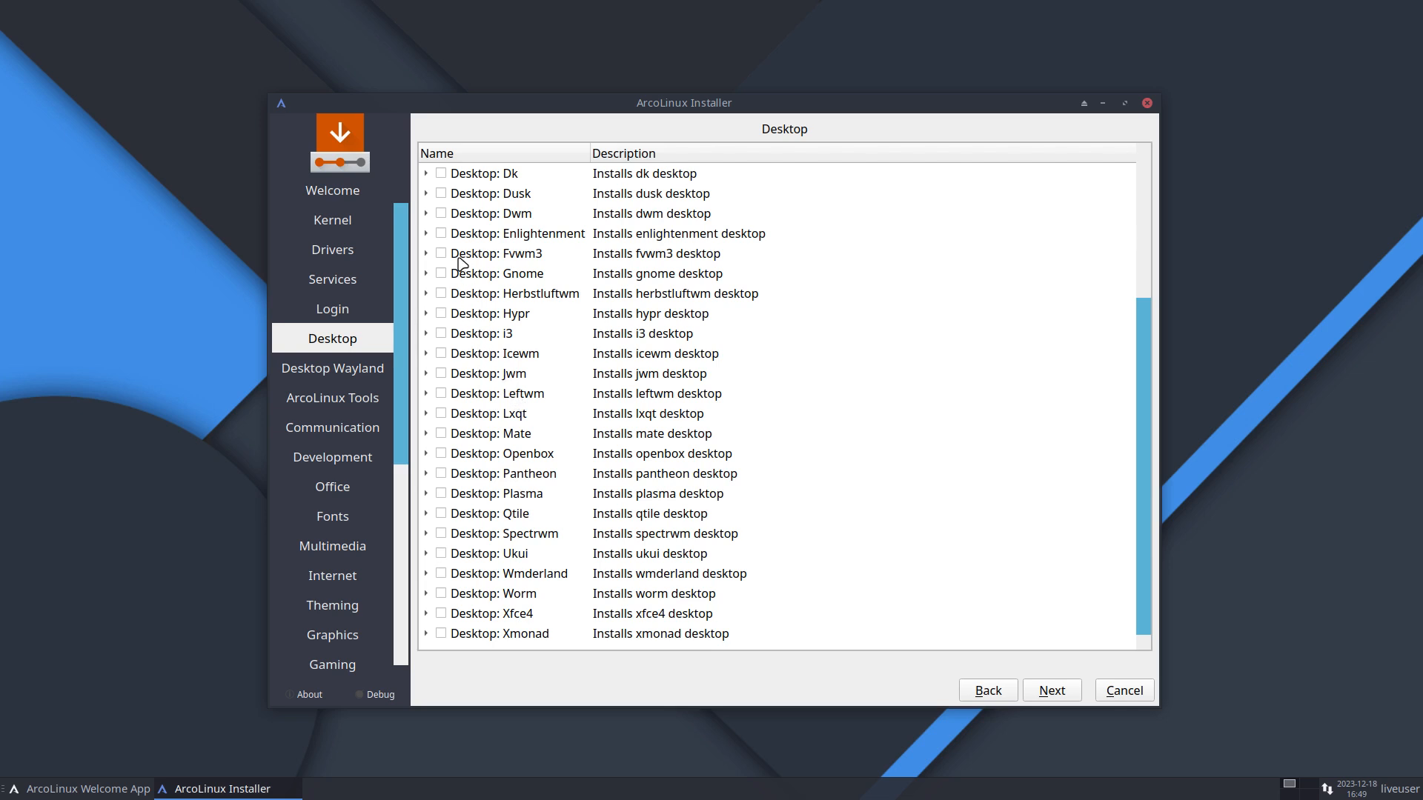
click(440, 214)
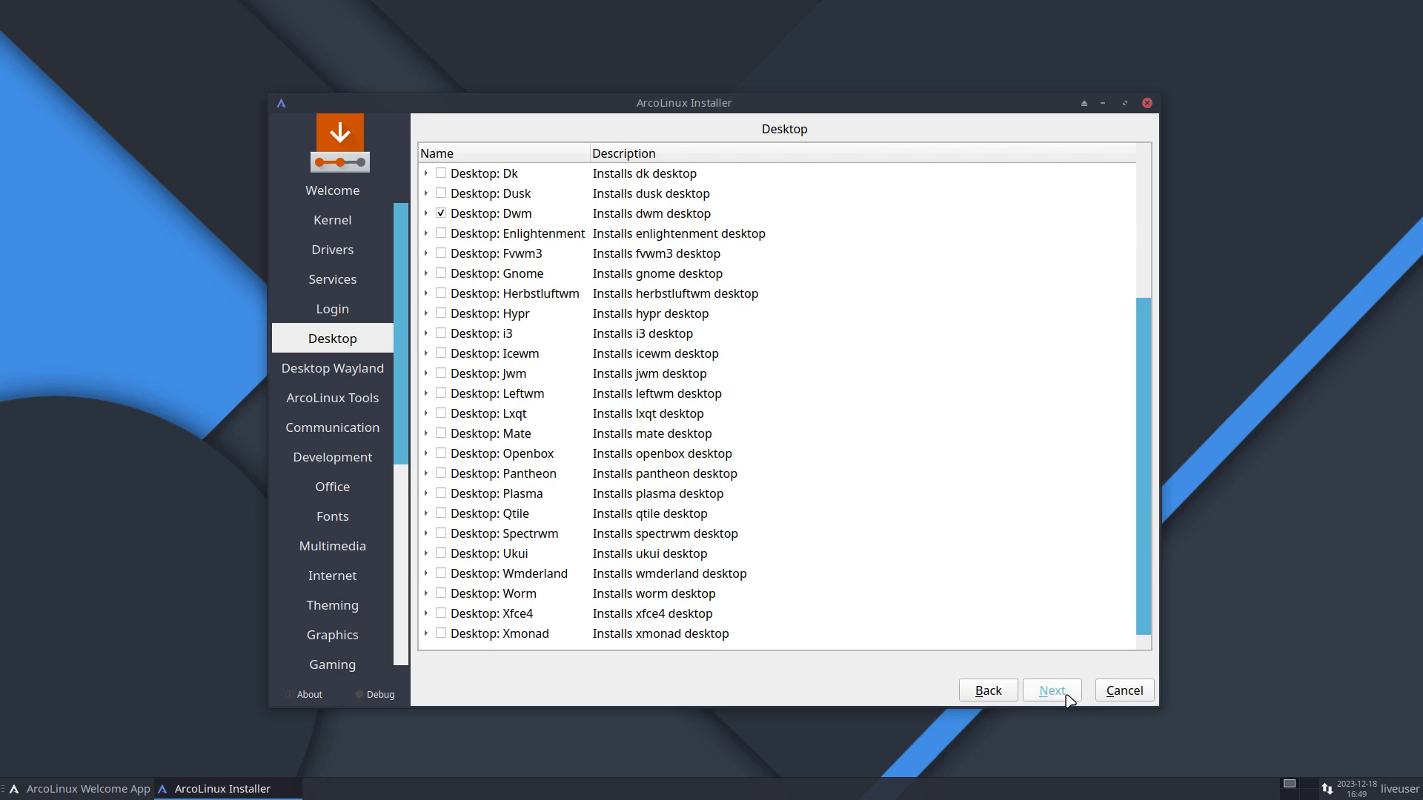
click(332, 368)
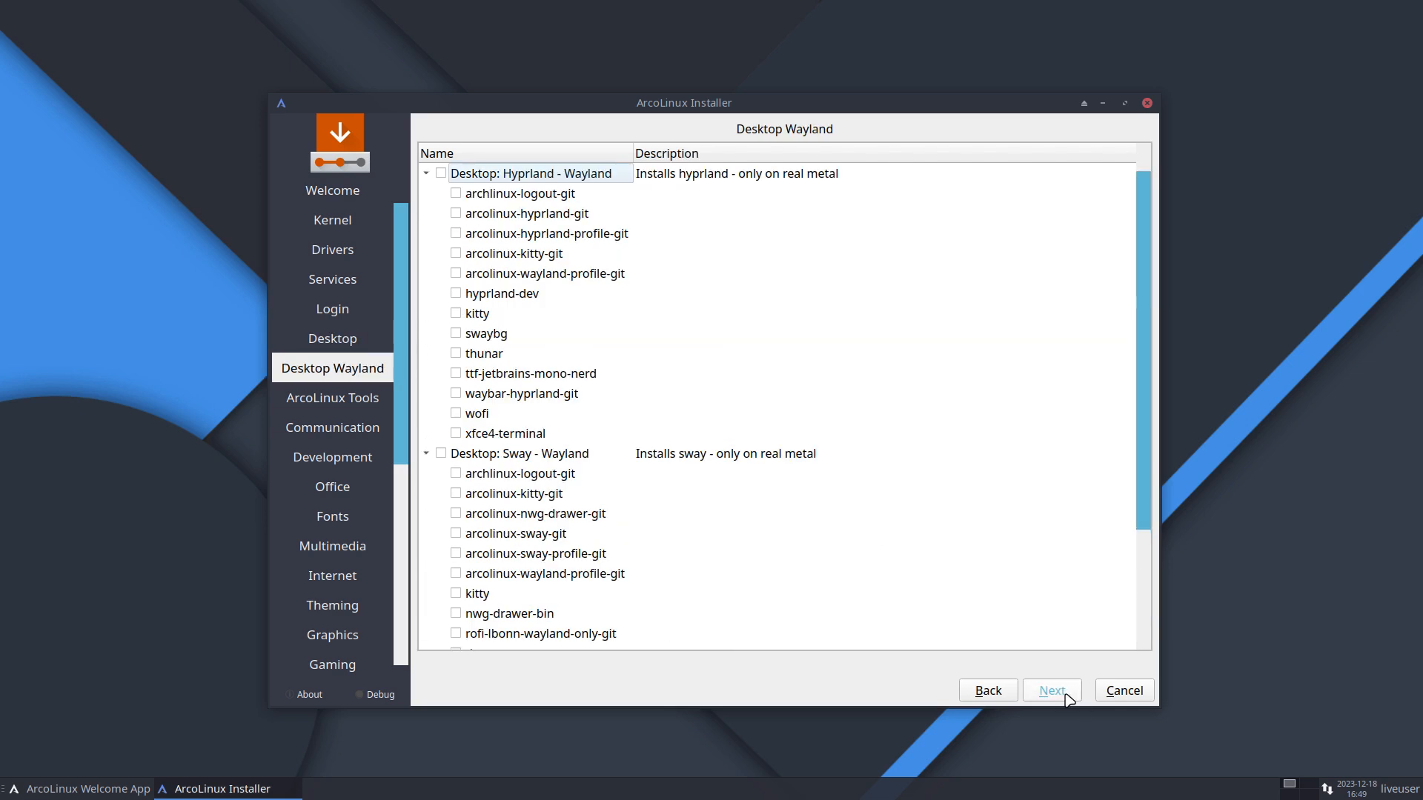
mouse_move(607, 335)
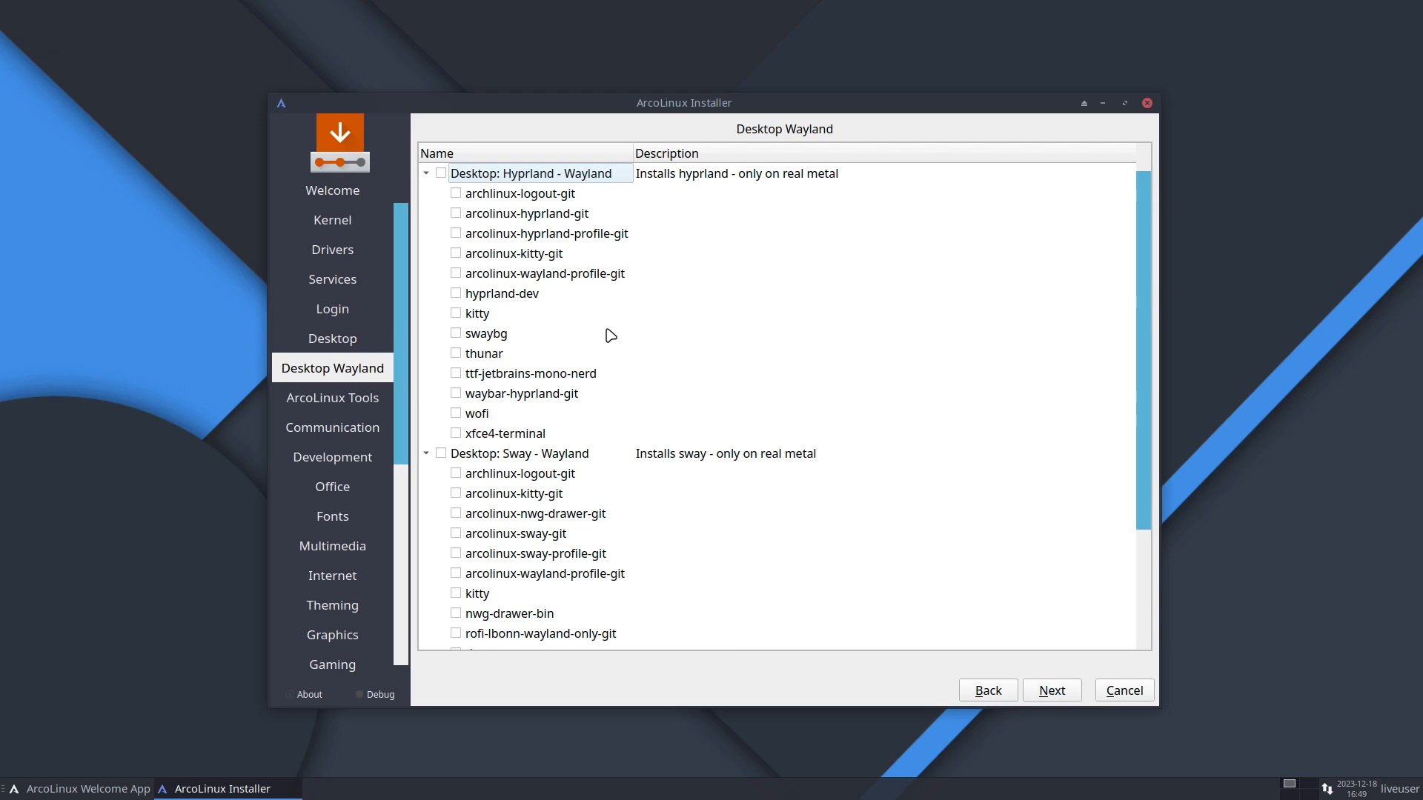
mouse_move(727, 277)
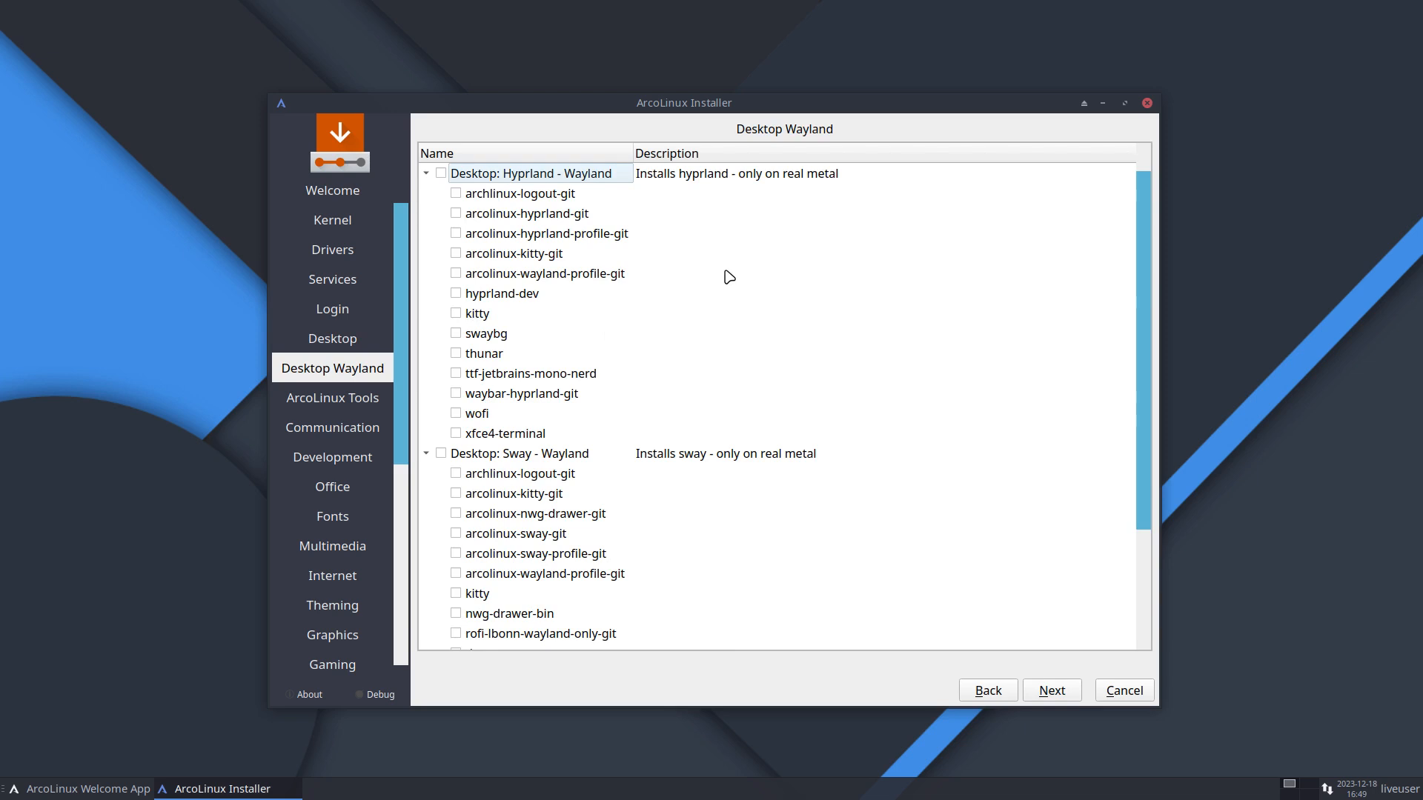
mouse_move(742, 487)
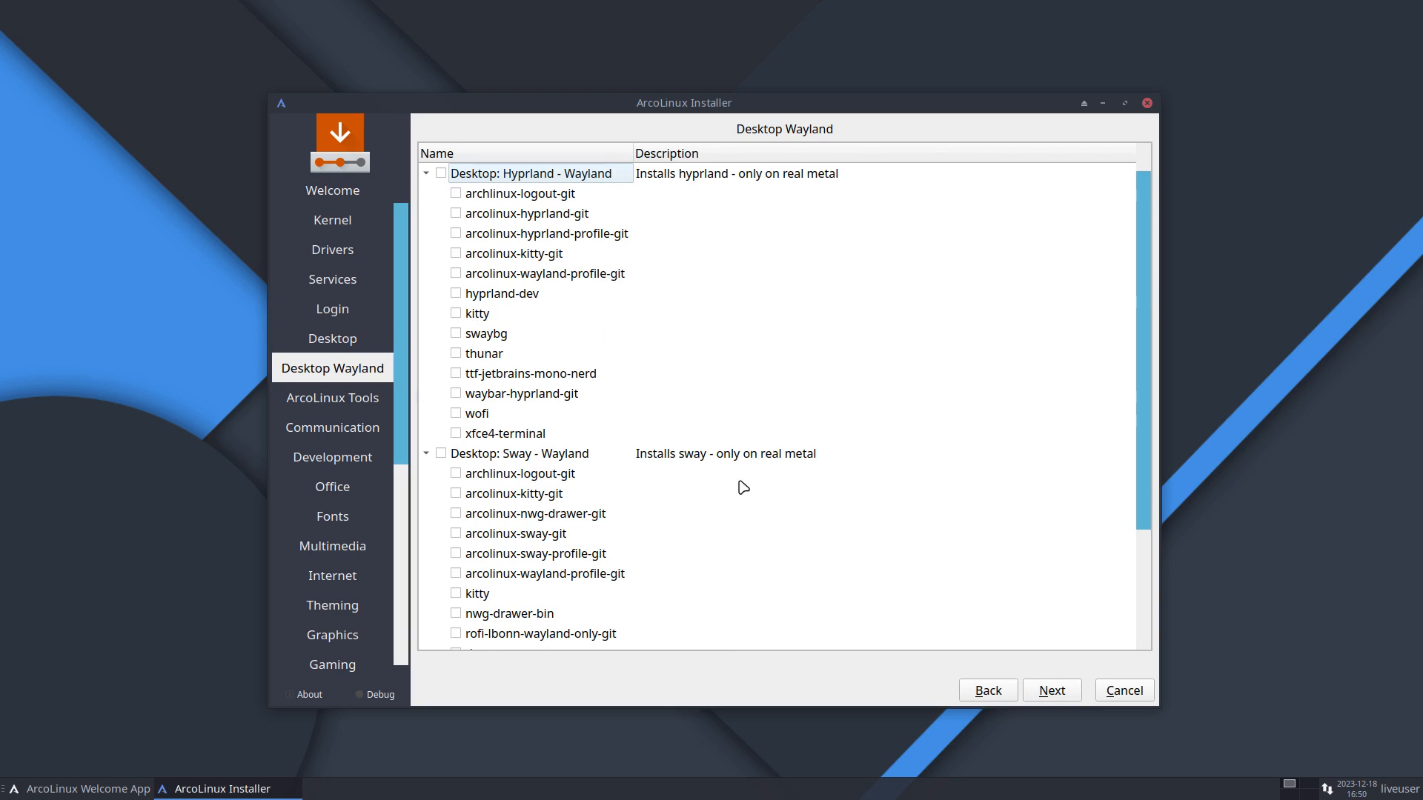
mouse_move(512, 400)
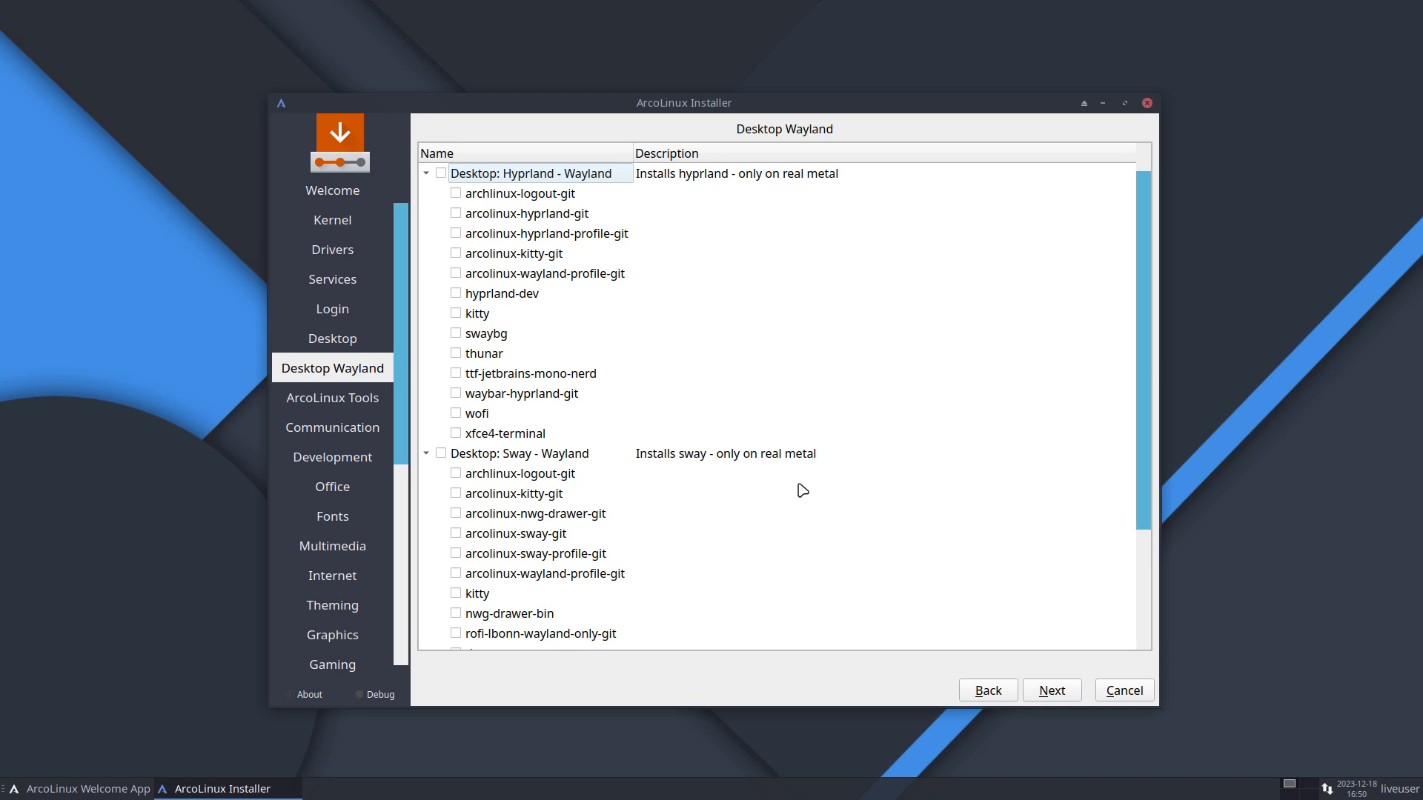
mouse_move(731, 417)
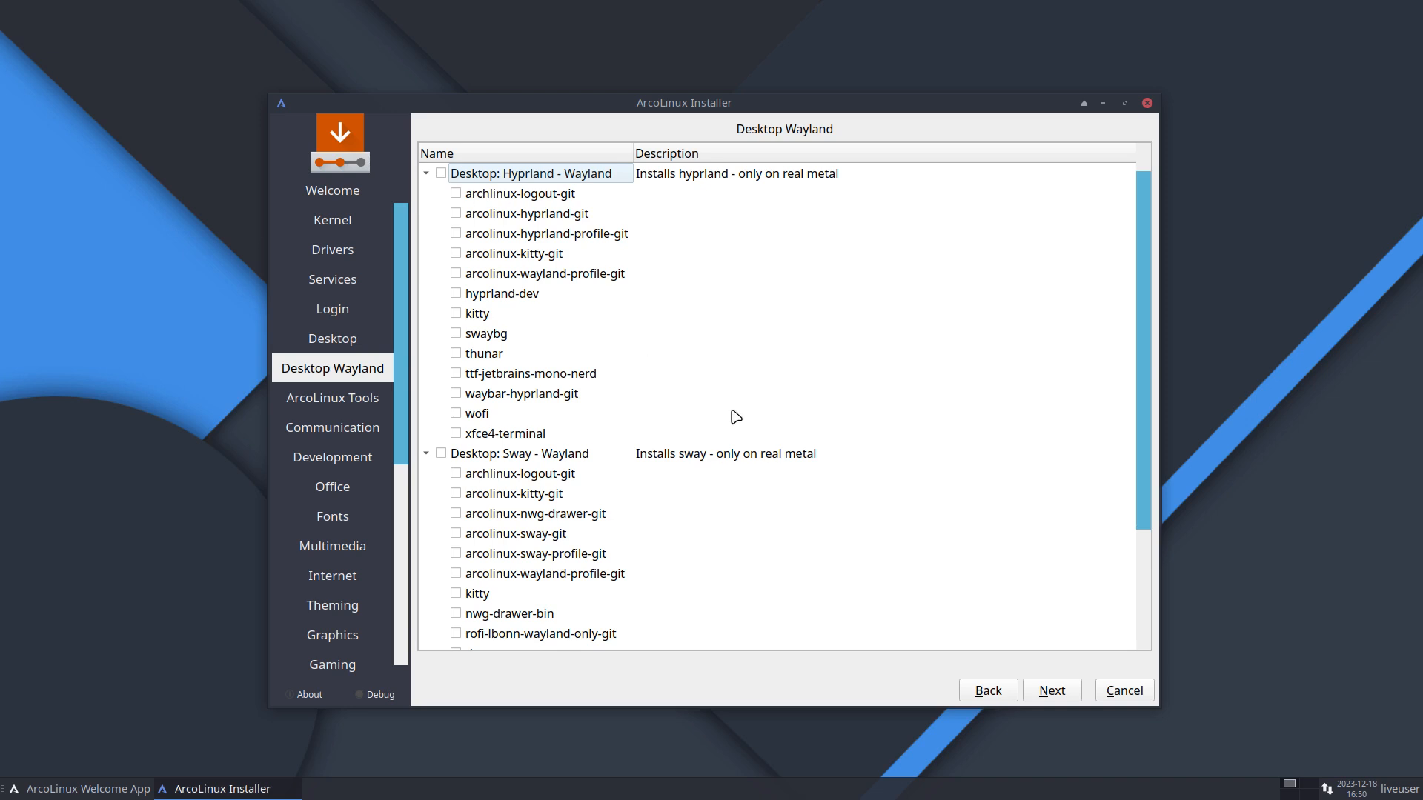
mouse_move(1059, 692)
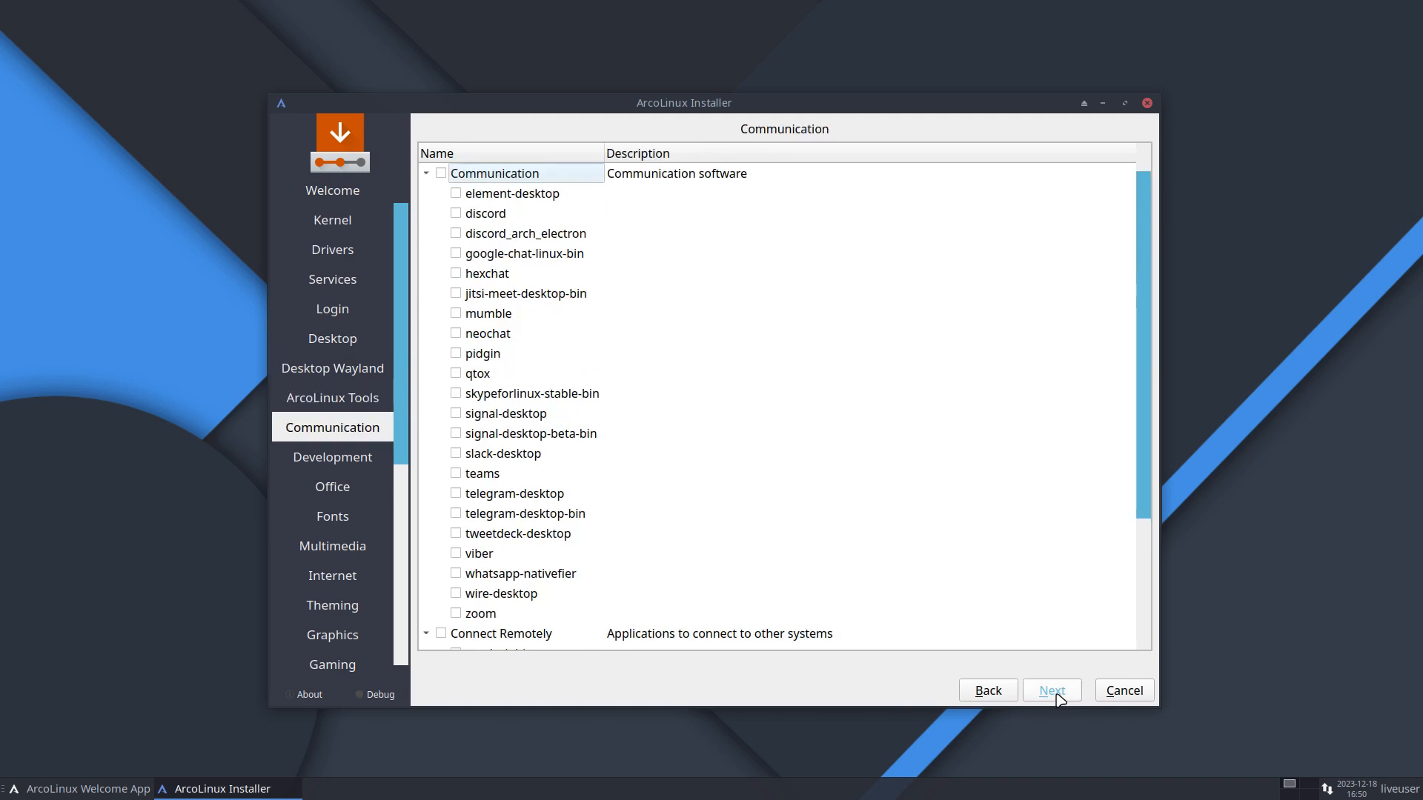
Pass Communication, Development and the remaining categories unchecked to reach the Europe/Brussels location page
scroll(down, 3)
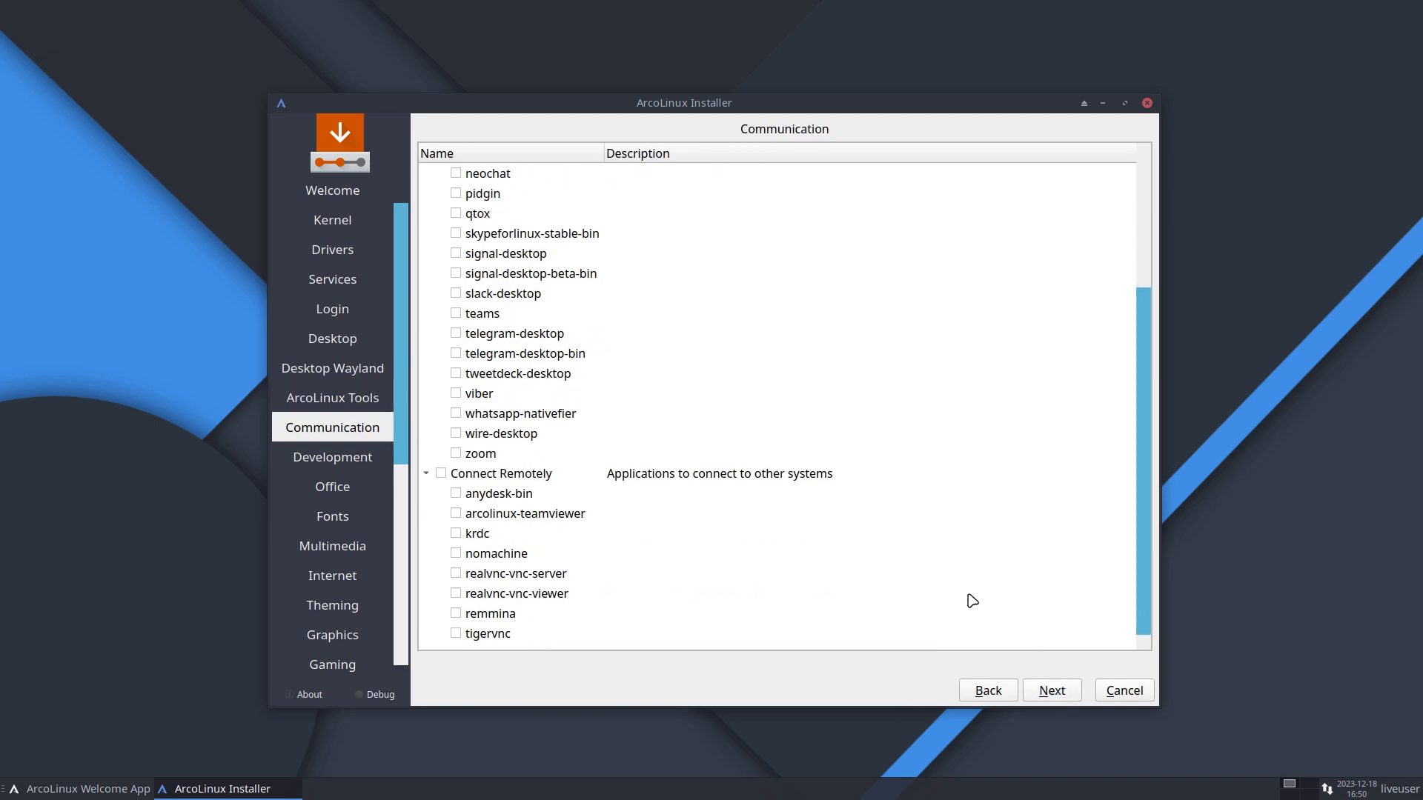
click(332, 457)
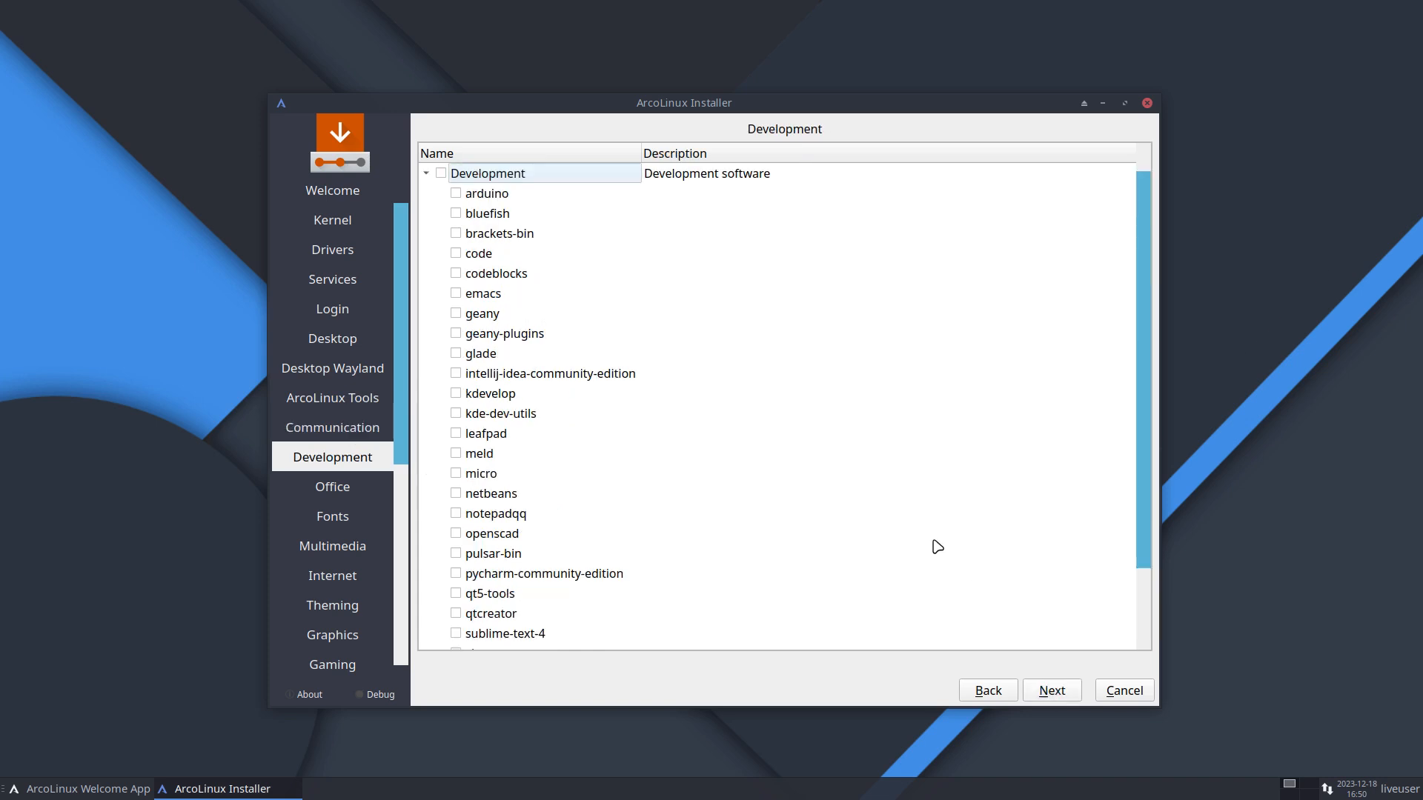
scroll(down, 3)
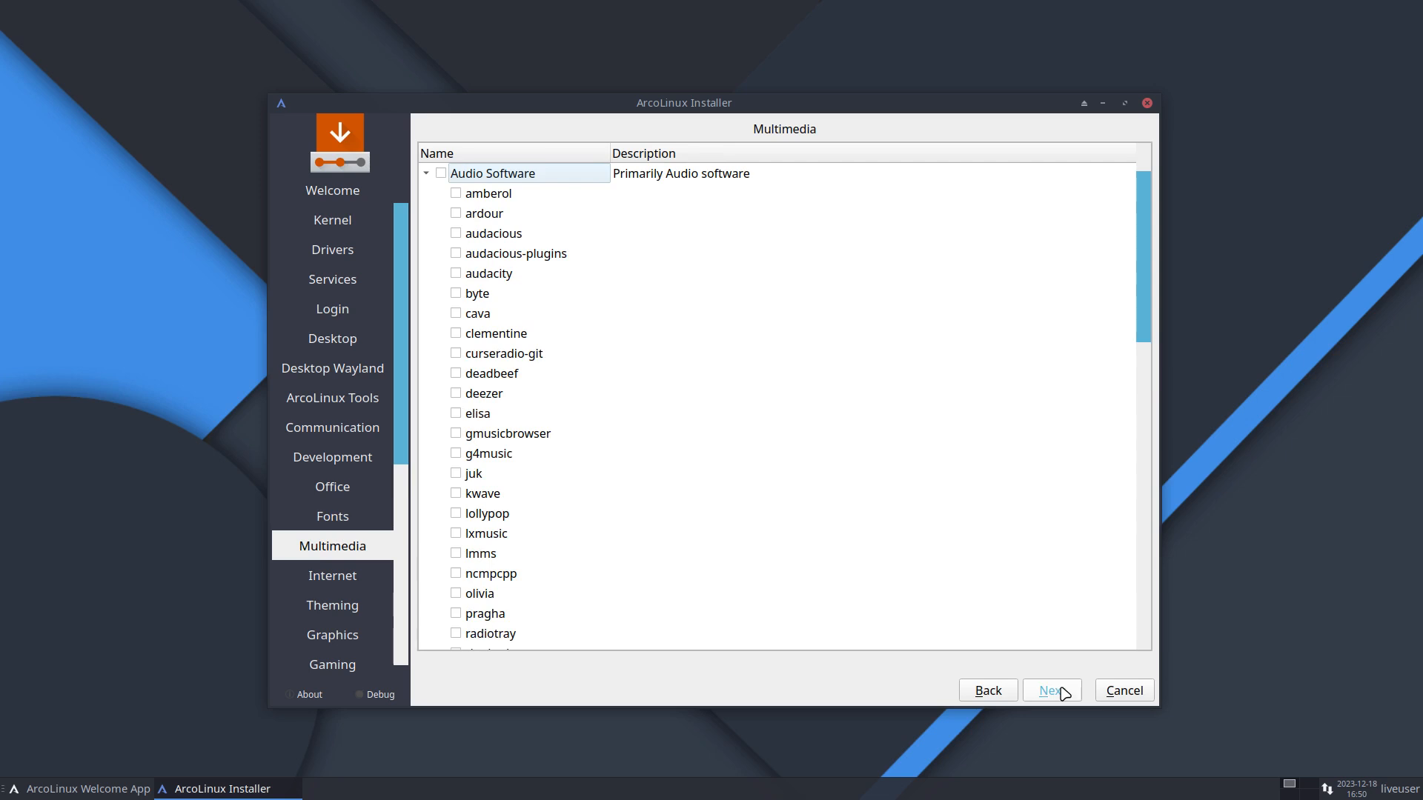
mouse_move(1066, 695)
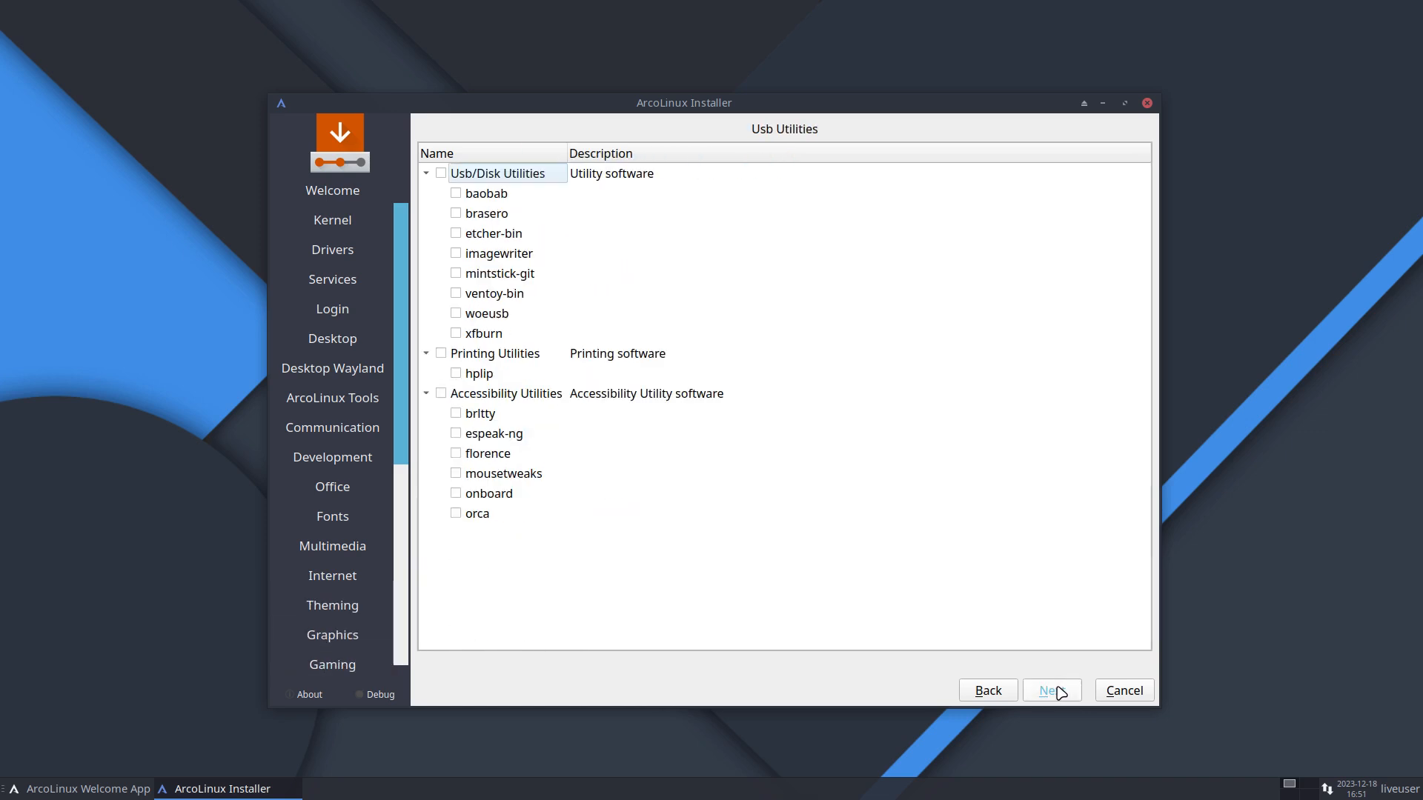
click(1051, 689)
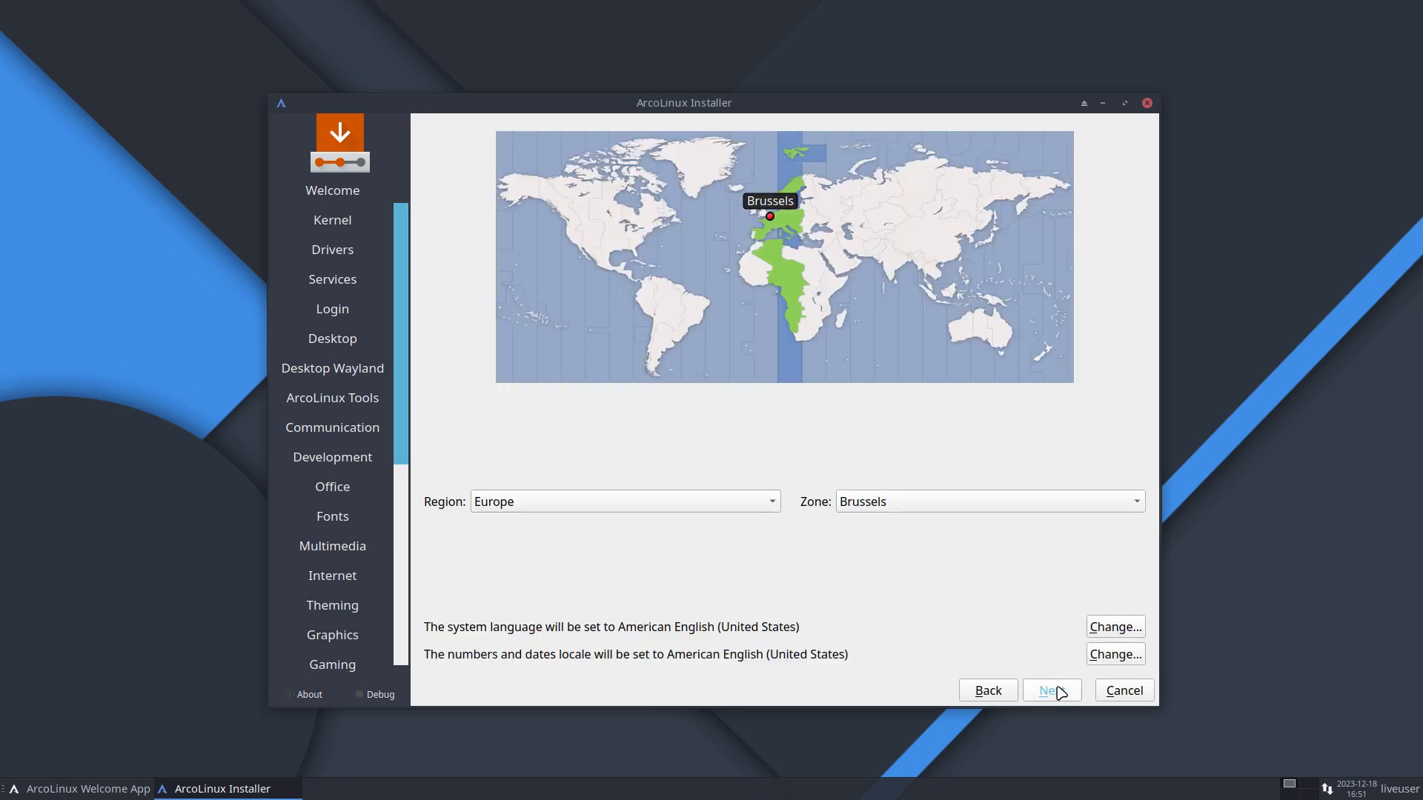
Keep Europe/Brussels as the time zone after briefly selecting Yakutsk
click(1052, 690)
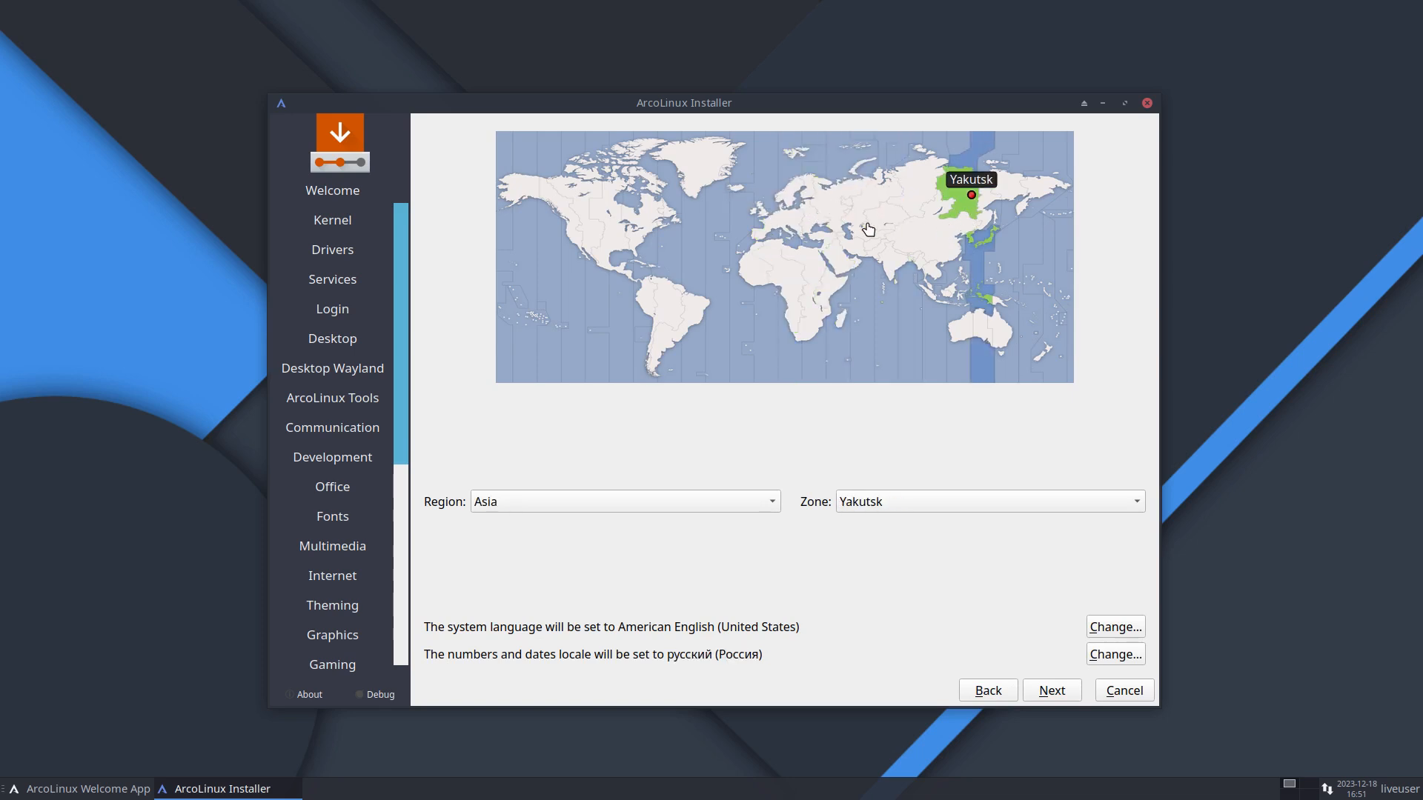
click(769, 254)
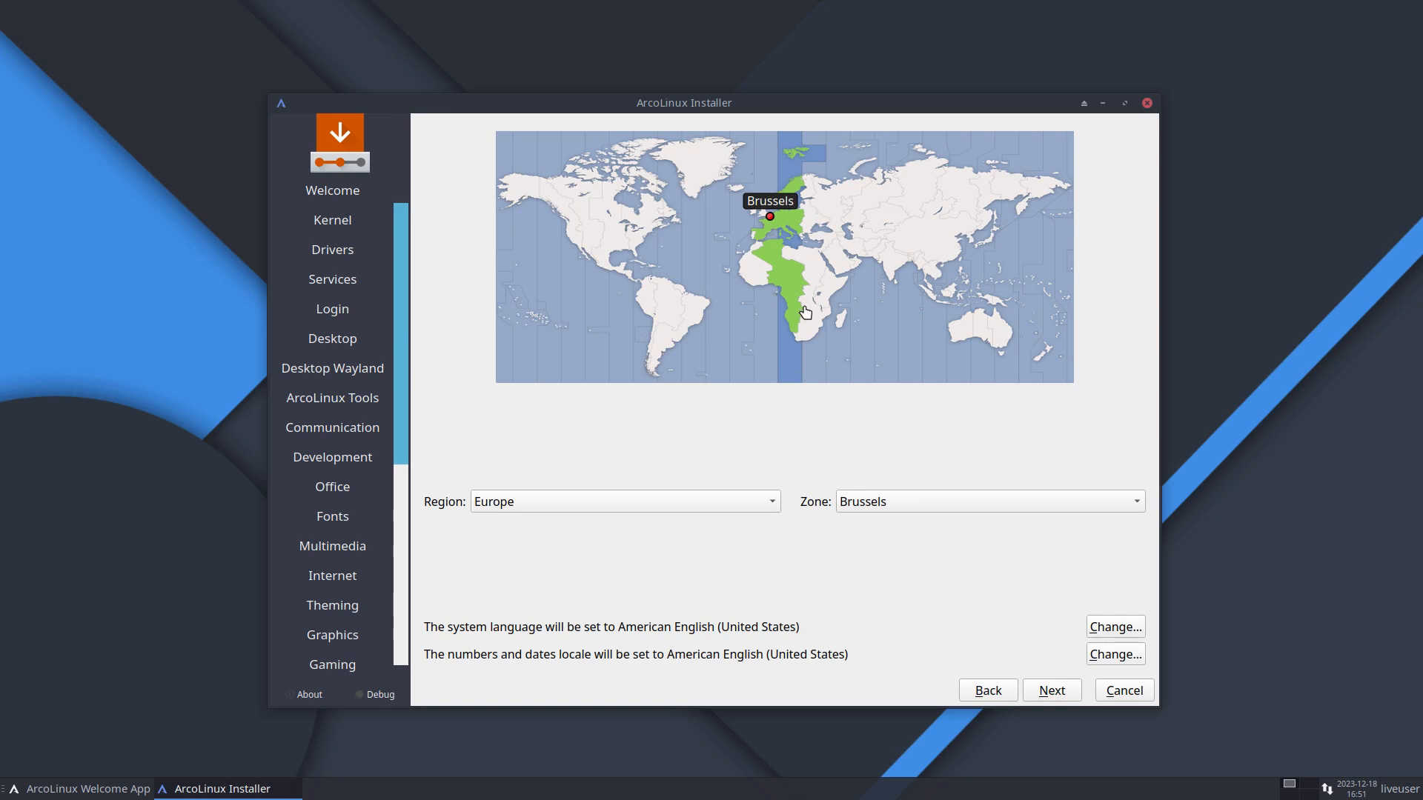
mouse_move(652, 196)
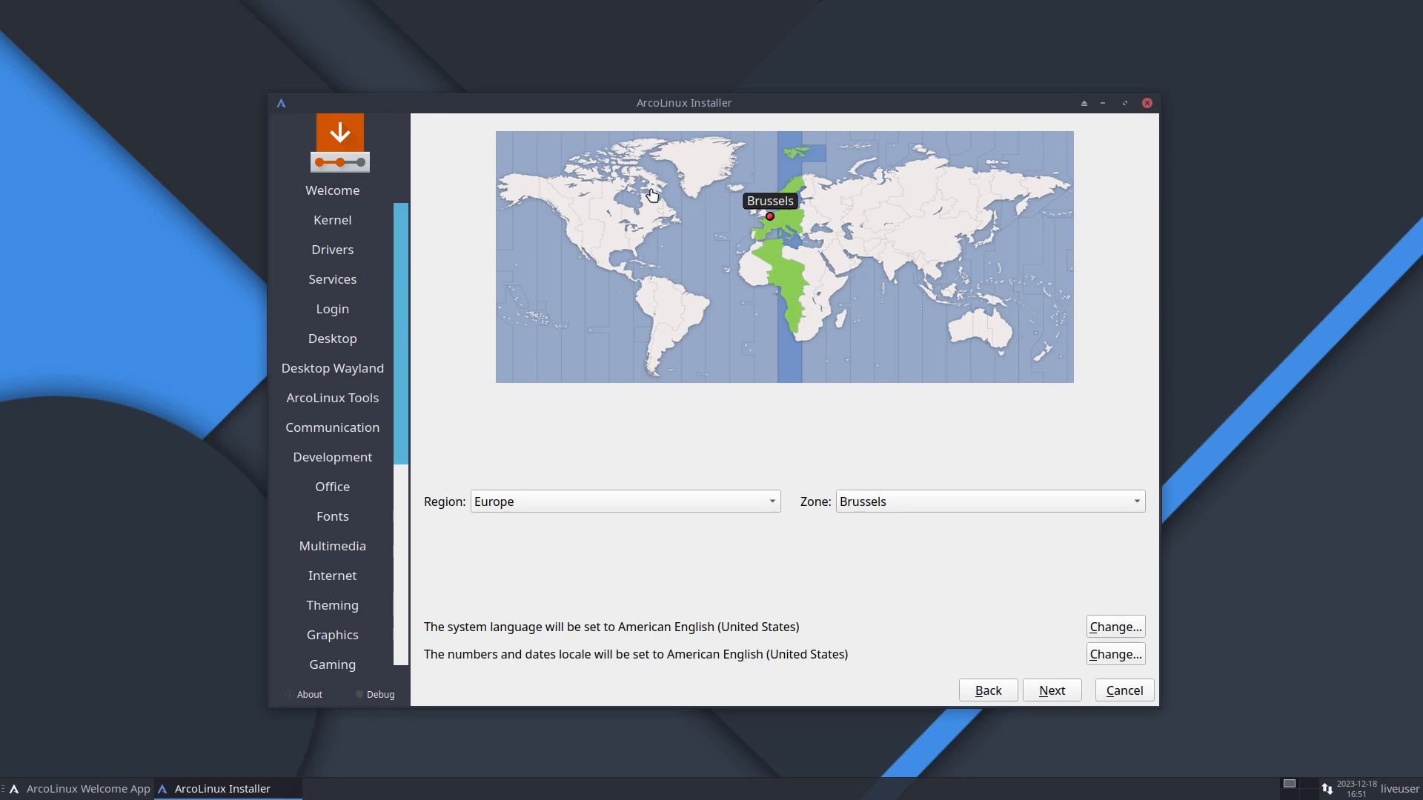
mouse_move(892, 511)
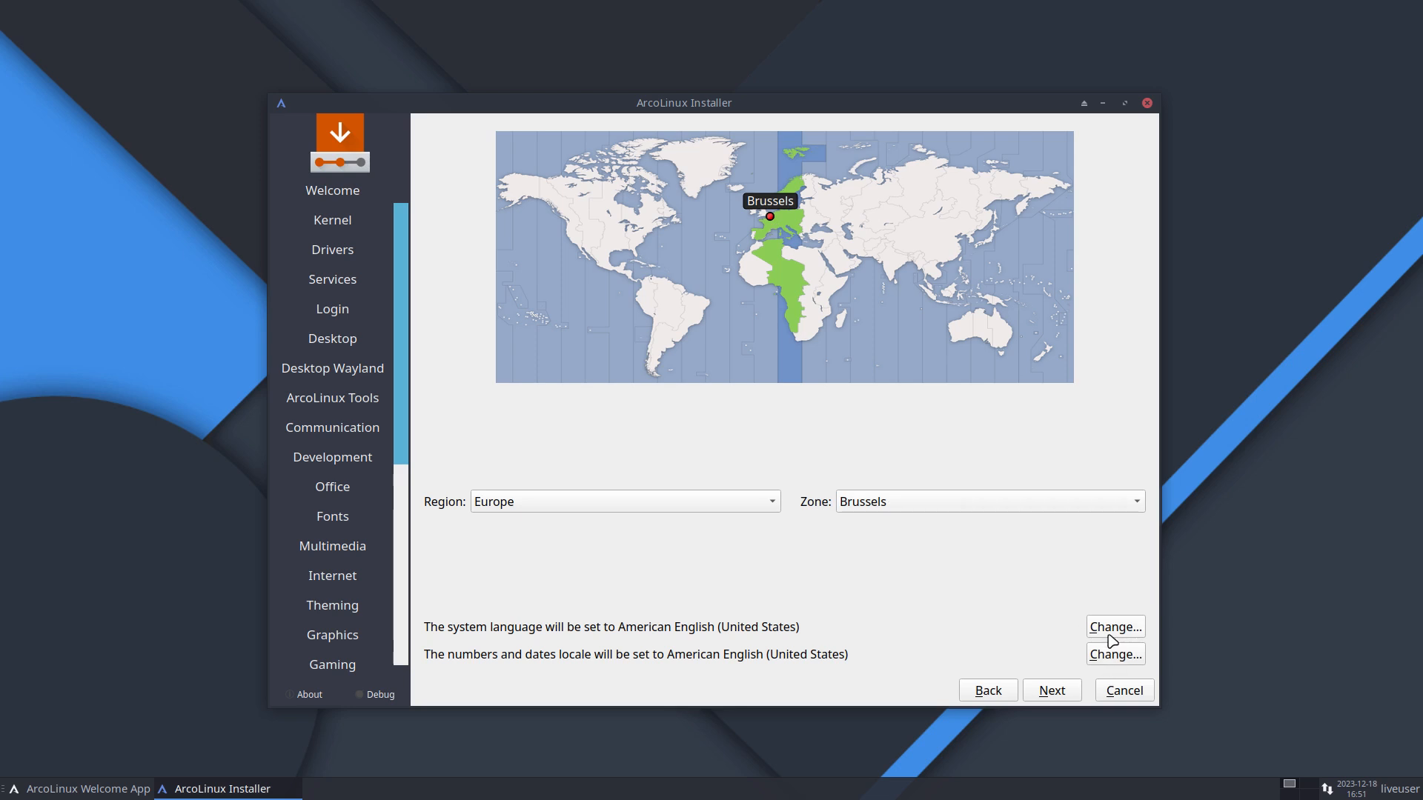
click(1051, 689)
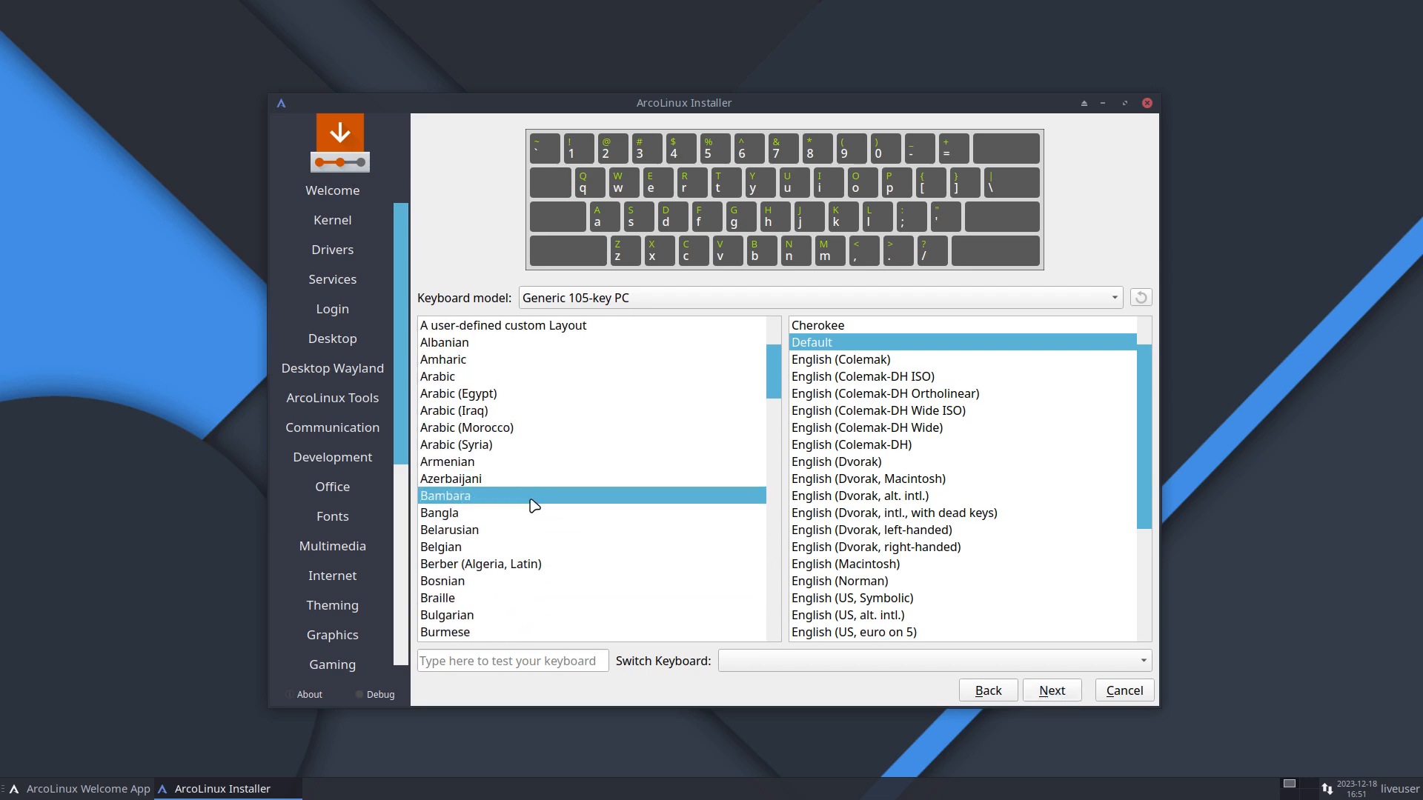
Choose the Belgian keyboard layout and move on to disk partitioning
click(449, 530)
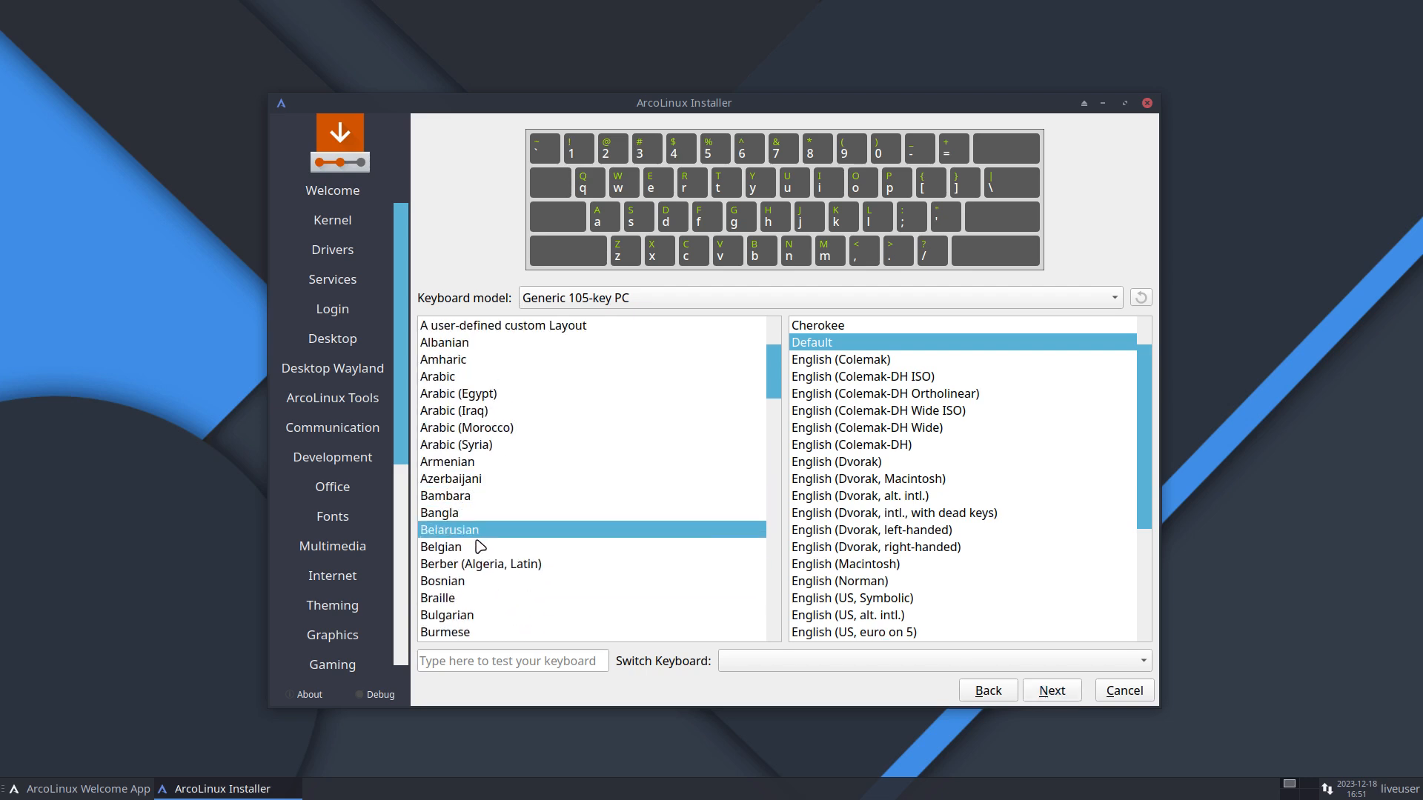
click(441, 547)
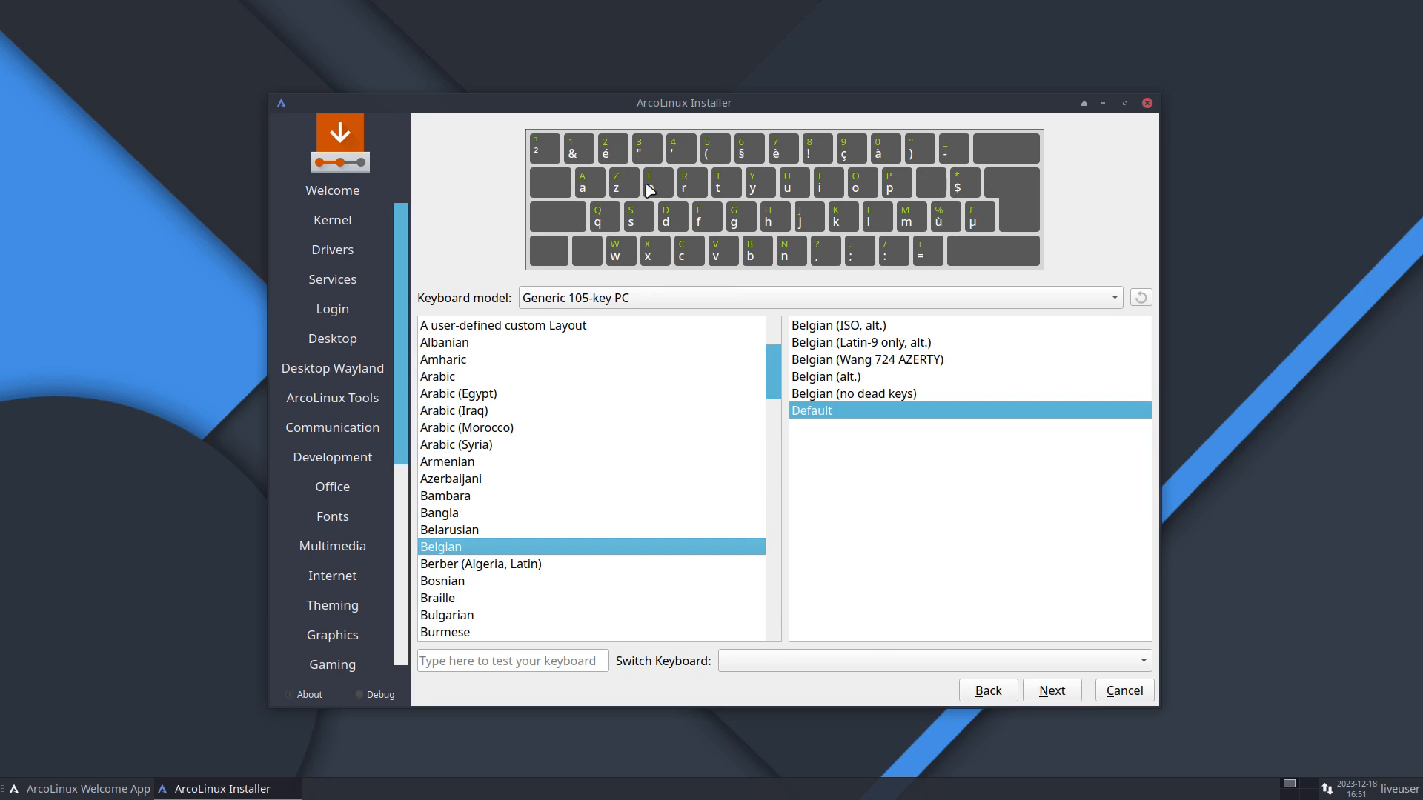
mouse_move(777, 244)
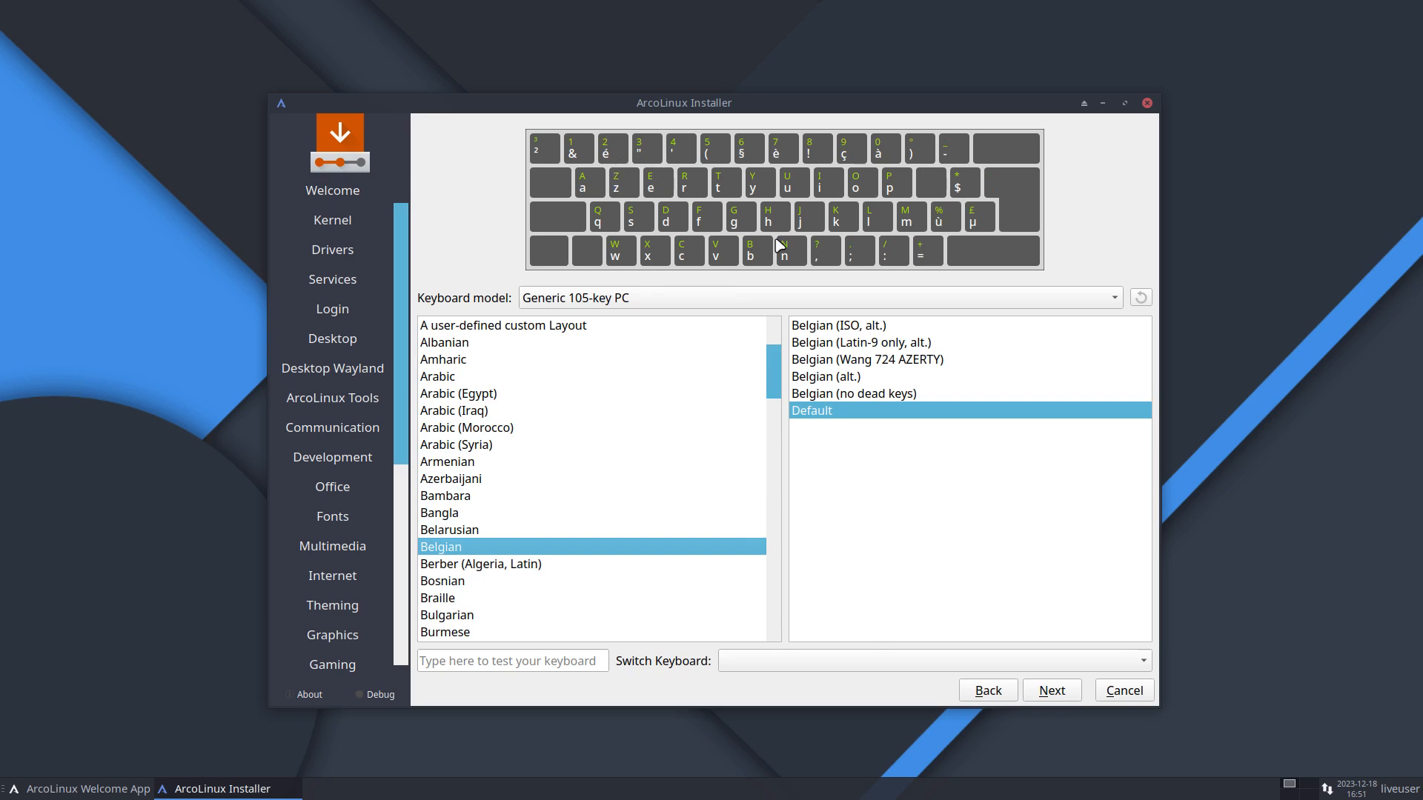
click(1052, 690)
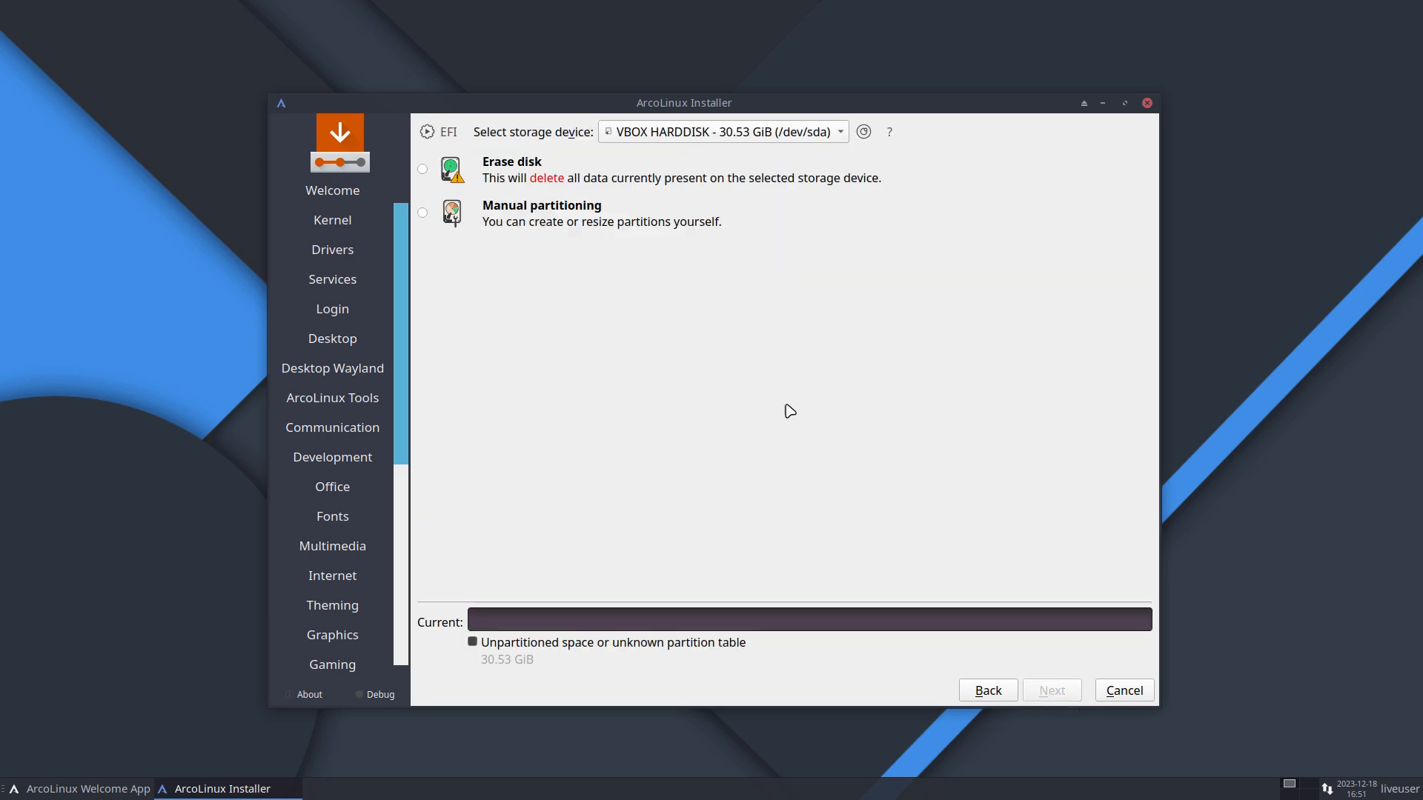
Choose Erase disk and set swap to 'Swap (with Hibernate)'
click(422, 169)
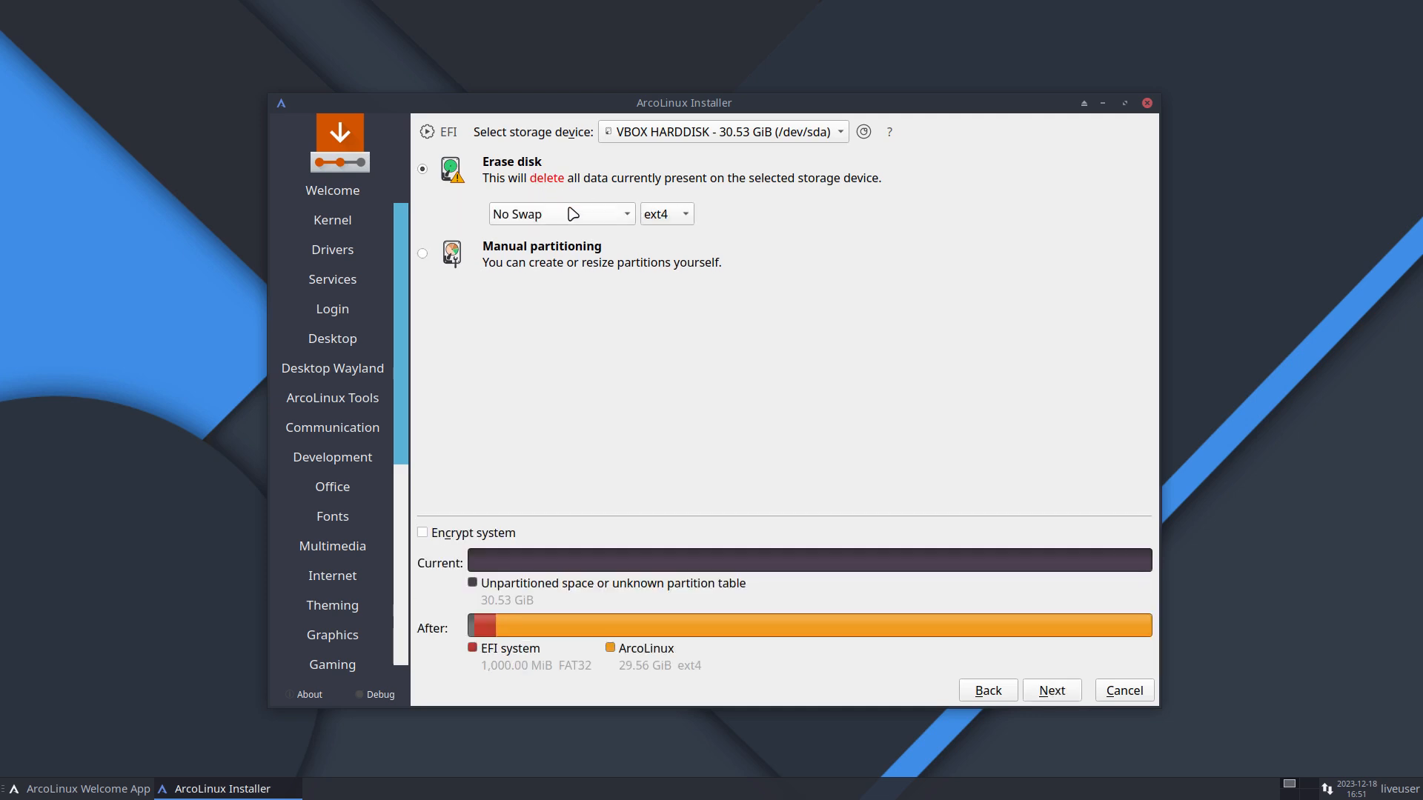
click(559, 214)
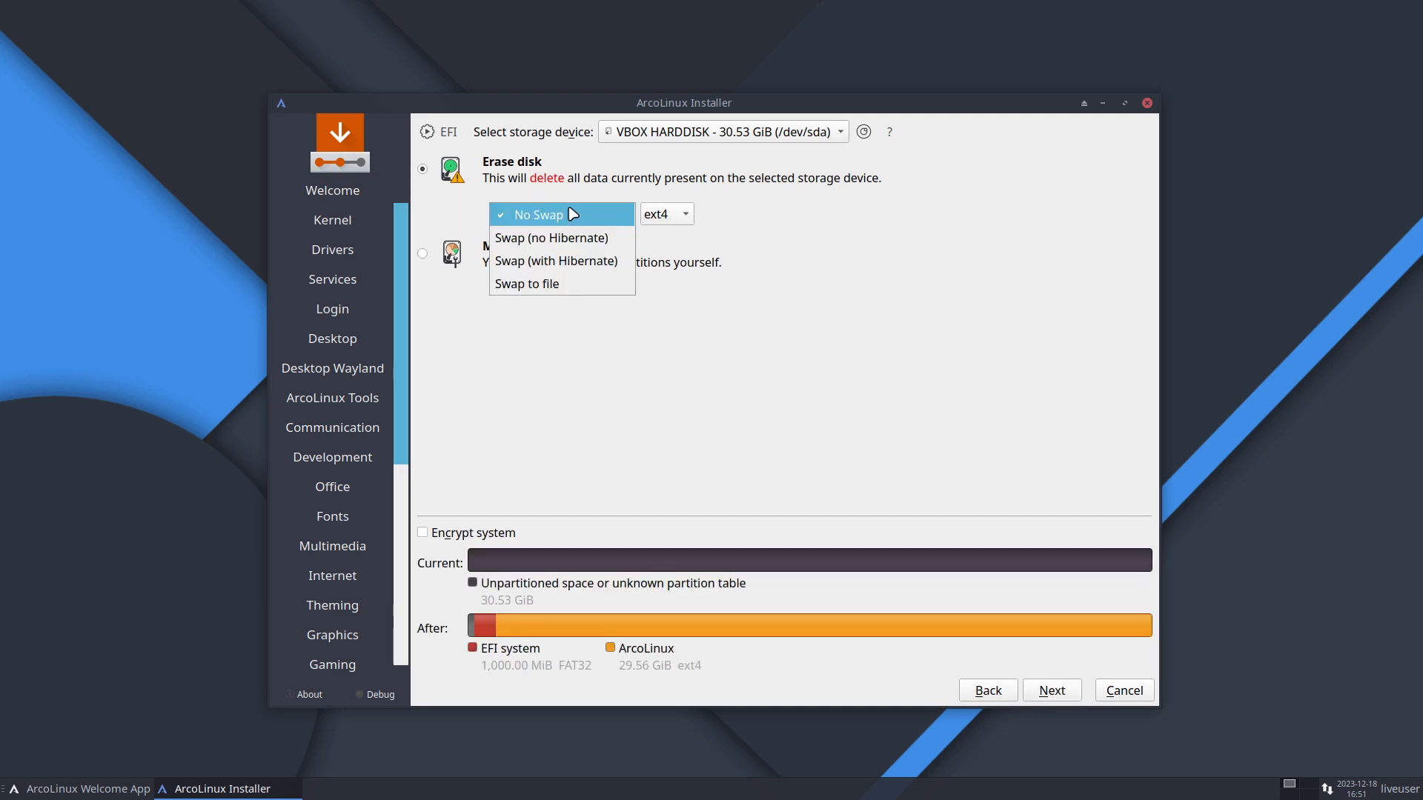
mouse_move(557, 238)
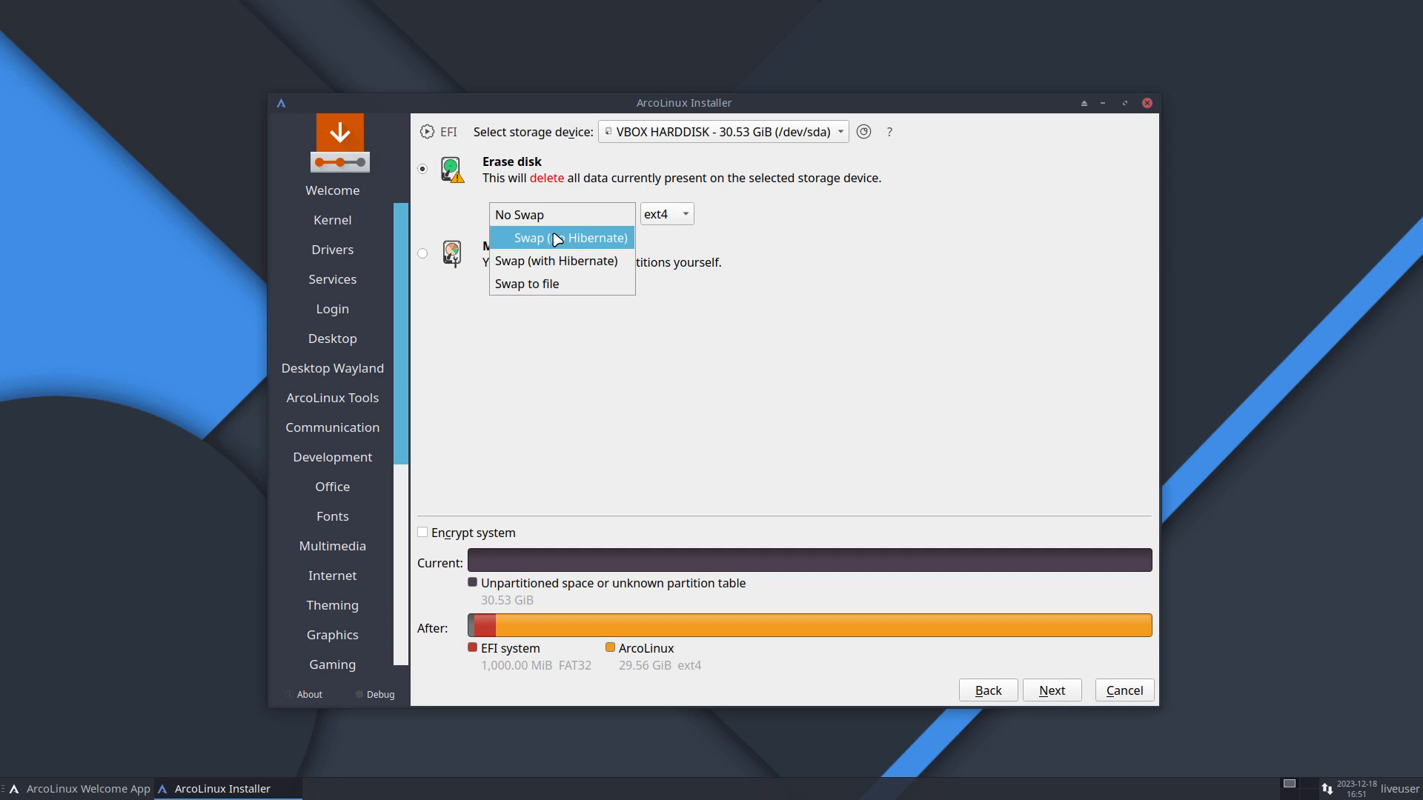
click(562, 238)
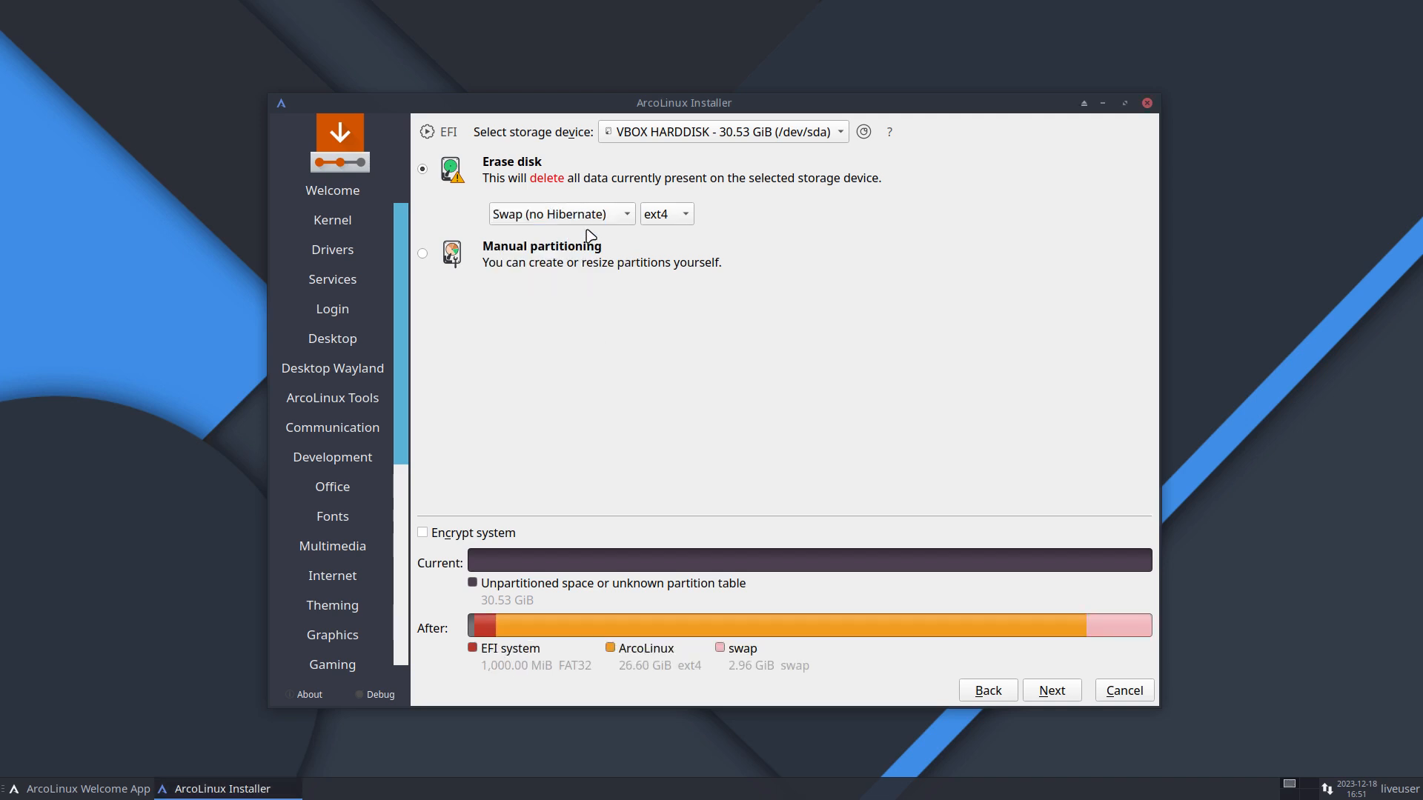
click(560, 215)
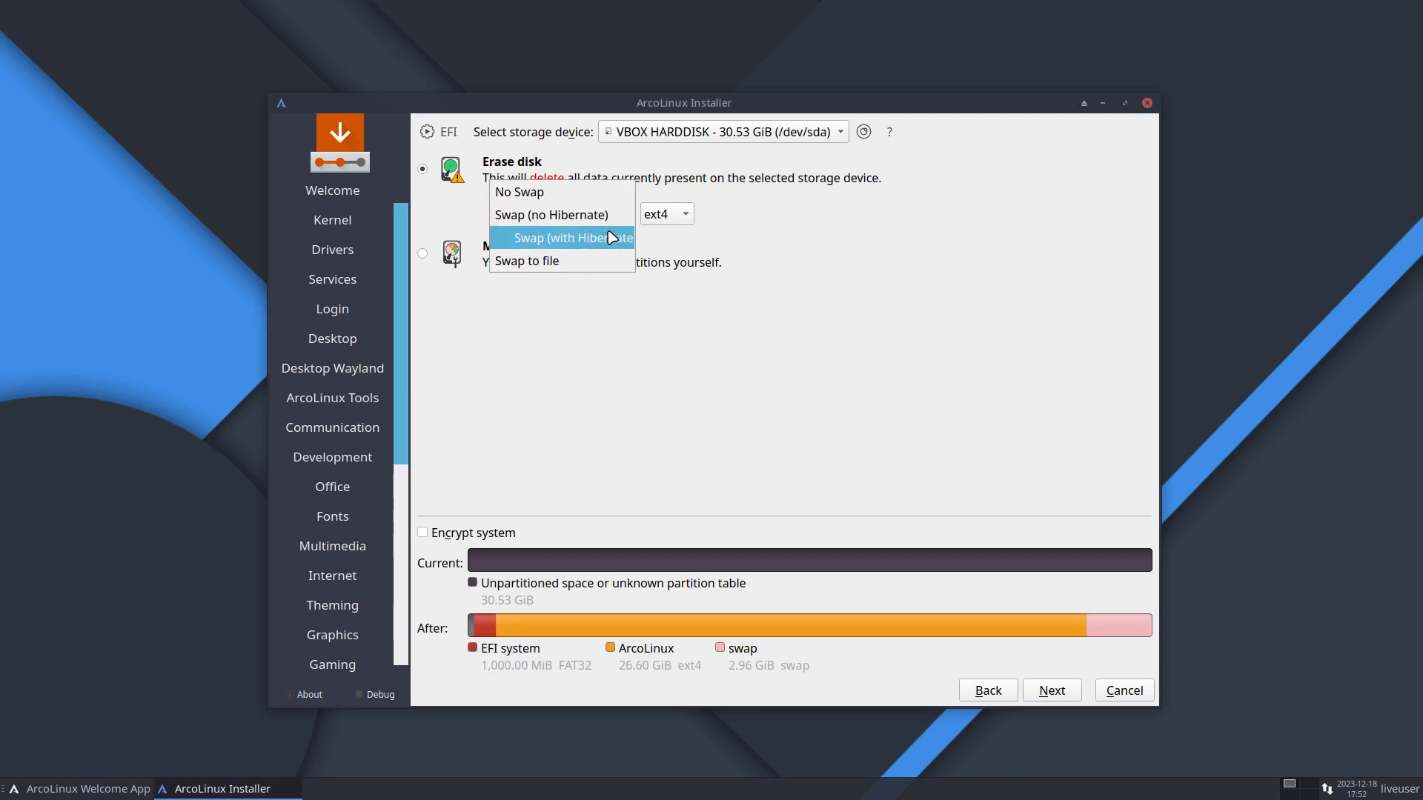
click(568, 238)
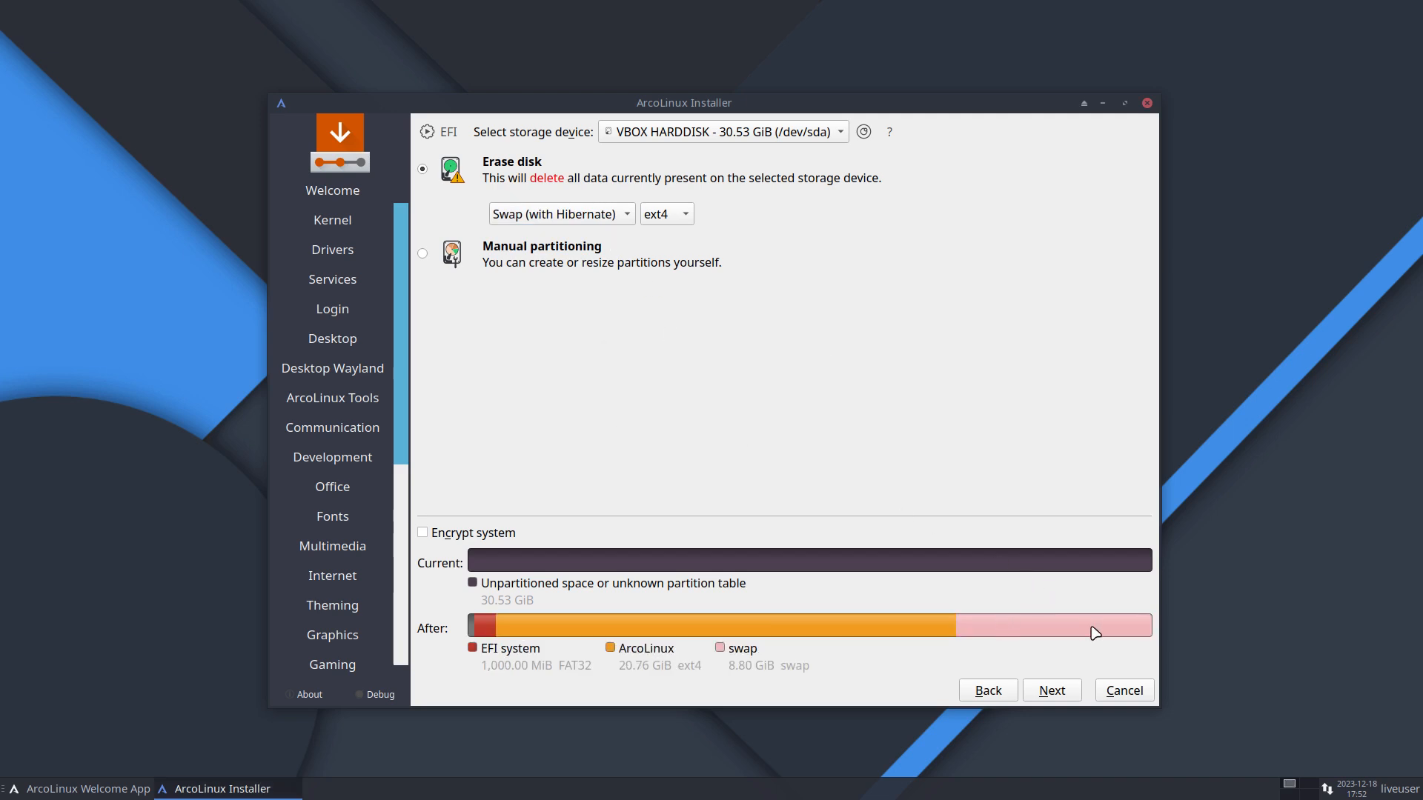
click(560, 214)
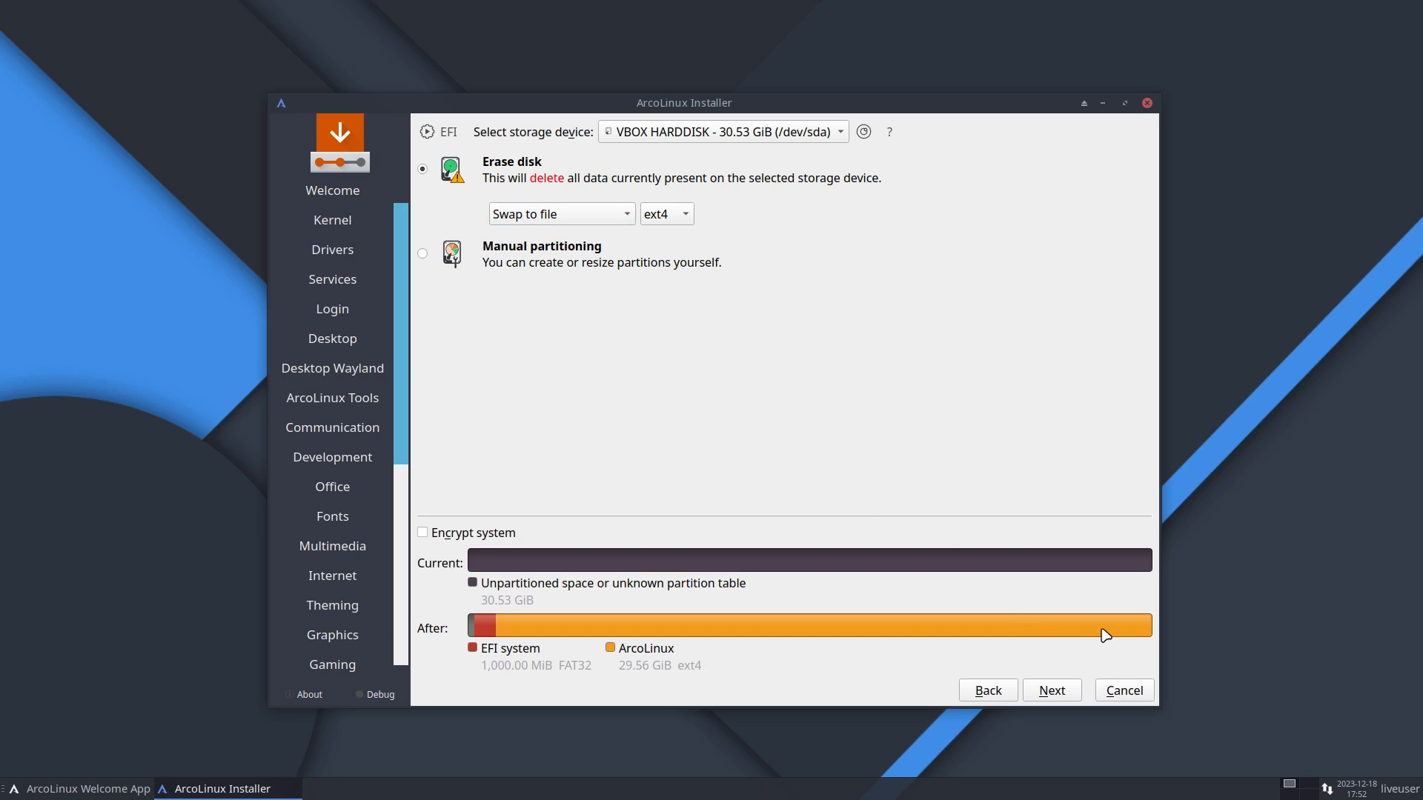
mouse_move(528, 617)
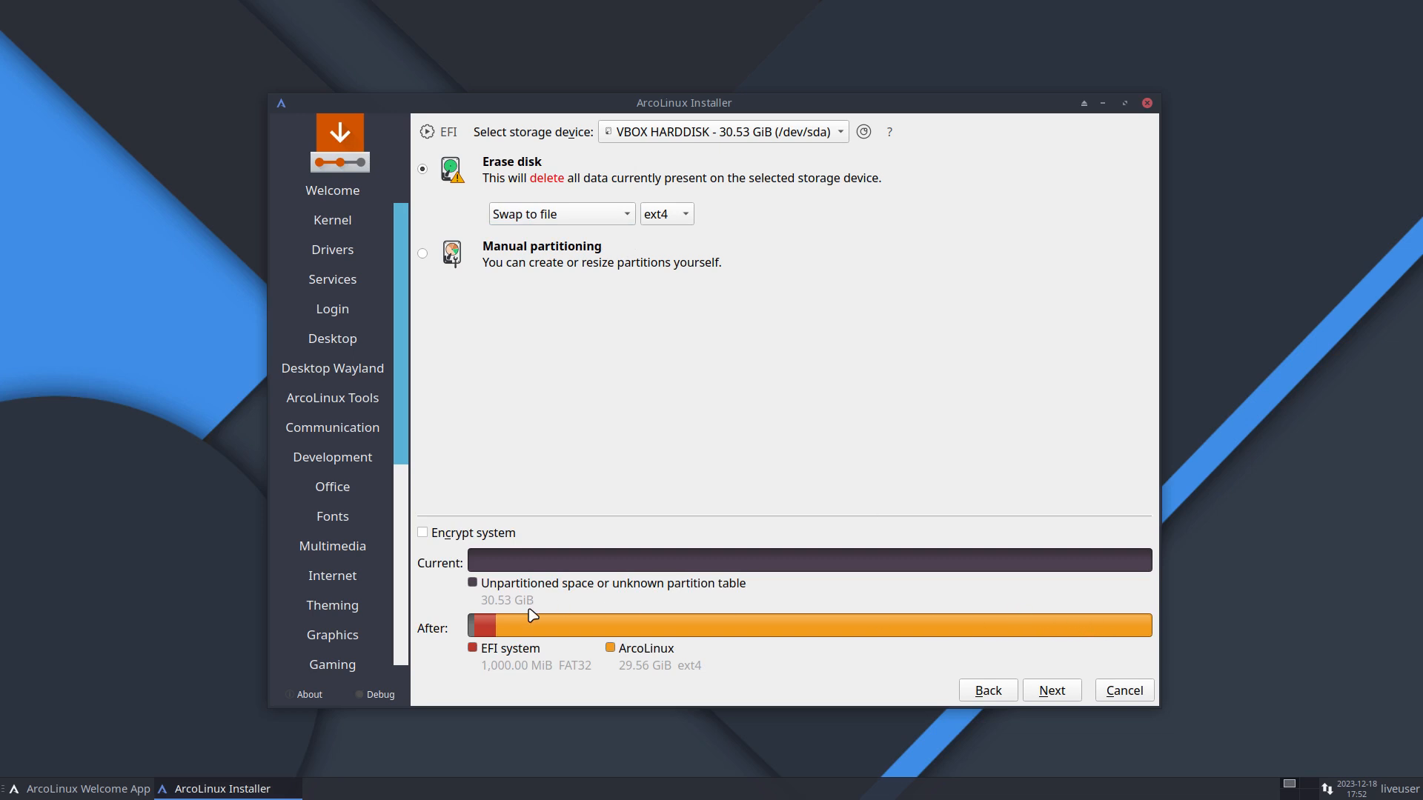
mouse_move(529, 684)
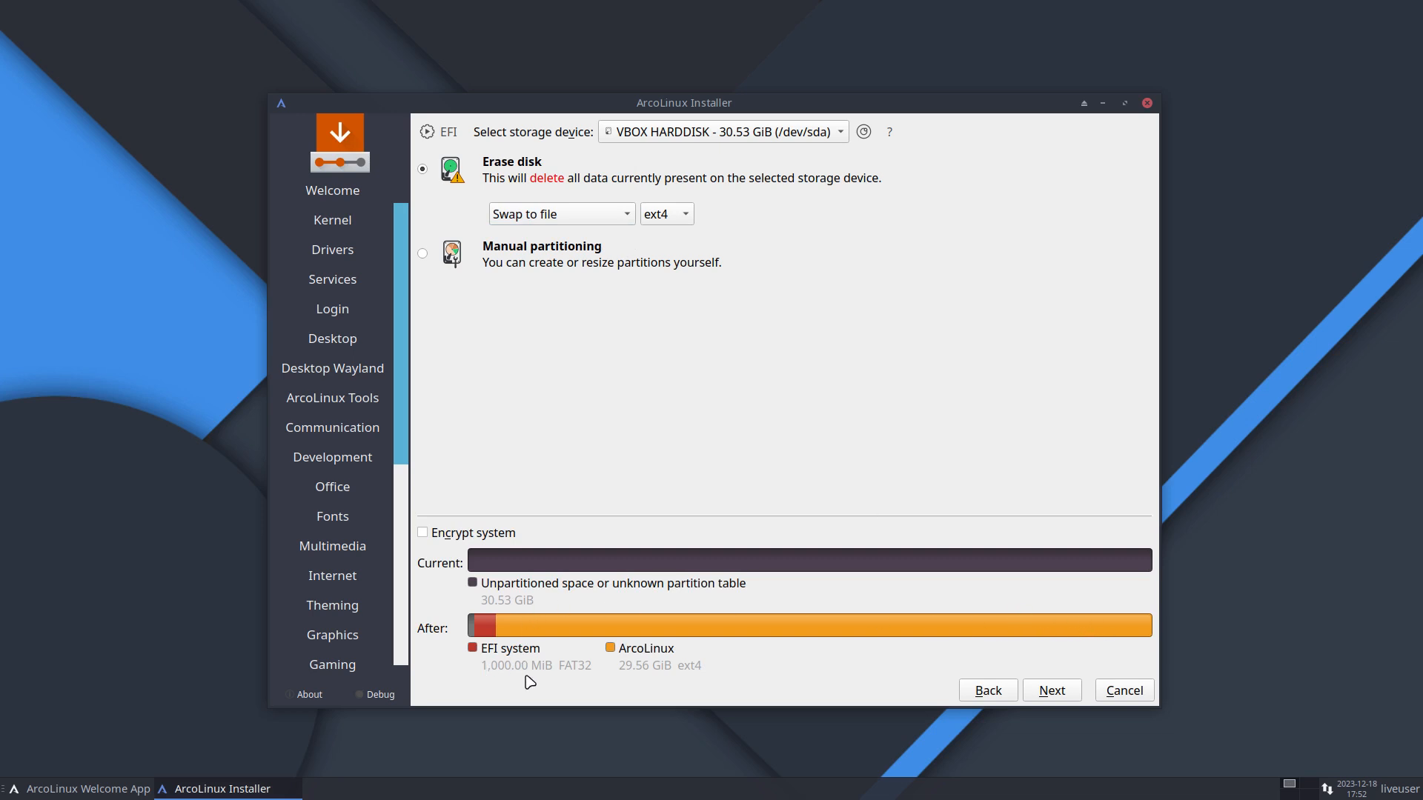
mouse_move(495, 673)
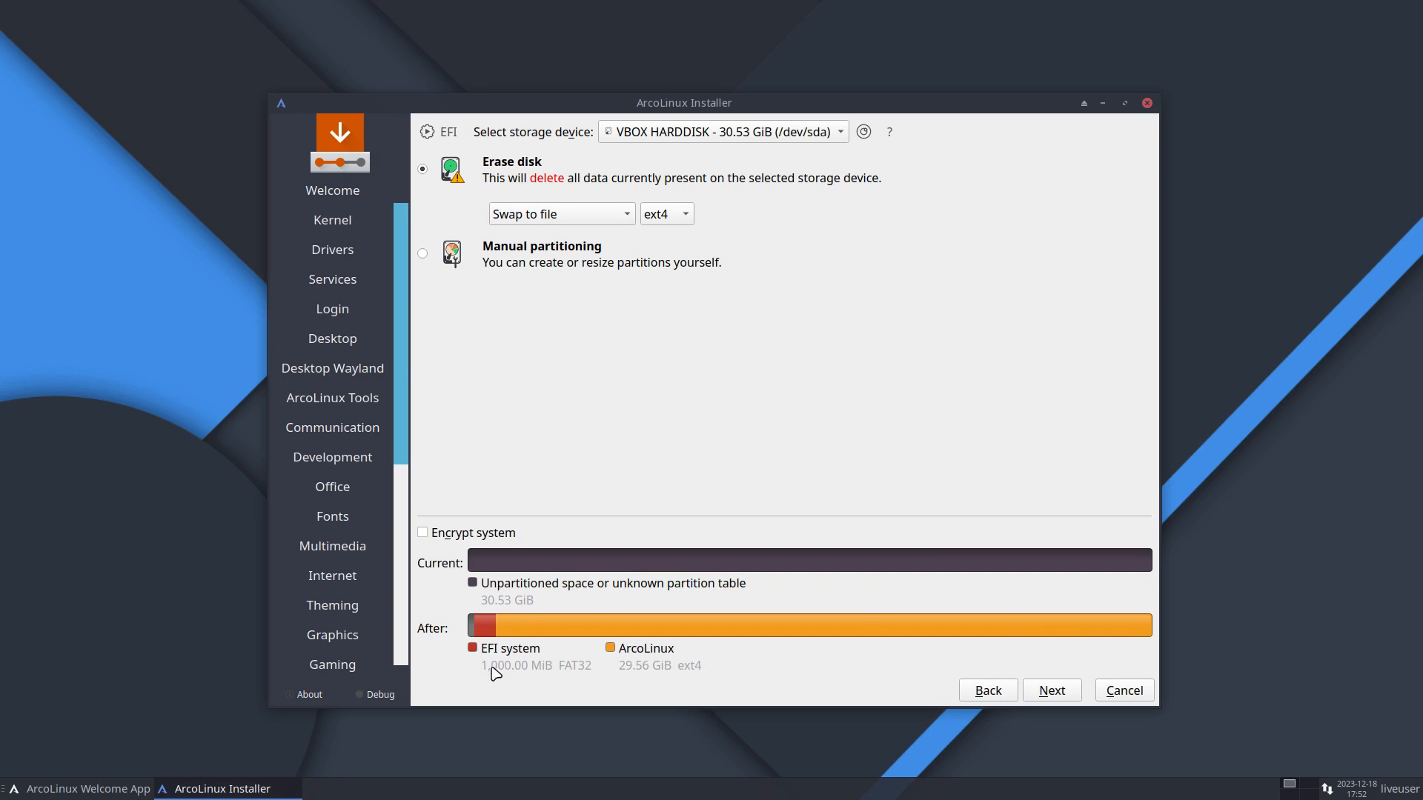
mouse_move(496, 674)
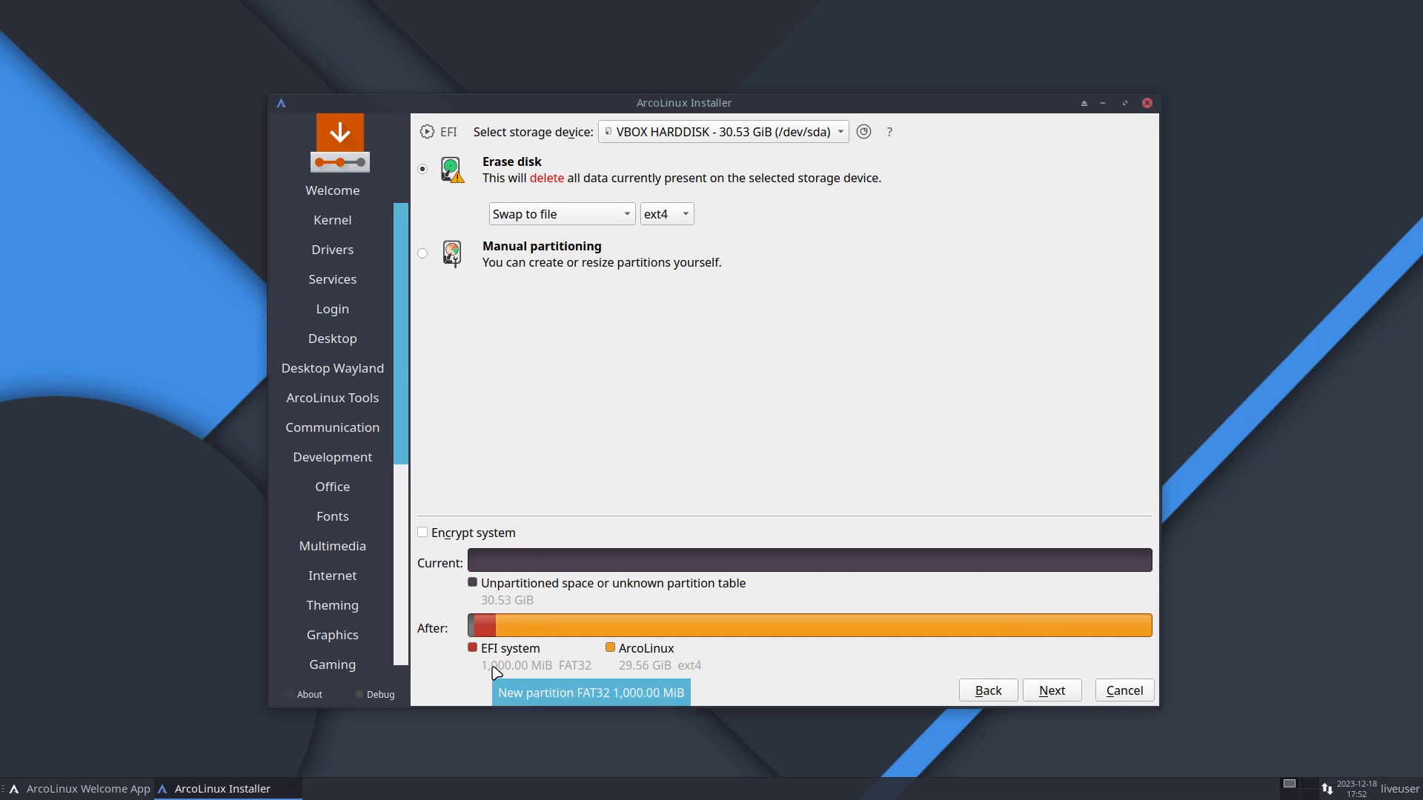
mouse_move(520, 675)
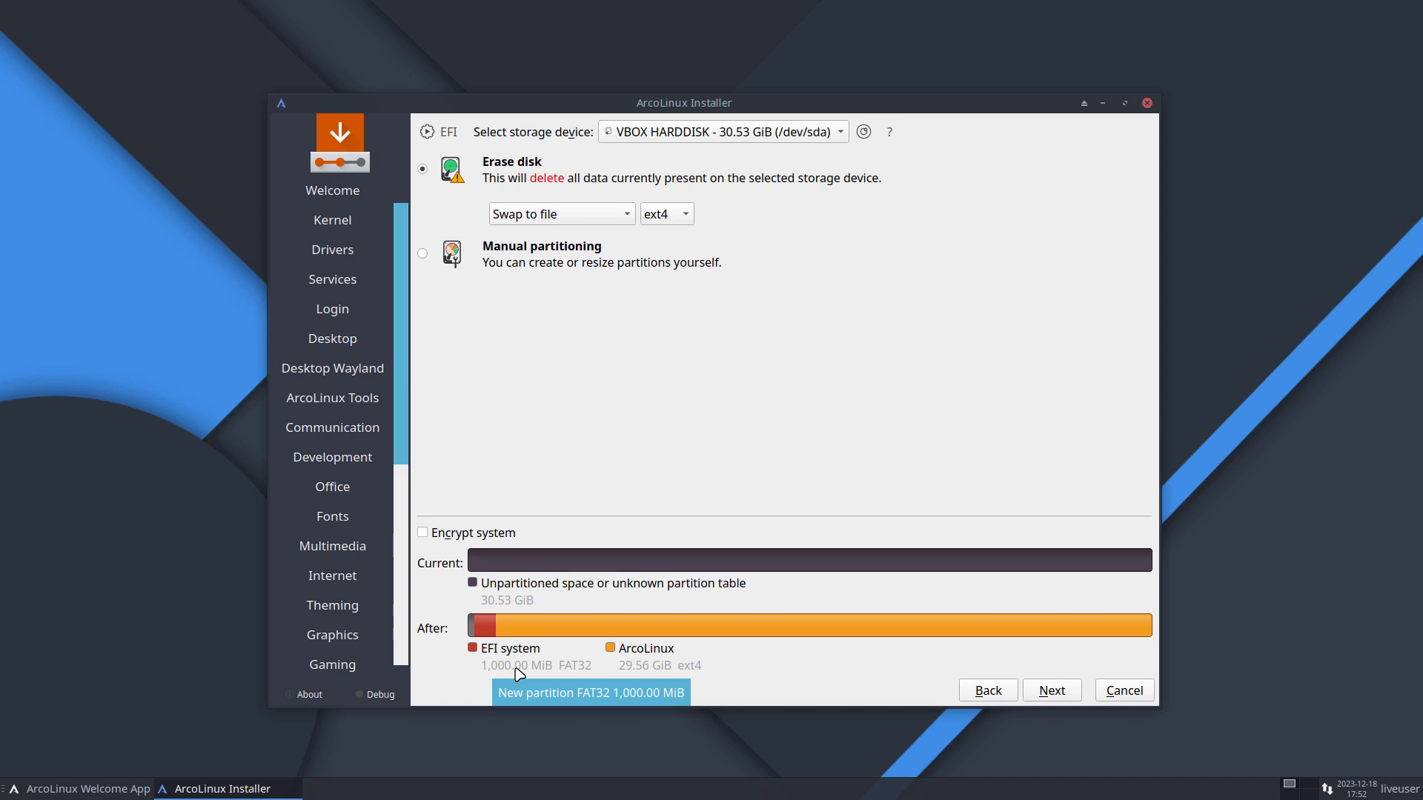
mouse_move(692, 226)
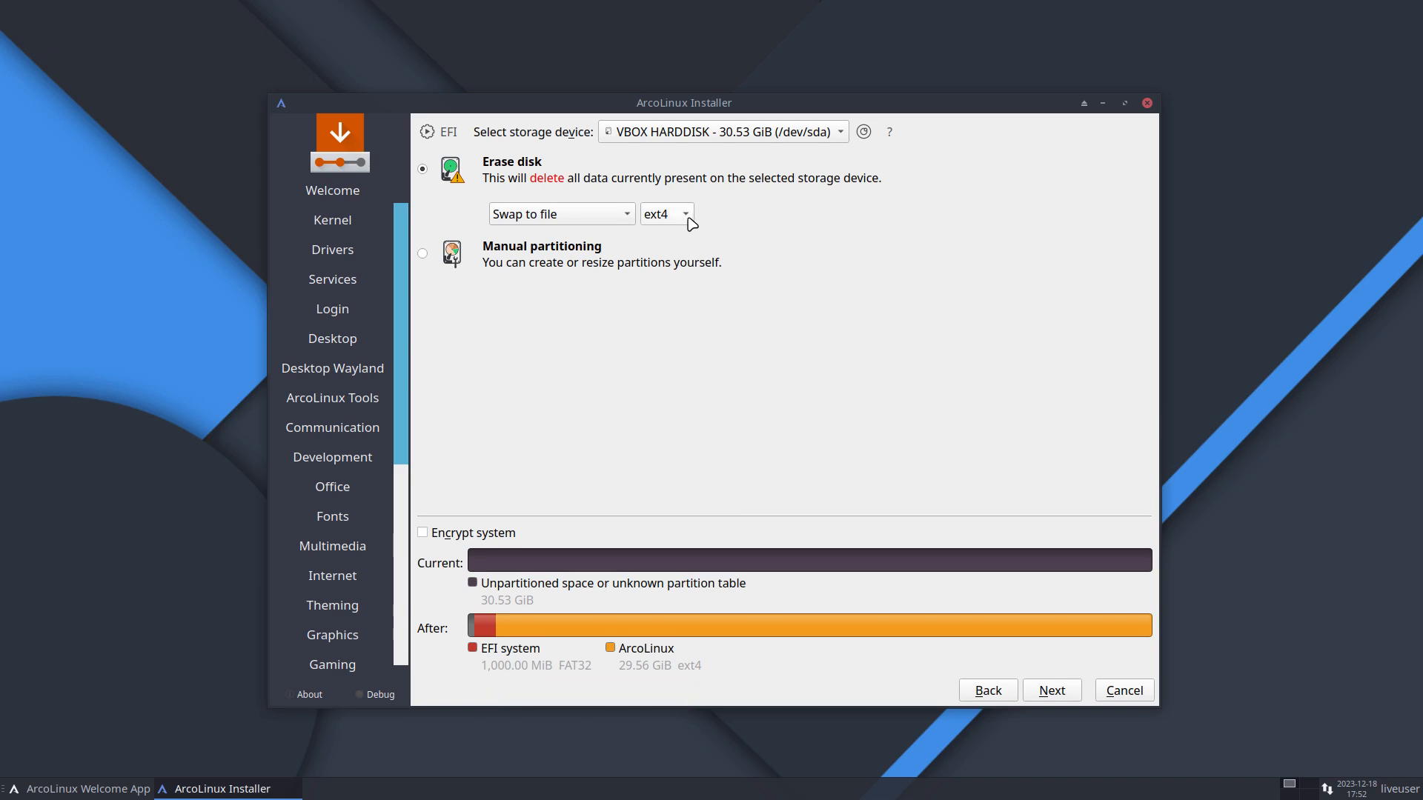
Set the root filesystem to ext4, keeping 'Swap (with Hibernate)' selected
click(667, 215)
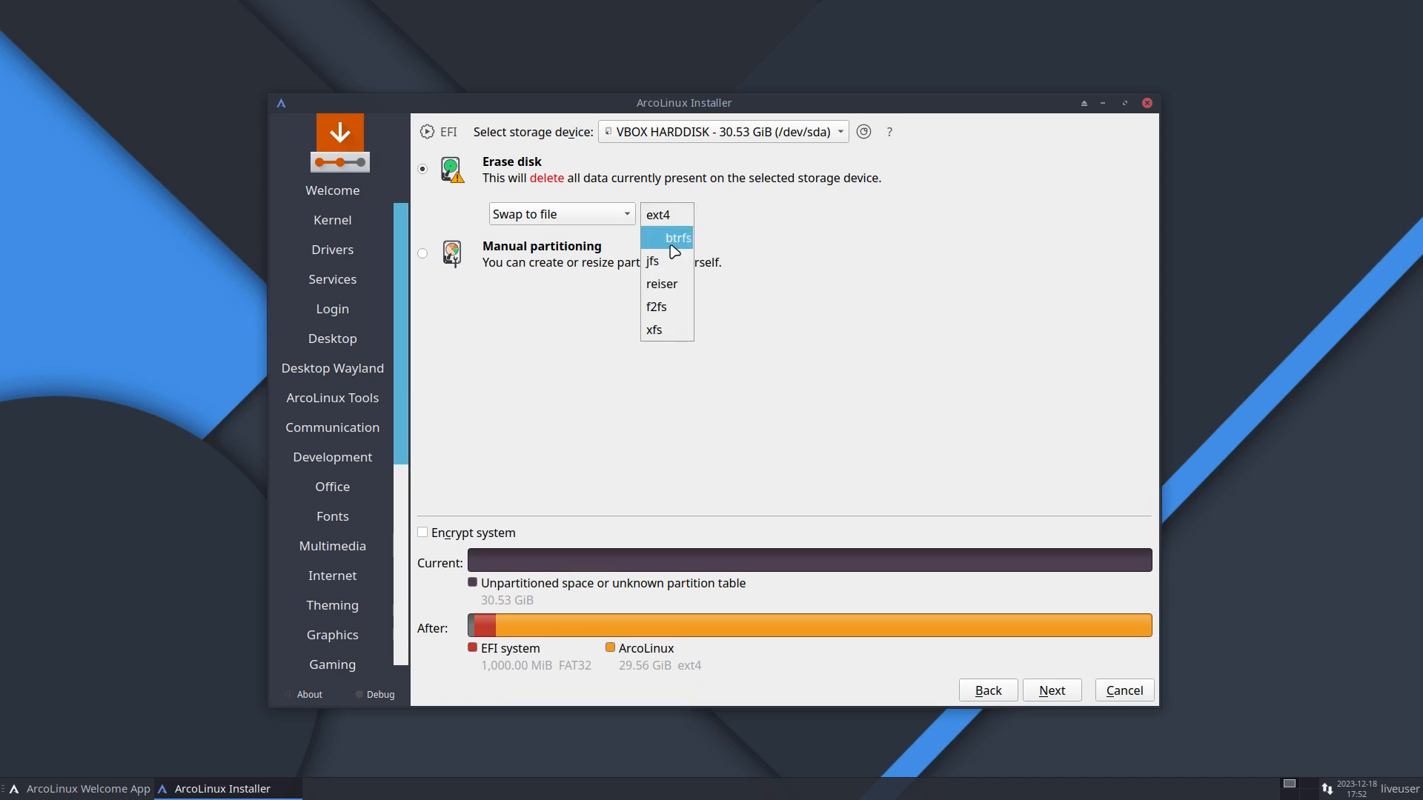
click(666, 238)
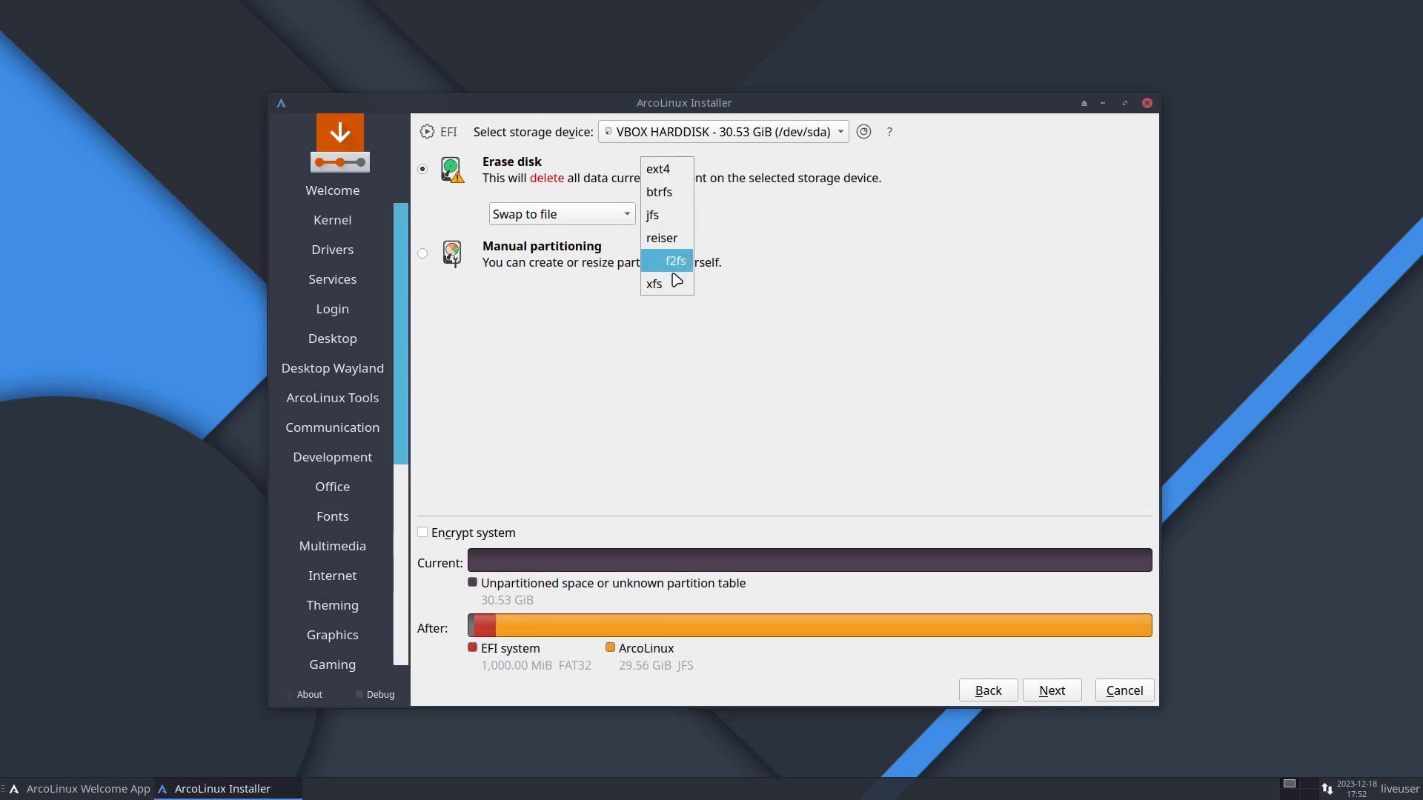
mouse_move(682, 287)
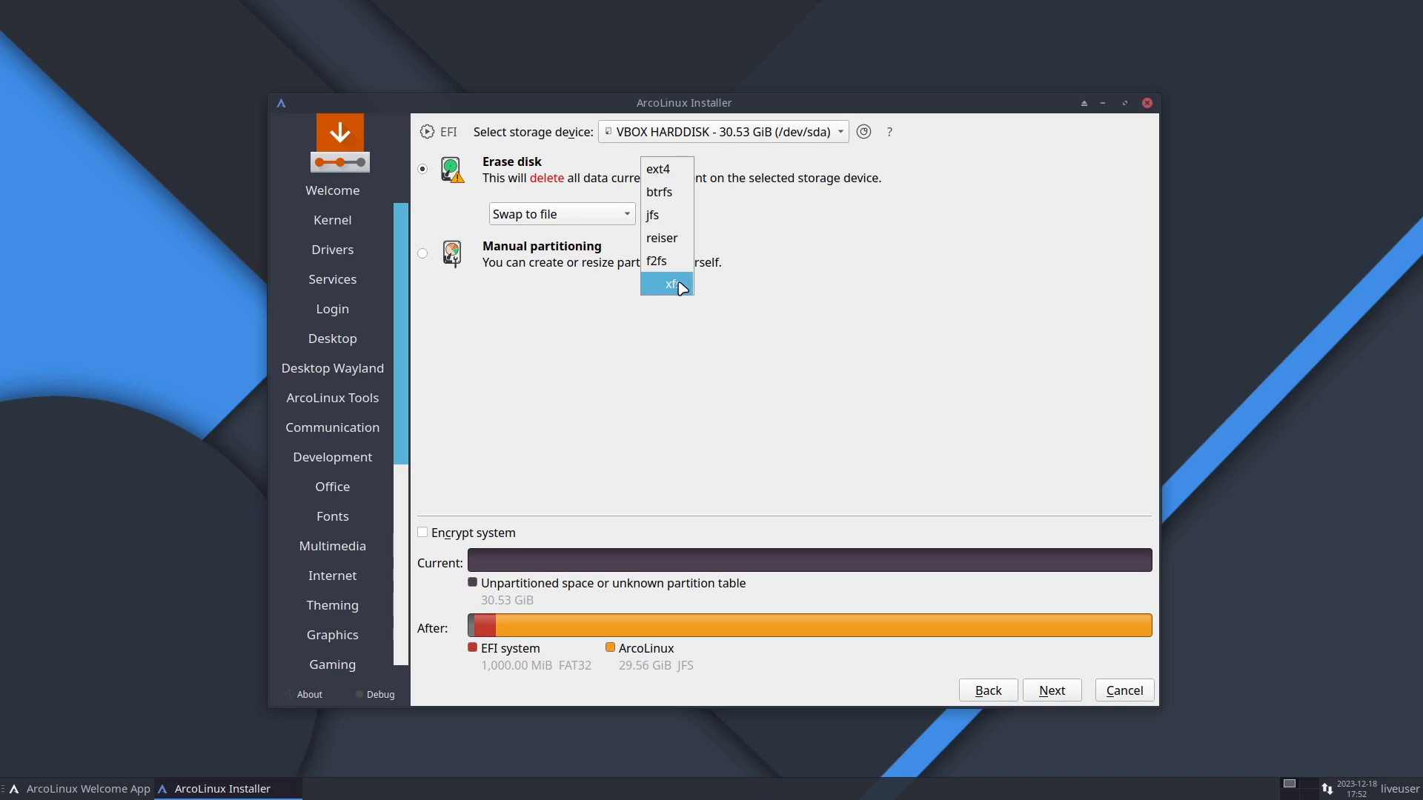
click(668, 284)
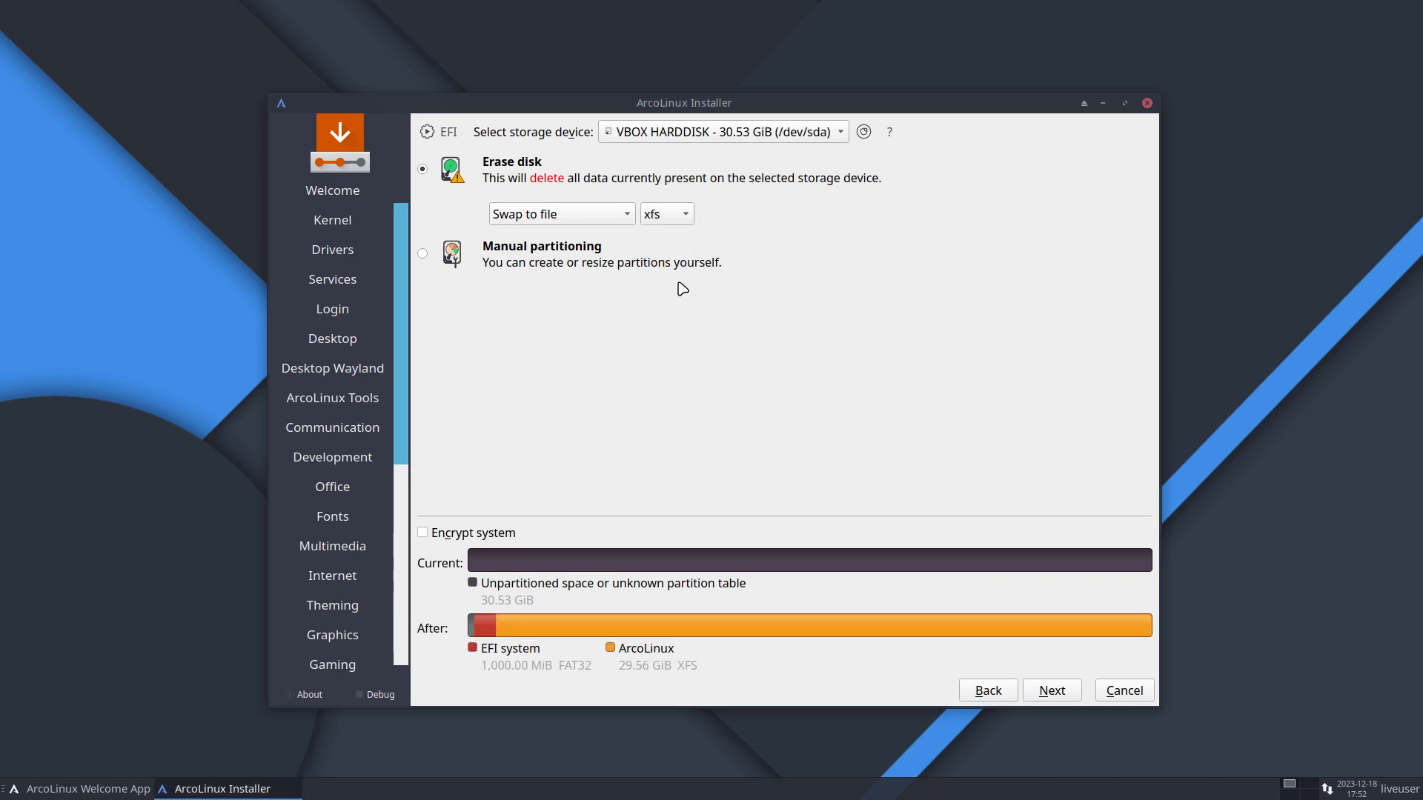
mouse_move(678, 217)
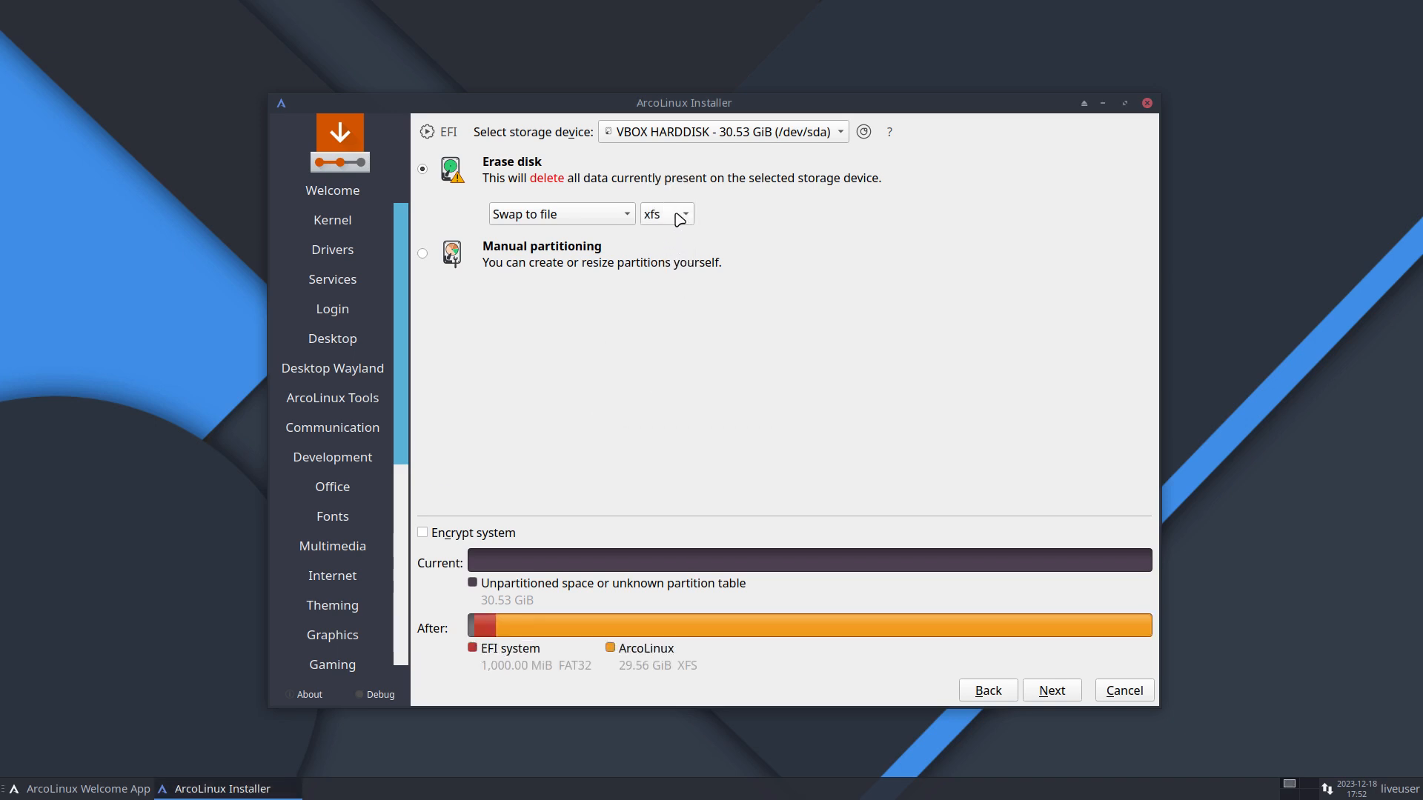
click(561, 214)
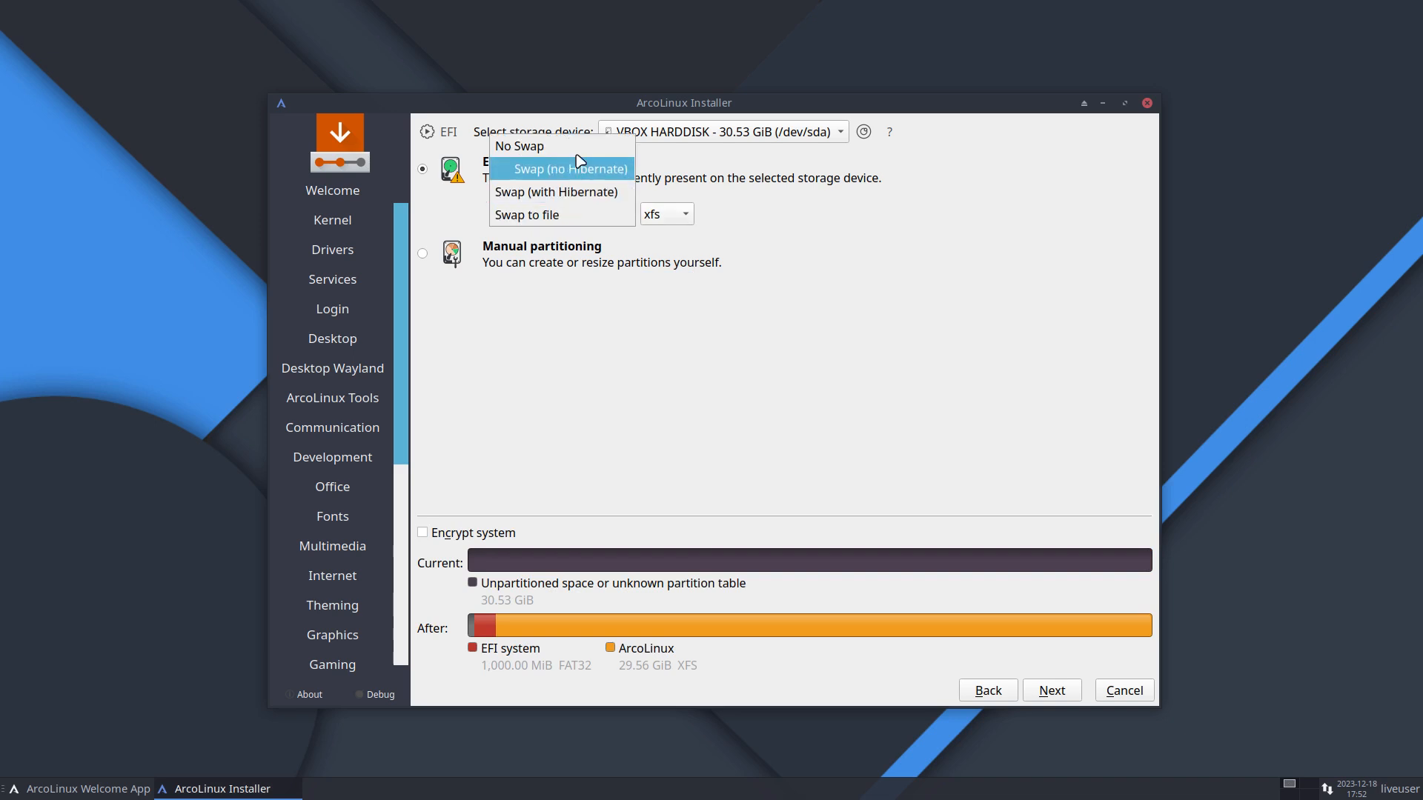
click(555, 192)
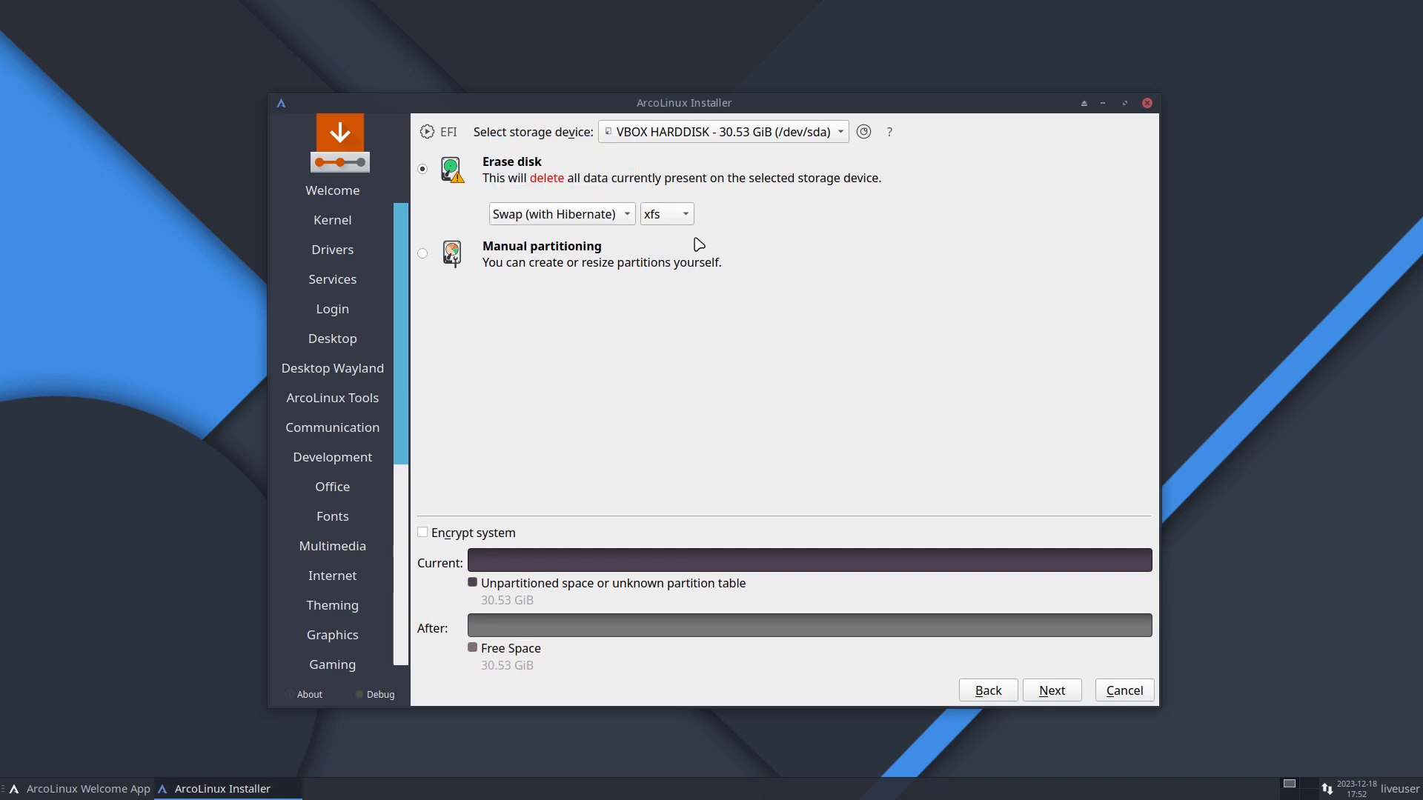
click(666, 213)
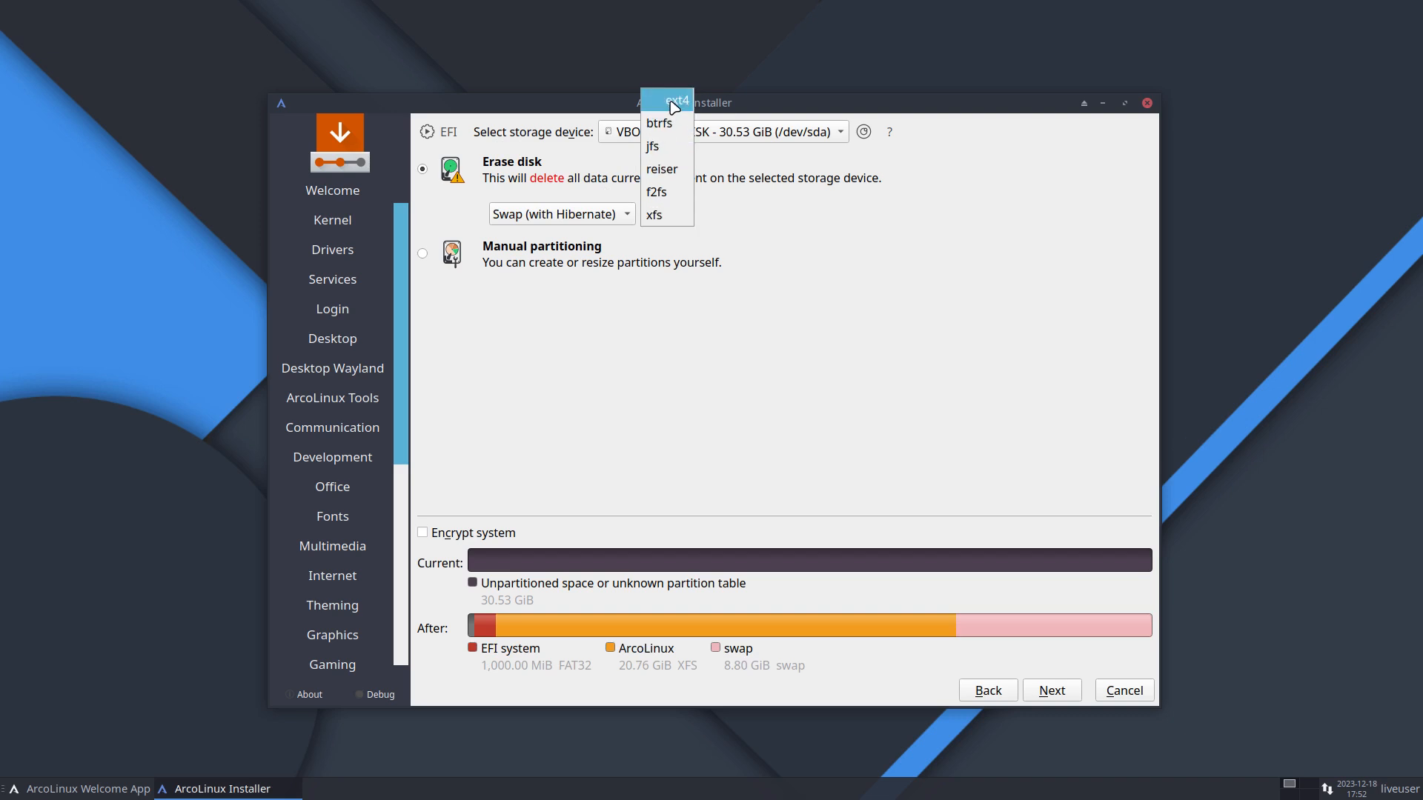
mouse_move(670, 102)
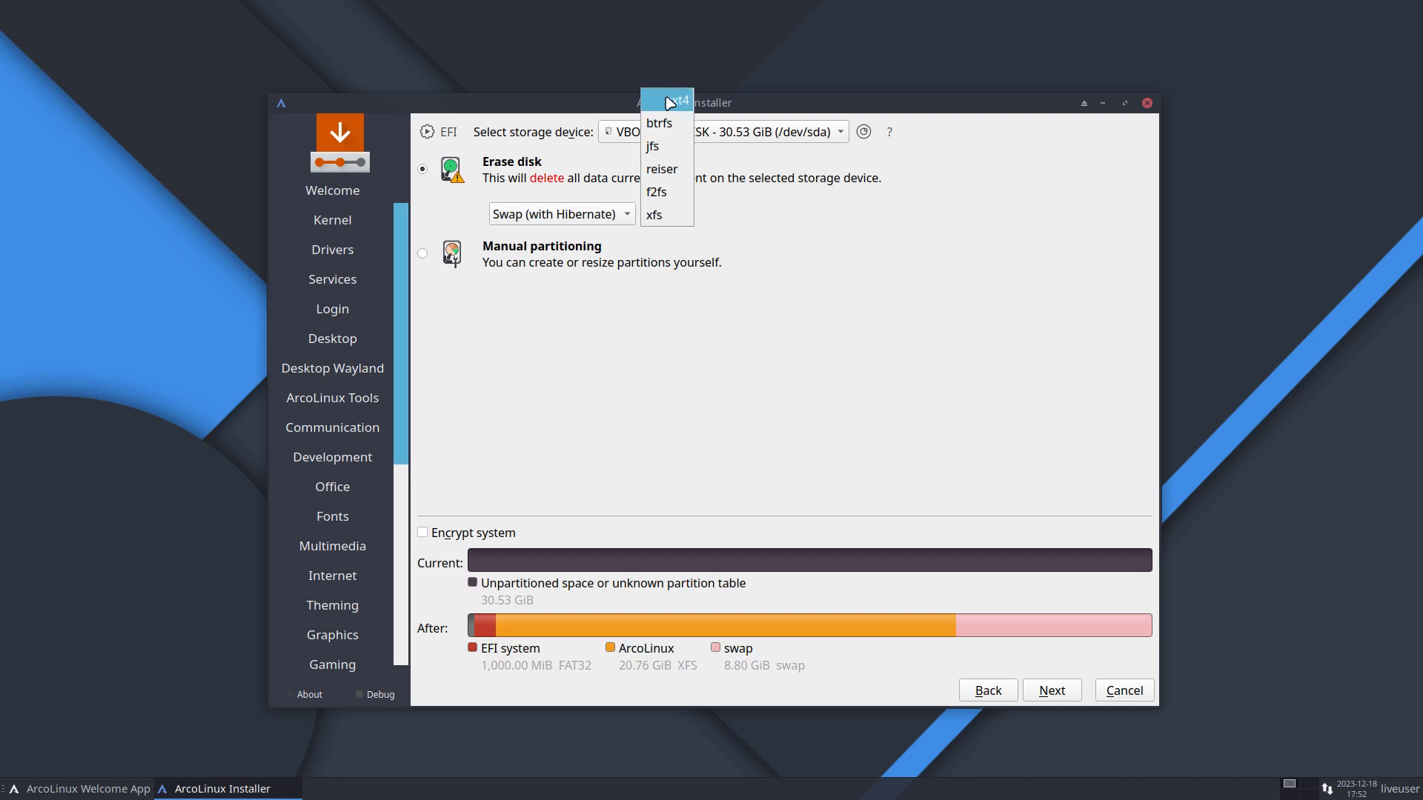
click(673, 99)
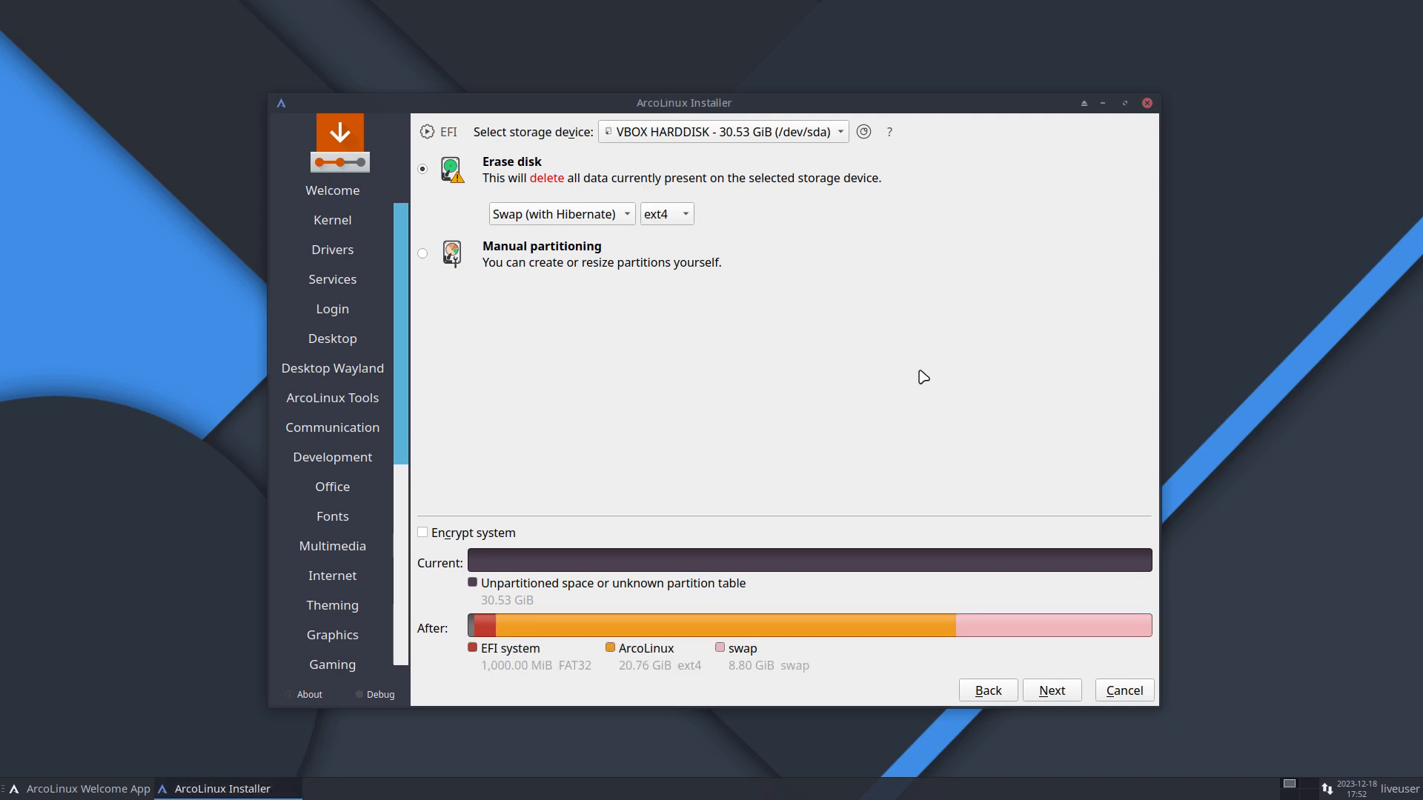
click(561, 214)
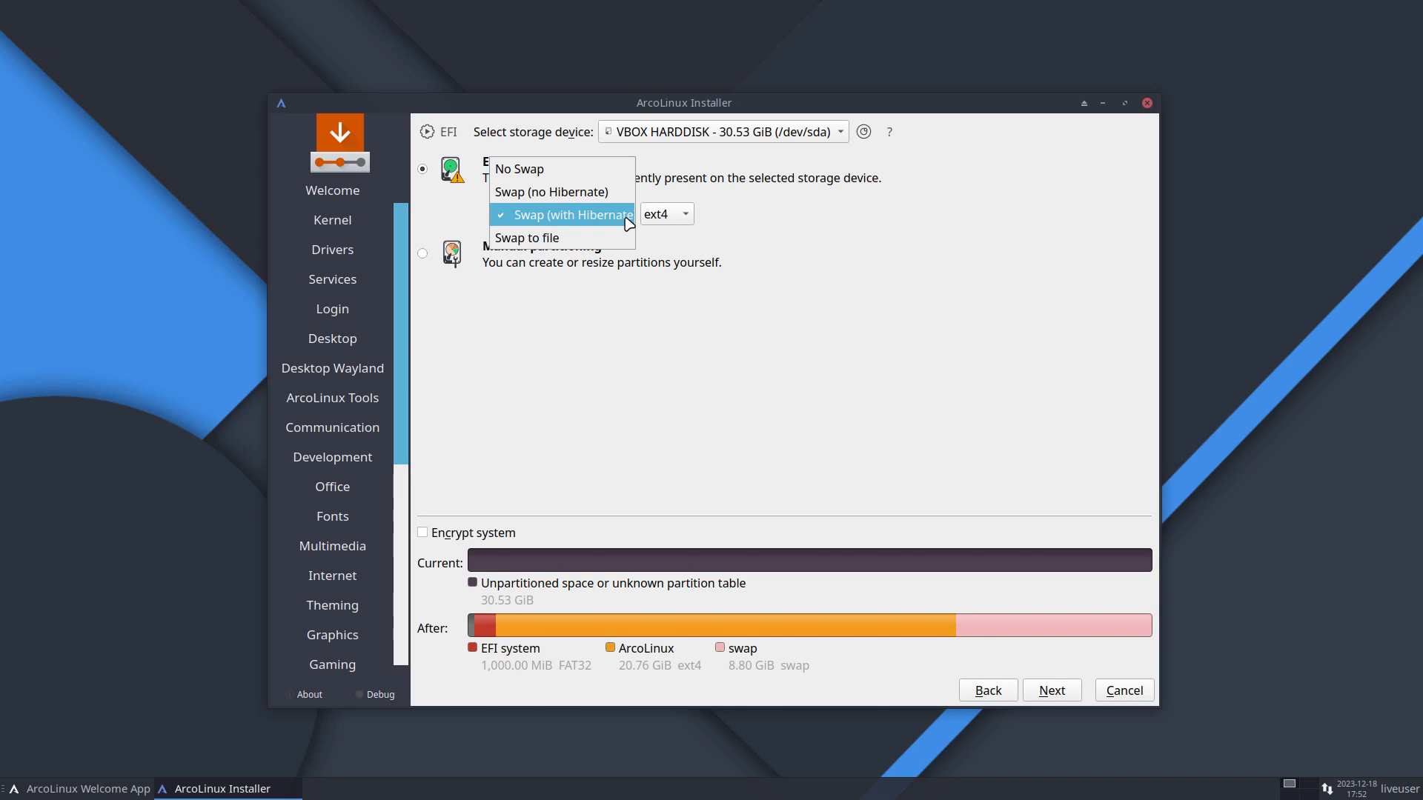
click(666, 214)
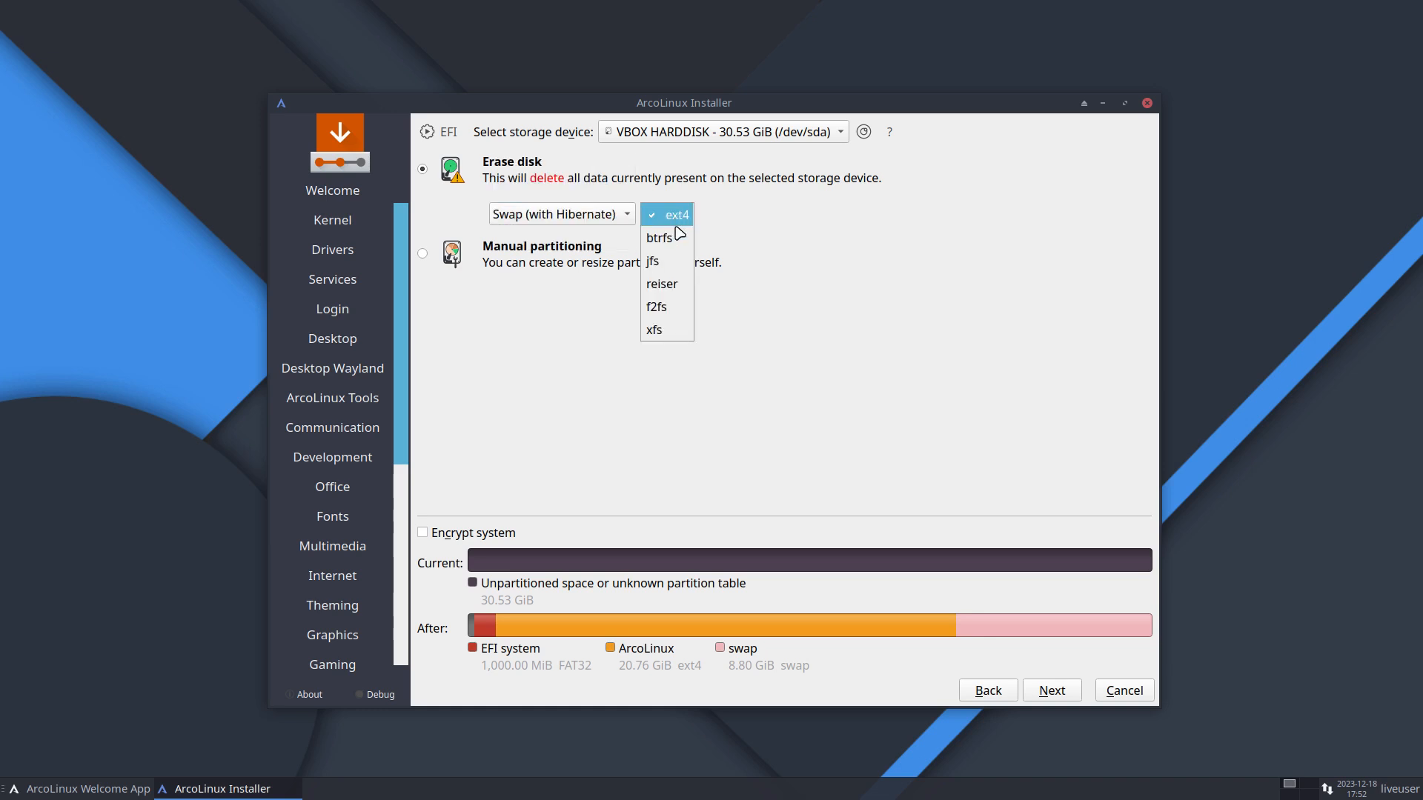
click(559, 214)
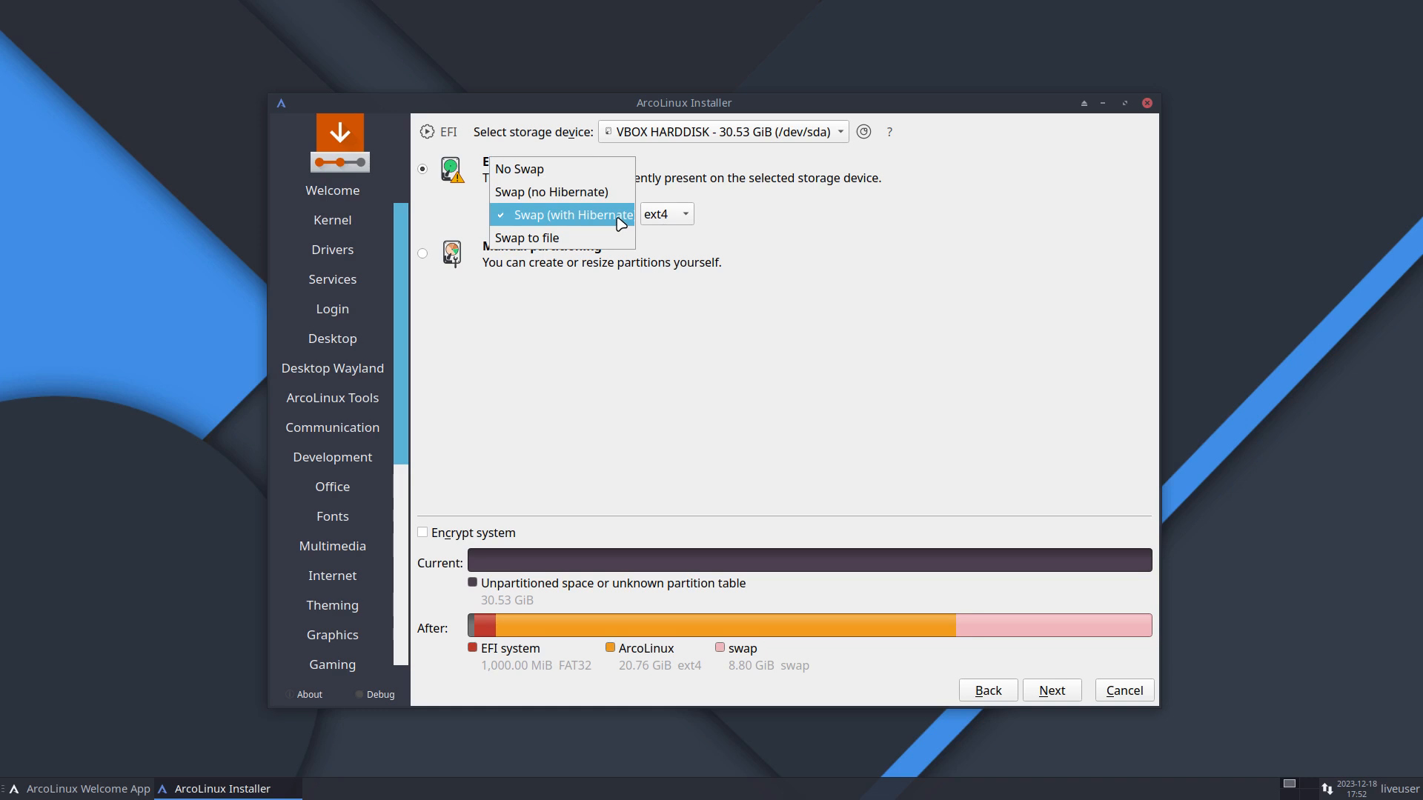
click(572, 215)
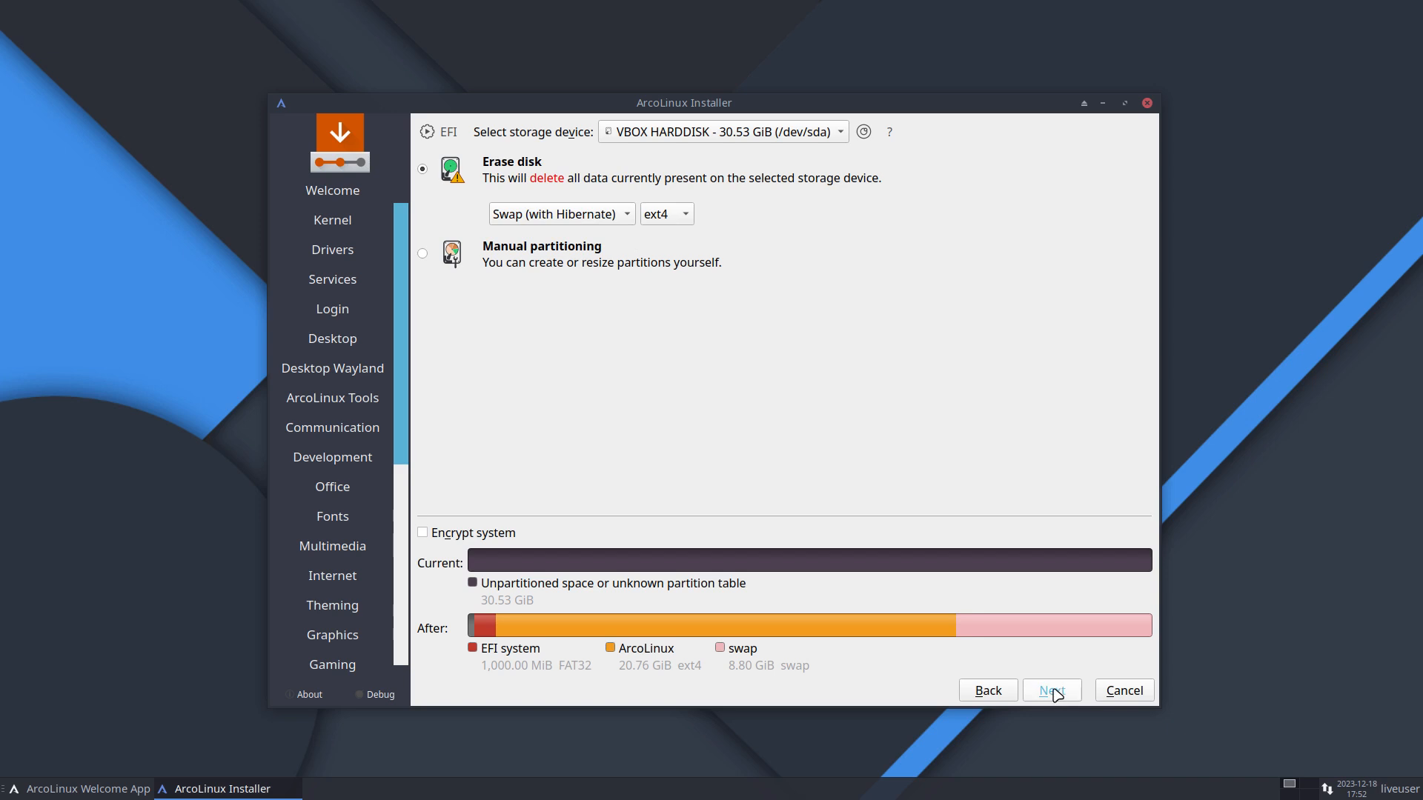
Enter the login name 'erik' and the user password on the Users page
click(1051, 690)
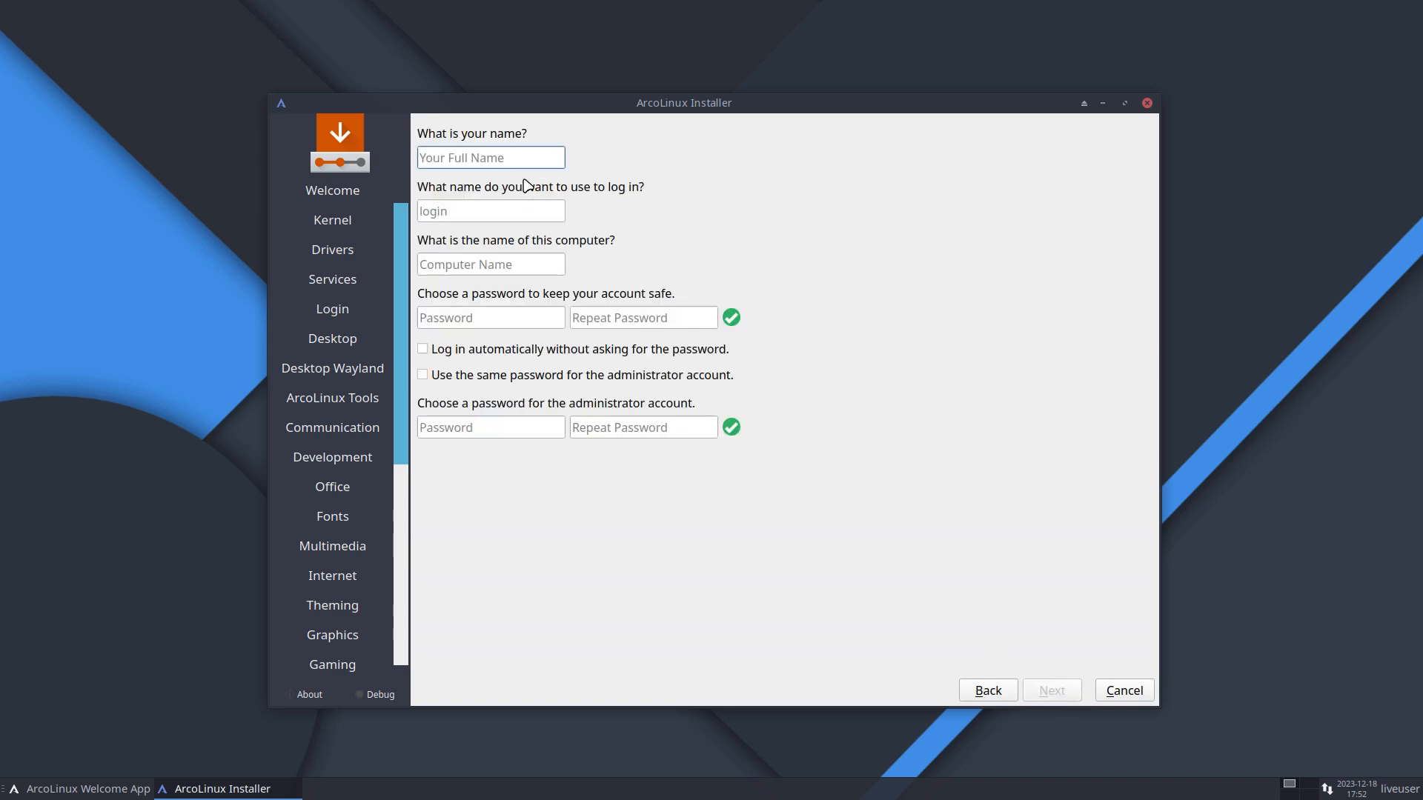
text(erik)
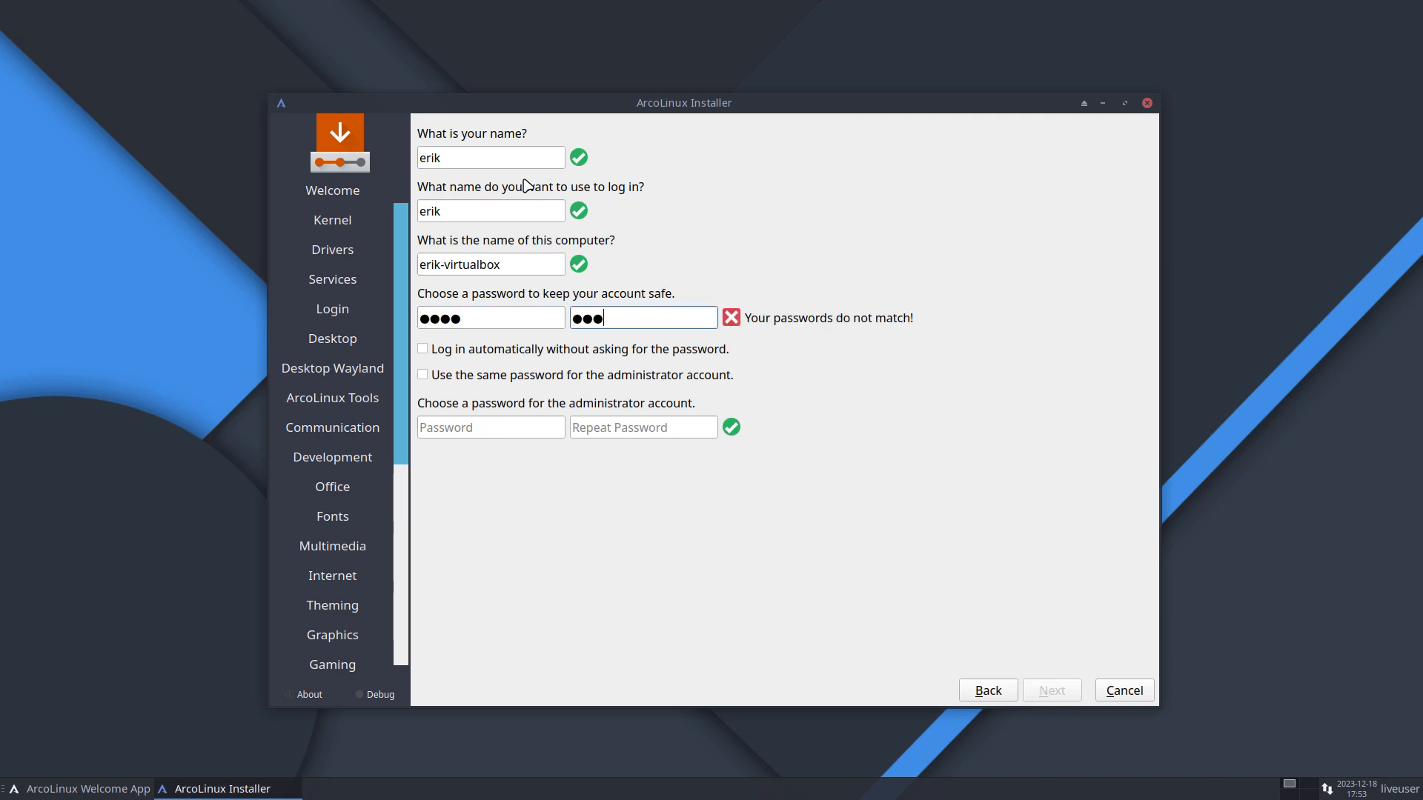
text(•)
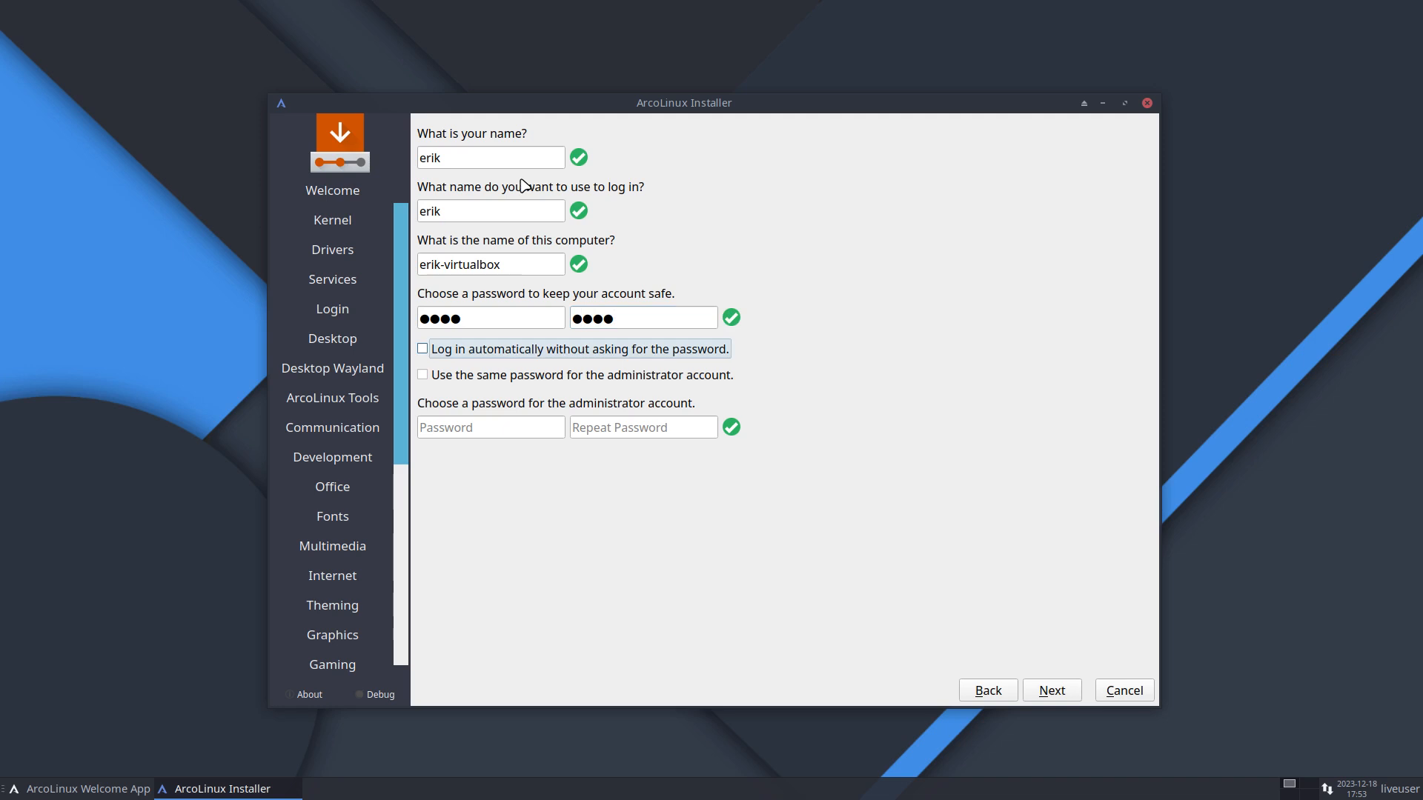
Enable automatic login and keep the same password for the administrator account
click(422, 348)
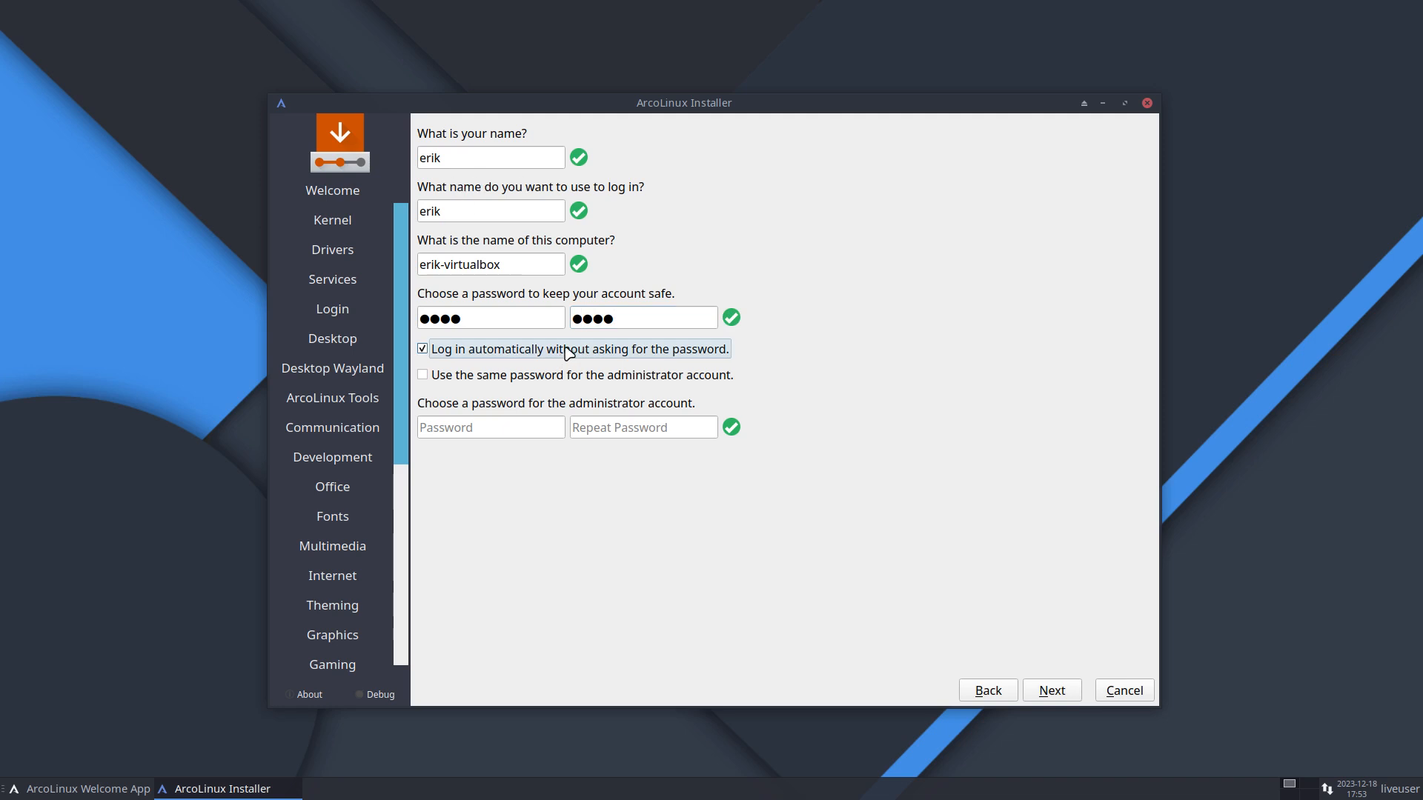
click(422, 349)
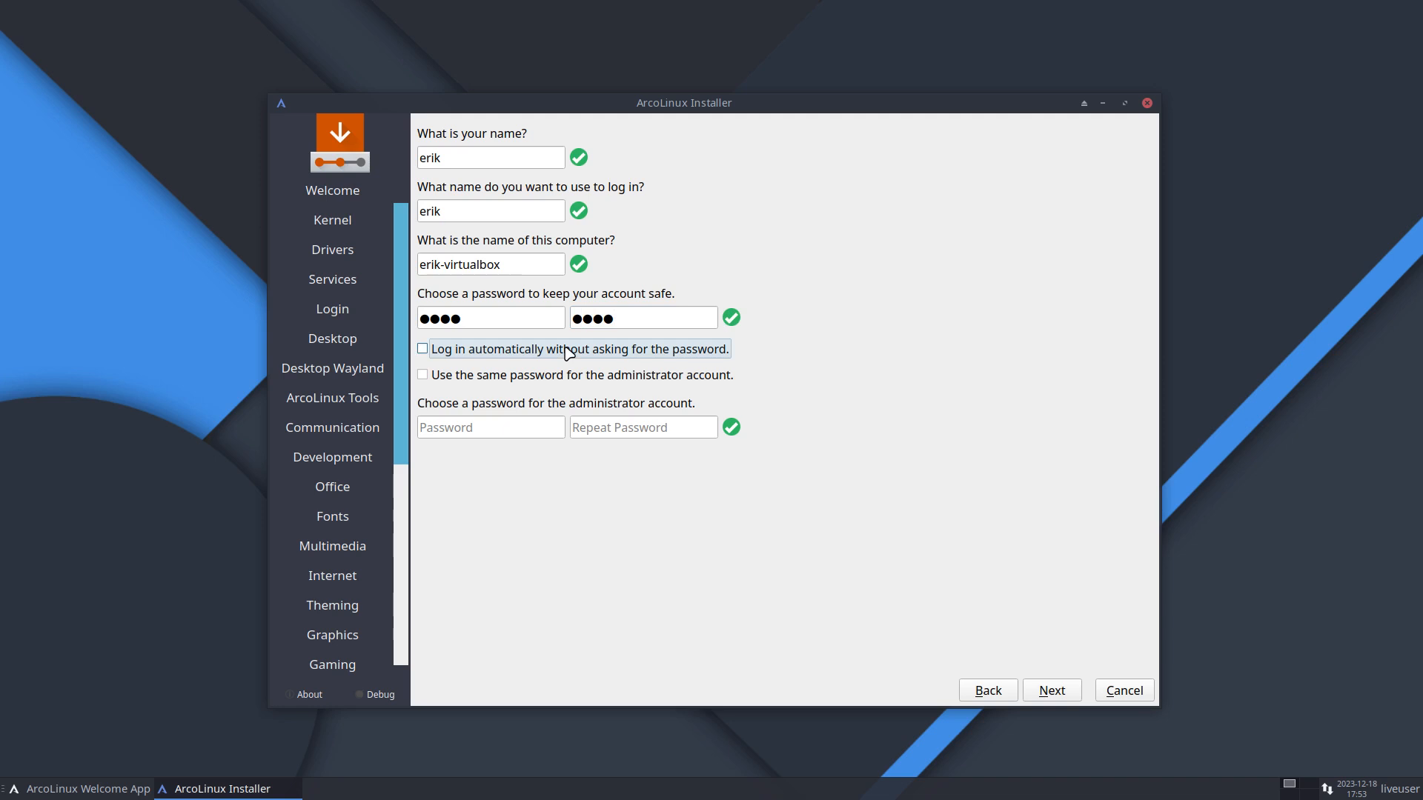
click(423, 375)
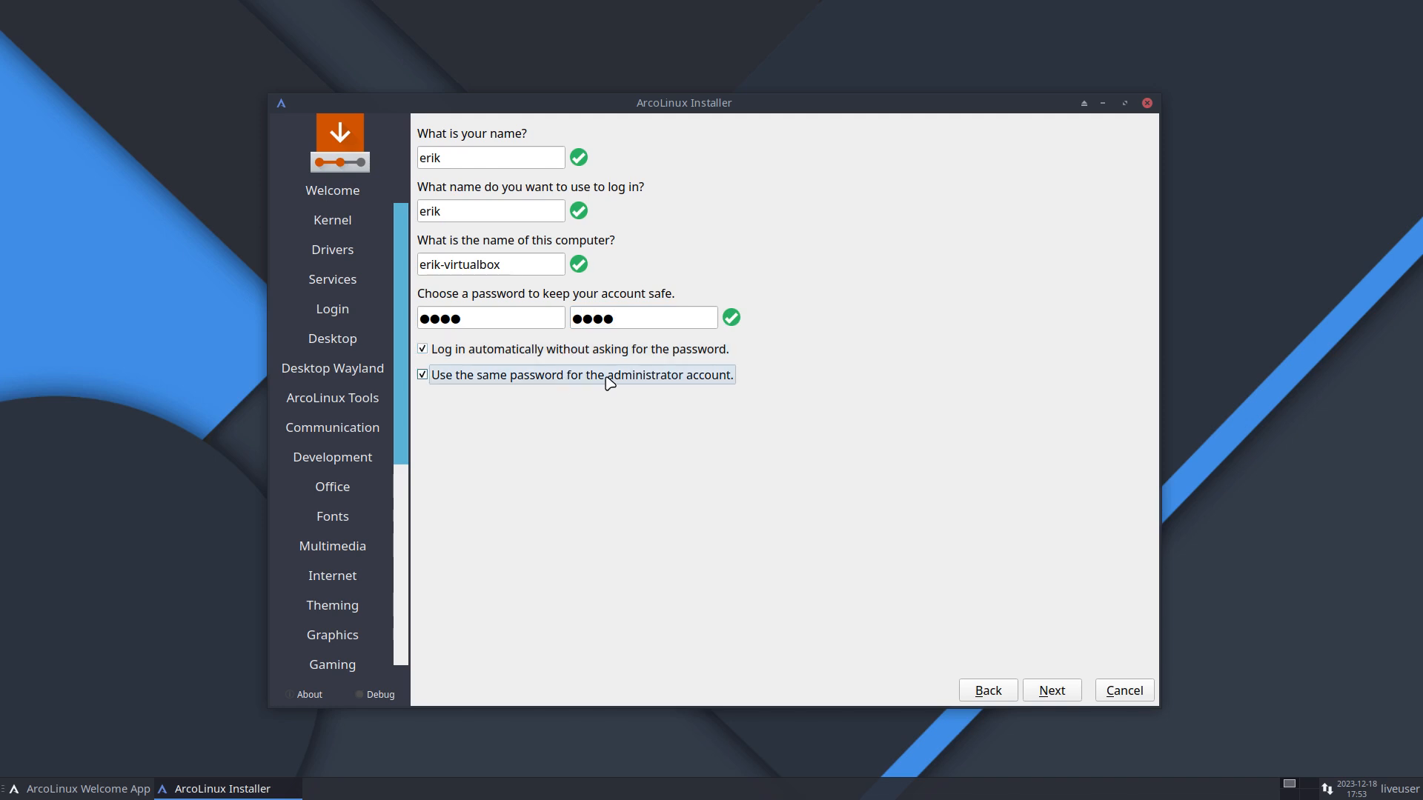
click(422, 375)
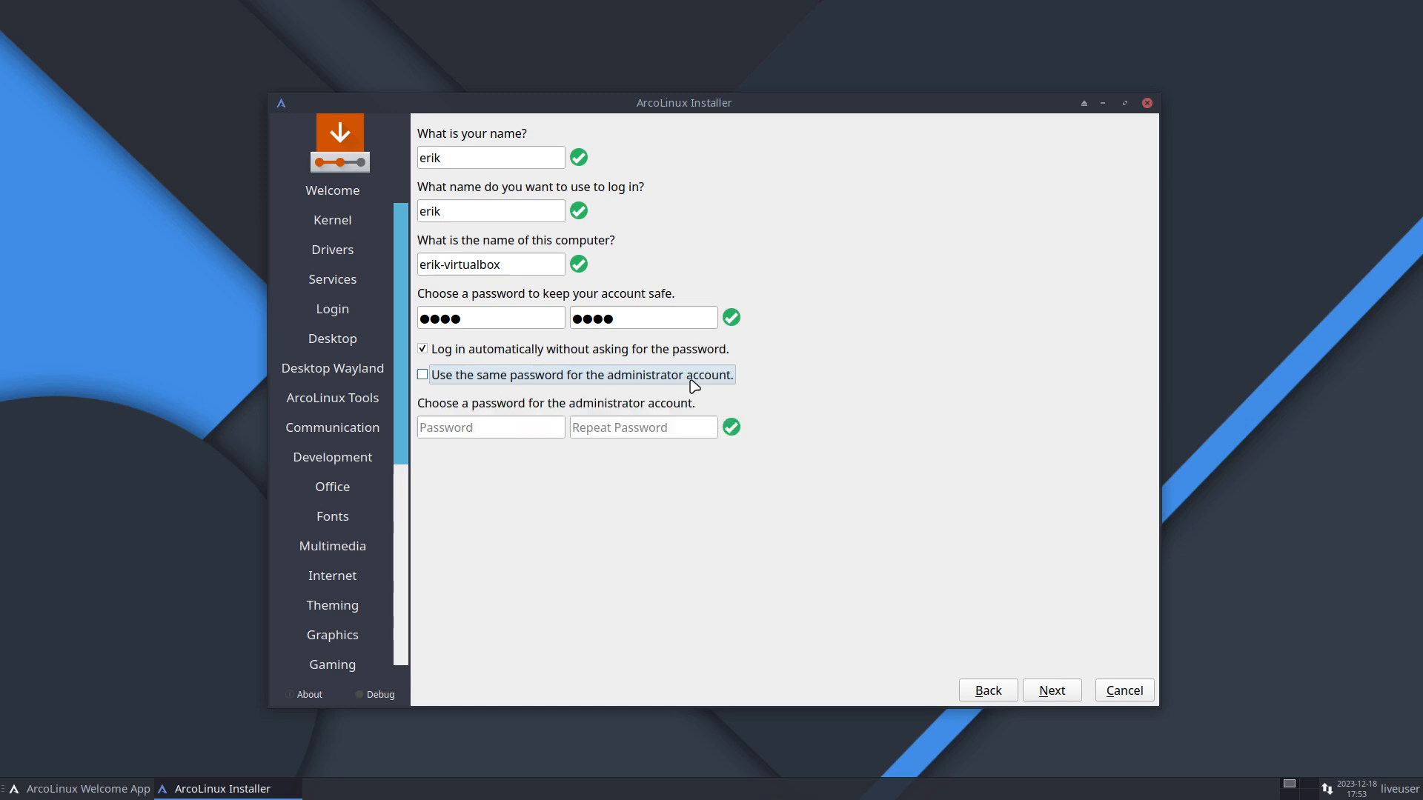
click(422, 374)
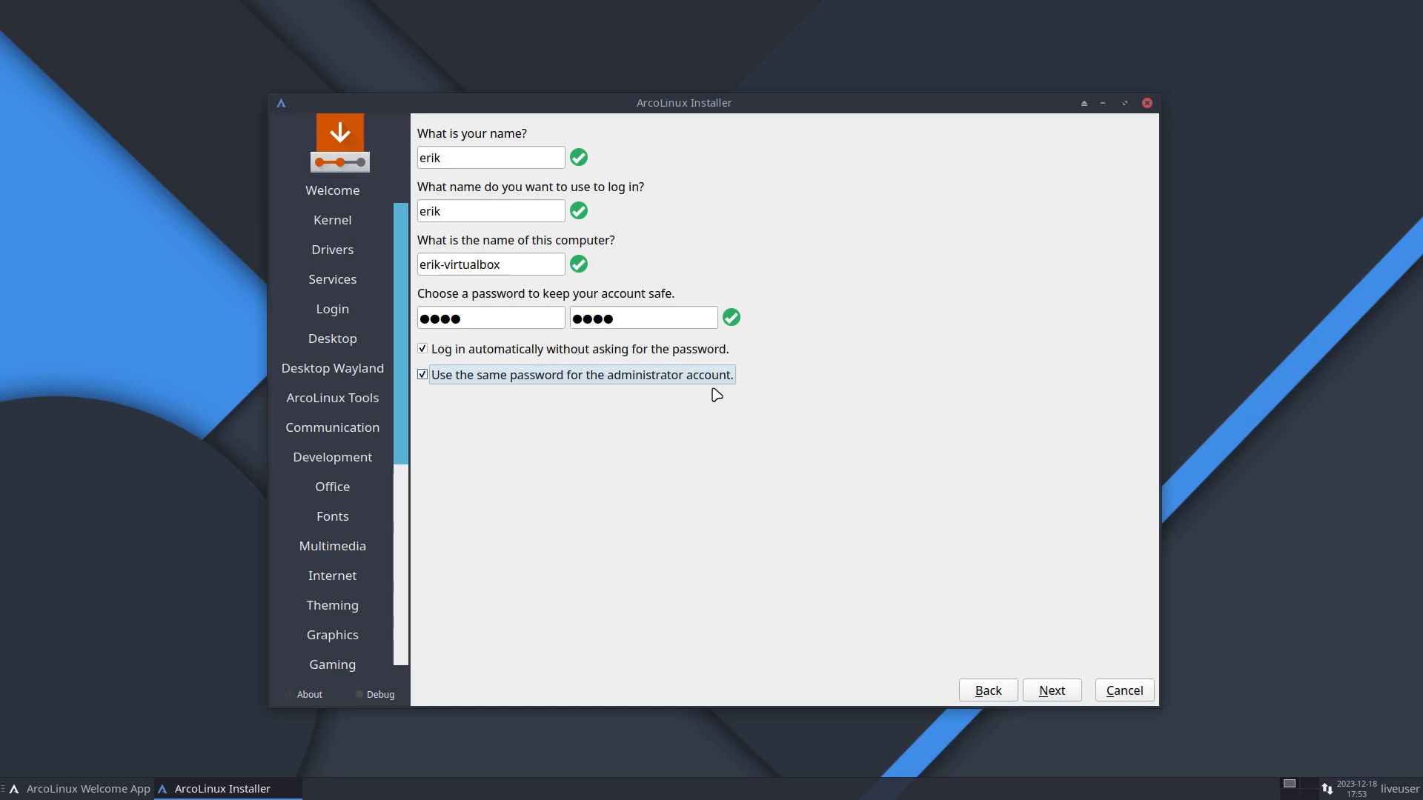
Pass the summary, start the install and confirm 'Install now'
click(1052, 690)
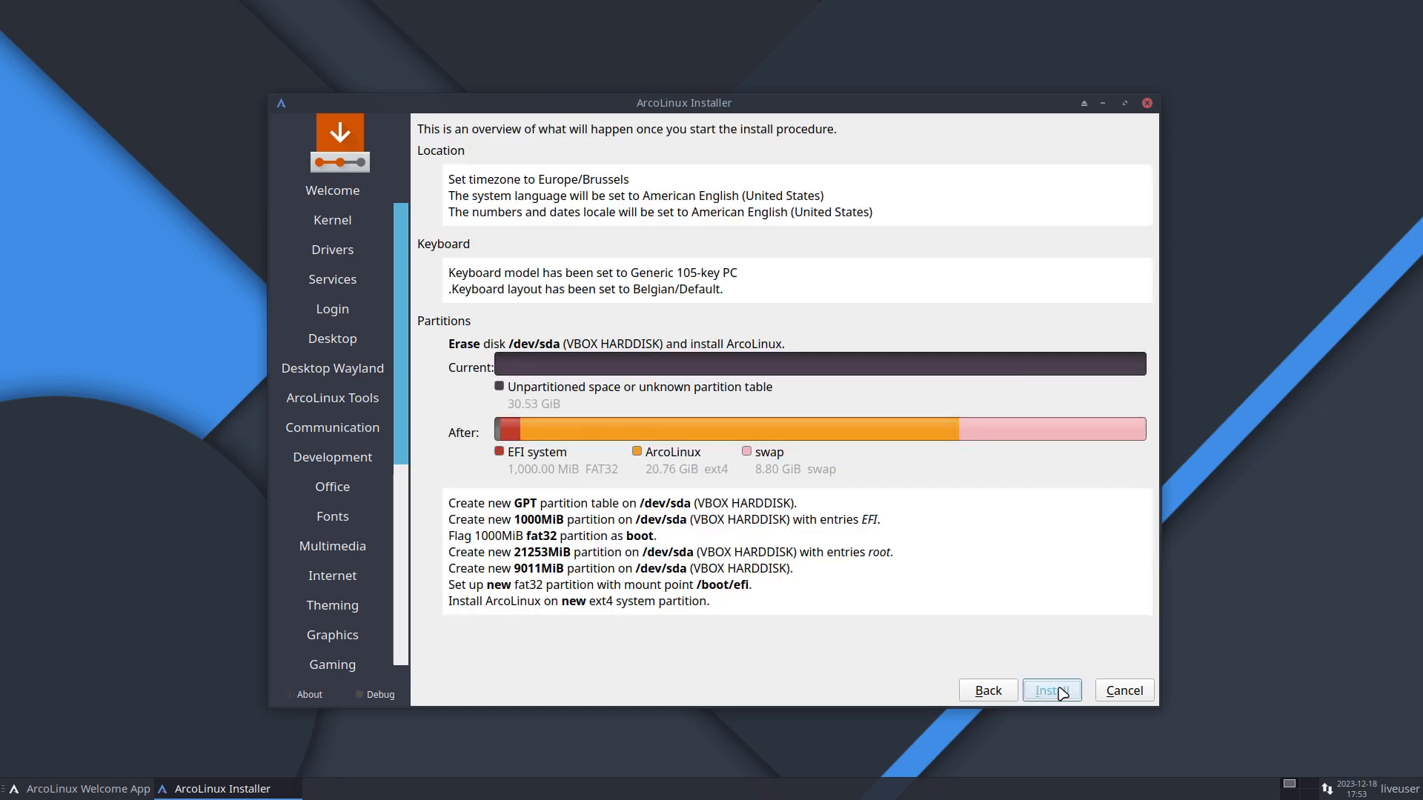
mouse_move(525, 521)
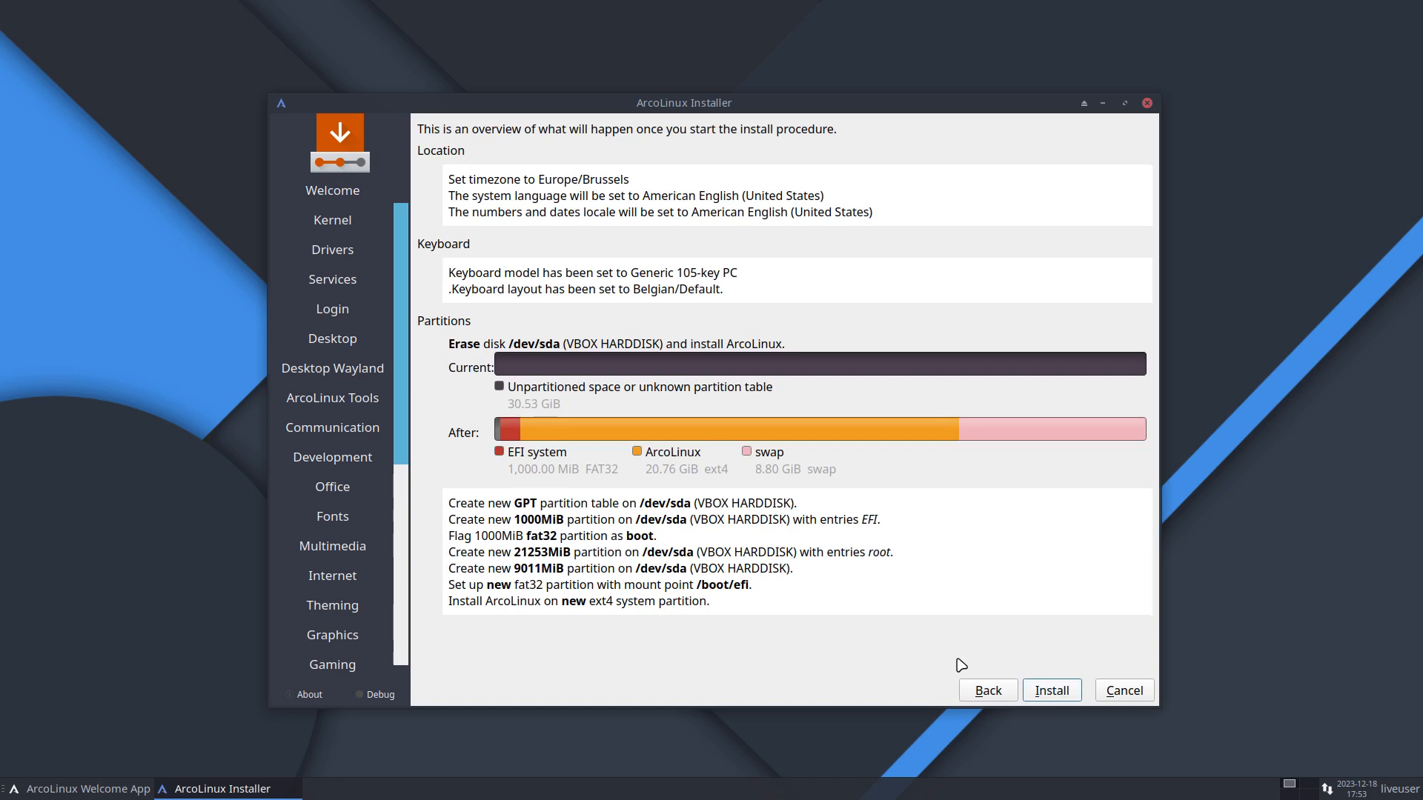
click(1051, 691)
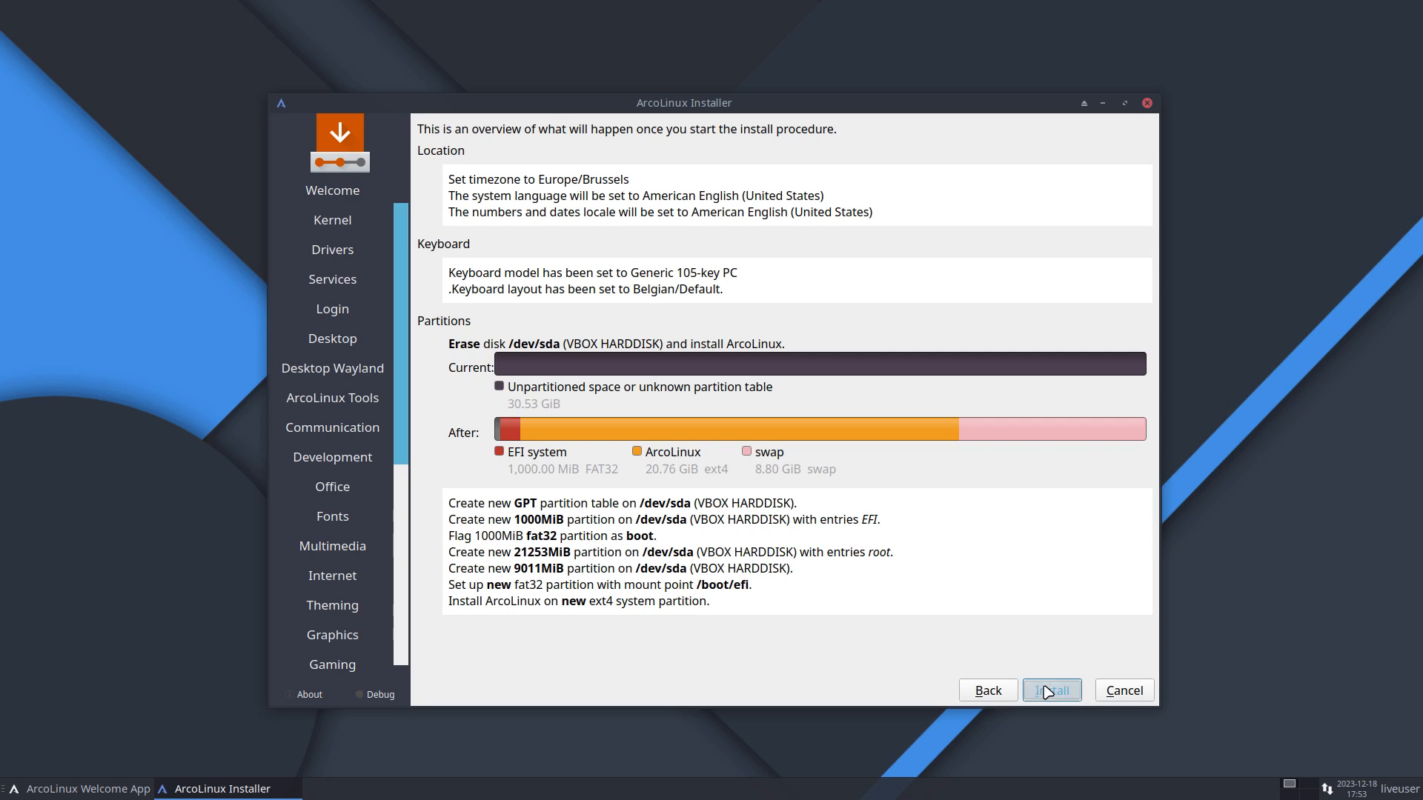
click(1051, 690)
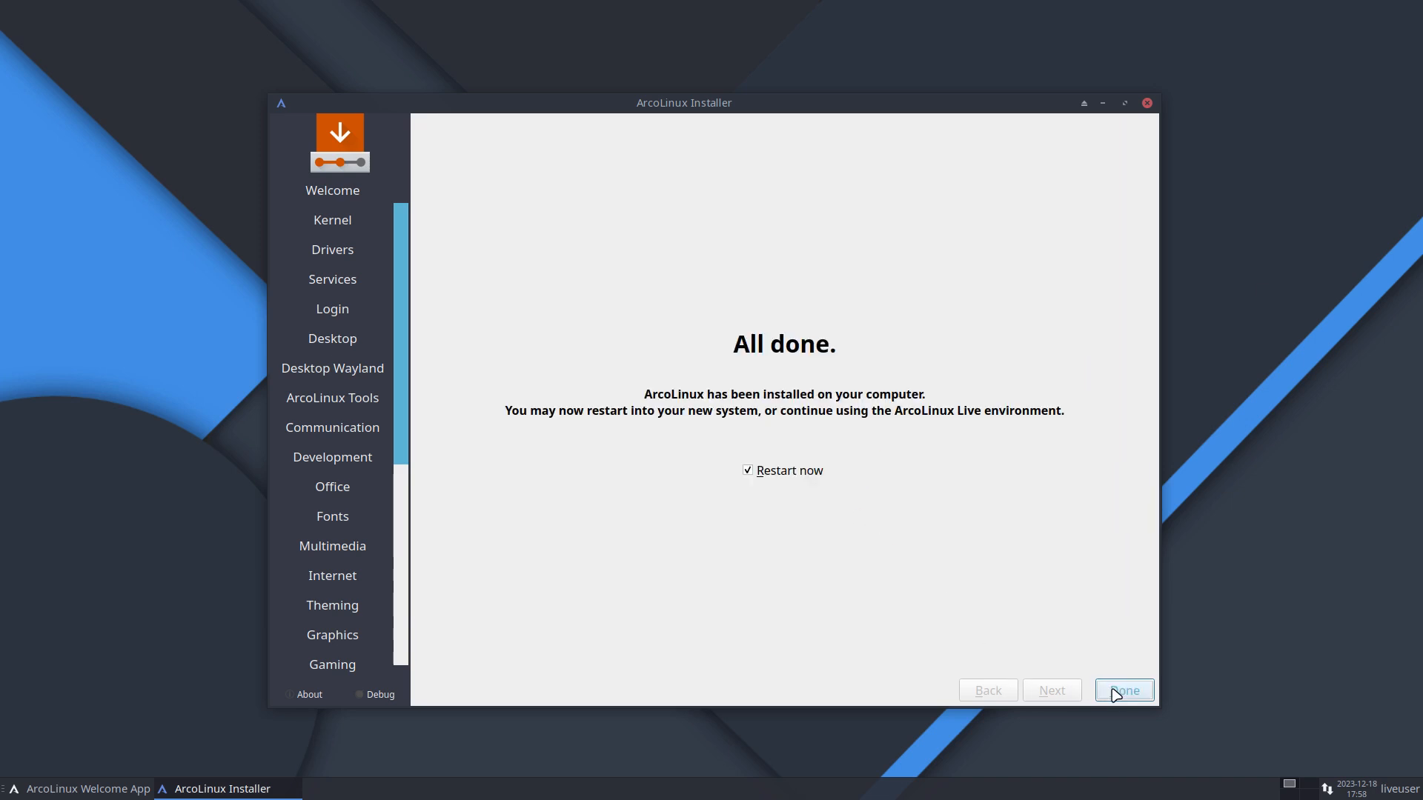
Finish with Restart now, then turn off Autostart in the Welcome App
click(1124, 690)
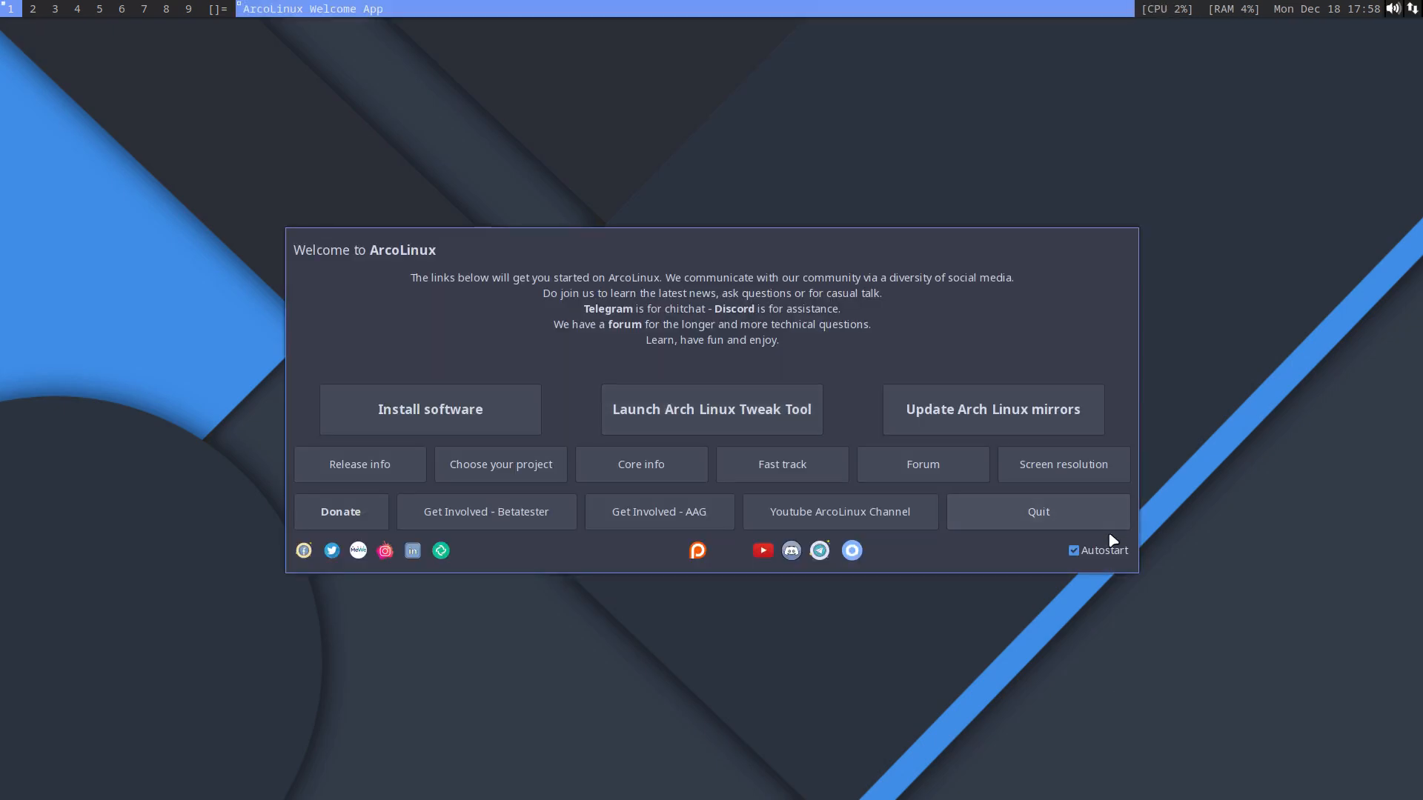
click(1074, 550)
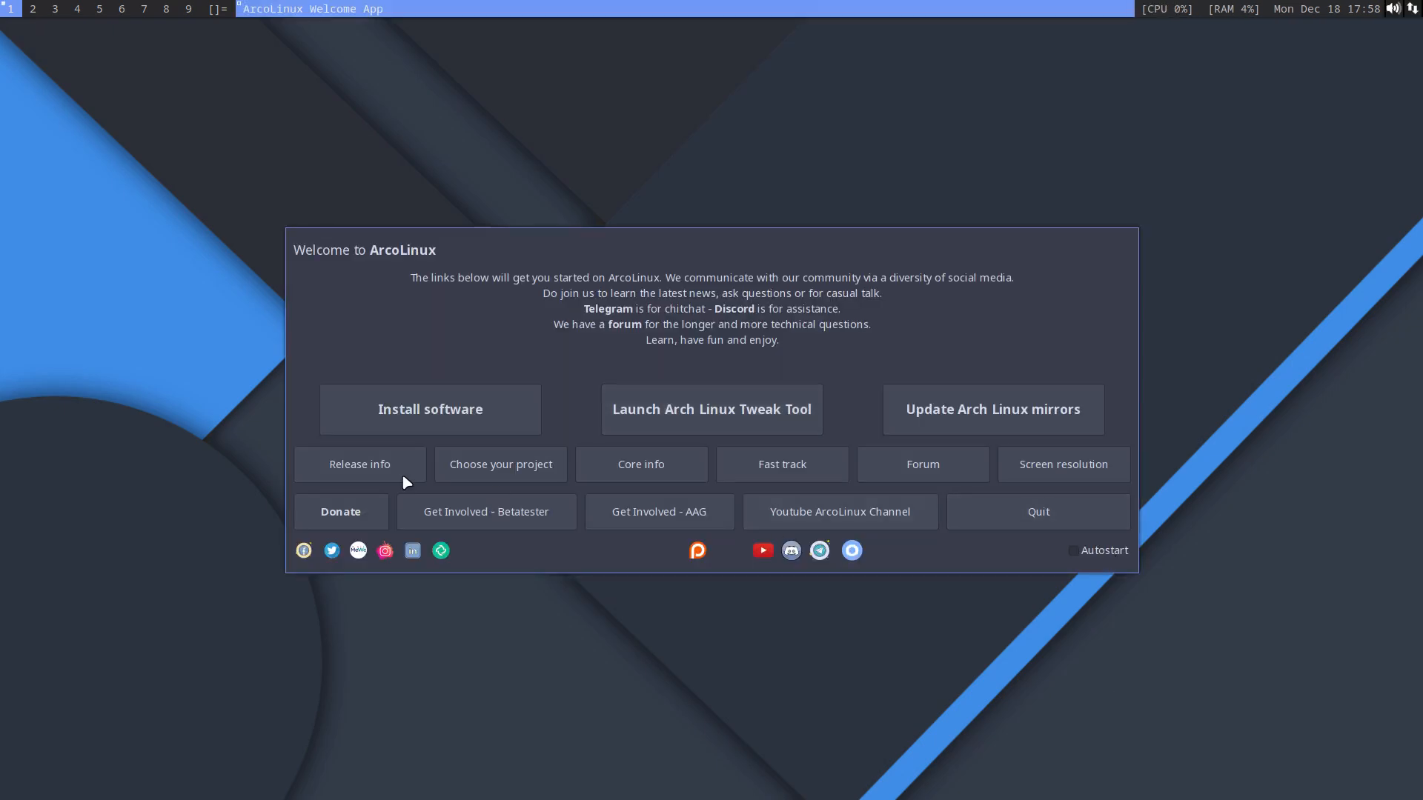
mouse_move(727, 419)
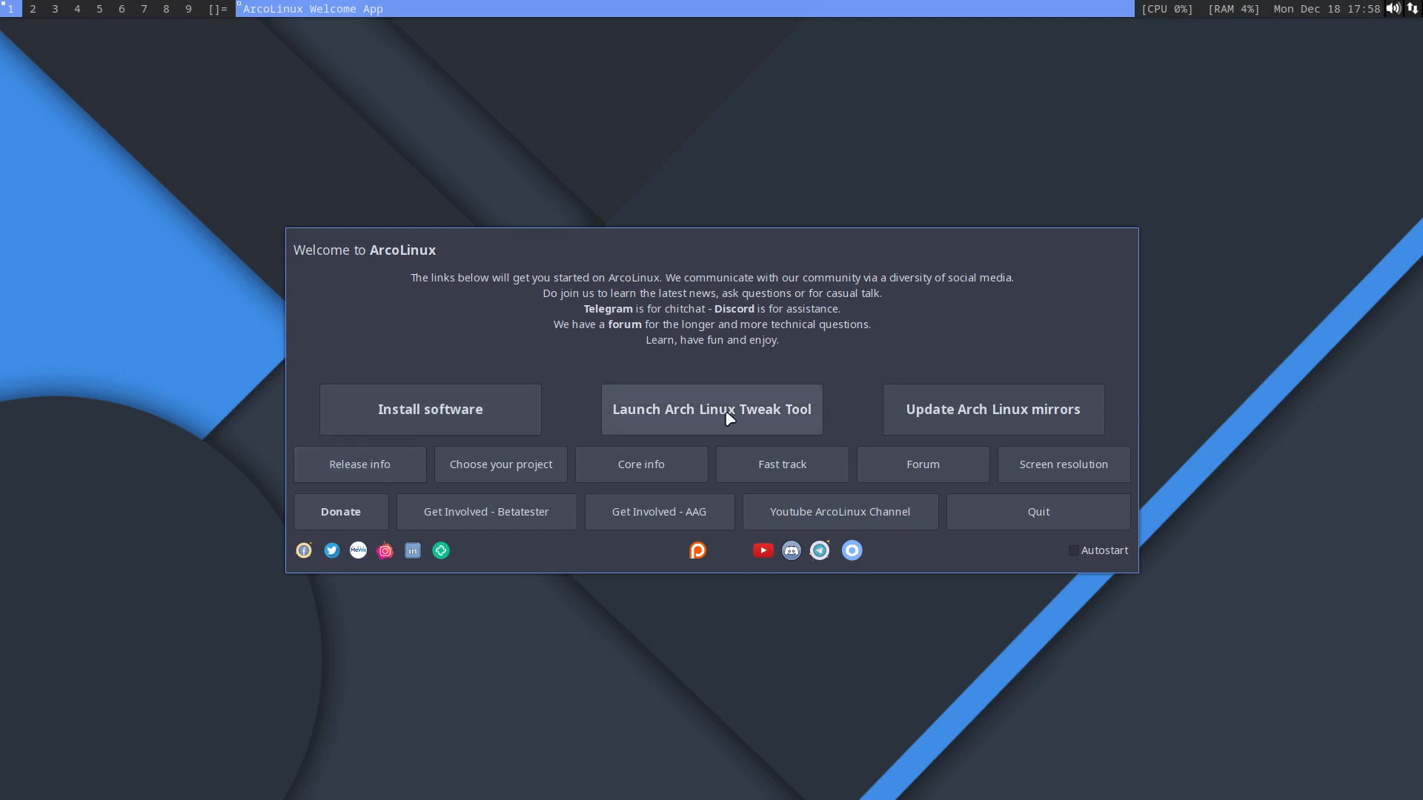
mouse_move(990, 497)
text(nmirrorlist)
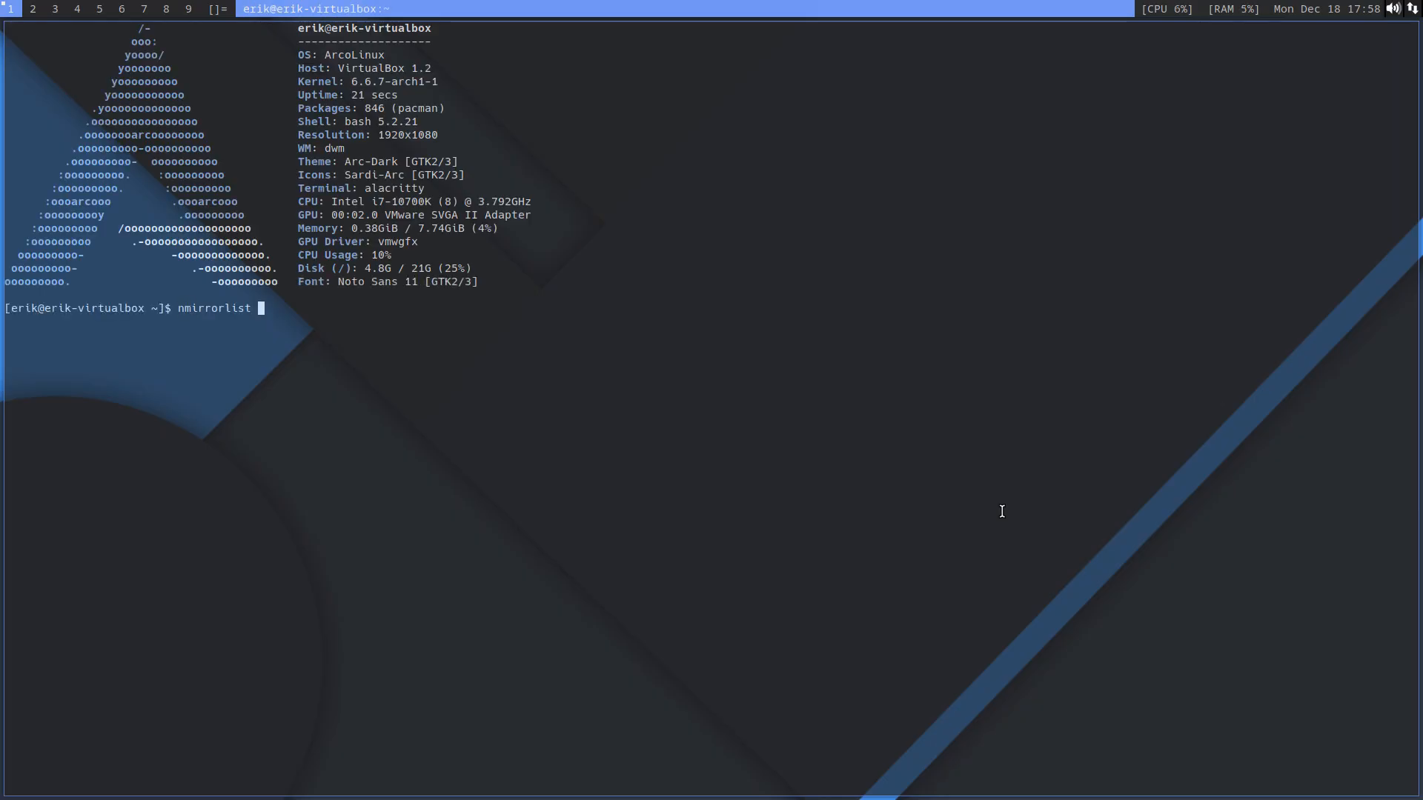
Run nmirrorlist, list aliases and select the 'ram' alias in the output
key(Return)
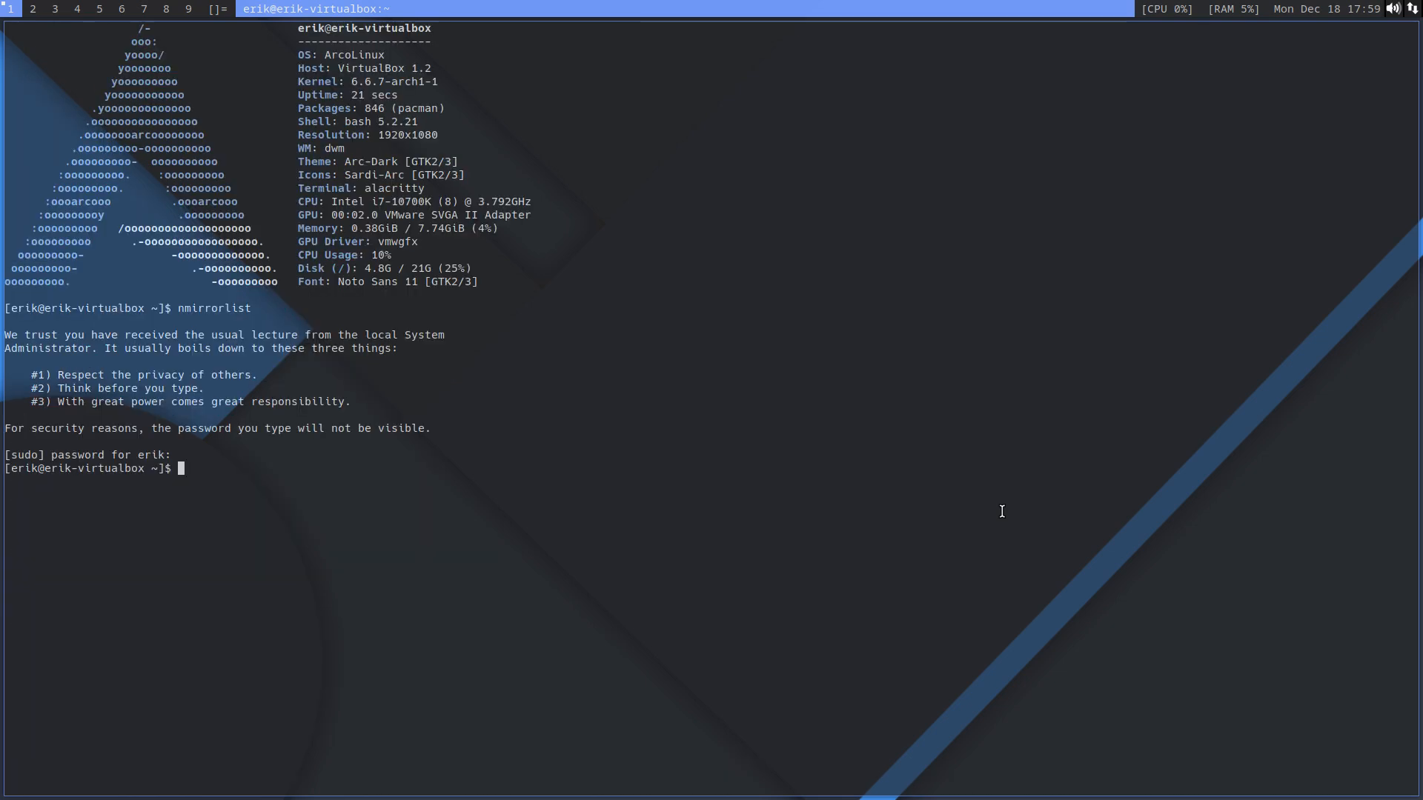
text(ram)
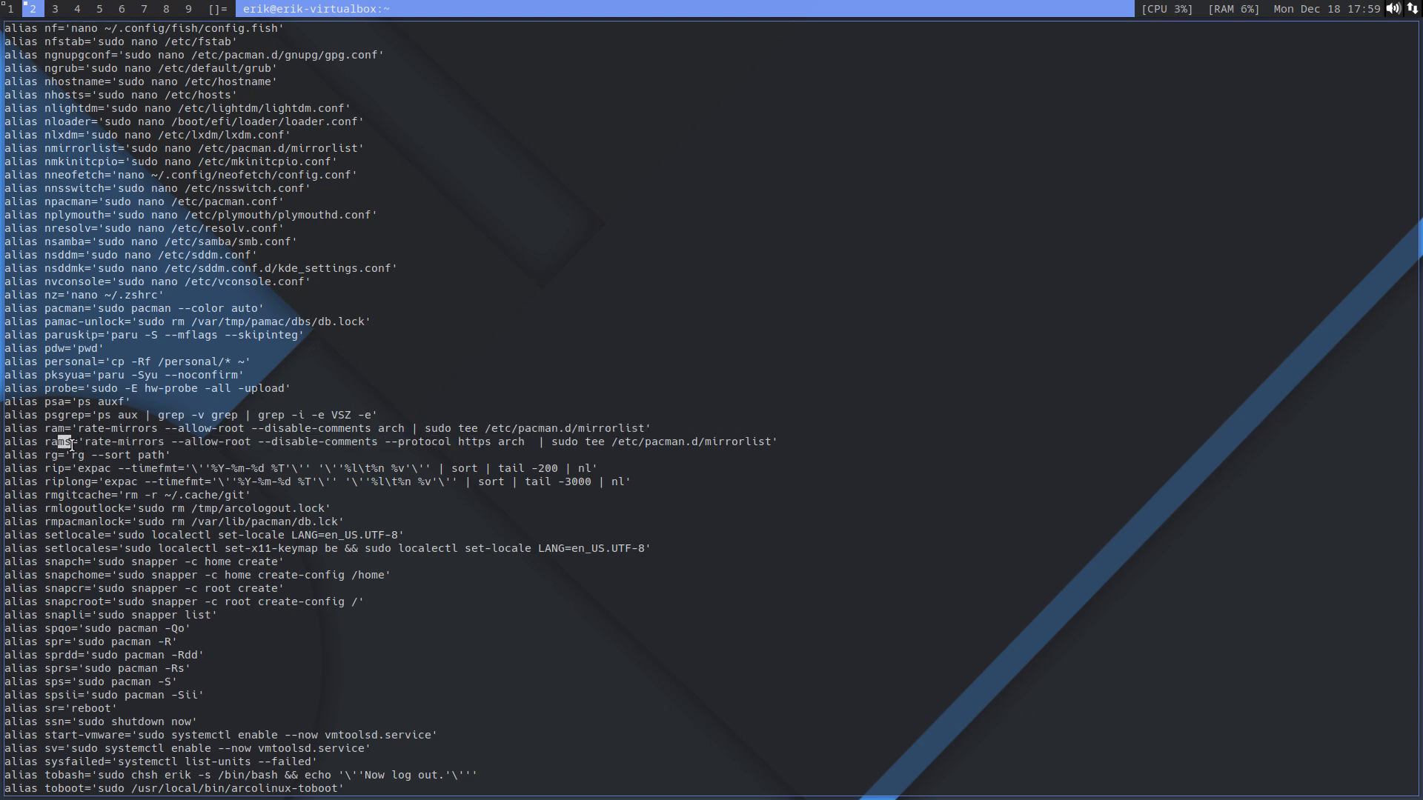
double_click(476, 441)
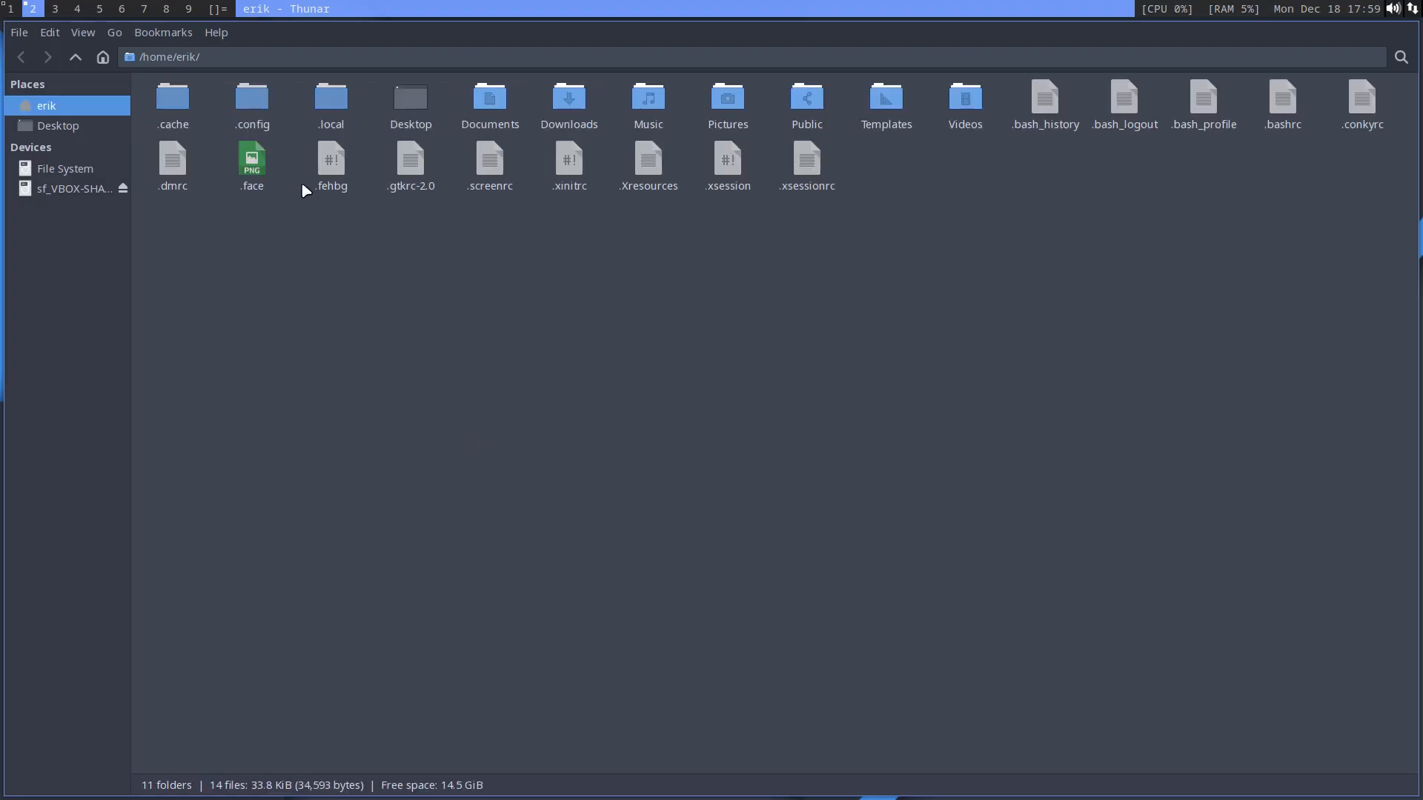
click(1281, 98)
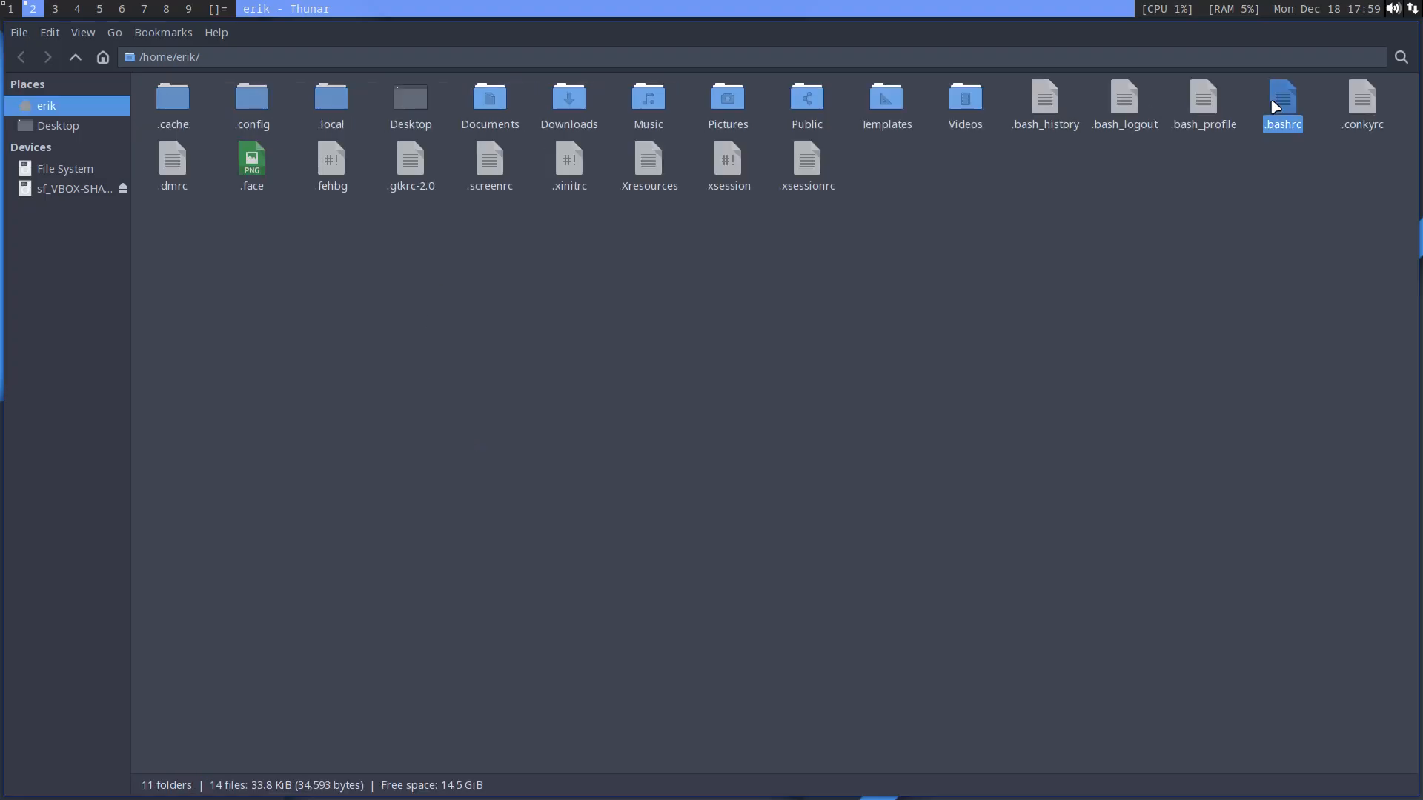
double_click(1282, 96)
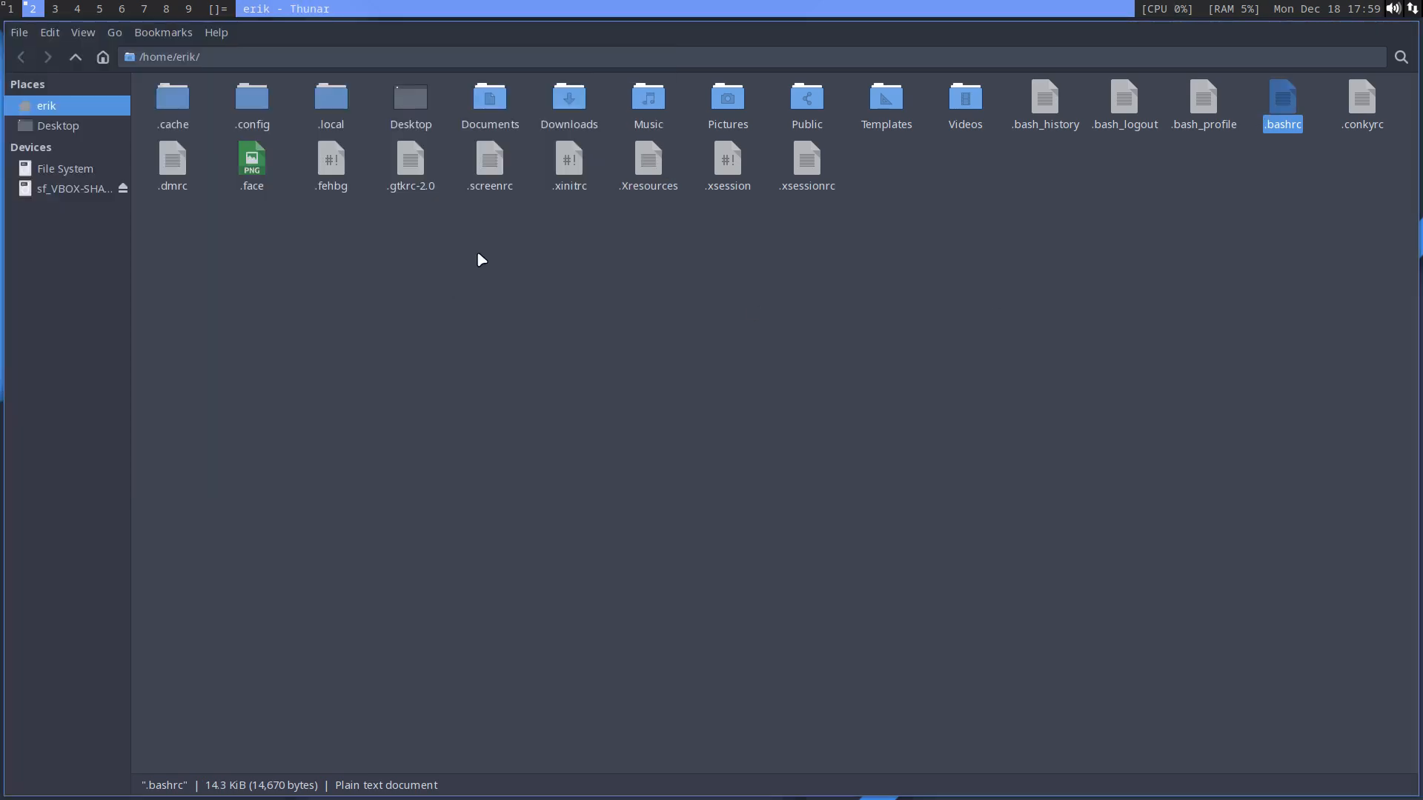
mouse_move(539, 195)
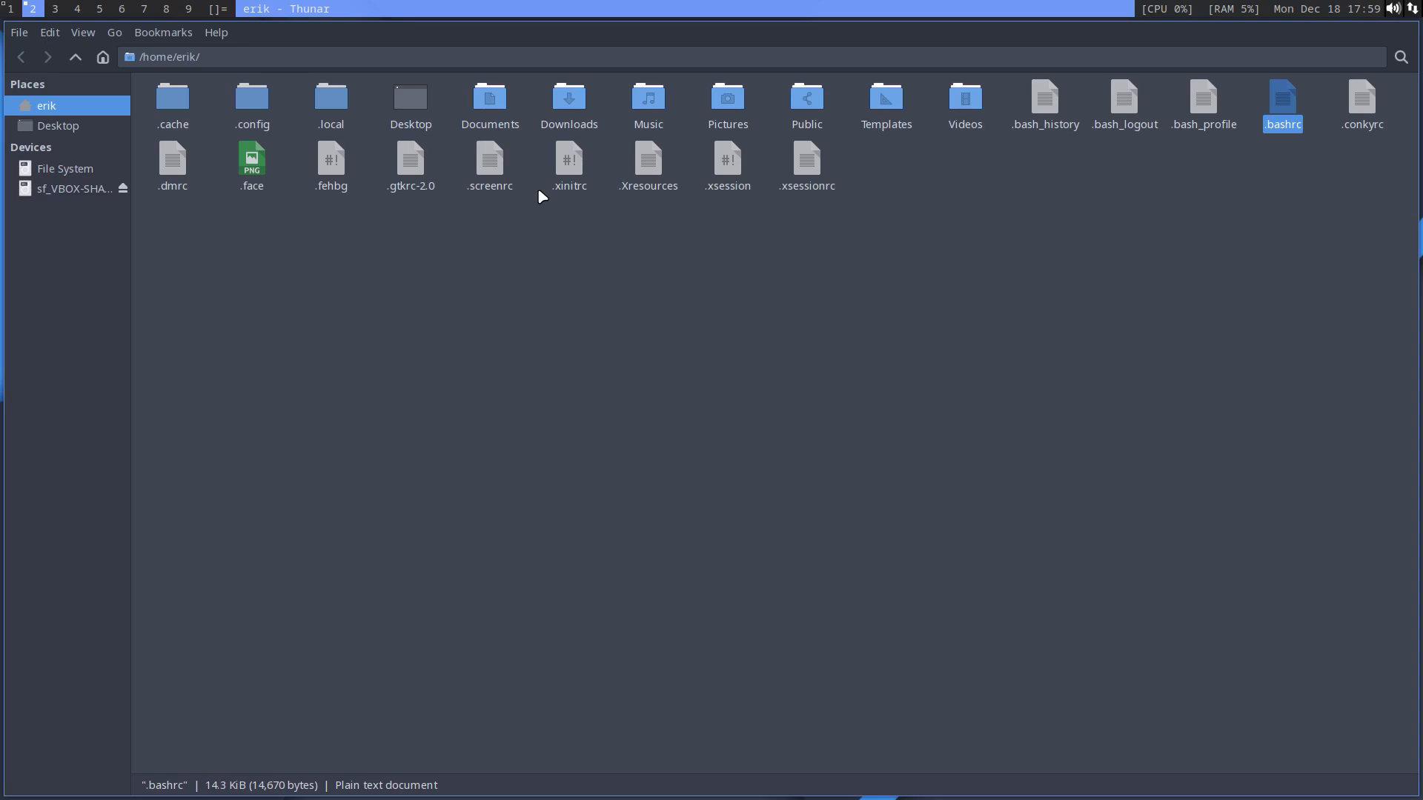
click(570, 284)
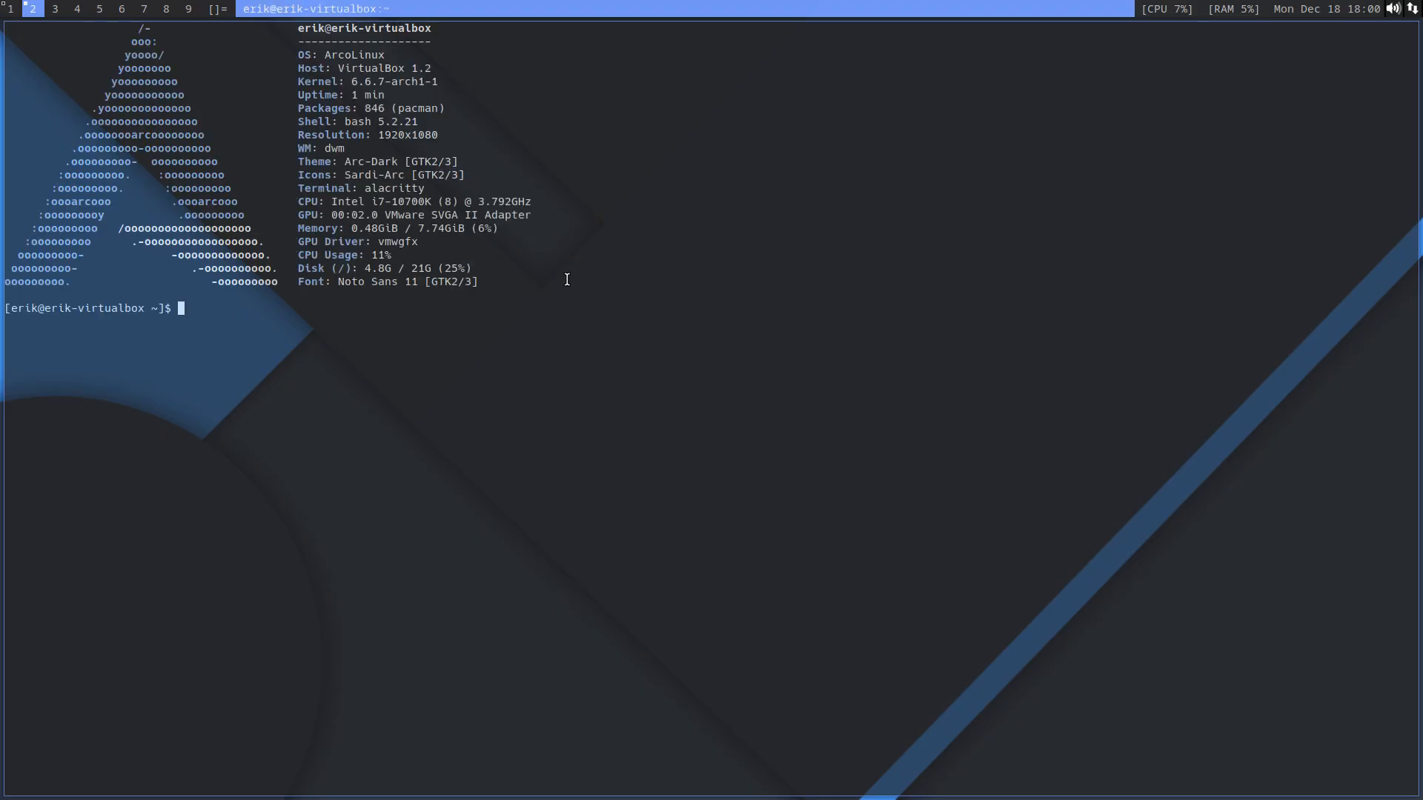
Run boot and kernel to check bootloader and kernel, then run tolightdm
text(boot)
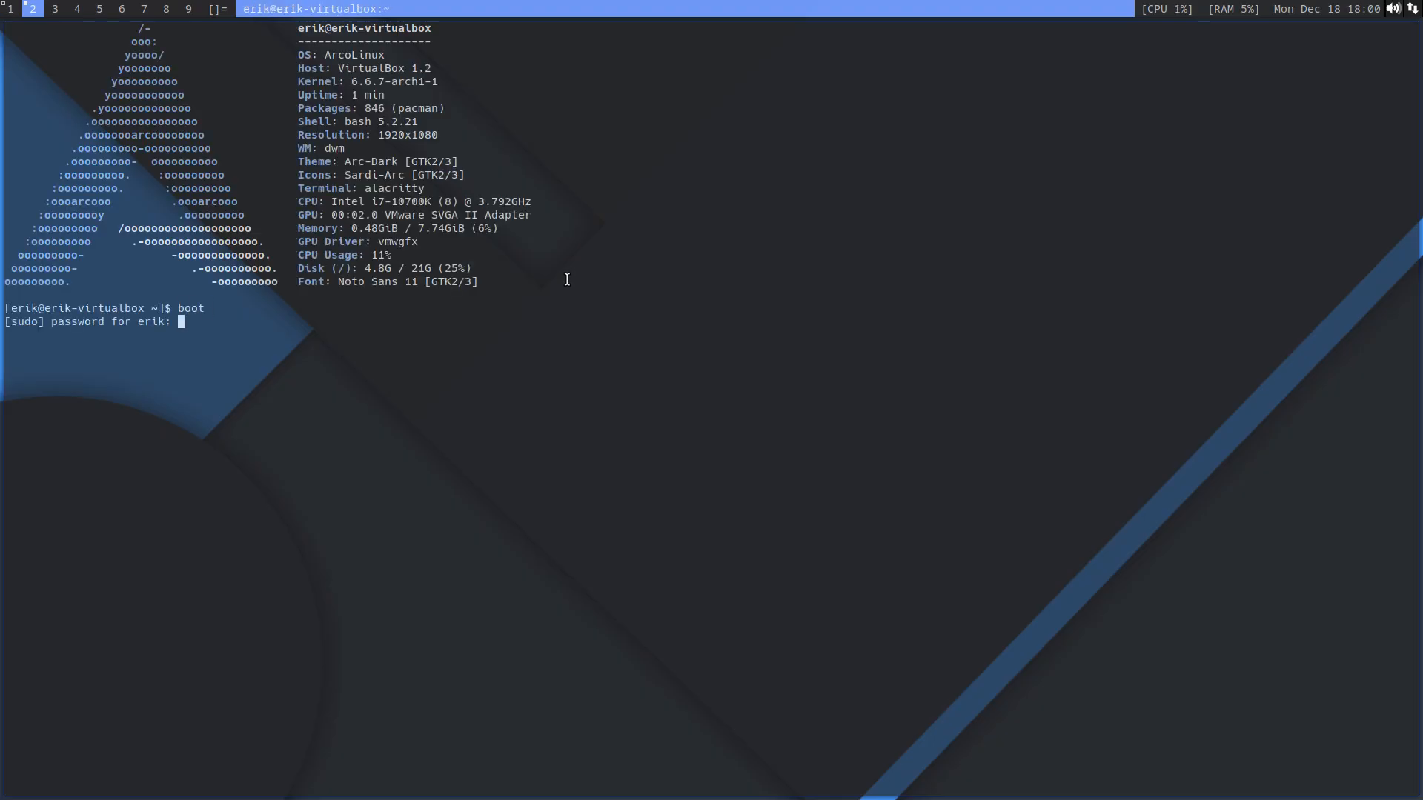
key(Return)
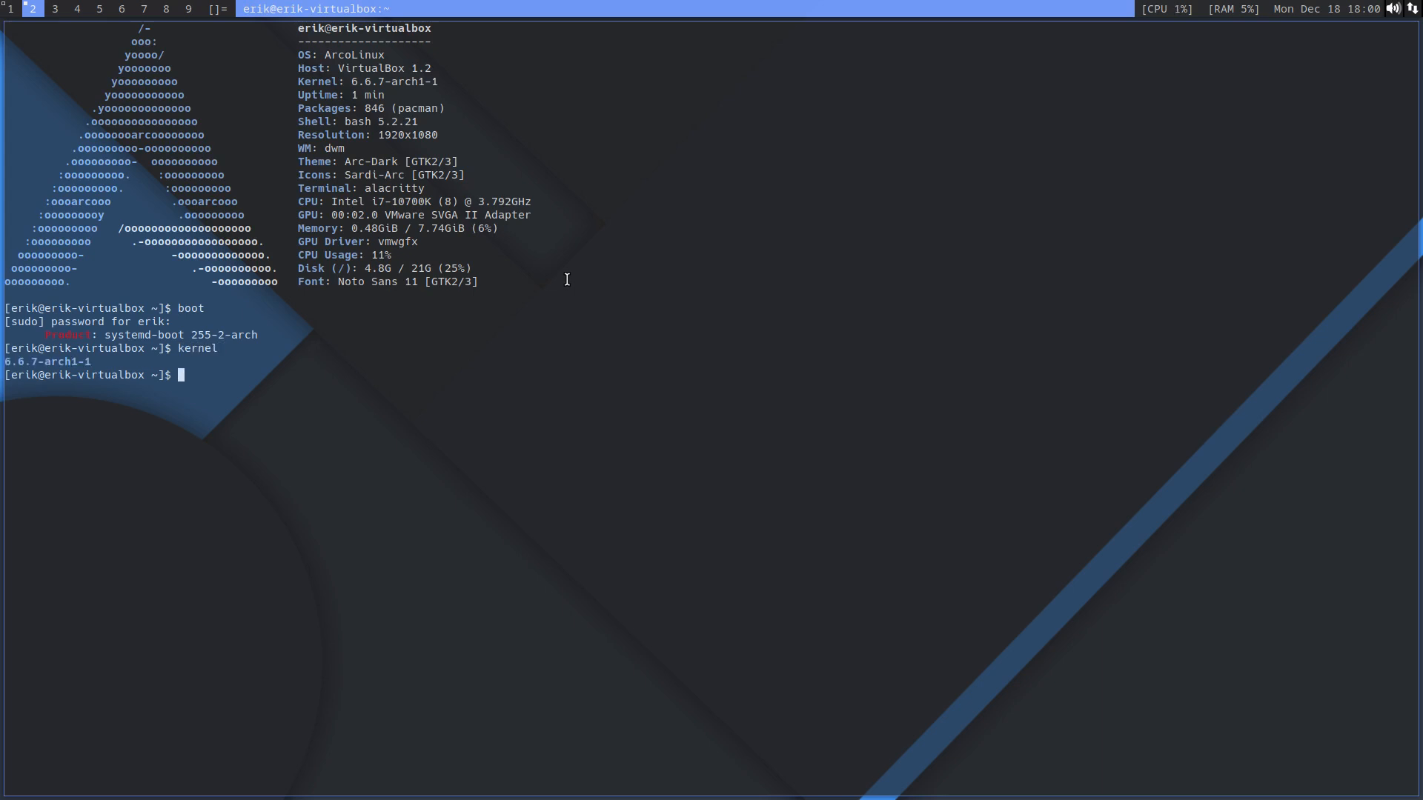
text(kernels)
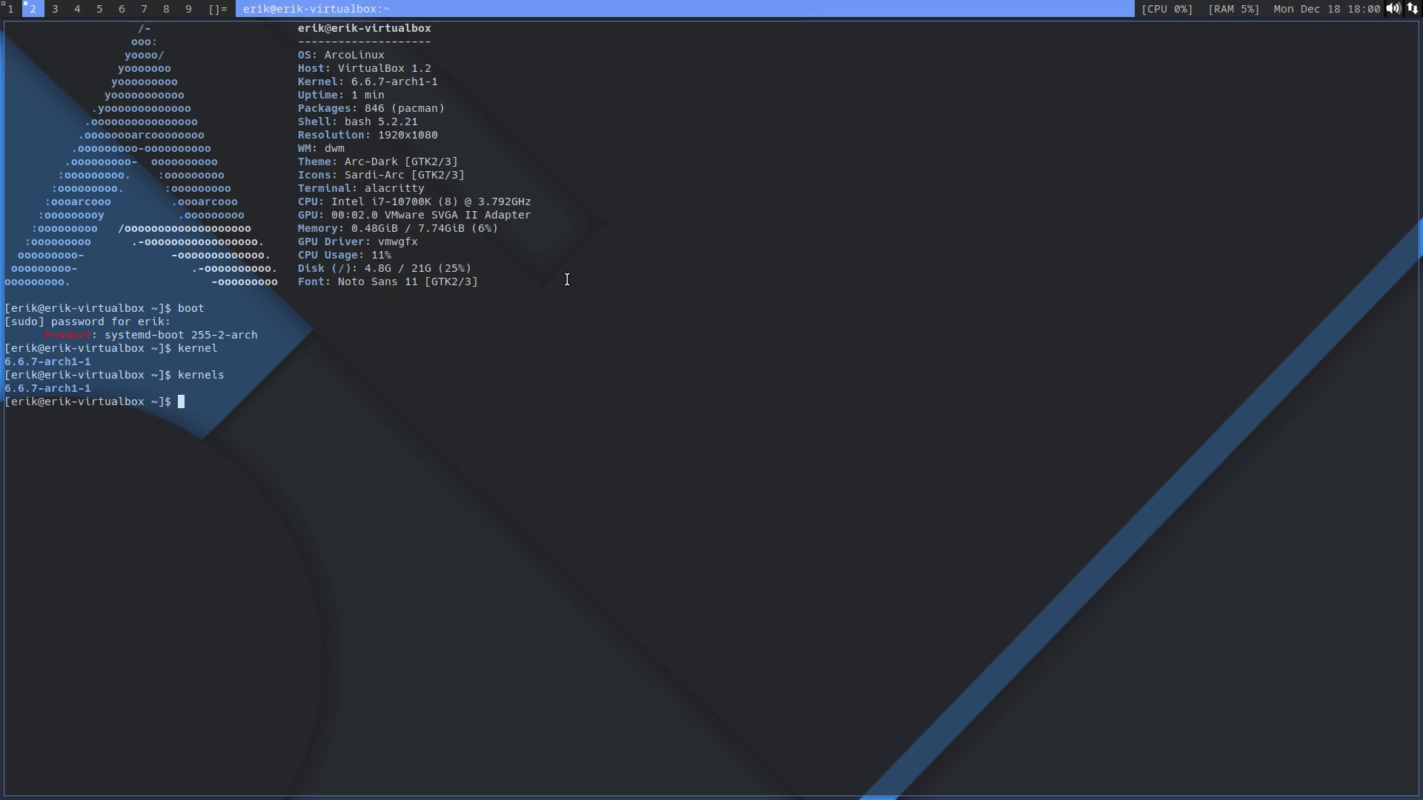
text(tossdm)
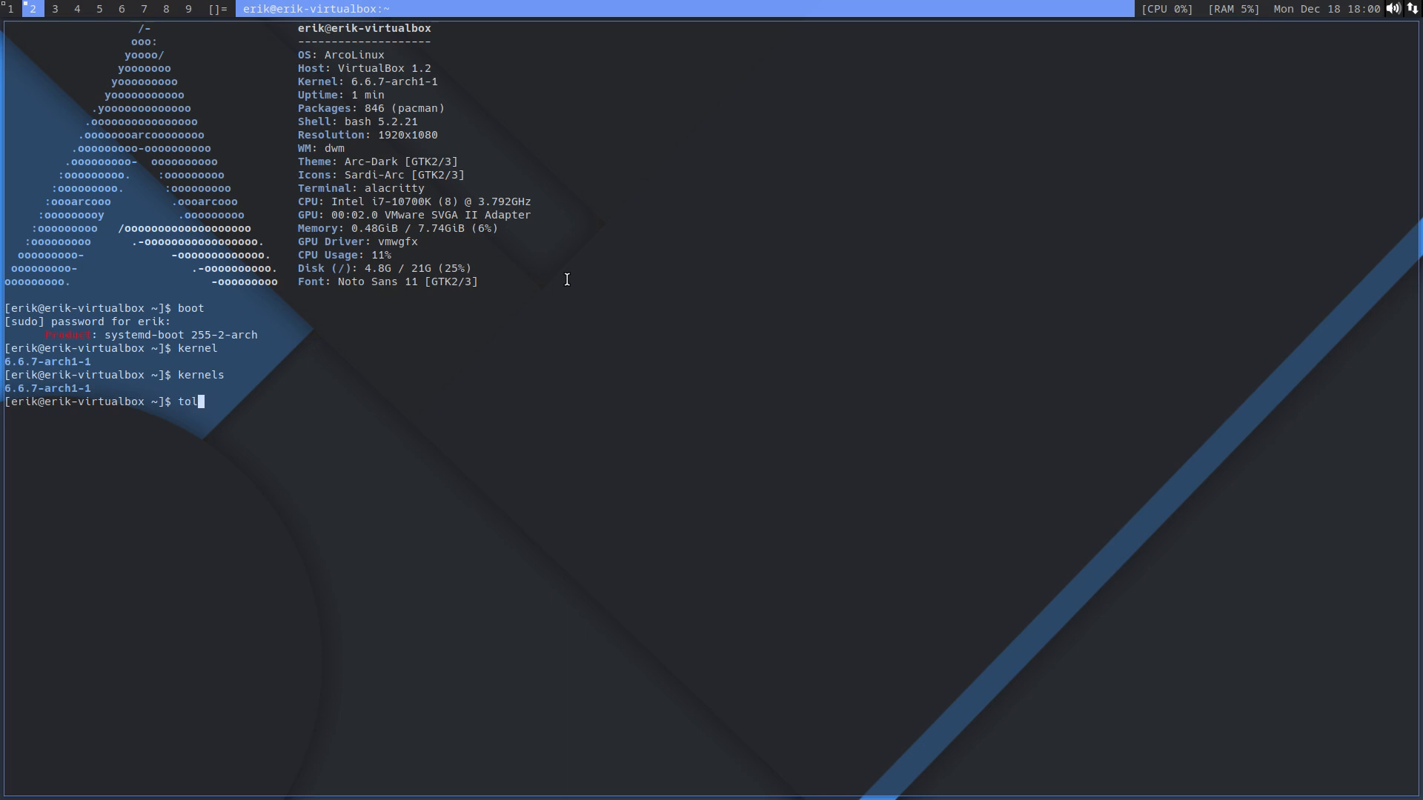
text(ightdm)
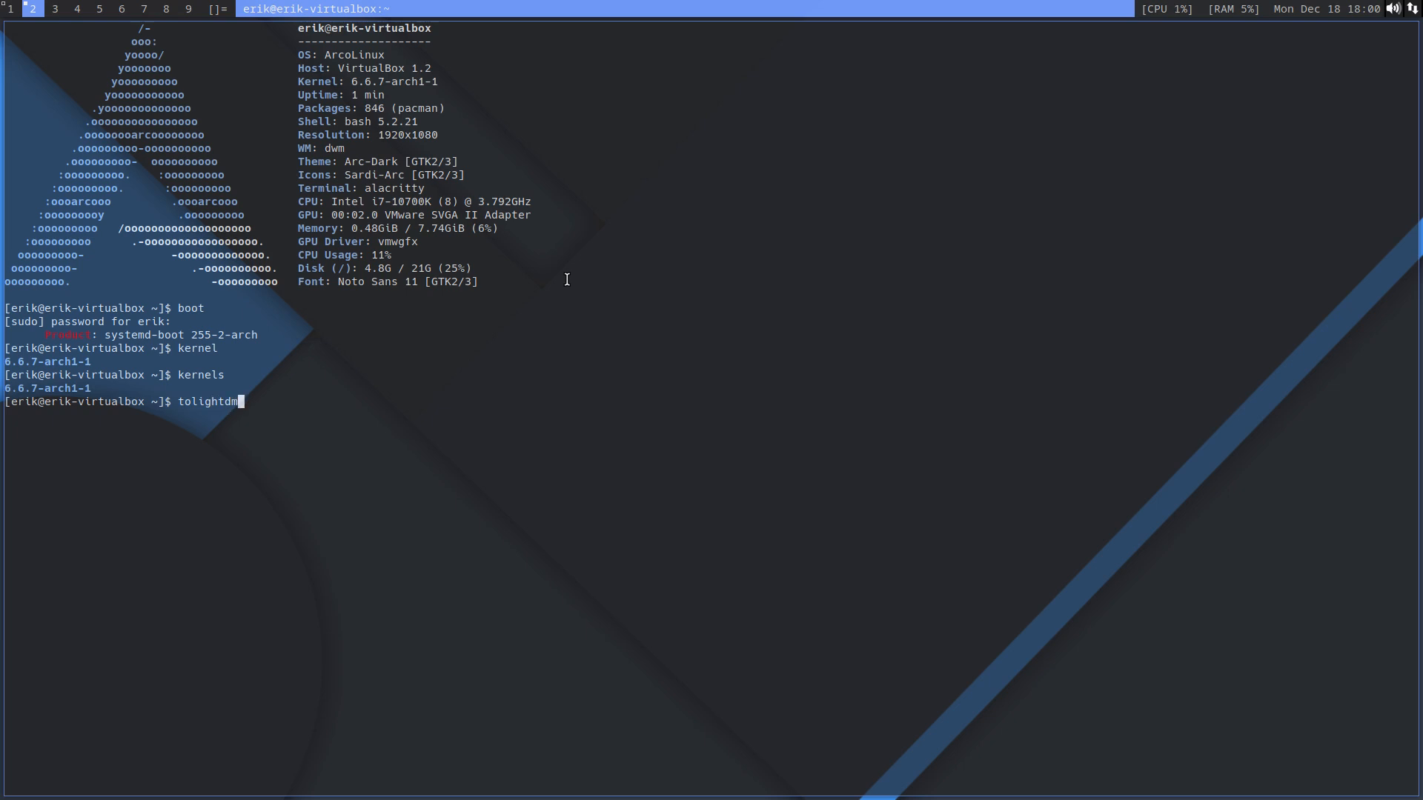
key(BackSpace)
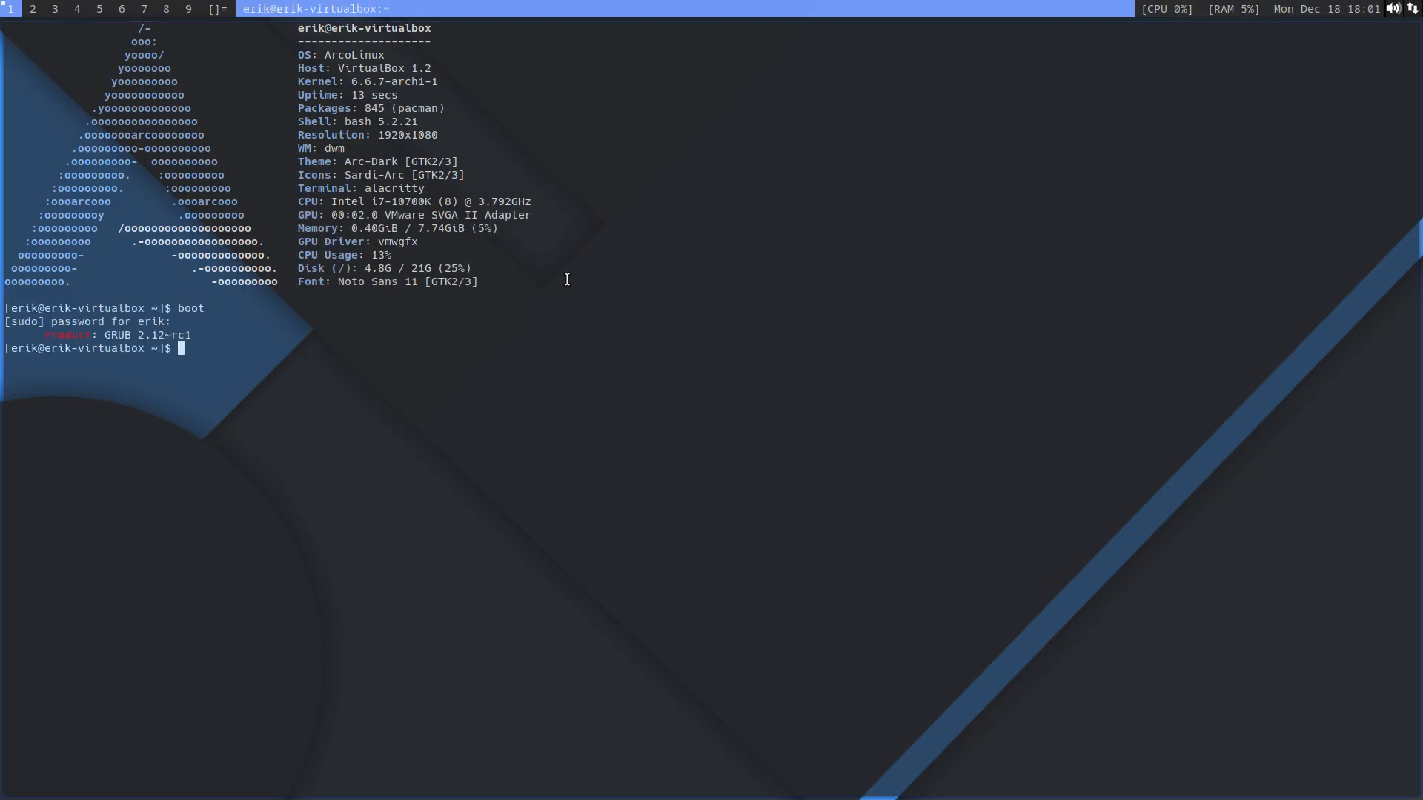
Run the toboot alias to reinstall systemd-boot and wait for DONE
text(to)
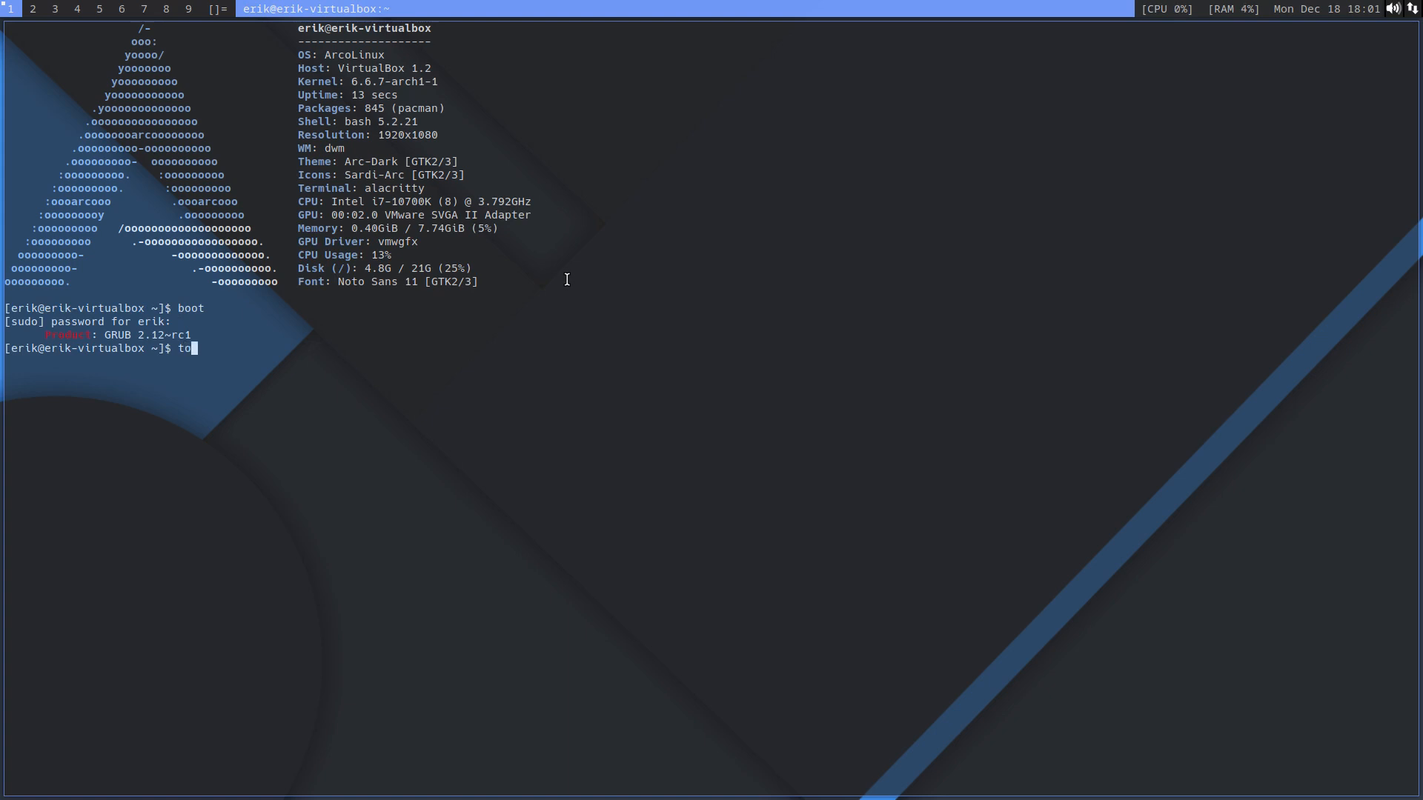
text(oot)
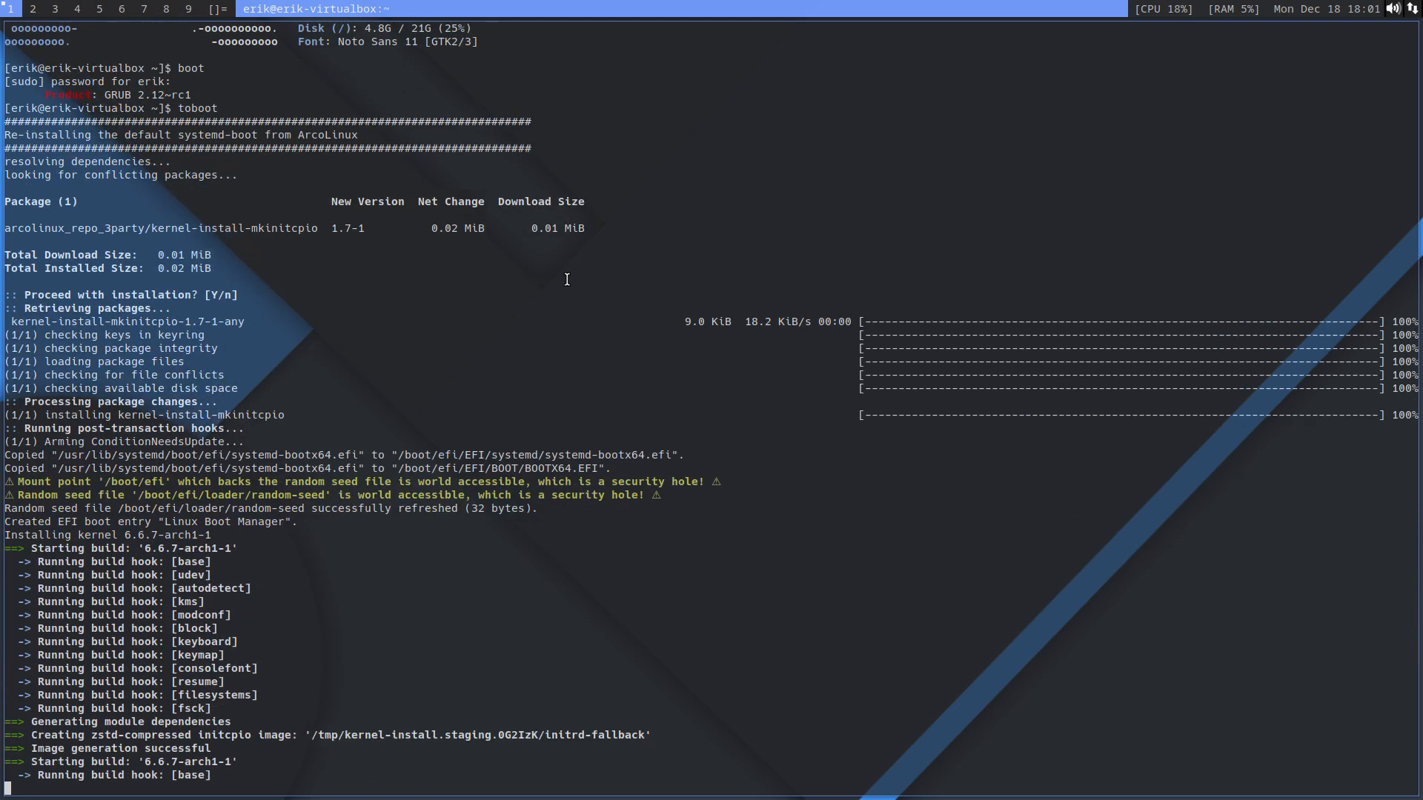
scroll(down, 3)
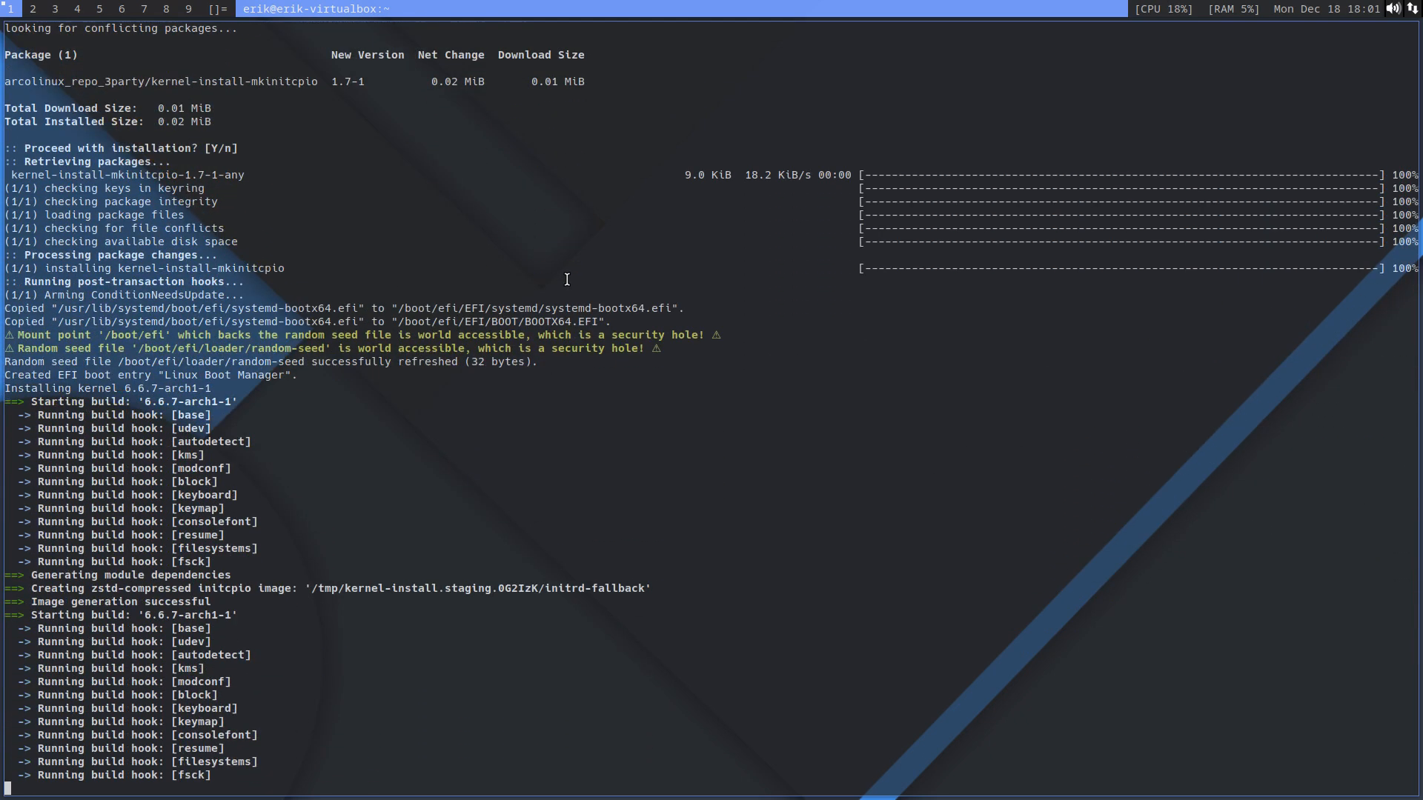
text(sr)
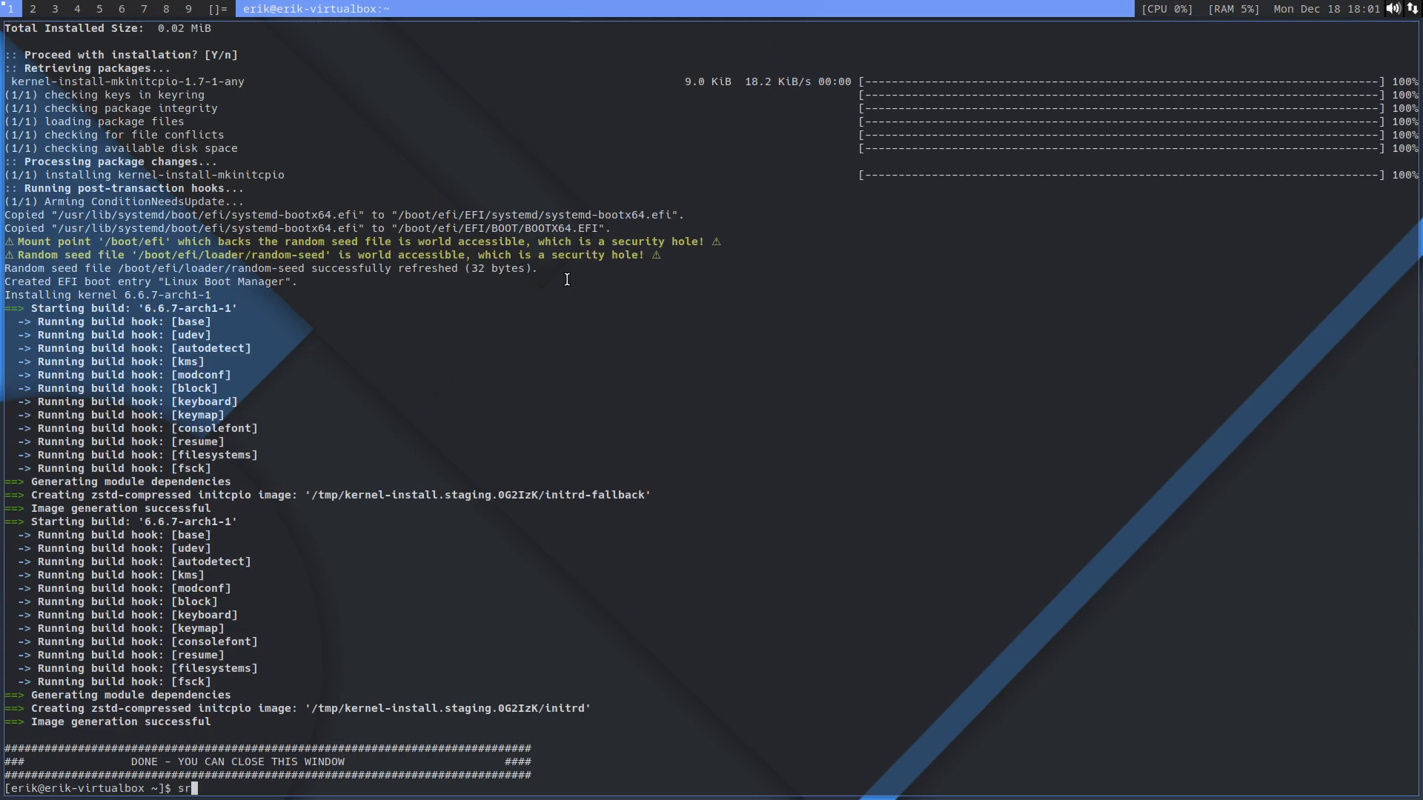